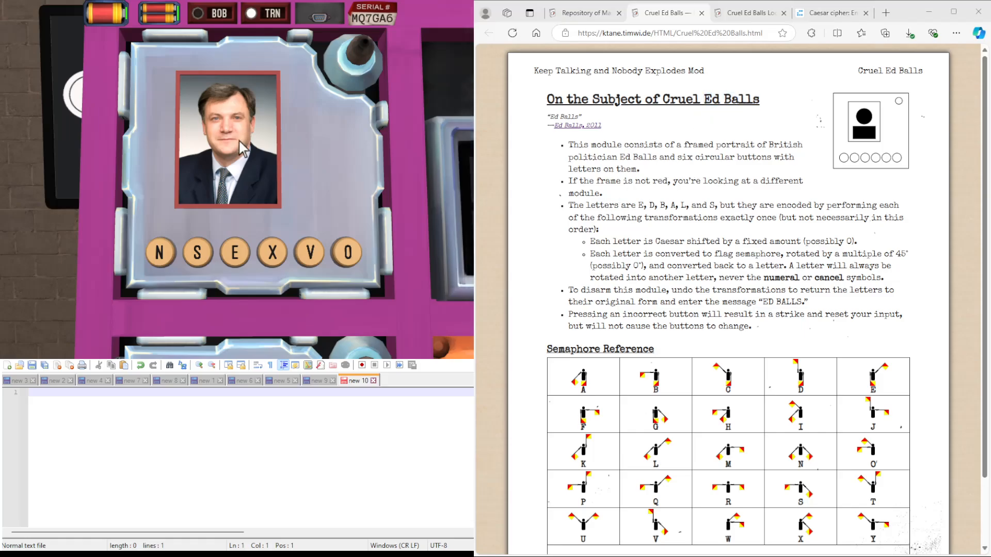
{"action": "mouse_move", "coordinate": [759, 241]}
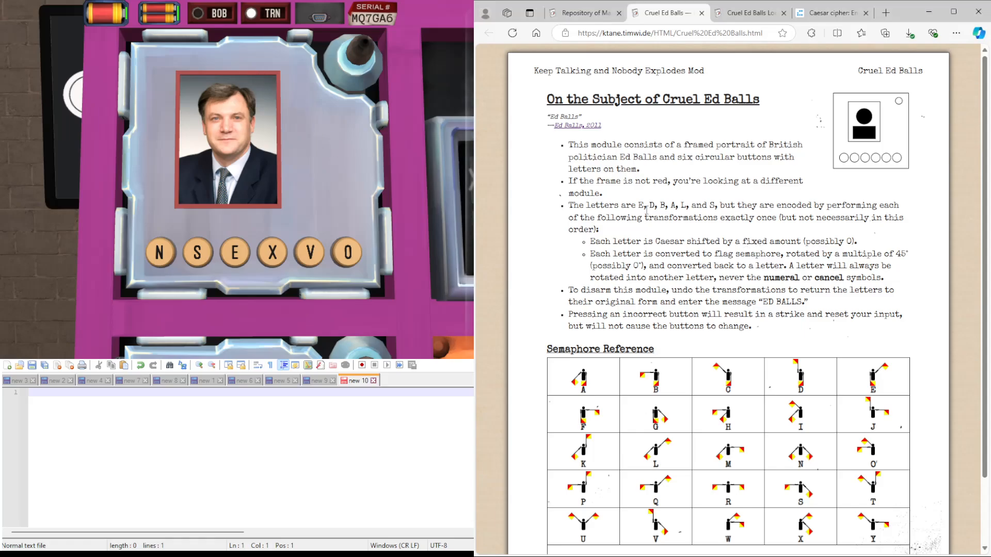
{"action": "mouse_move", "coordinate": [644, 214]}
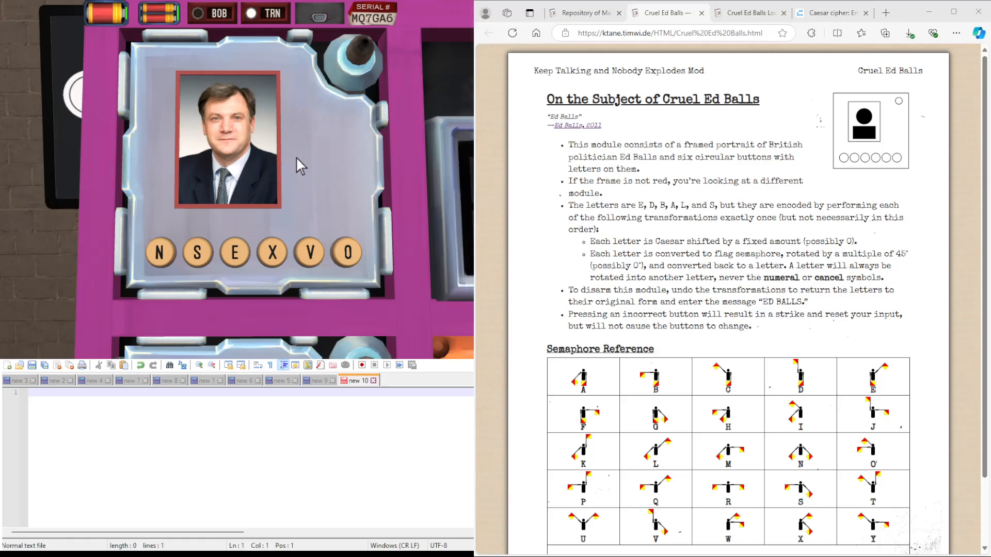
{"action": "mouse_move", "coordinate": [186, 56]}
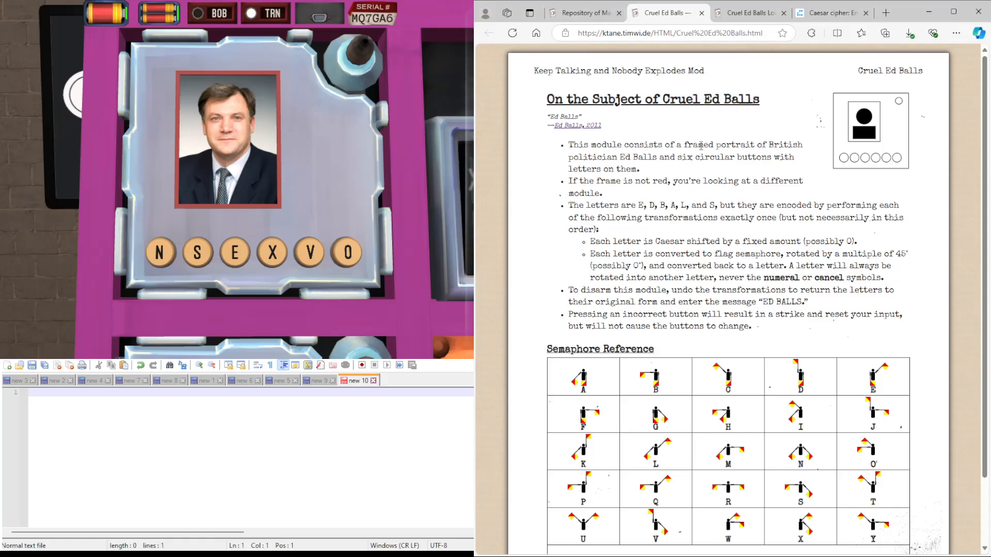
- Review the Cruel Ed Balls rules on the original manual page
{"action": "scroll", "scroll_direction": "down", "scroll_amount": 3}
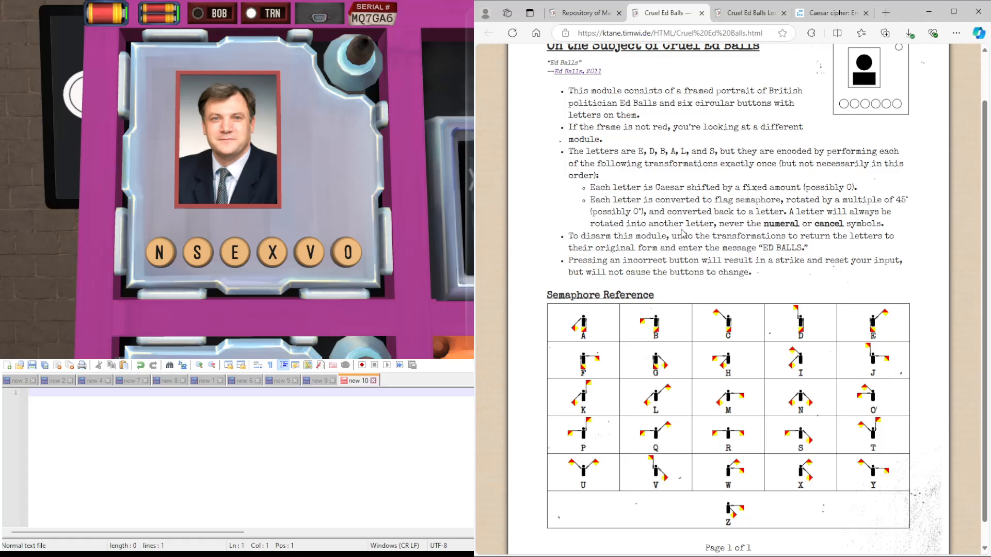
{"action": "scroll", "scroll_direction": "up", "scroll_amount": 3}
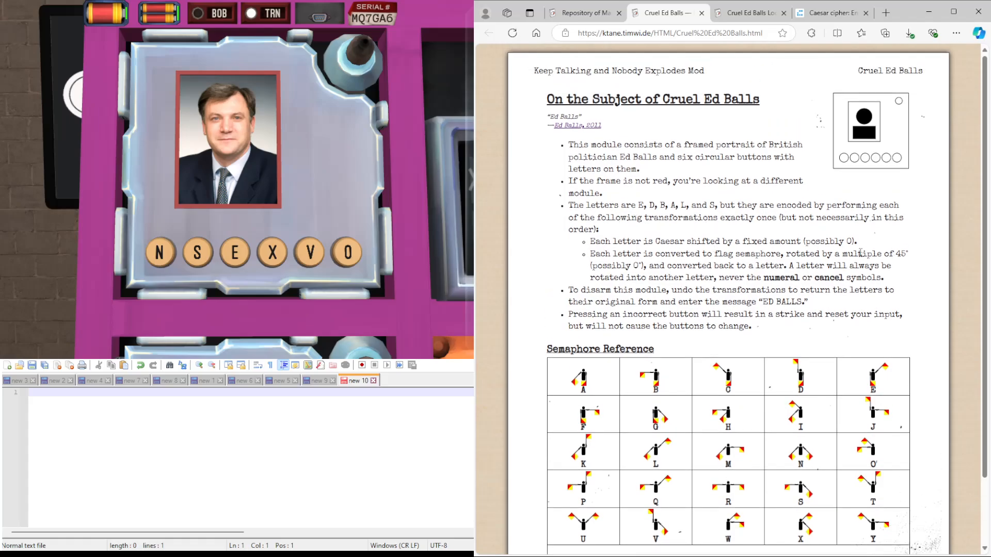
{"action": "scroll", "scroll_direction": "down", "scroll_amount": 3}
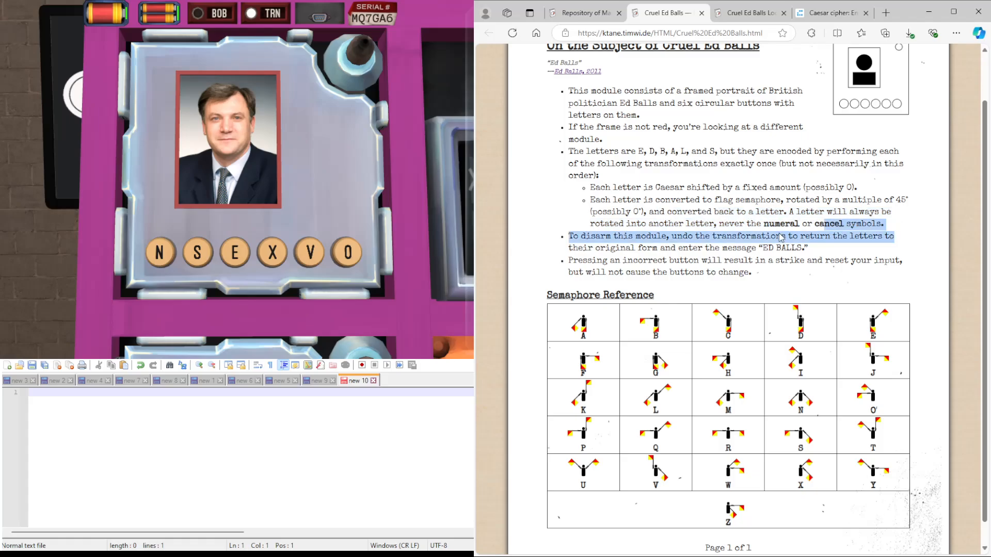
{"action": "left_click", "coordinate": [690, 242]}
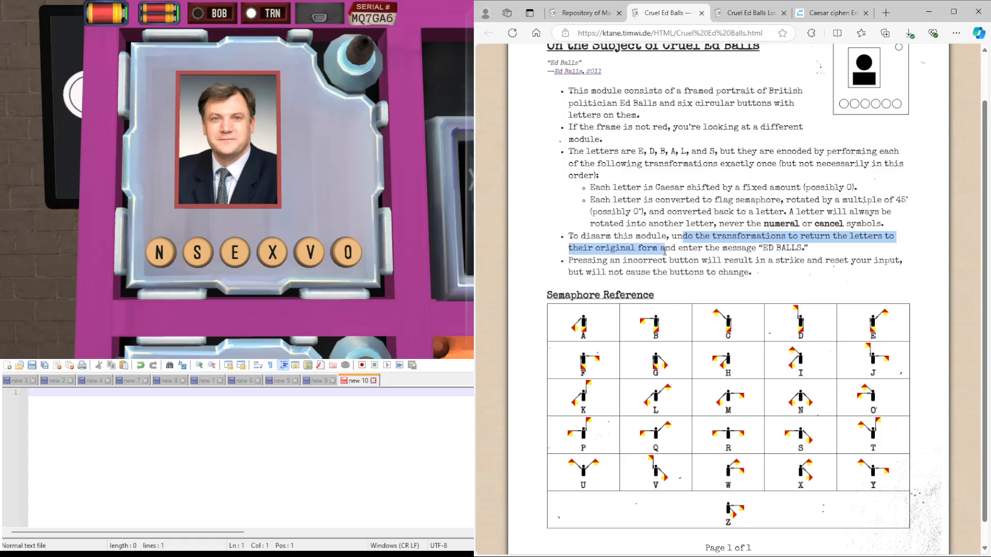
{"action": "left_click", "coordinate": [733, 247]}
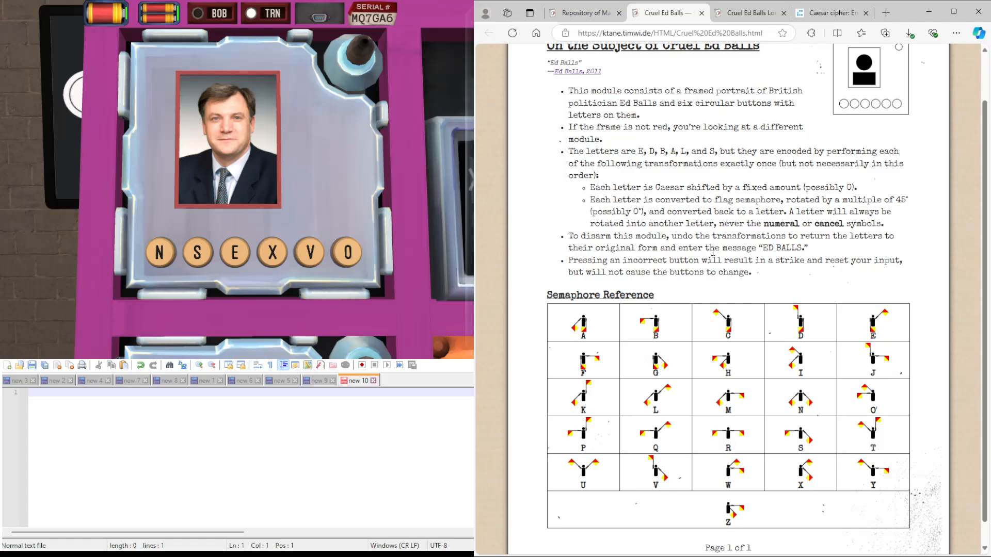
{"action": "scroll", "scroll_direction": "up", "scroll_amount": 3}
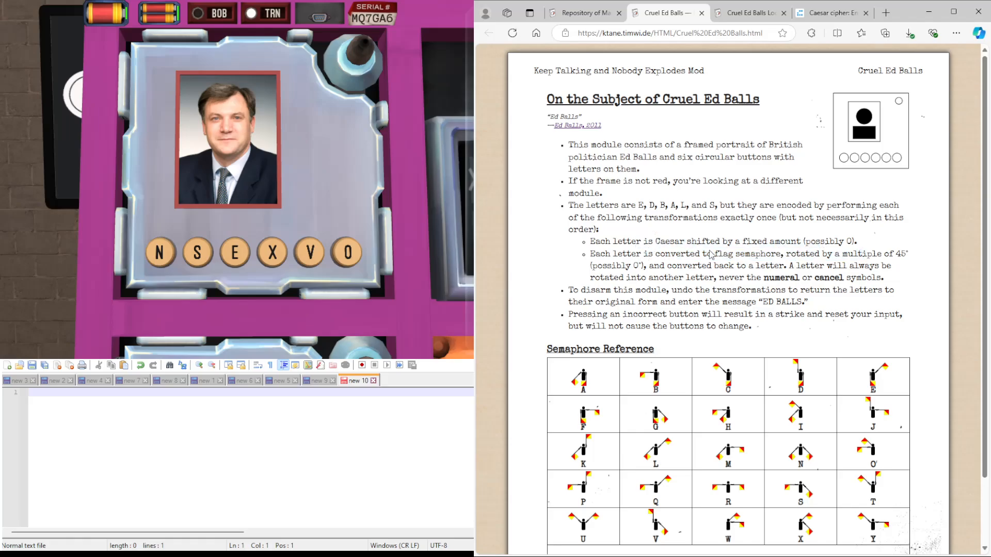
{"action": "scroll", "scroll_direction": "down", "scroll_amount": 3}
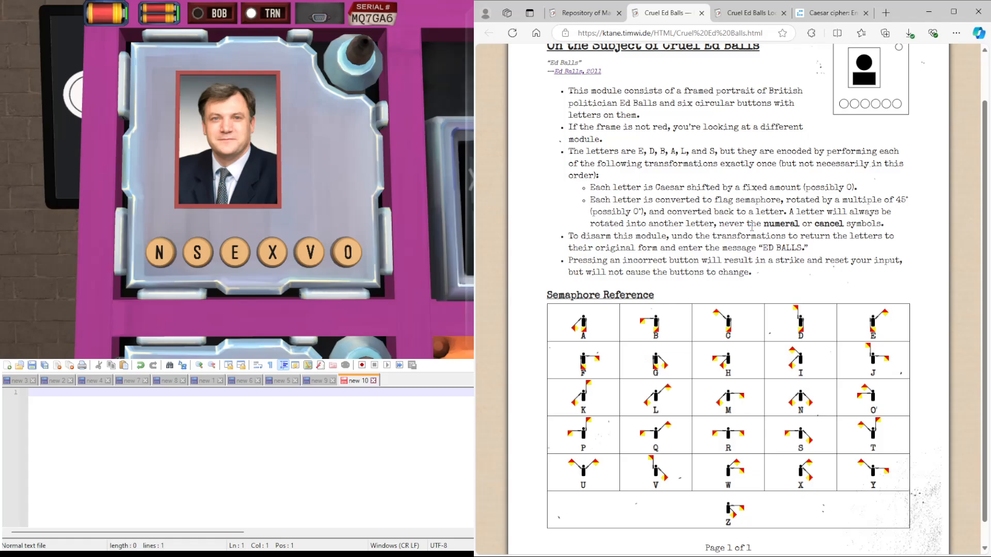
{"action": "scroll", "scroll_direction": "up", "scroll_amount": 3}
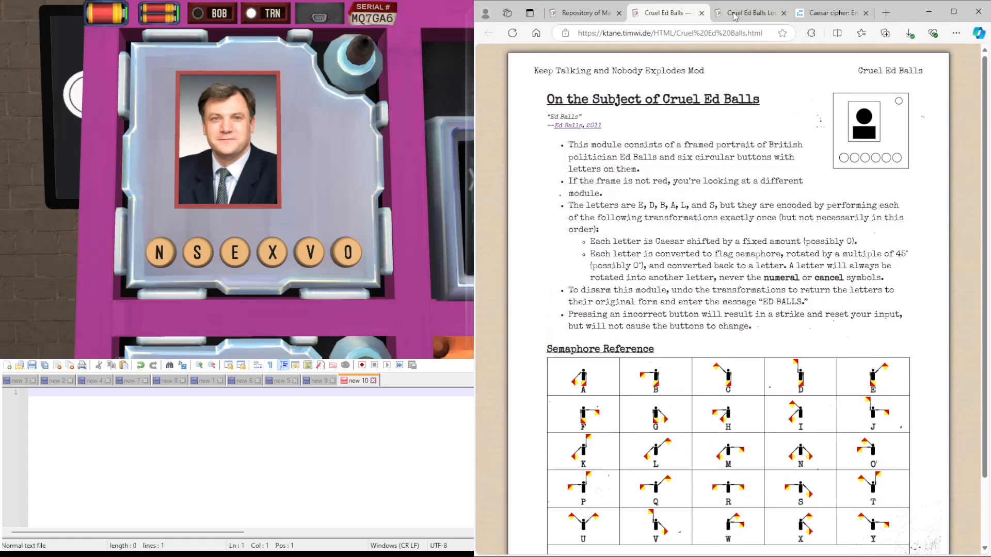
- Bring up the Look Up version of Ed Balls and locate its Rearranged Semaphore Table
{"action": "left_click", "coordinate": [749, 12]}
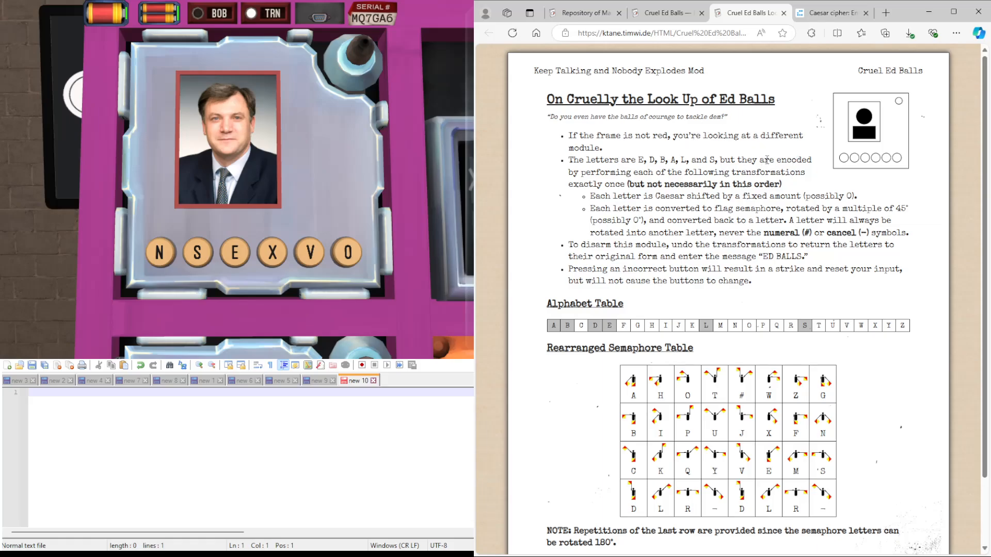
{"action": "scroll", "scroll_direction": "down", "scroll_amount": 3}
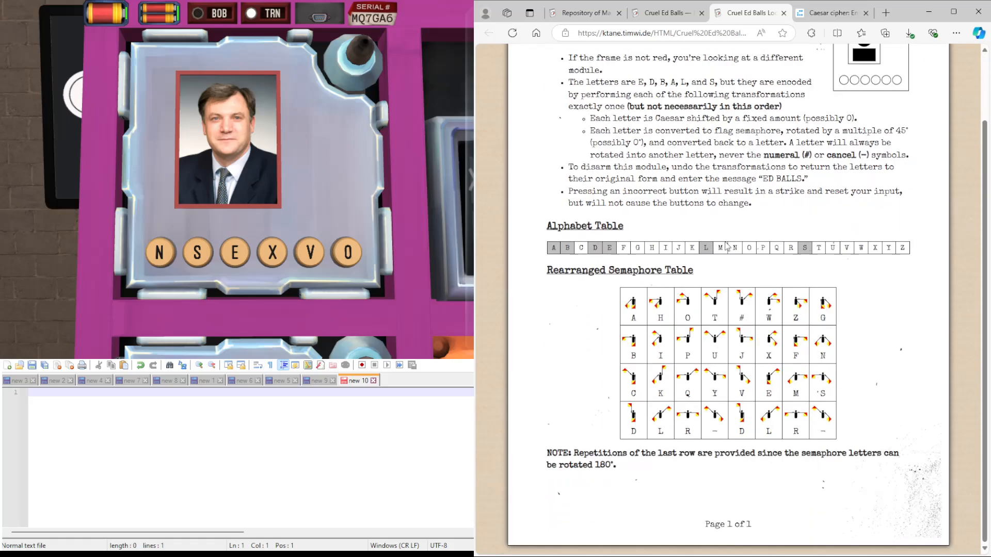
{"action": "mouse_move", "coordinate": [600, 301]}
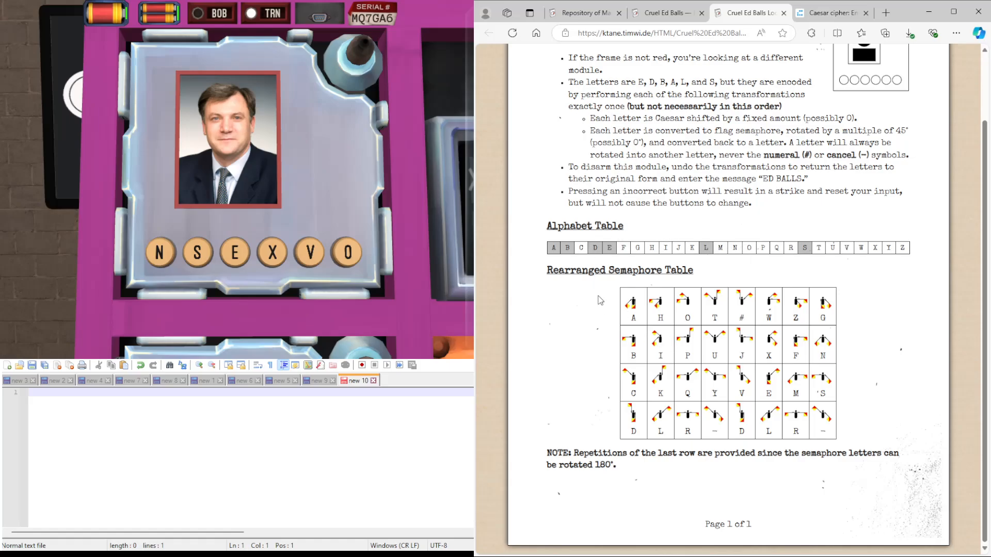
{"action": "mouse_move", "coordinate": [815, 353]}
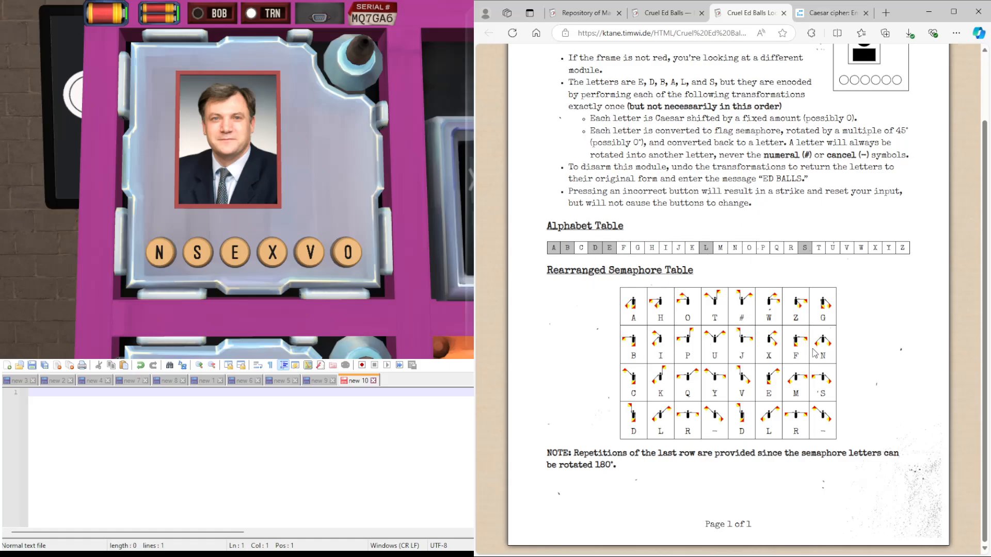
{"action": "mouse_move", "coordinate": [814, 353]}
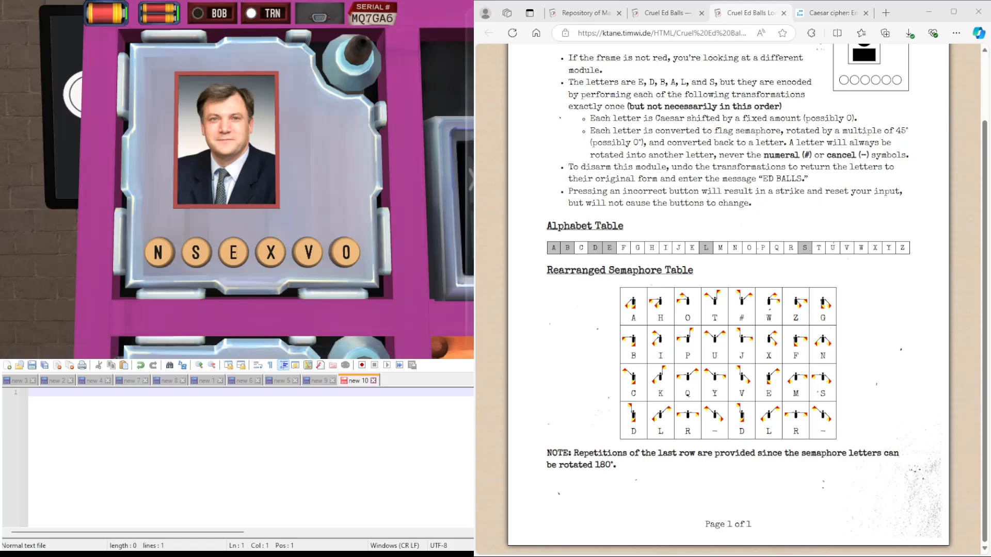
{"action": "scroll", "scroll_direction": "up", "scroll_amount": 3}
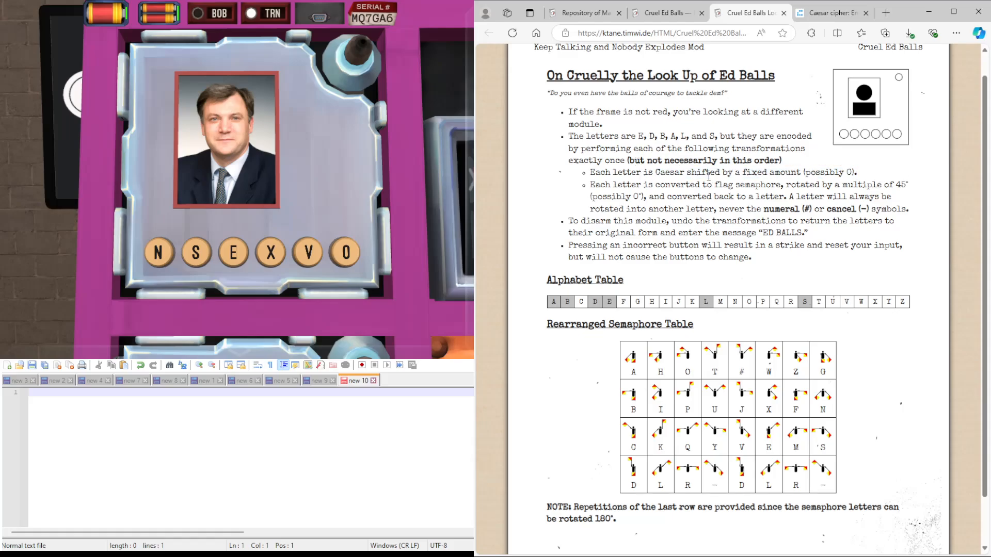
{"action": "scroll", "scroll_direction": "up", "scroll_amount": 3}
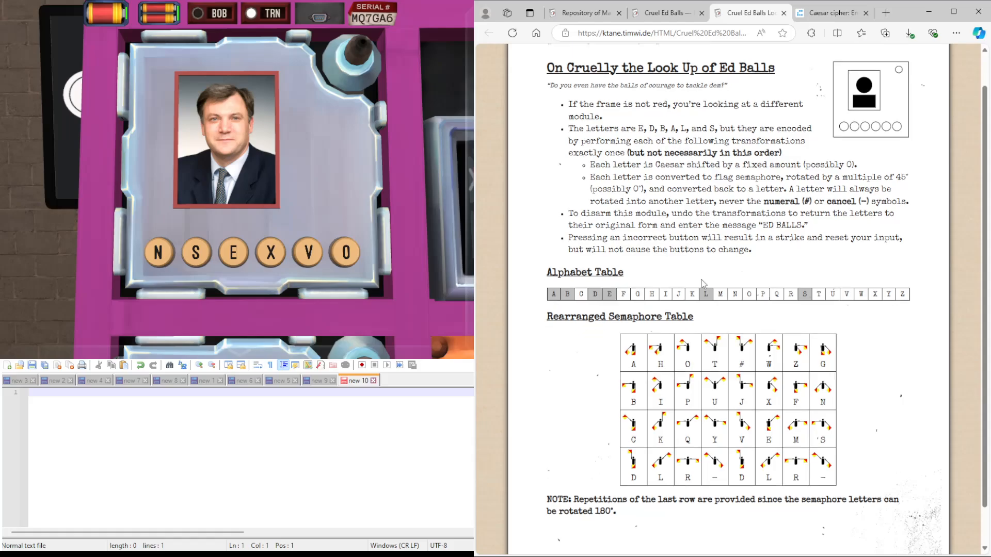
{"action": "scroll", "scroll_direction": "down", "scroll_amount": 3}
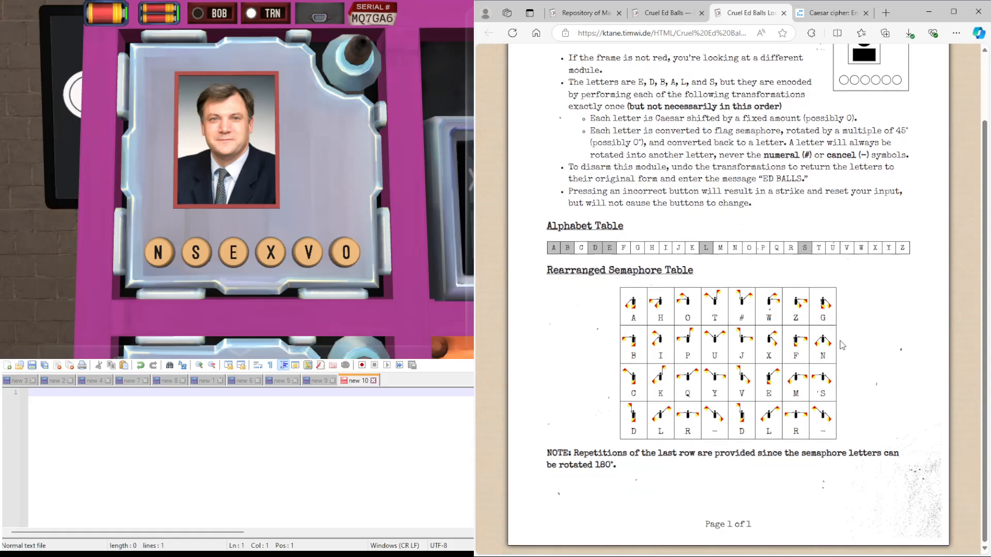
{"action": "mouse_move", "coordinate": [829, 332]}
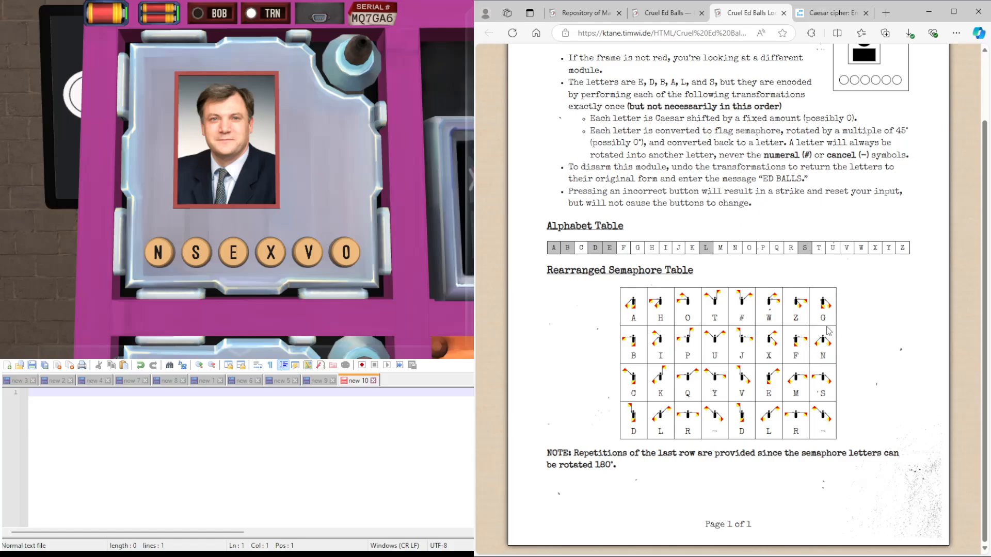
{"action": "mouse_move", "coordinate": [812, 370]}
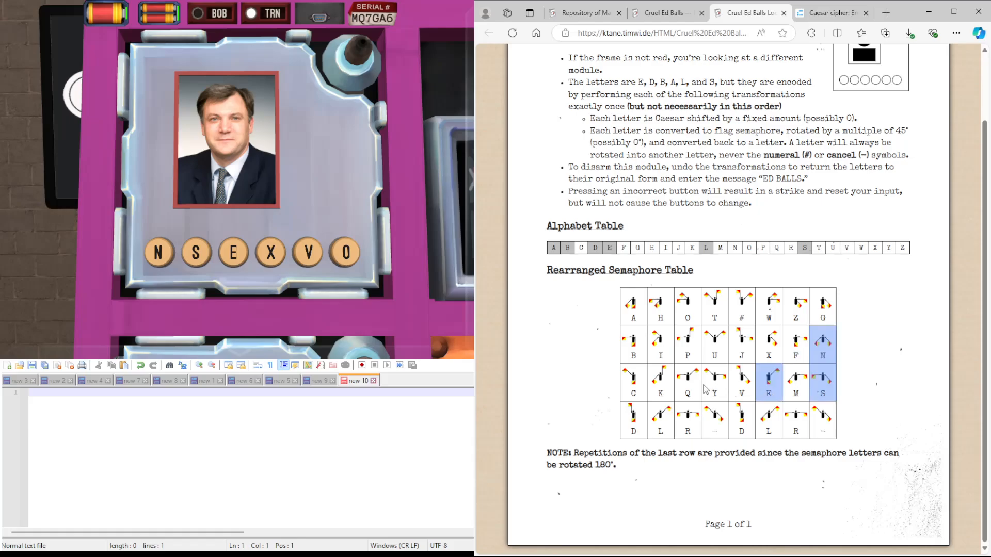
{"action": "mouse_move", "coordinate": [769, 345]}
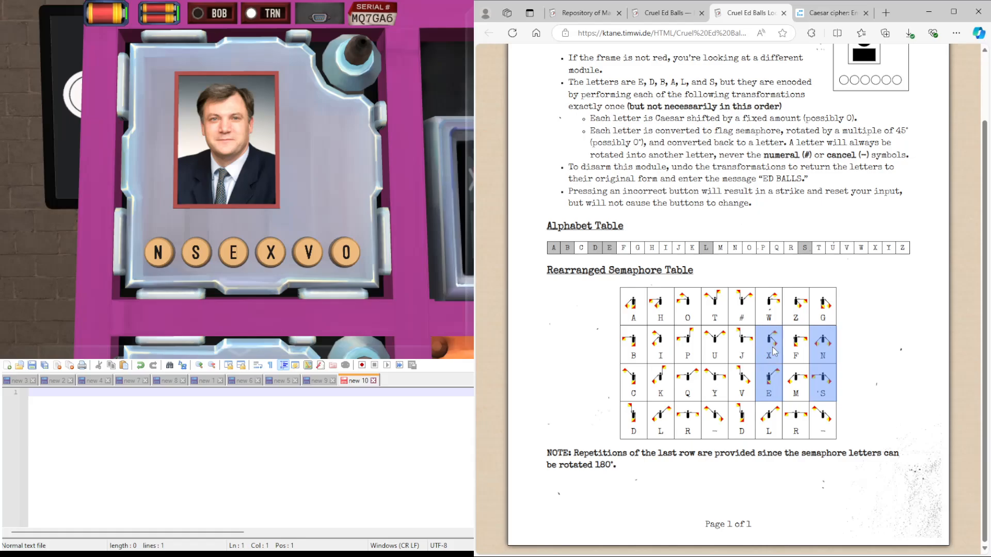
{"action": "mouse_move", "coordinate": [687, 308]}
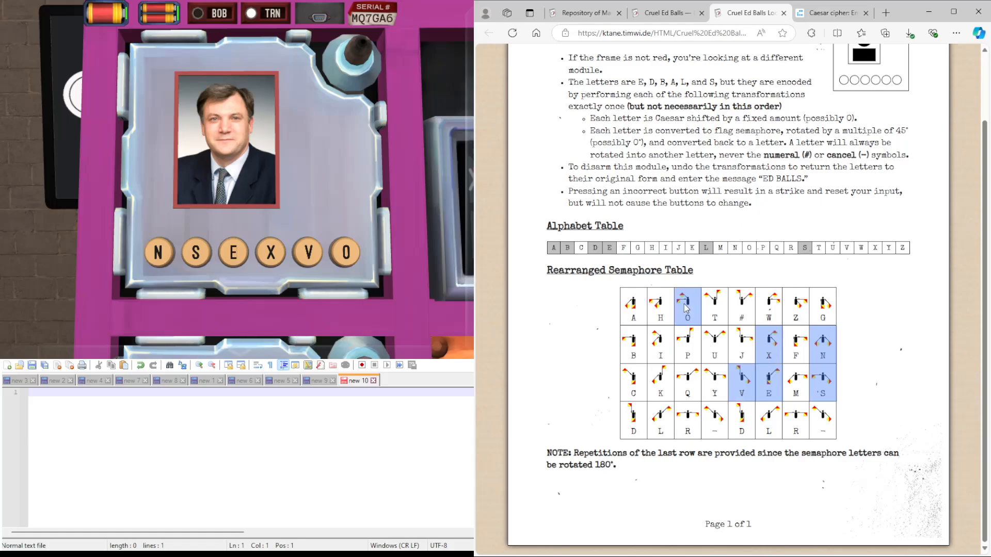
{"action": "mouse_move", "coordinate": [670, 325]}
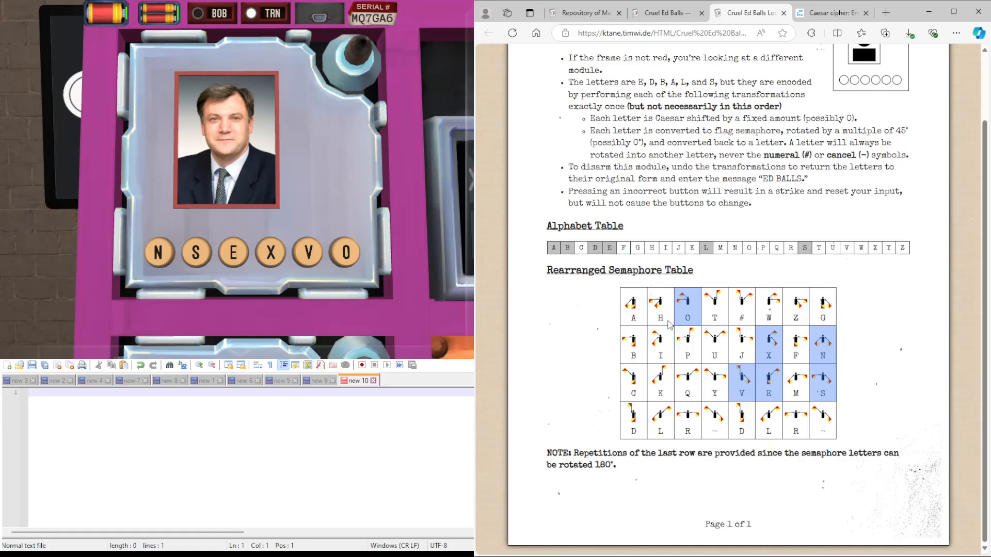
{"action": "mouse_move", "coordinate": [829, 333]}
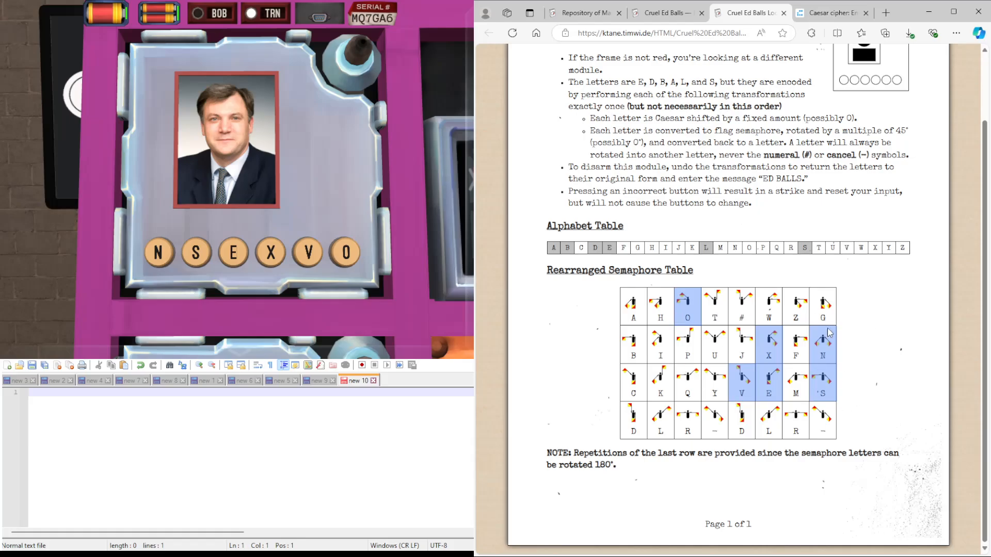
{"action": "mouse_move", "coordinate": [825, 387]}
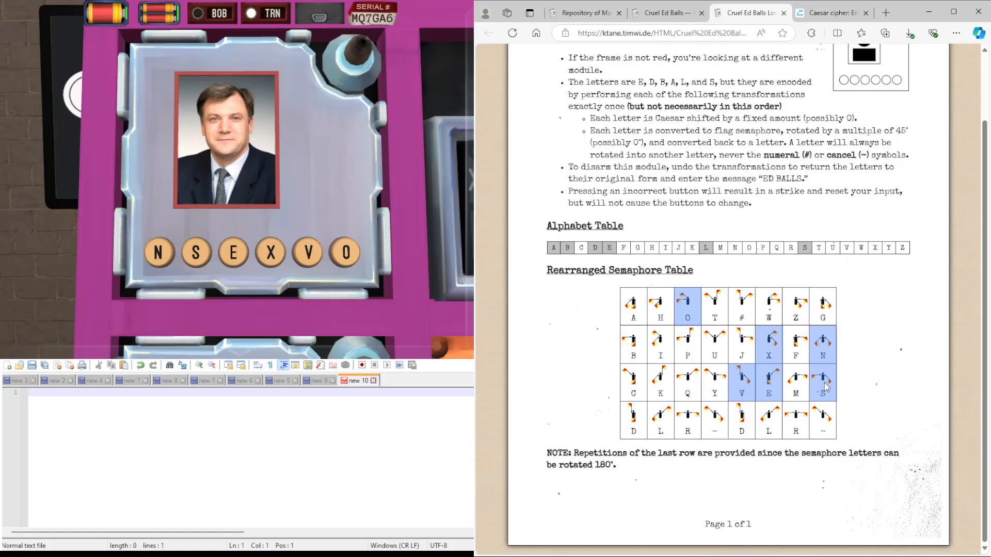
{"action": "mouse_move", "coordinate": [827, 387]}
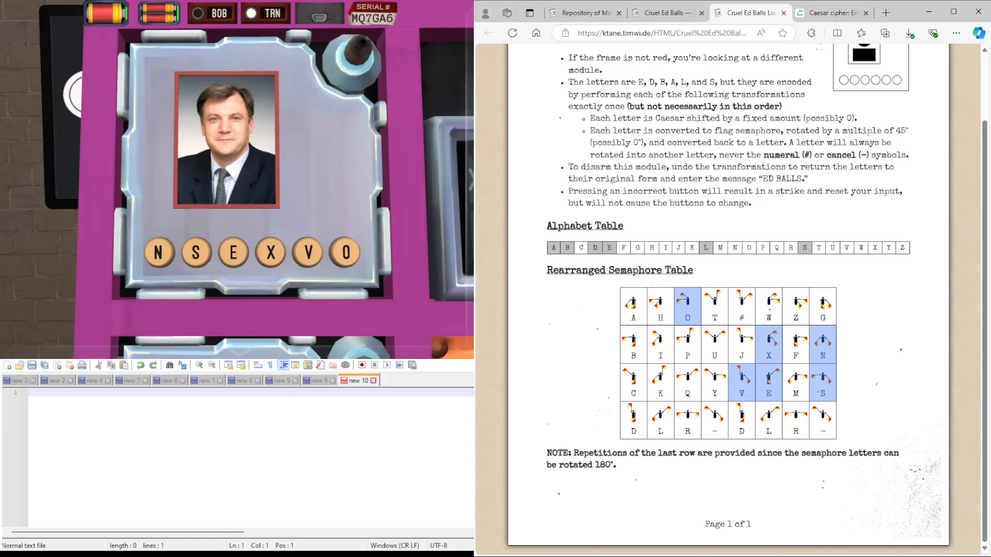
{"action": "mouse_move", "coordinate": [861, 378]}
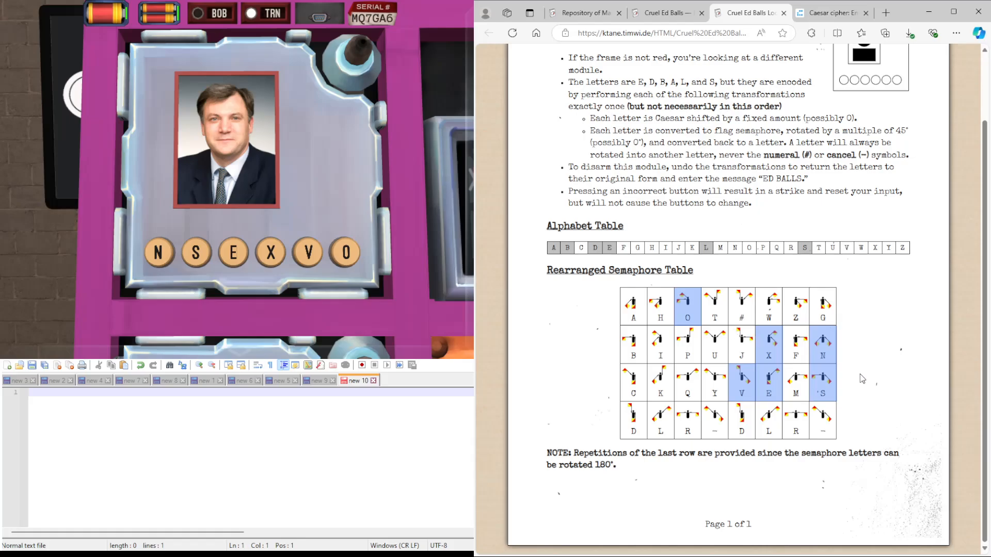
{"action": "mouse_move", "coordinate": [825, 355]}
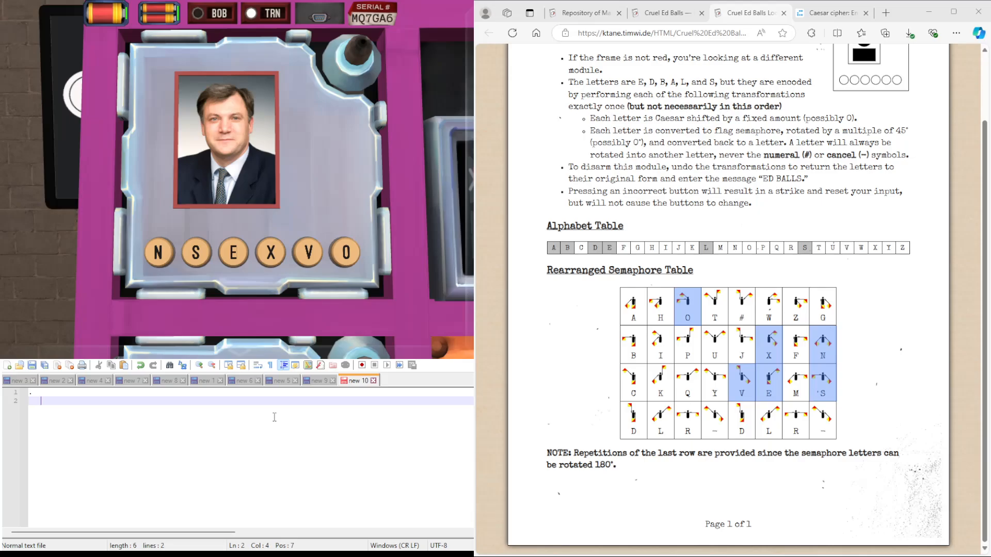
- Write the third notes line of dots with rotation numbers 53 2 in Notepad++
{"action": "key", "text": "Enter"}
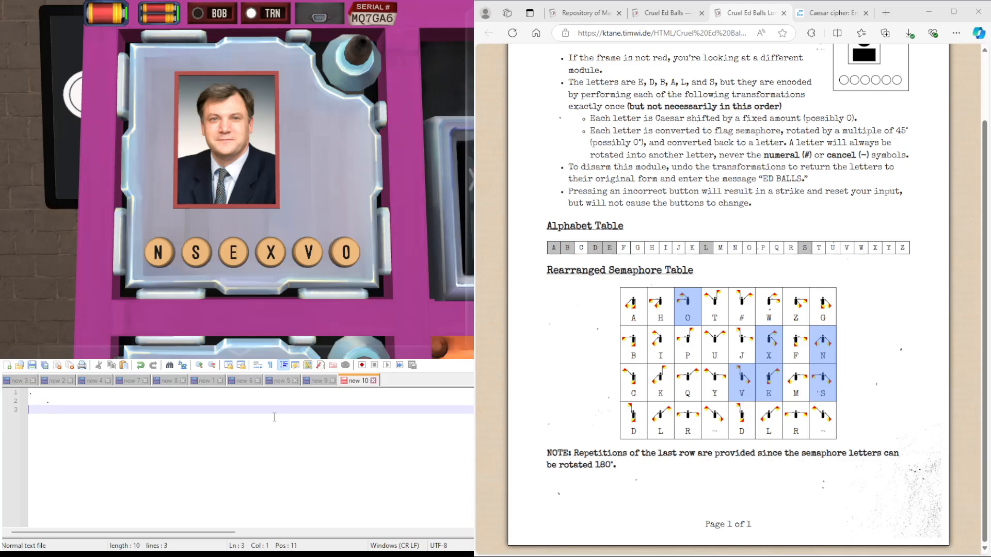
{"action": "type", "text": ".."}
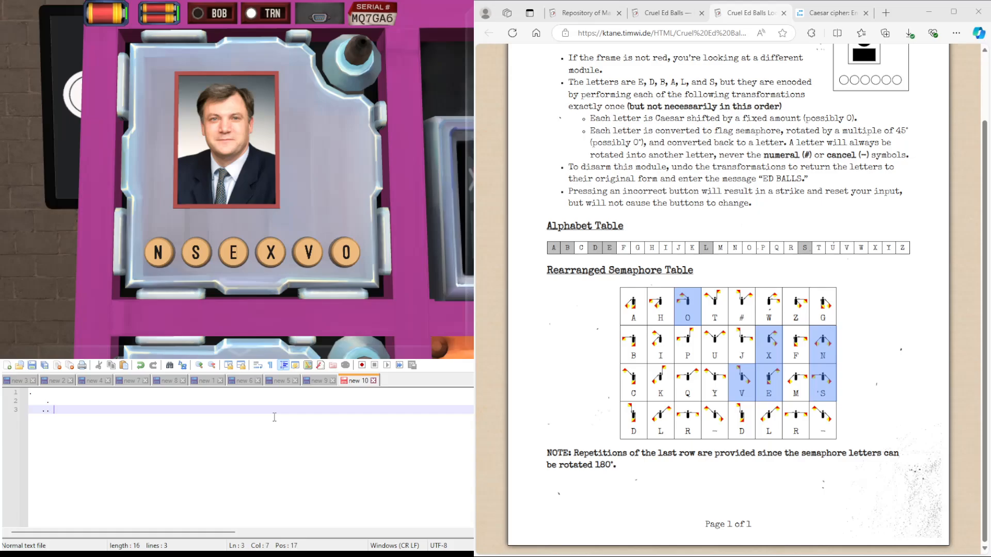
{"action": "type", "text": "."}
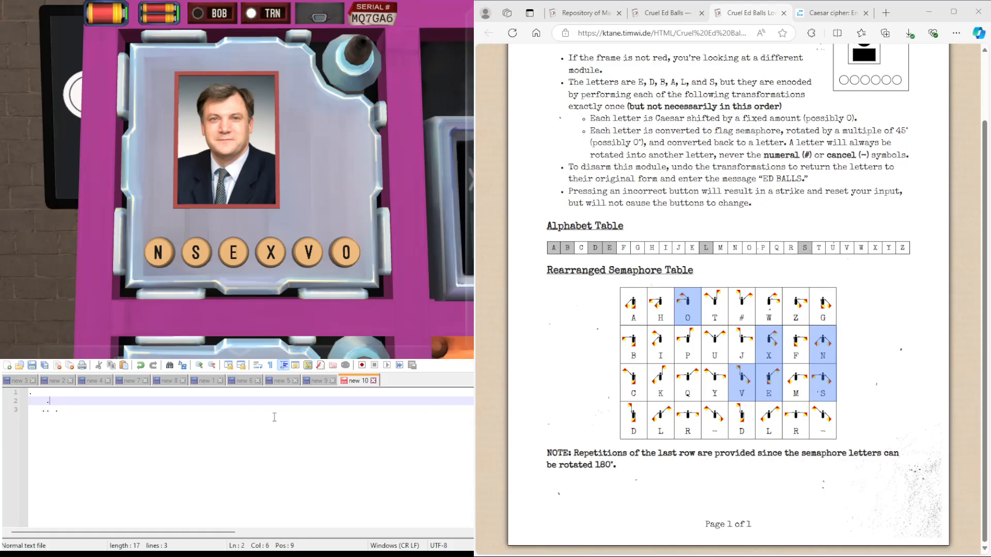
{"action": "type", "text": "."}
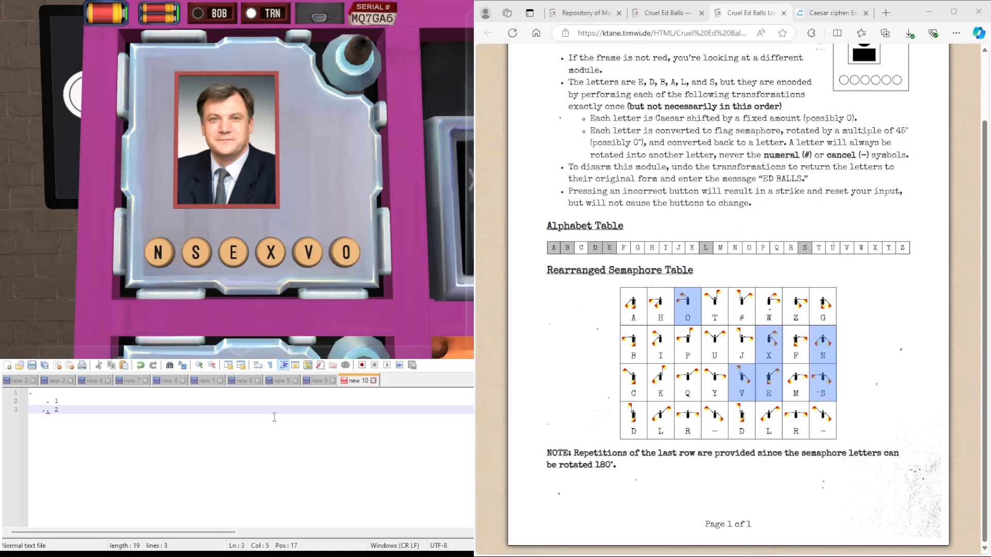
{"action": "type", "text": "3"}
{"action": "left_click", "coordinate": [250, 401]}
{"action": "type", "text": "4"}
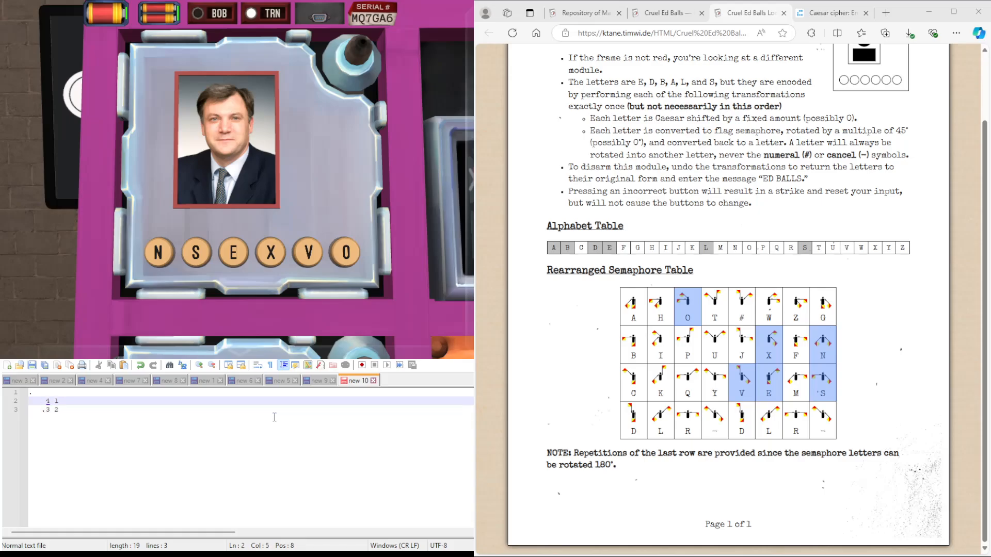
{"action": "type", "text": "5"}
{"action": "left_click", "coordinate": [251, 392]}
{"action": "type", "text": "6"}
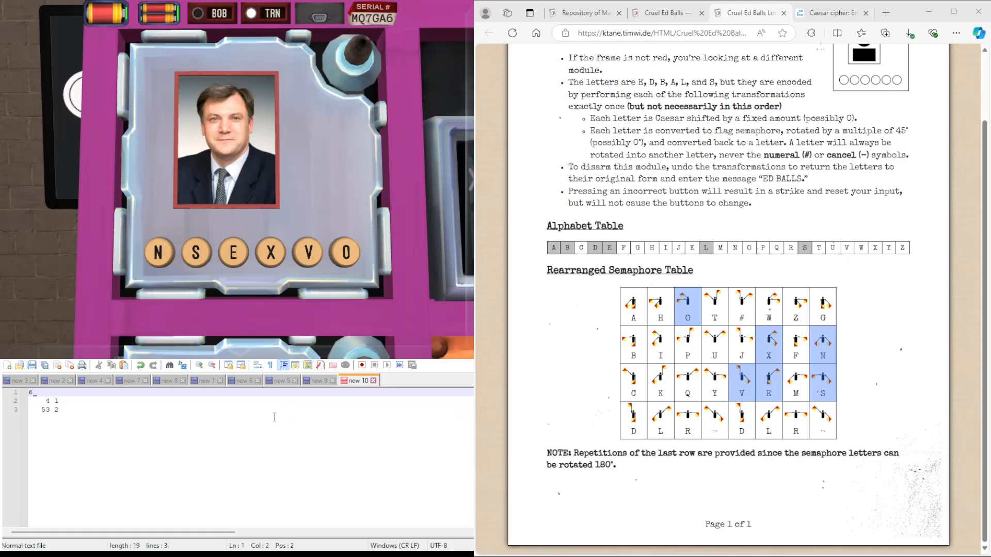
{"action": "left_click", "coordinate": [828, 12]}
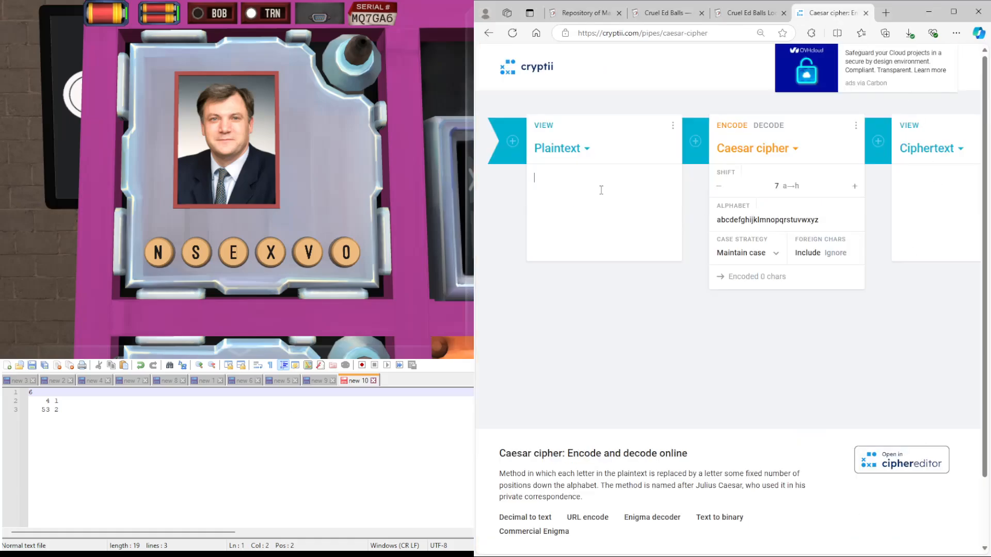
- Enter NSEXVO into the Caesar cipher plaintext and lower the shift to 0
{"action": "type", "text": "NSEXVO"}
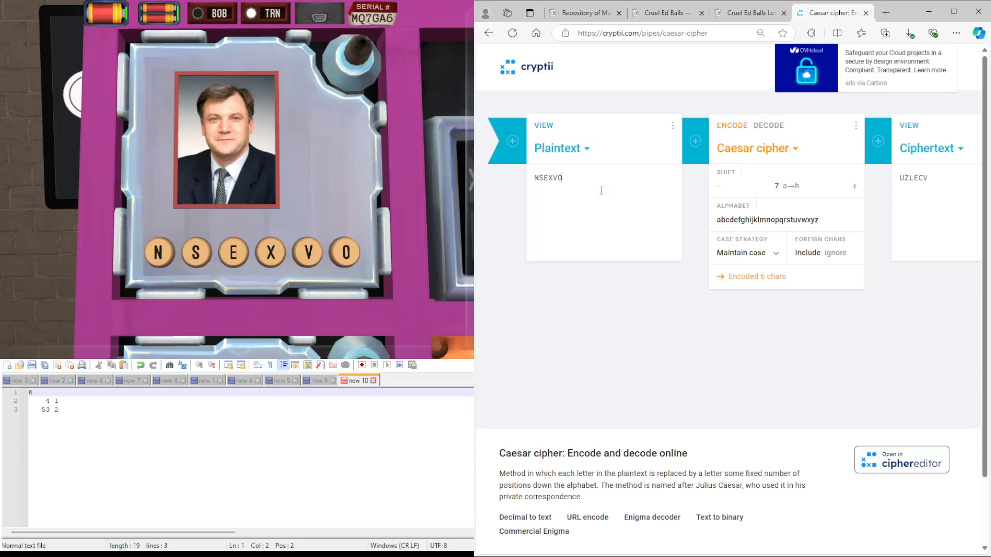
{"action": "left_click", "coordinate": [719, 185]}
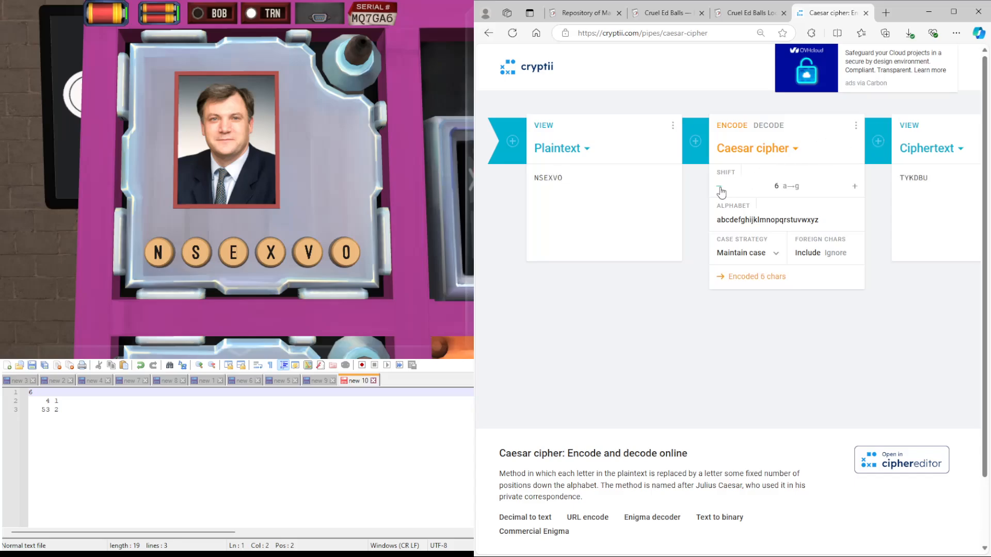
{"action": "left_click", "coordinate": [719, 186]}
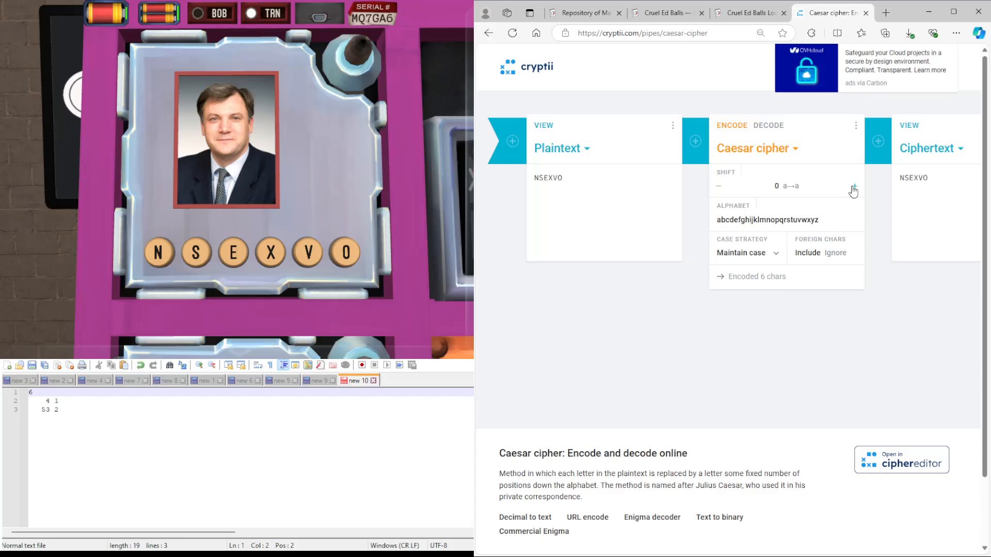
{"action": "mouse_move", "coordinate": [841, 139]}
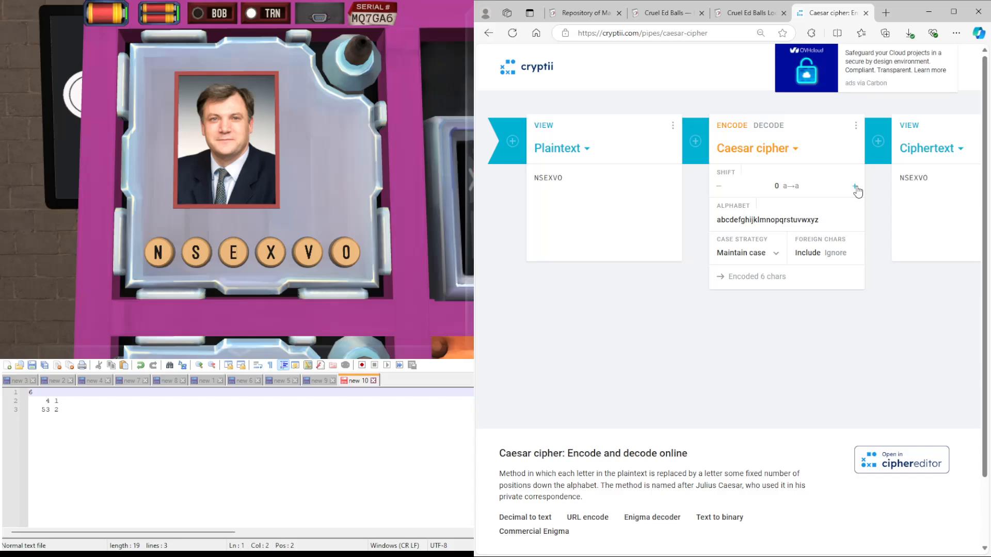
- Step the Caesar shift on NSEXVO up toward 25, comparing each output
{"action": "left_click", "coordinate": [857, 189]}
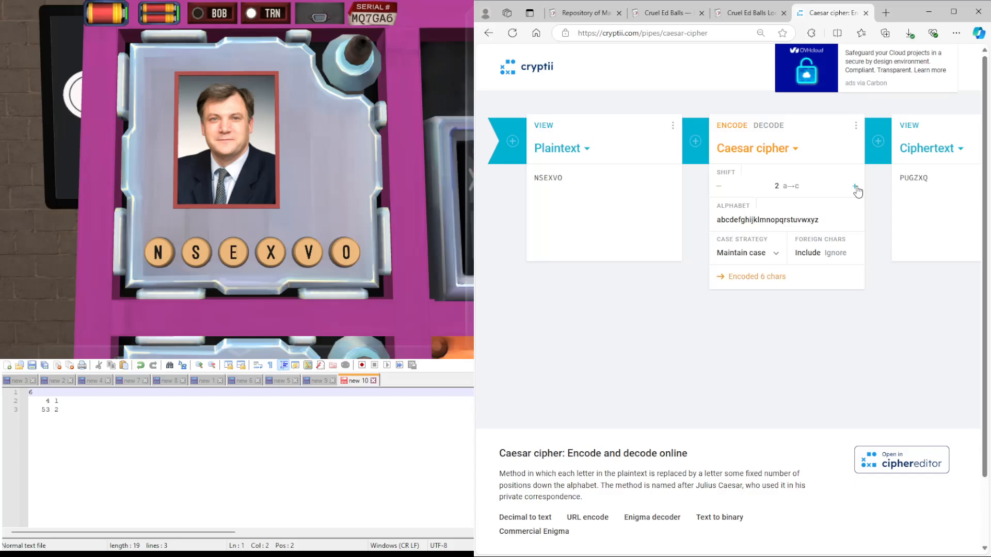
{"action": "left_click", "coordinate": [857, 190]}
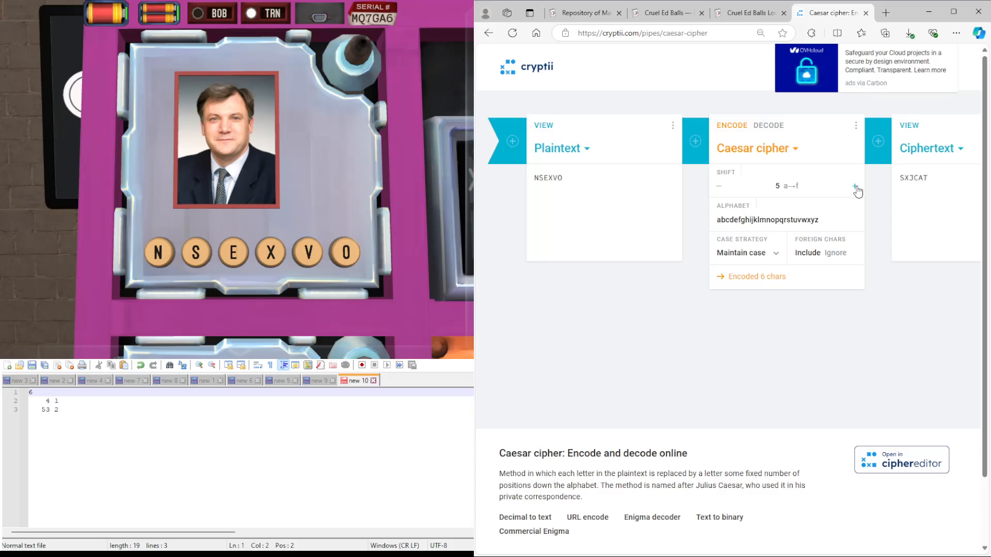
{"action": "left_click", "coordinate": [856, 187]}
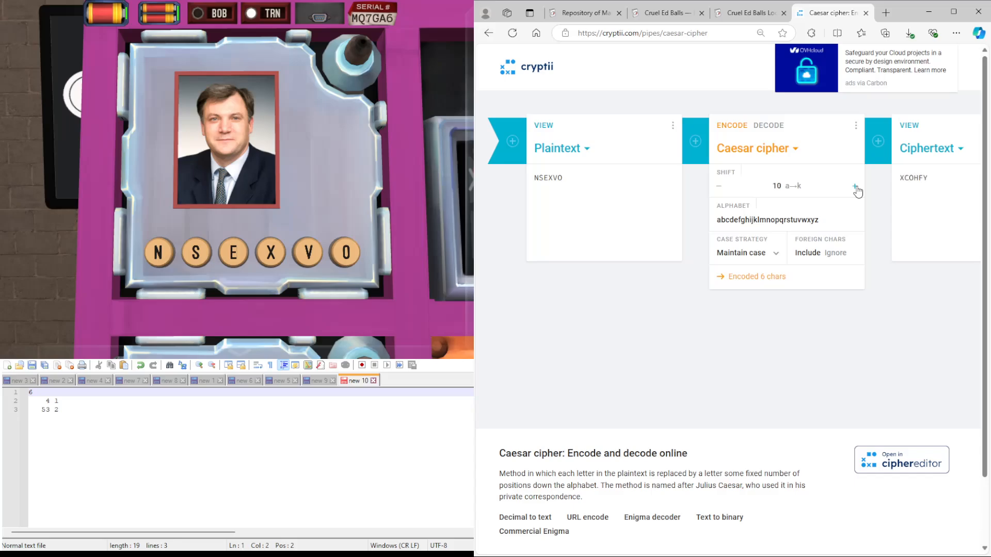
{"action": "left_click", "coordinate": [857, 185]}
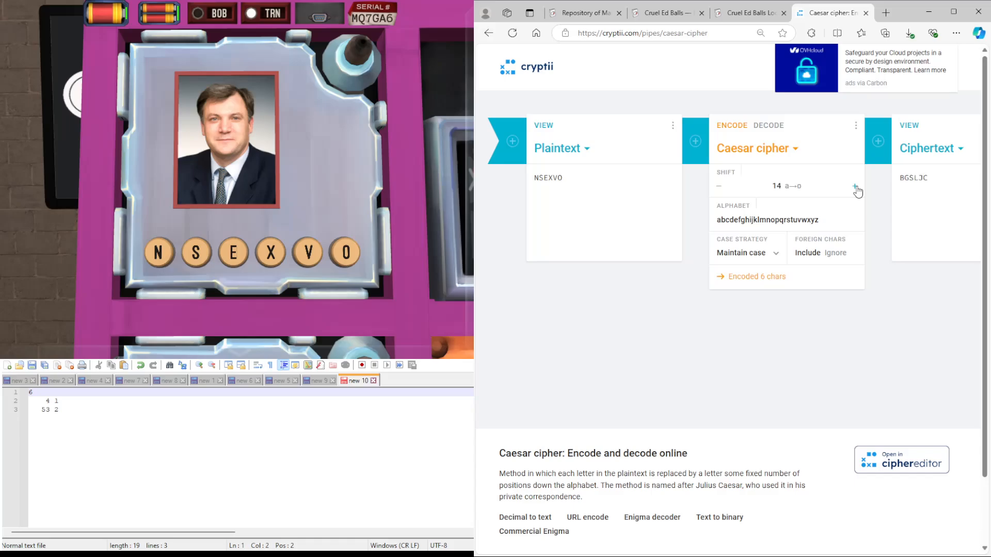
{"action": "left_click", "coordinate": [857, 186]}
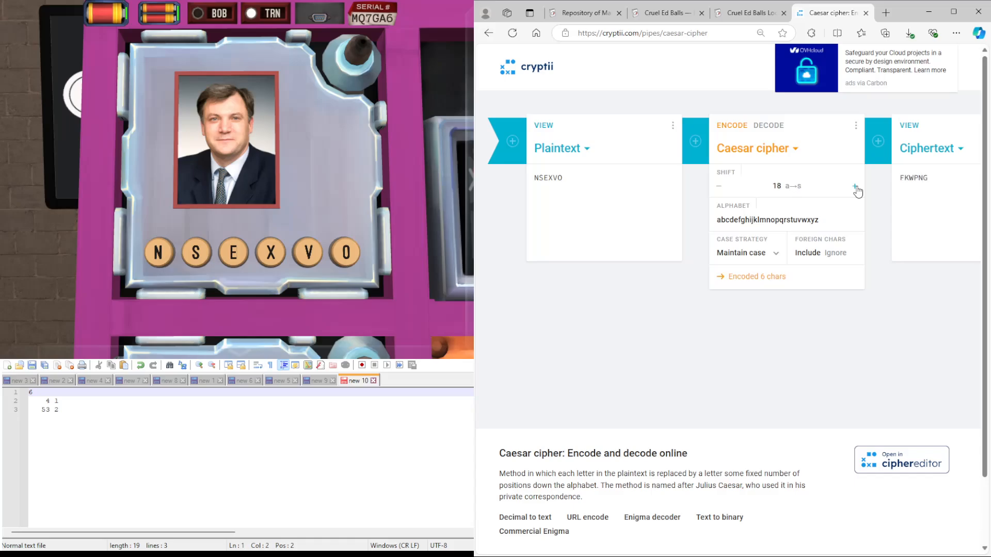
{"action": "left_click", "coordinate": [857, 189]}
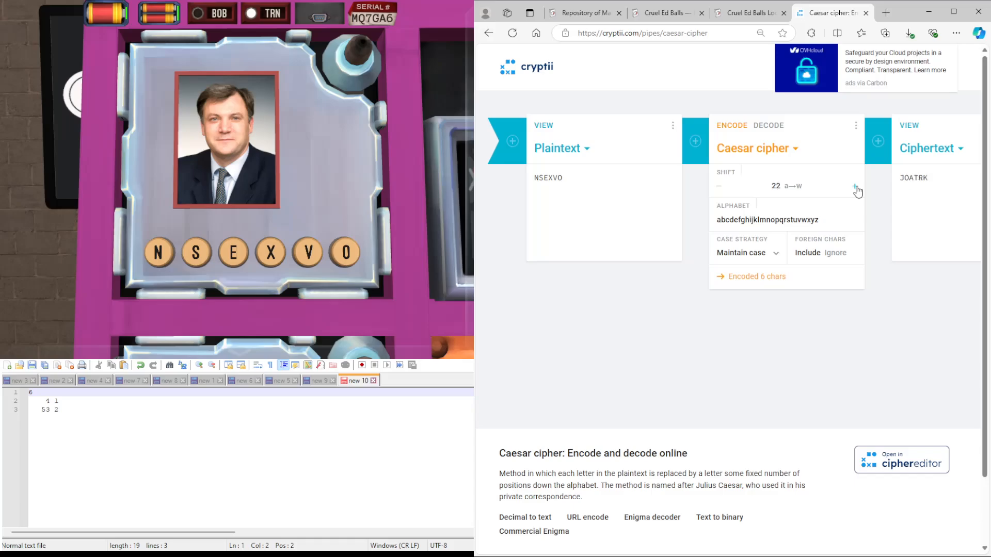
{"action": "left_click", "coordinate": [857, 186]}
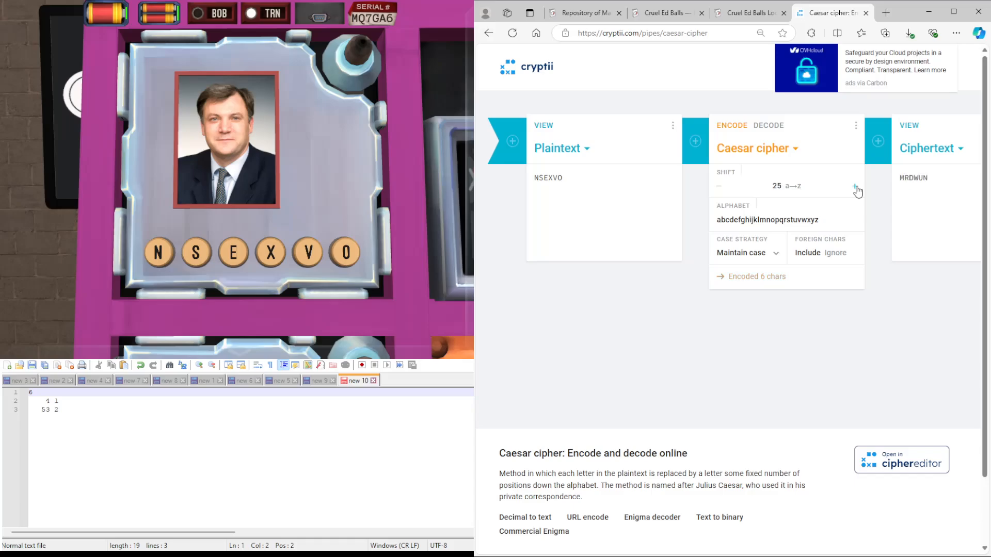
{"action": "mouse_move", "coordinate": [694, 140]}
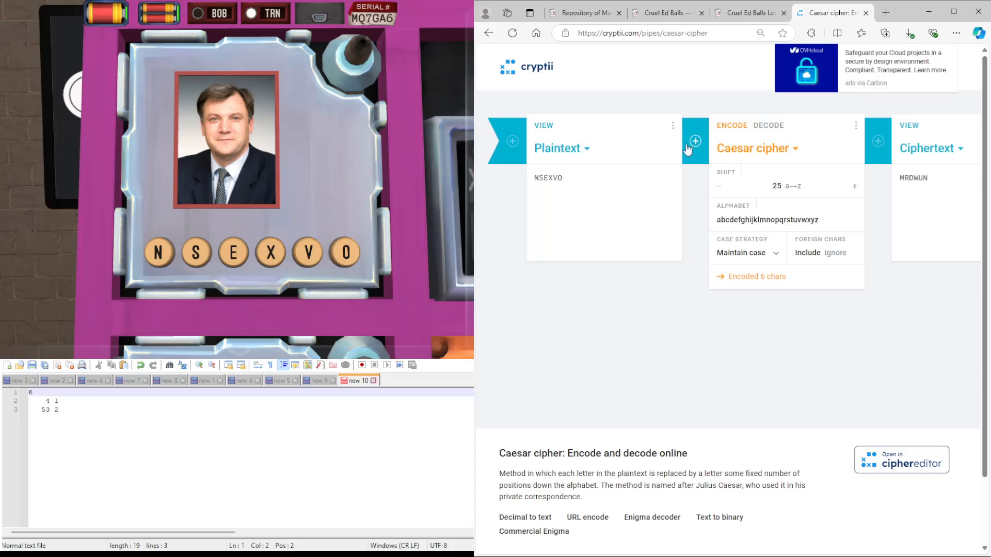
{"action": "left_click", "coordinate": [745, 12]}
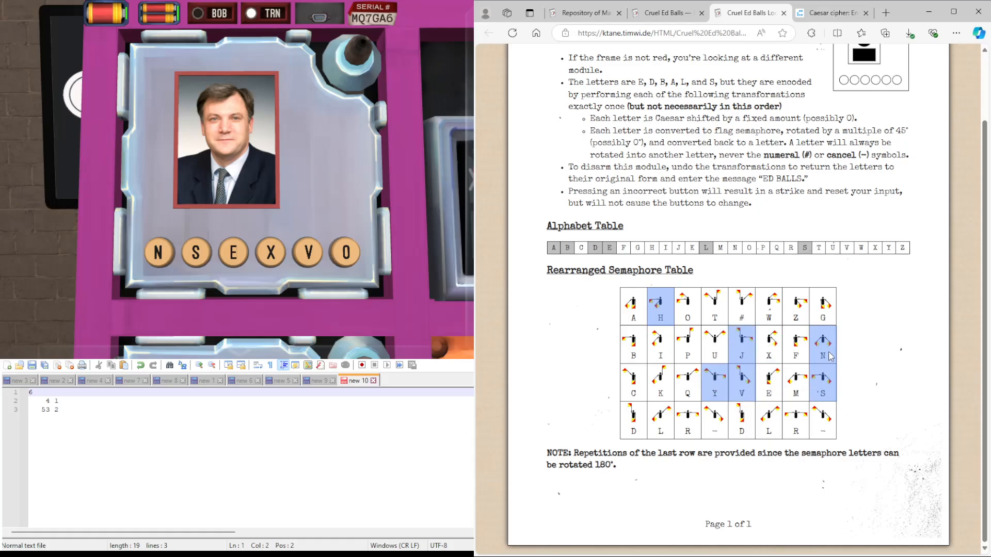
{"action": "mouse_move", "coordinate": [855, 354]}
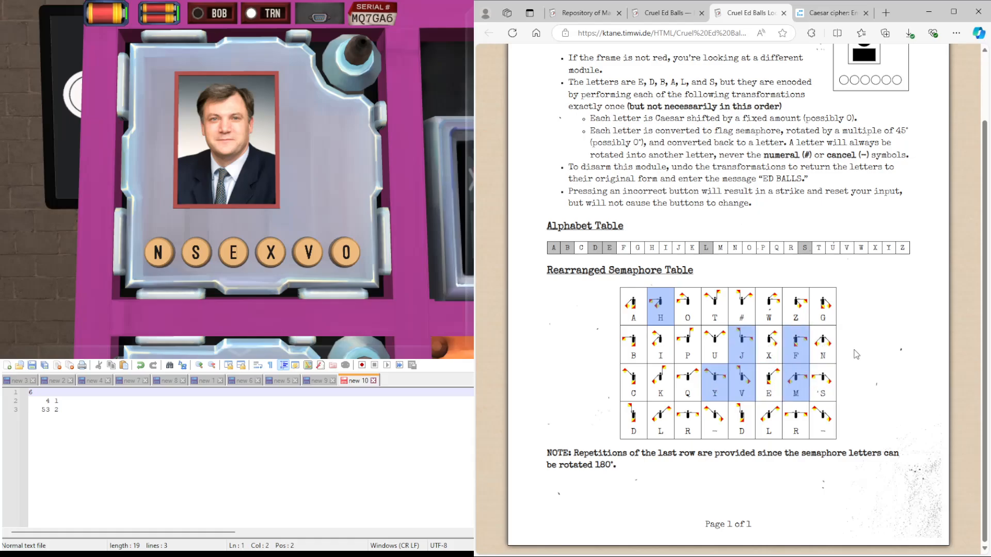
{"action": "mouse_move", "coordinate": [782, 239]}
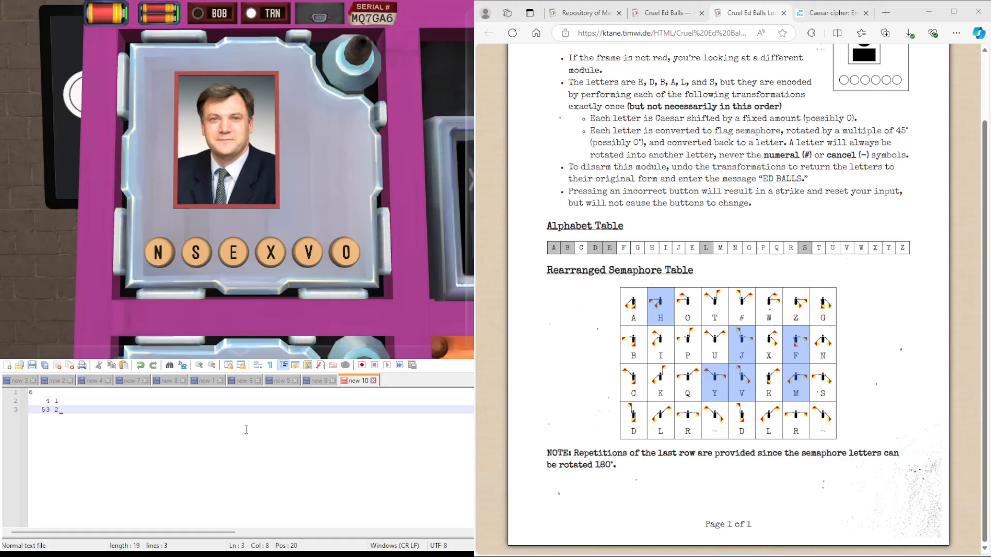
- Note the semaphore letters M, V, J, Y on a fresh line in Notepad++
{"action": "key", "text": "Return"}
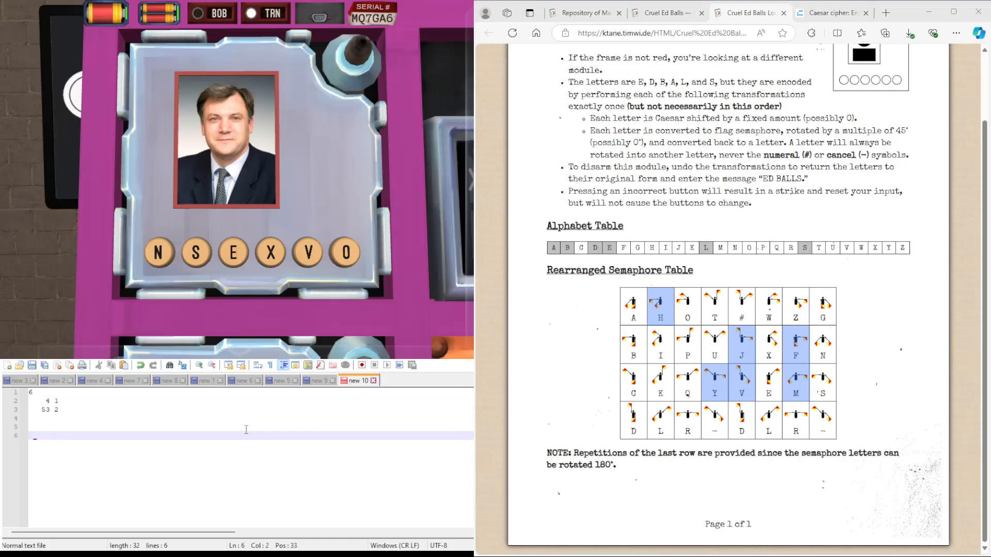
{"action": "type", "text": "M"}
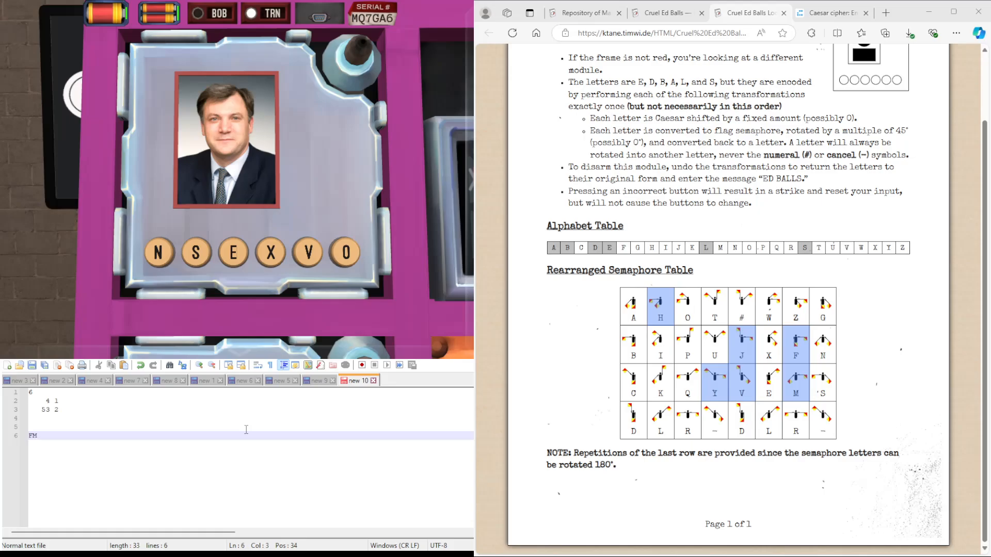
{"action": "type", "text": "VJ"}
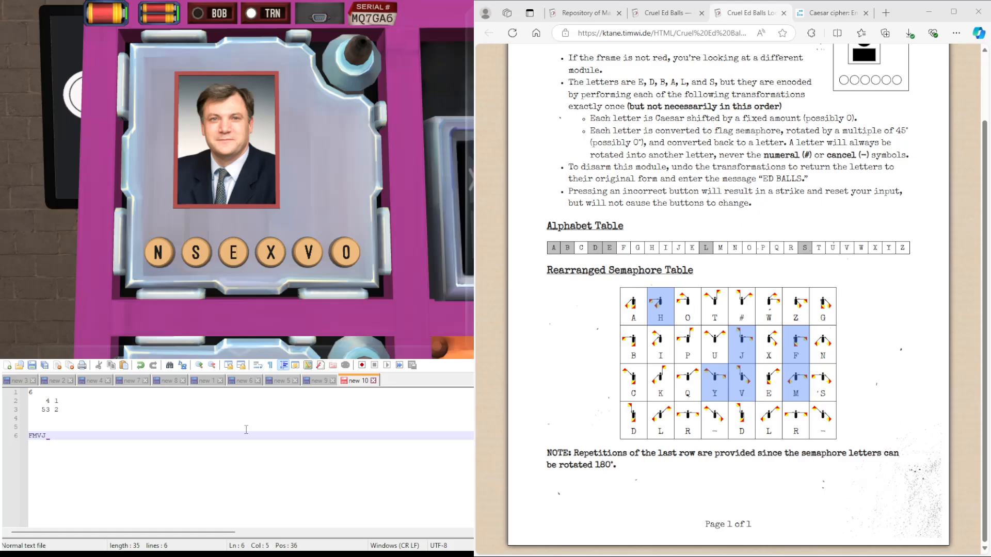
{"action": "type", "text": "YH"}
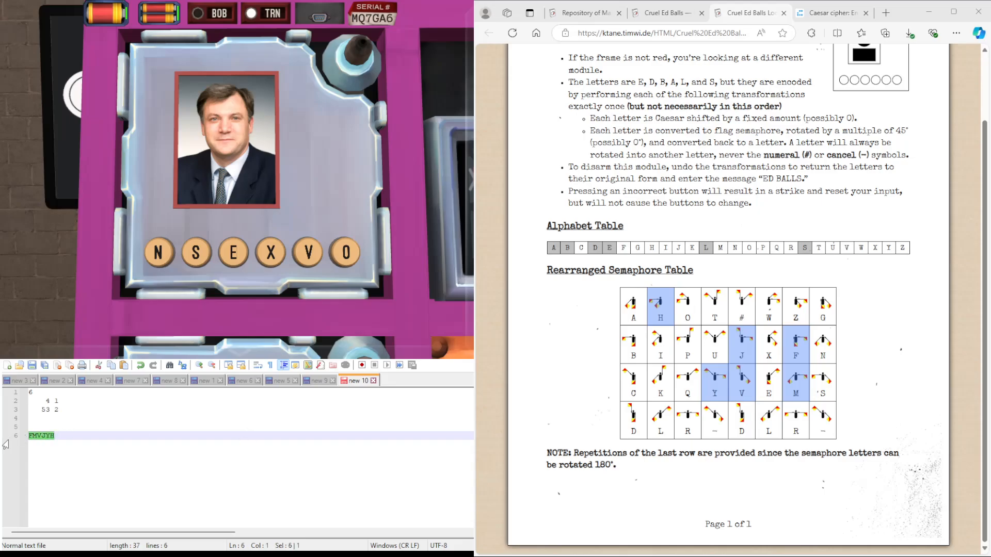
- Enter FMVJYH into the Caesar cipher and raise the shift through the first offsets
{"action": "left_click", "coordinate": [830, 12]}
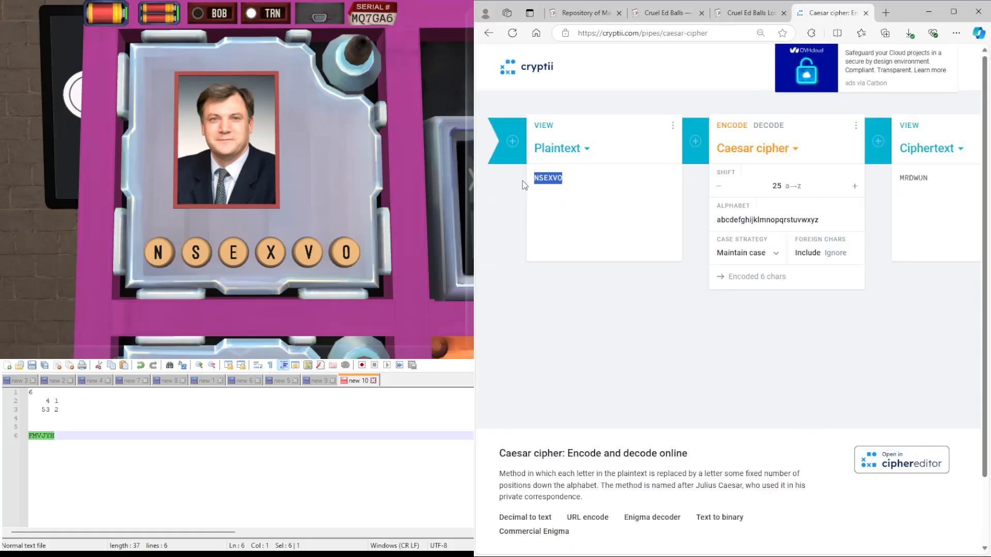
{"action": "type", "text": "FMVJYH"}
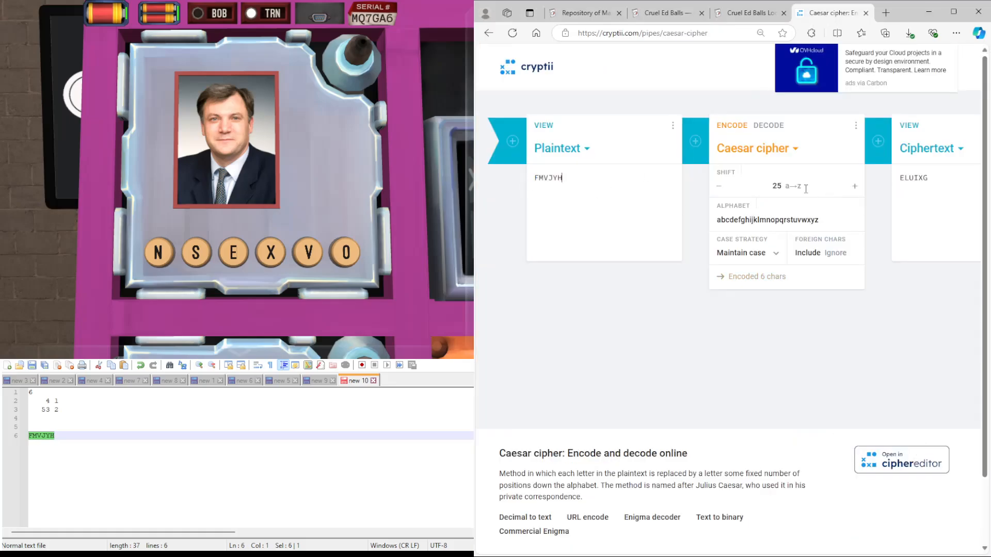
{"action": "left_click", "coordinate": [855, 186]}
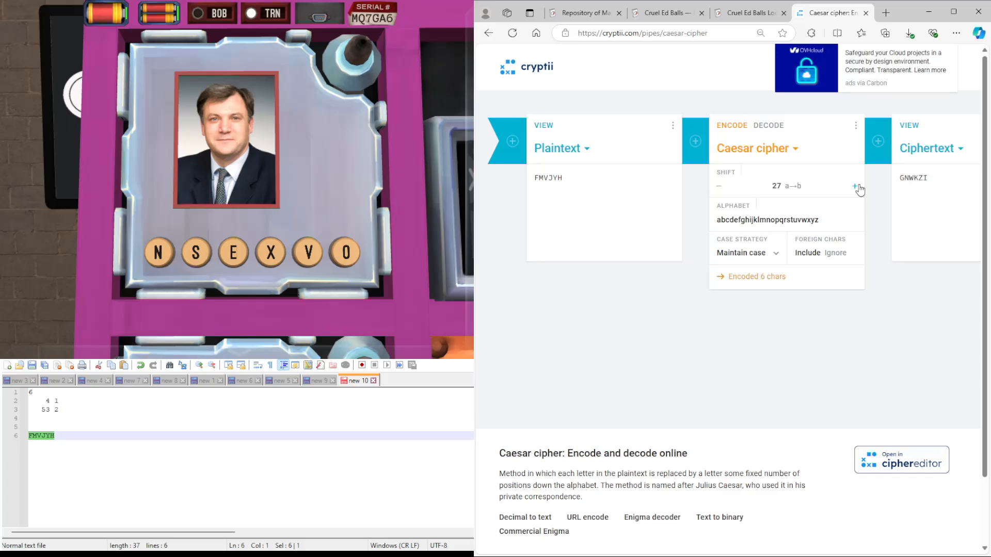
{"action": "left_click", "coordinate": [854, 188]}
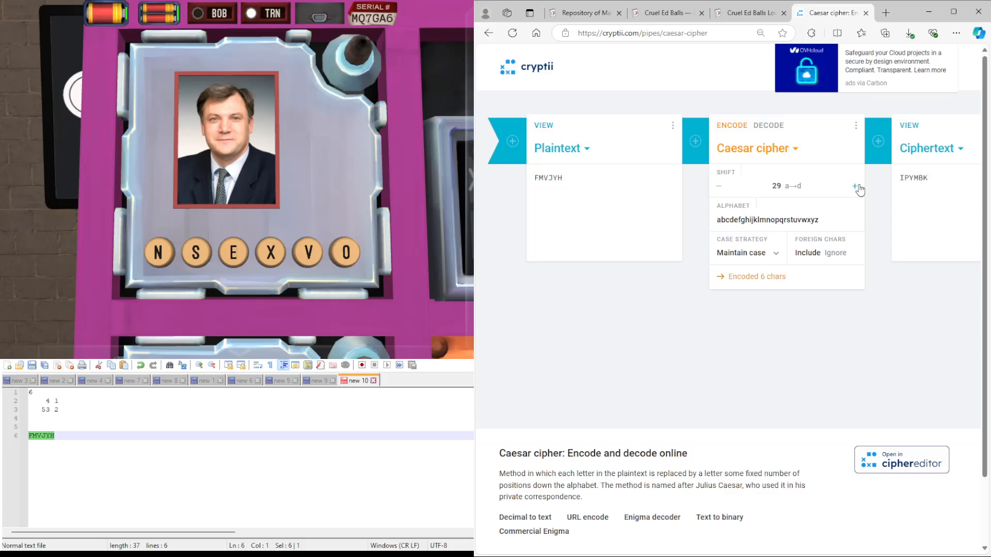
{"action": "left_click", "coordinate": [855, 186]}
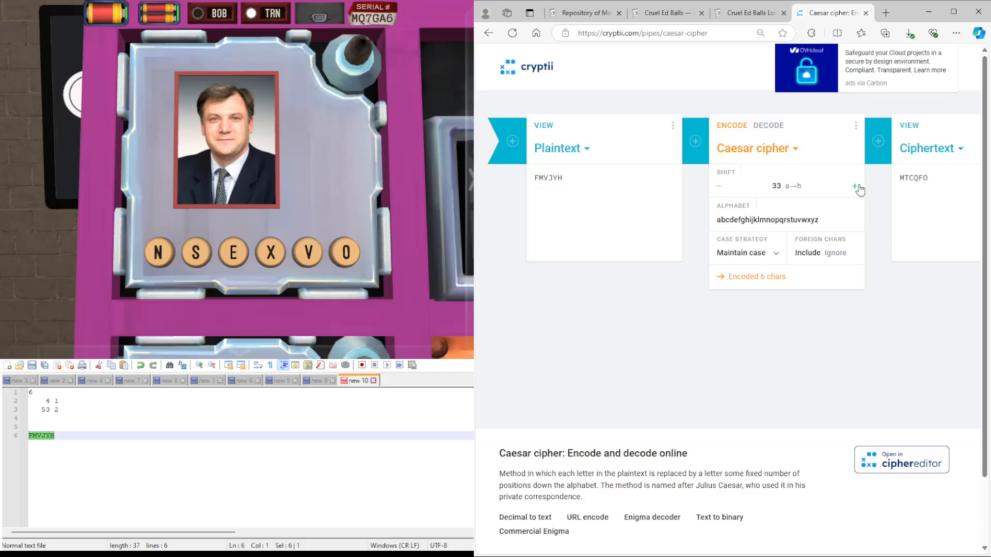
{"action": "left_click", "coordinate": [854, 186]}
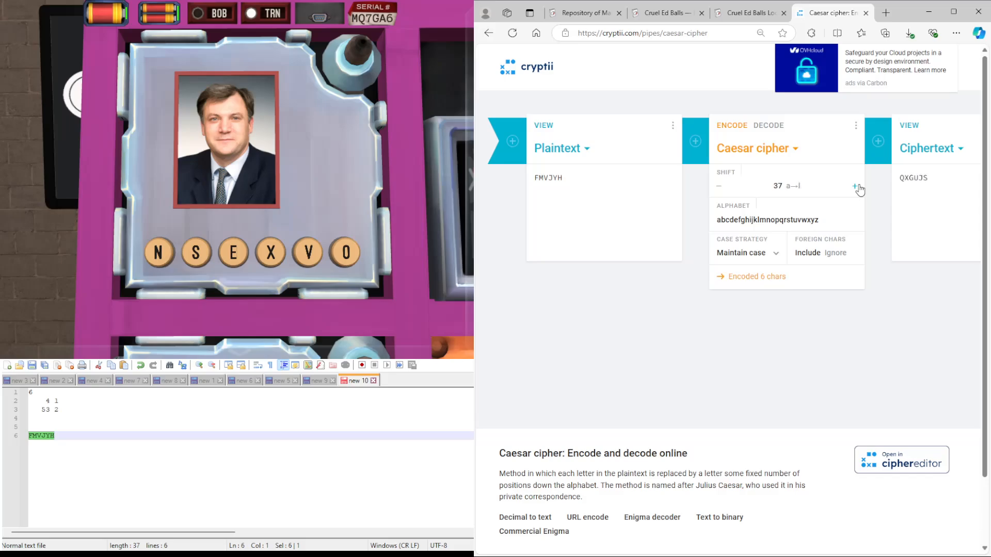
{"action": "left_click", "coordinate": [856, 188]}
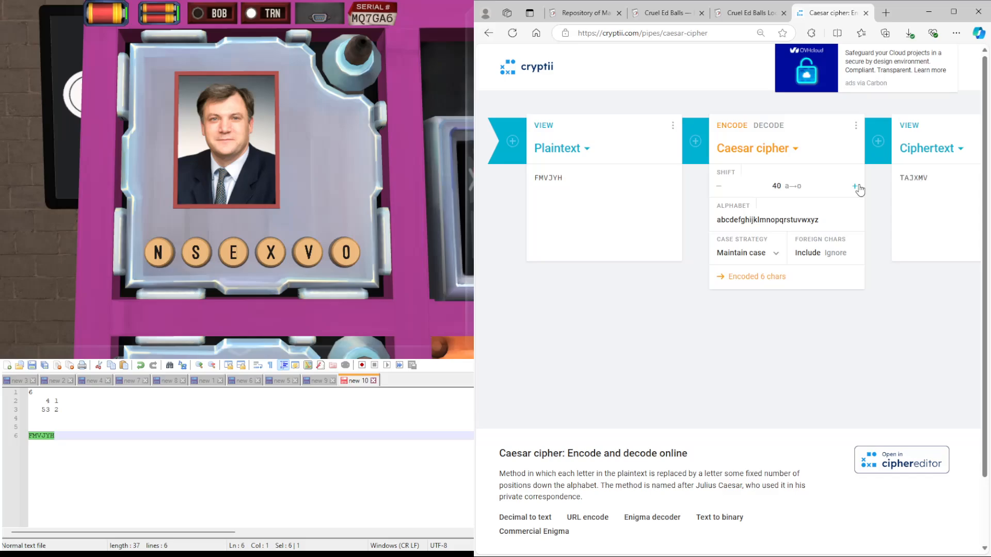
{"action": "left_click", "coordinate": [854, 188]}
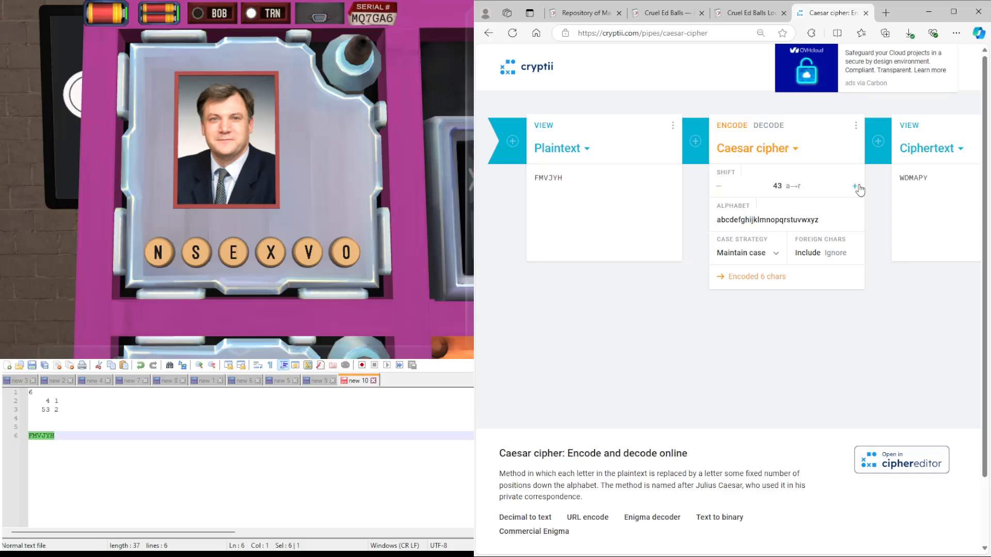
{"action": "left_click", "coordinate": [856, 188]}
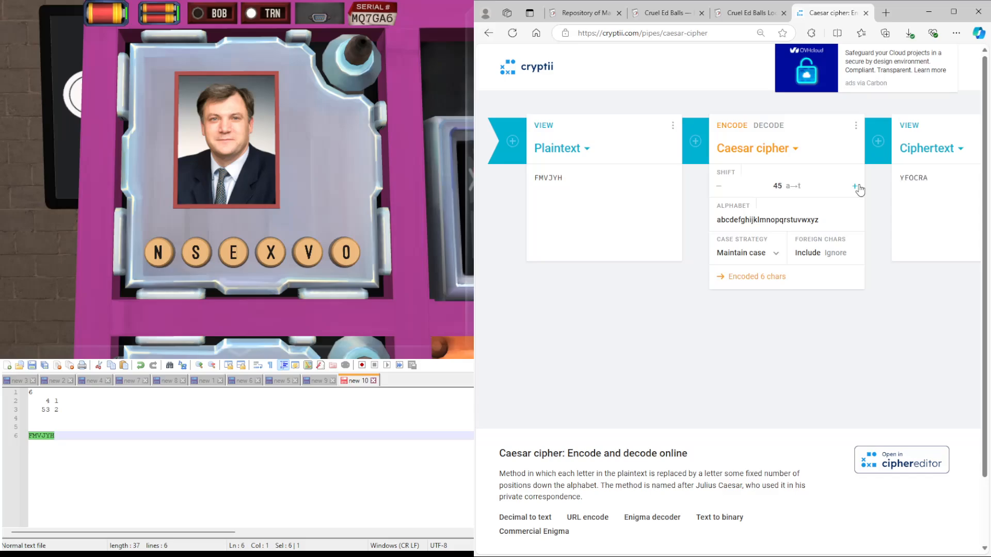
- Continue raising the shift on FMVJYH up to 26, where output matches input
{"action": "left_click", "coordinate": [855, 188]}
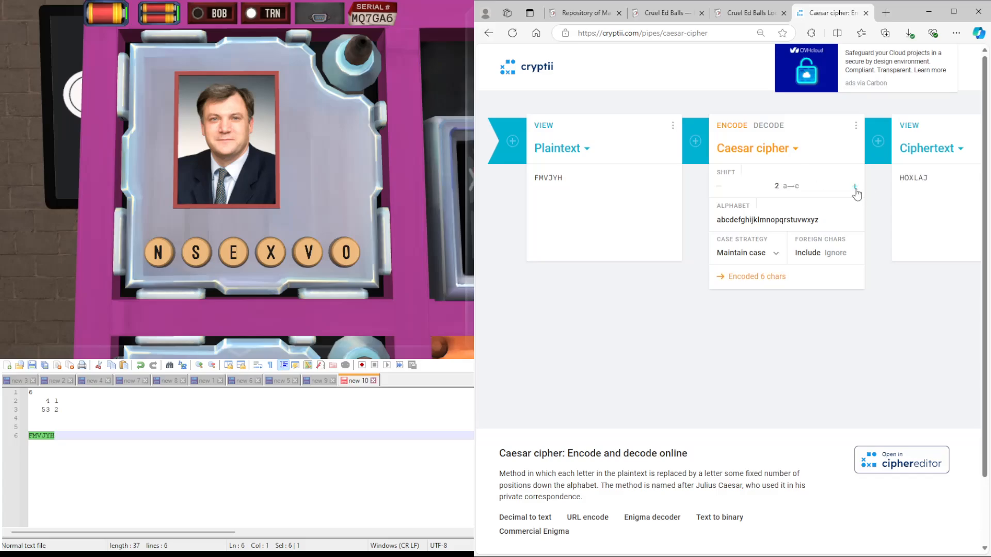
{"action": "left_click", "coordinate": [856, 185]}
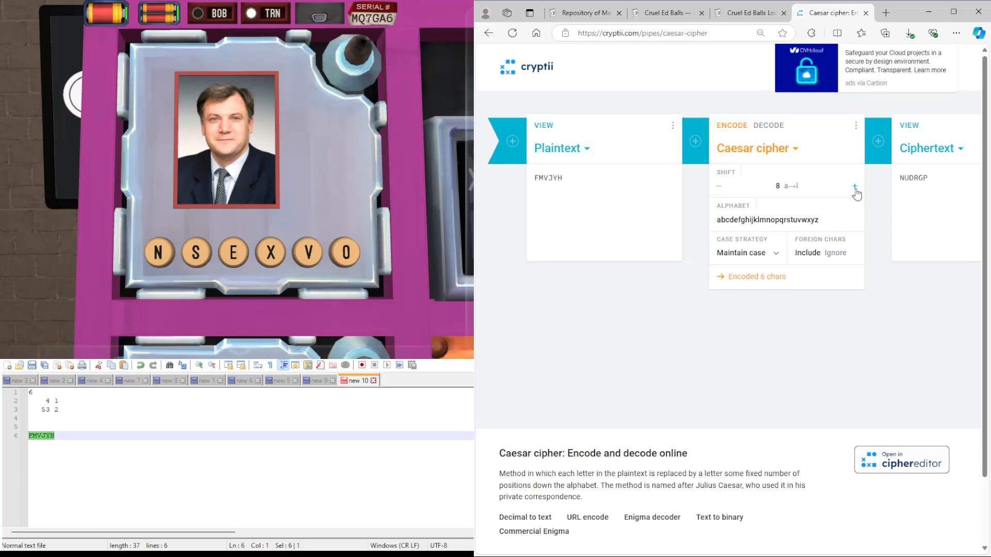
{"action": "left_click", "coordinate": [855, 186]}
{"action": "type", "text": "15"}
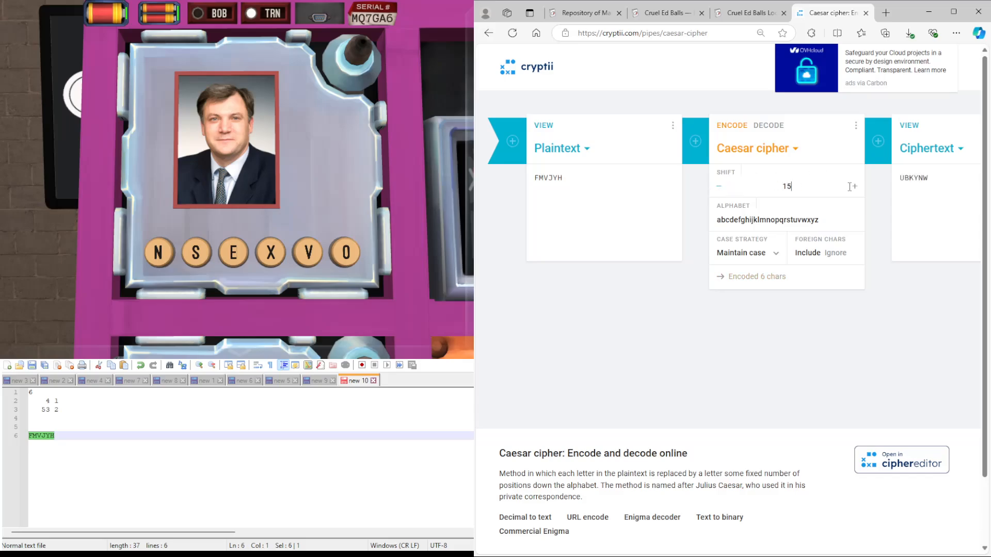
{"action": "left_click", "coordinate": [855, 186]}
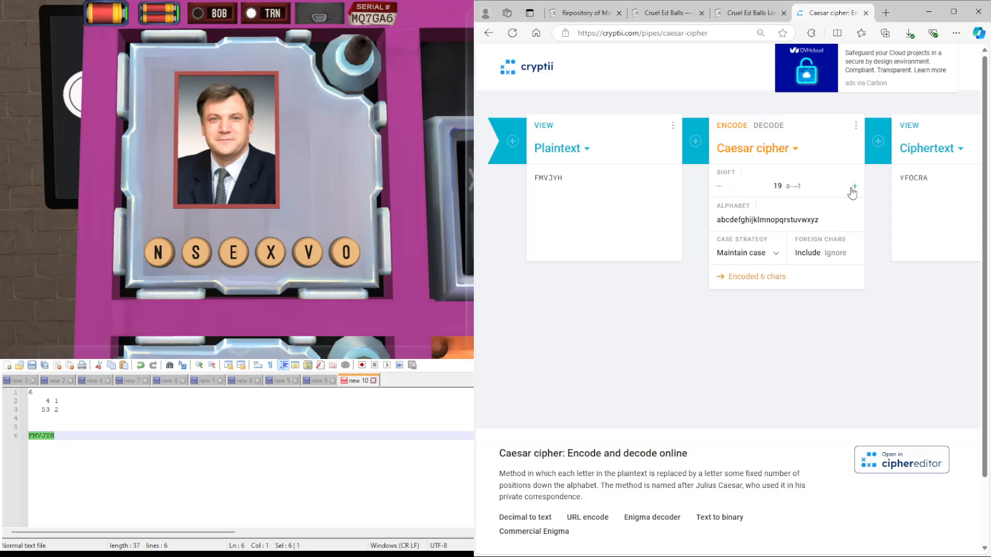
{"action": "left_click", "coordinate": [854, 186]}
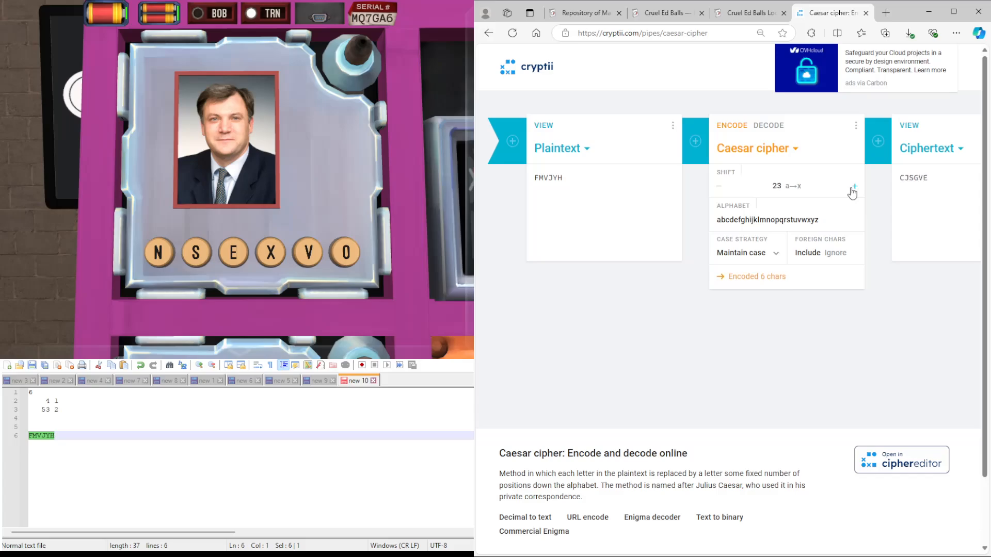
{"action": "left_click", "coordinate": [853, 186]}
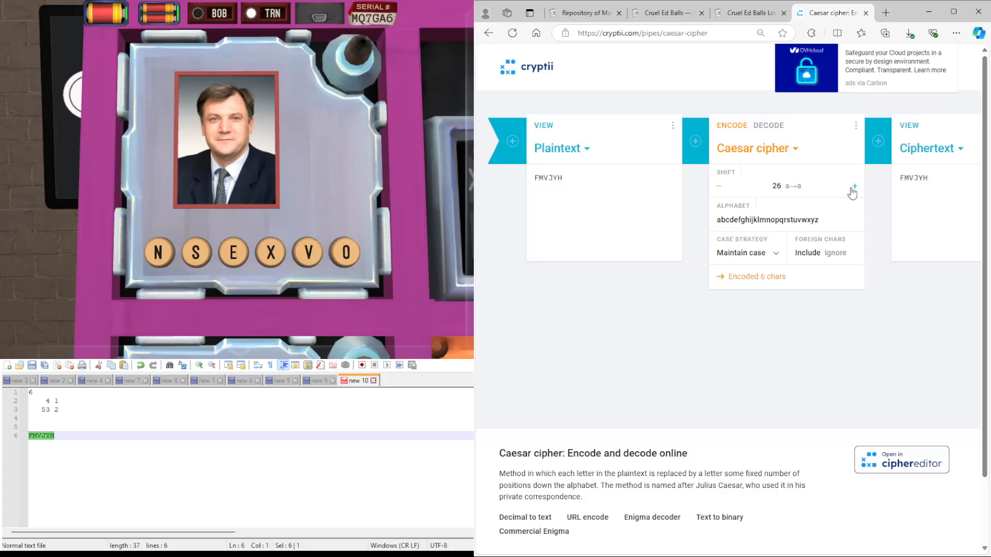
{"action": "left_click", "coordinate": [749, 12]}
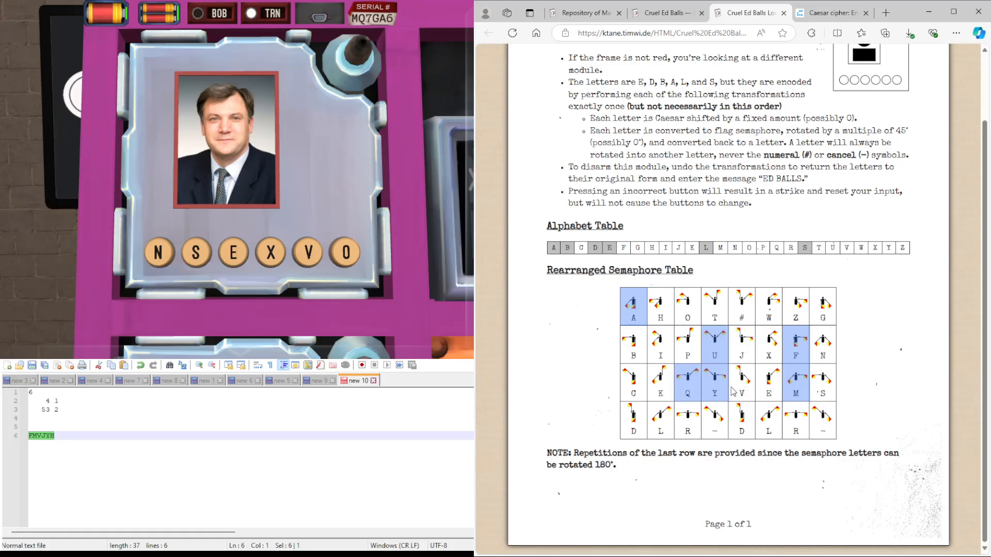
{"action": "mouse_move", "coordinate": [851, 314]}
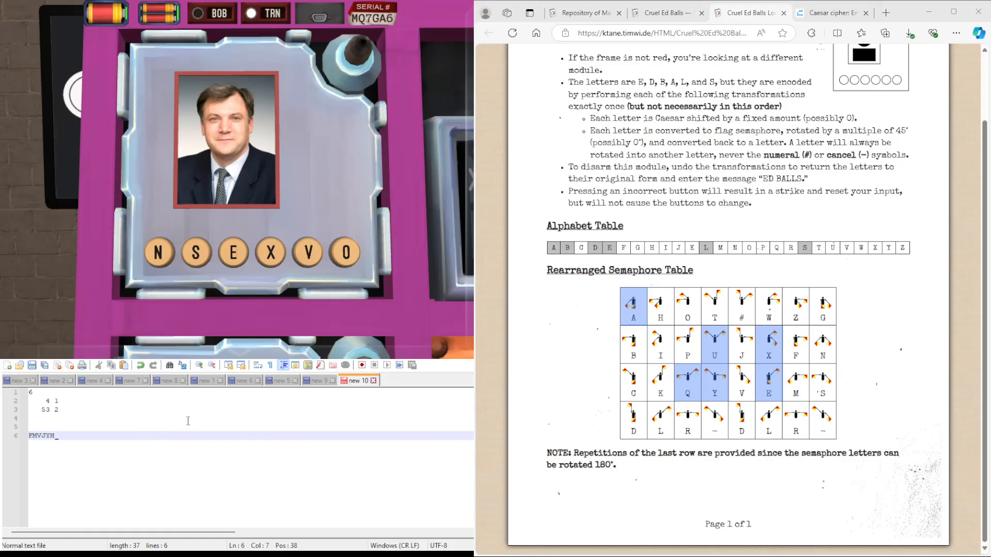
- Replace the notes line FMVJYH with the new letter set XEYUQA
{"action": "key", "text": "Backspace"}
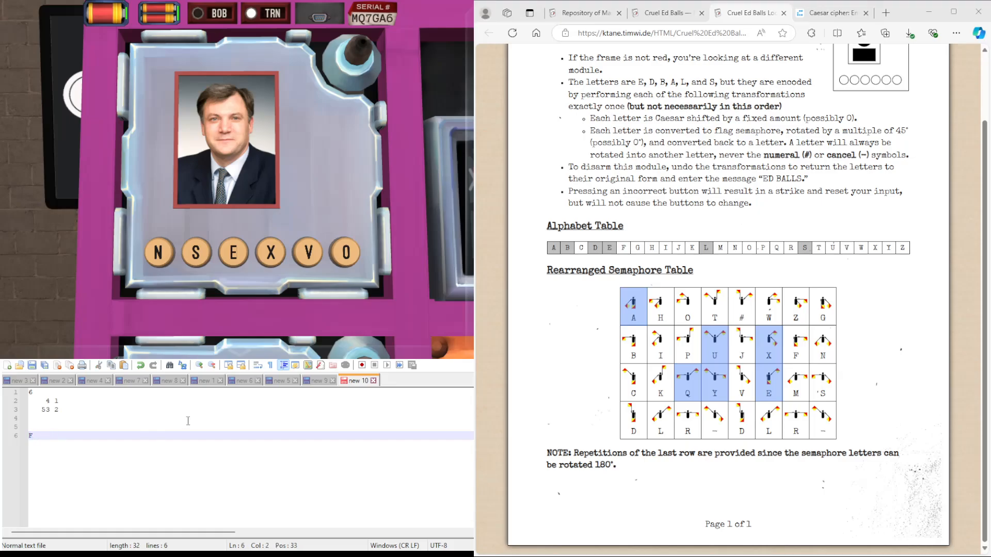
{"action": "type", "text": "E"}
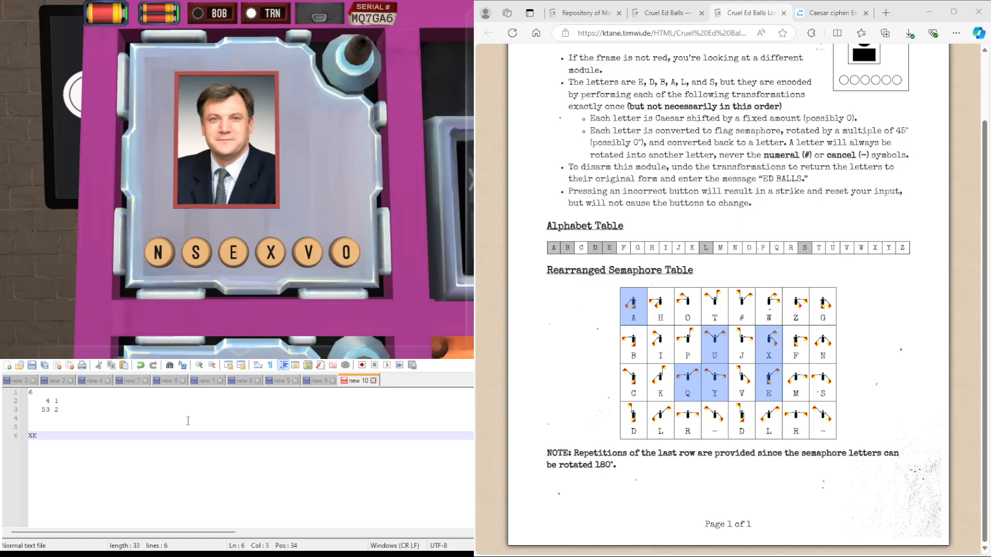
{"action": "type", "text": "YU"}
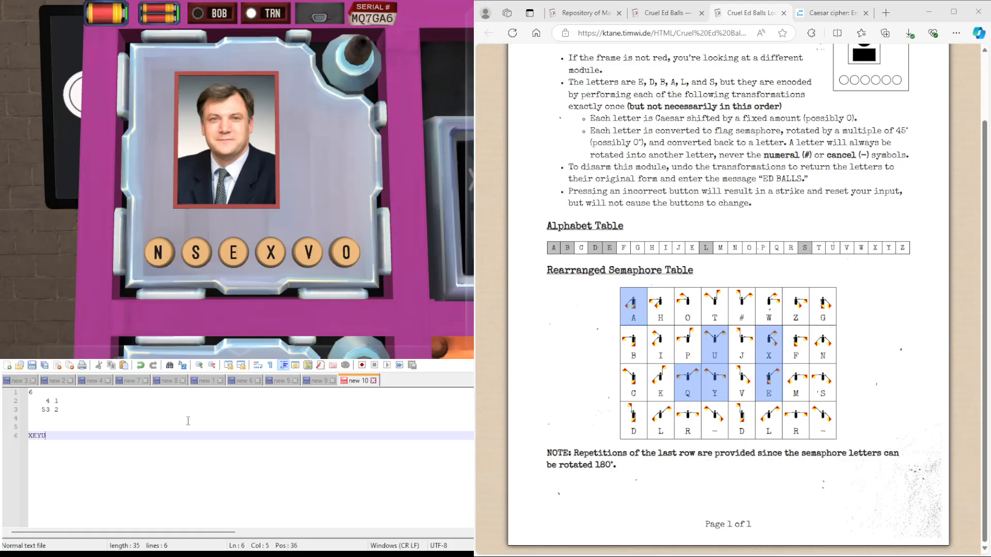
{"action": "type", "text": "QA"}
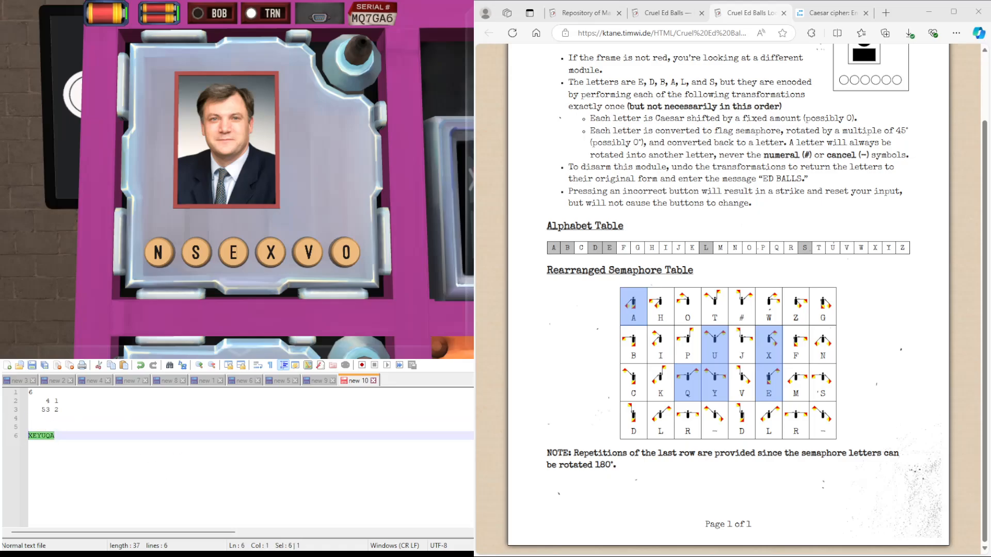
{"action": "left_click", "coordinate": [827, 12]}
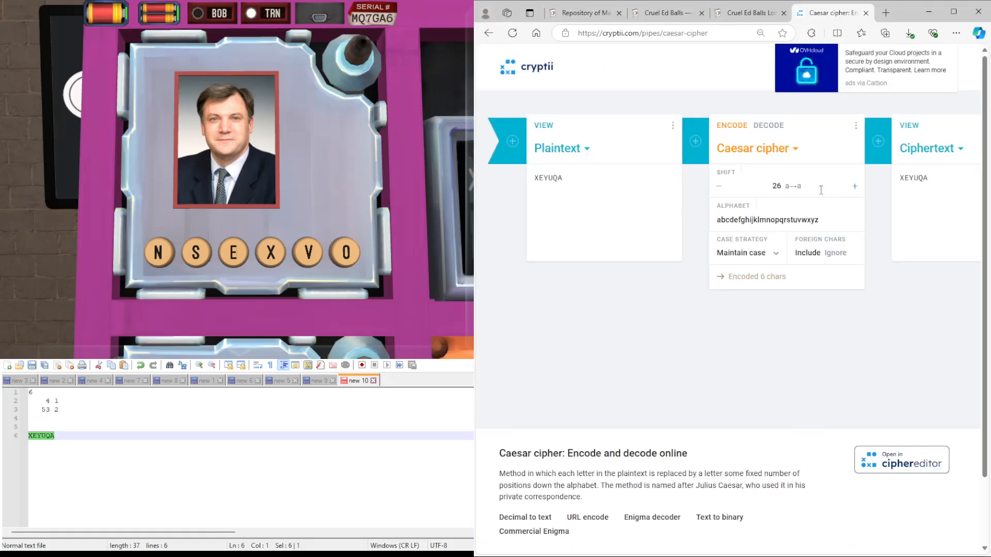
- Step the Caesar shift on XEYUQA down to 0, reading each result
{"action": "left_click", "coordinate": [719, 186]}
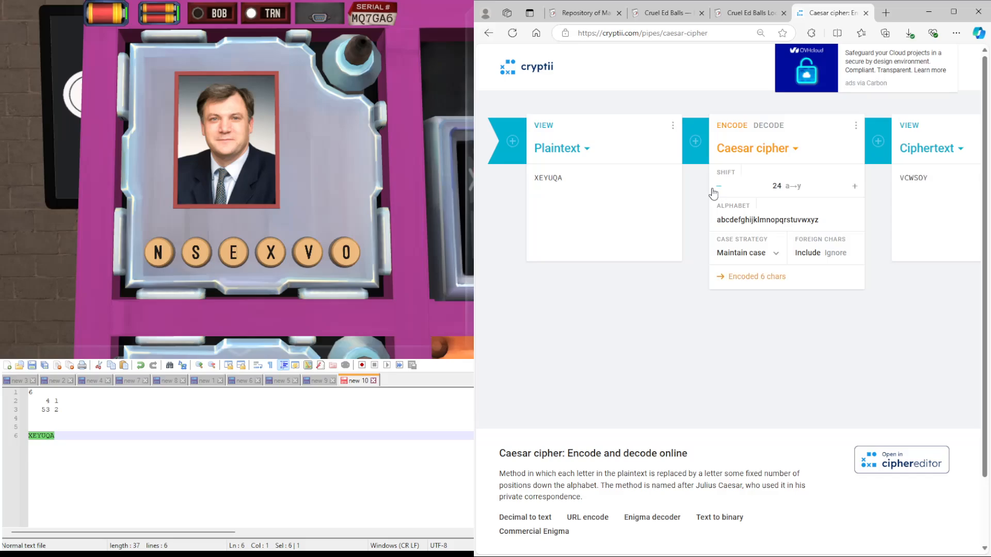
{"action": "left_click", "coordinate": [718, 185]}
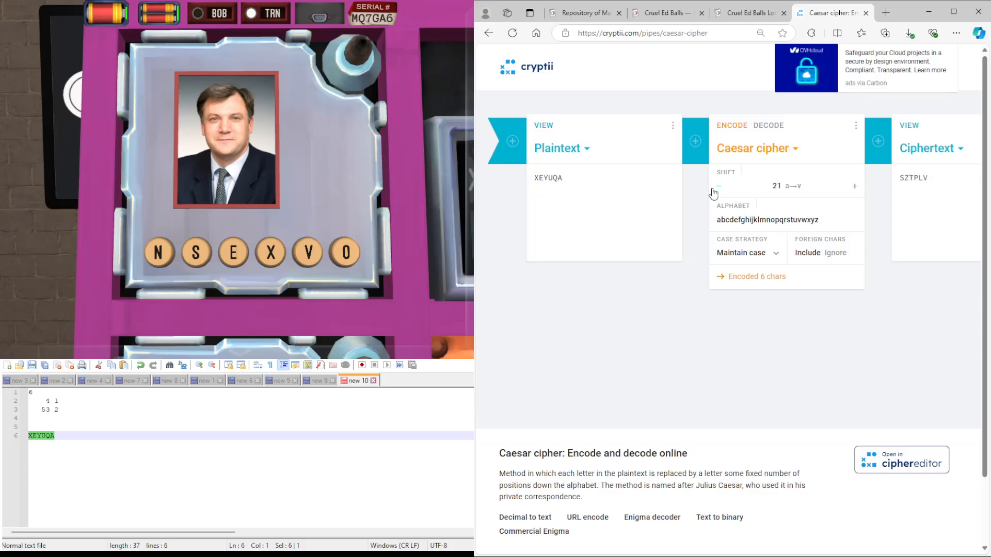
{"action": "left_click", "coordinate": [718, 186]}
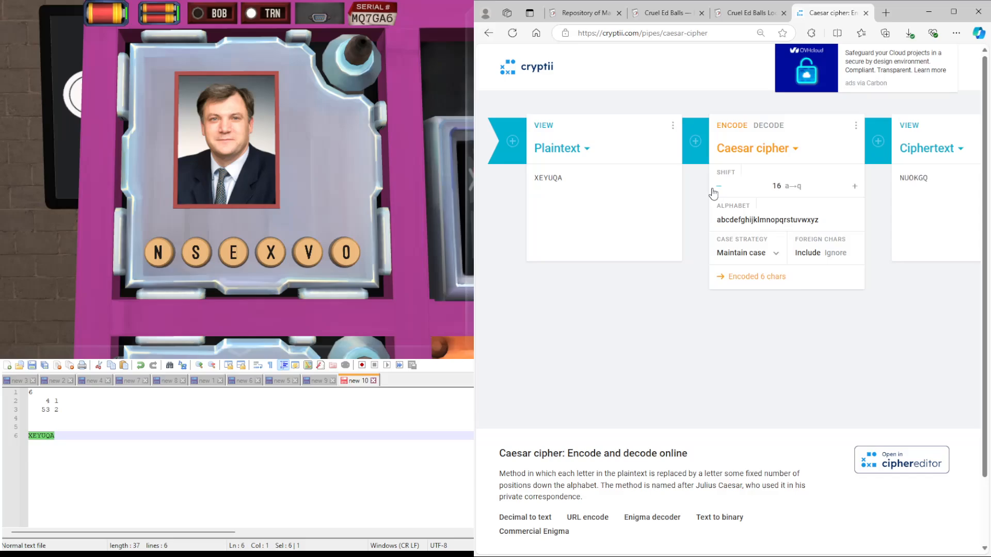
{"action": "left_click", "coordinate": [719, 186]}
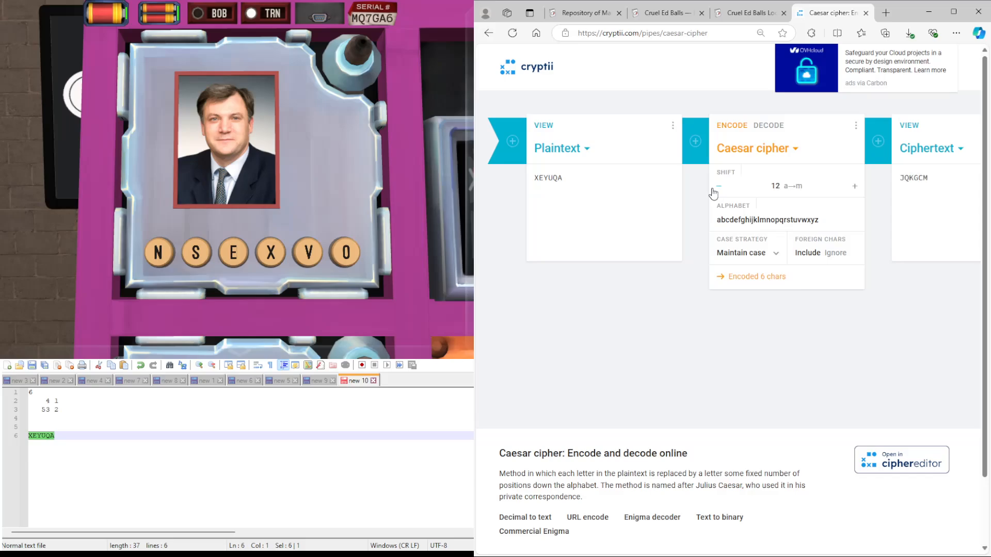
{"action": "left_click", "coordinate": [718, 186]}
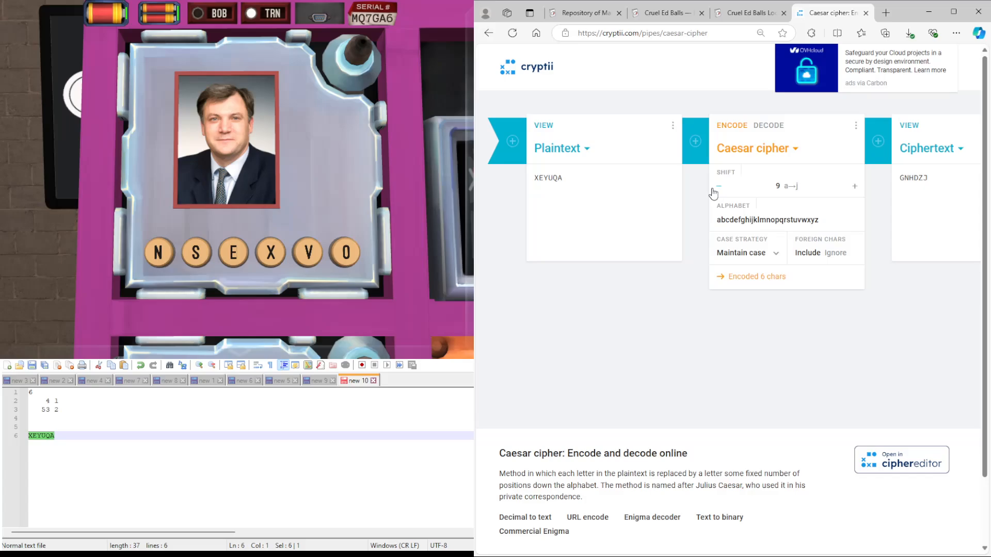
{"action": "left_click", "coordinate": [719, 186]}
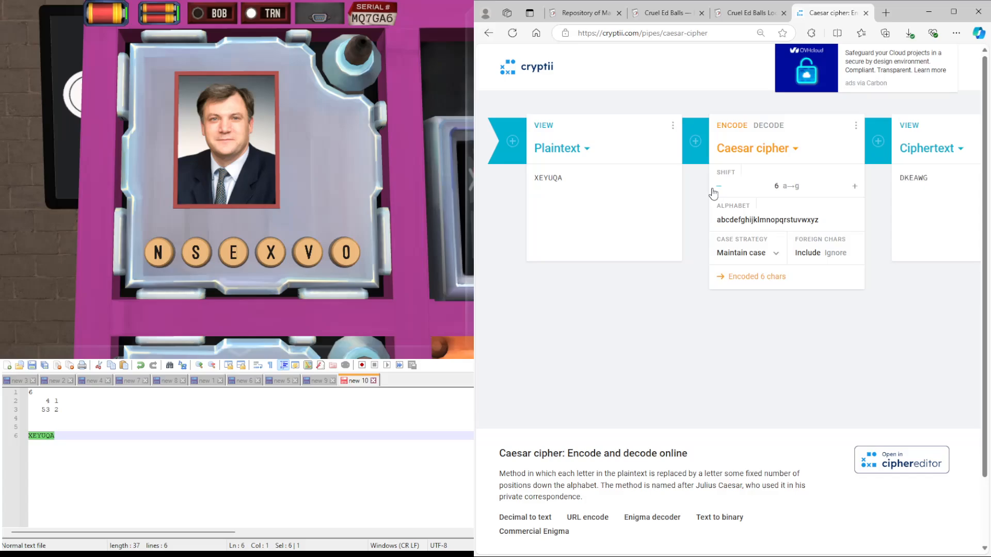
{"action": "left_click", "coordinate": [719, 186]}
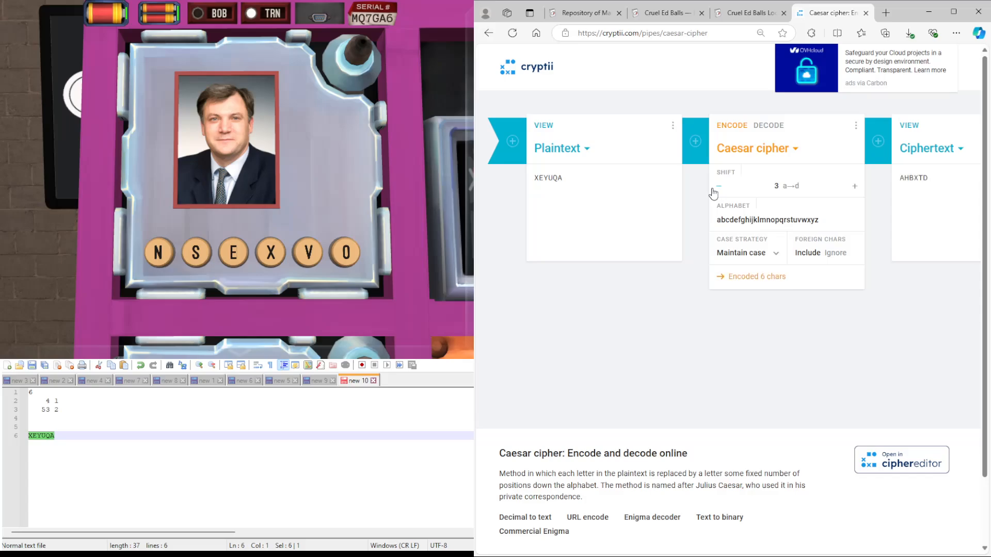
{"action": "left_click", "coordinate": [719, 186]}
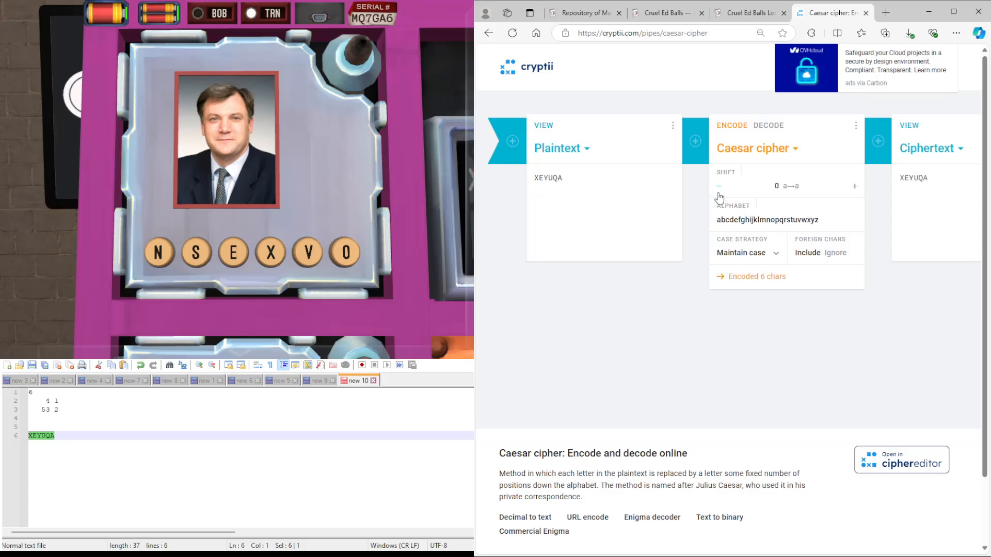
{"action": "left_click", "coordinate": [746, 12]}
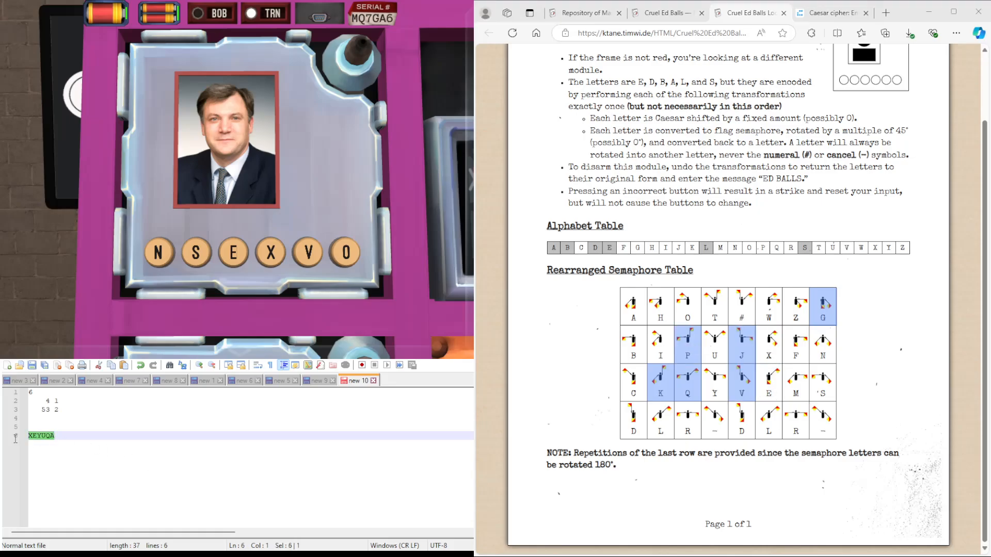
- Retype the notes line as JVQPKG, correcting the mistyped PQR
{"action": "type", "text": "JV"}
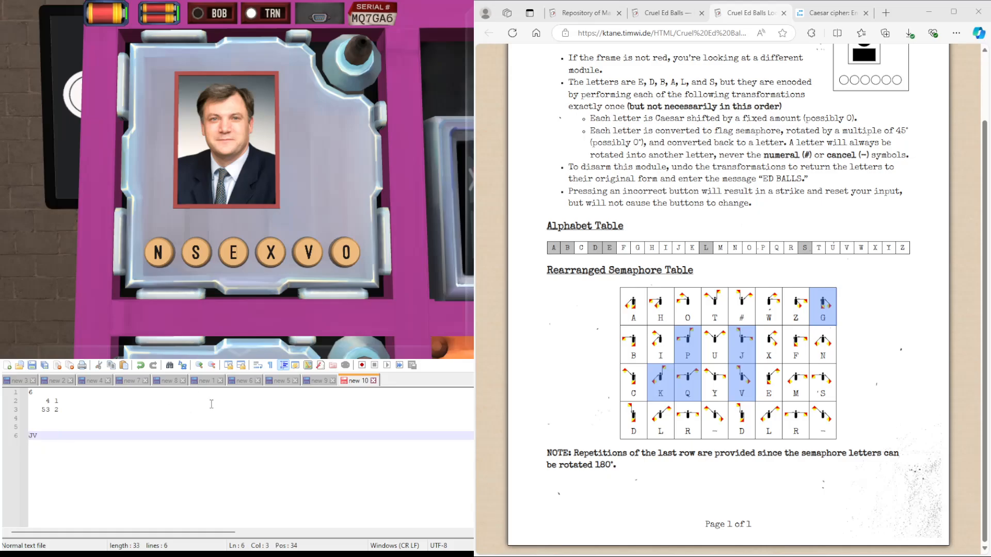
{"action": "type", "text": "PQR"}
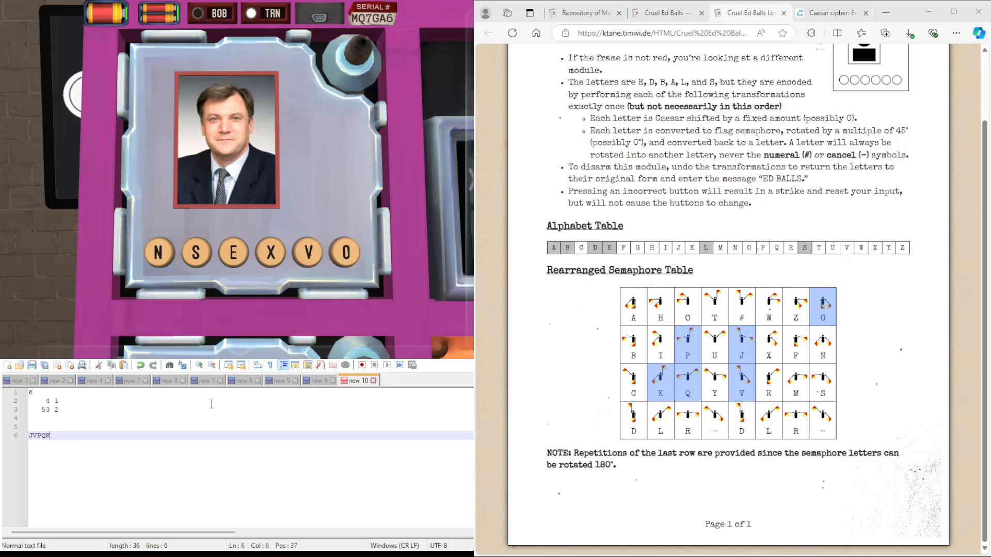
{"action": "key", "text": "Backspace"}
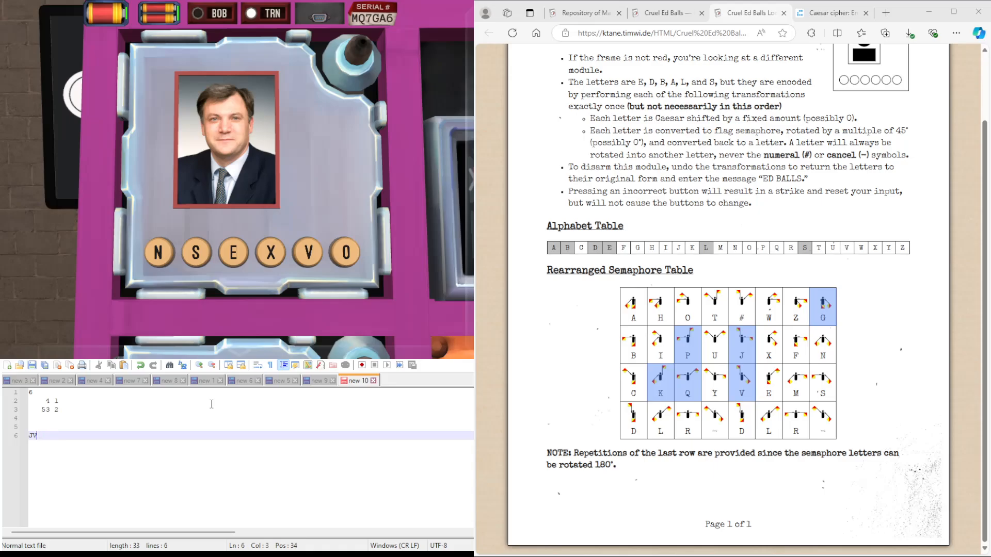
{"action": "type", "text": "QPK"}
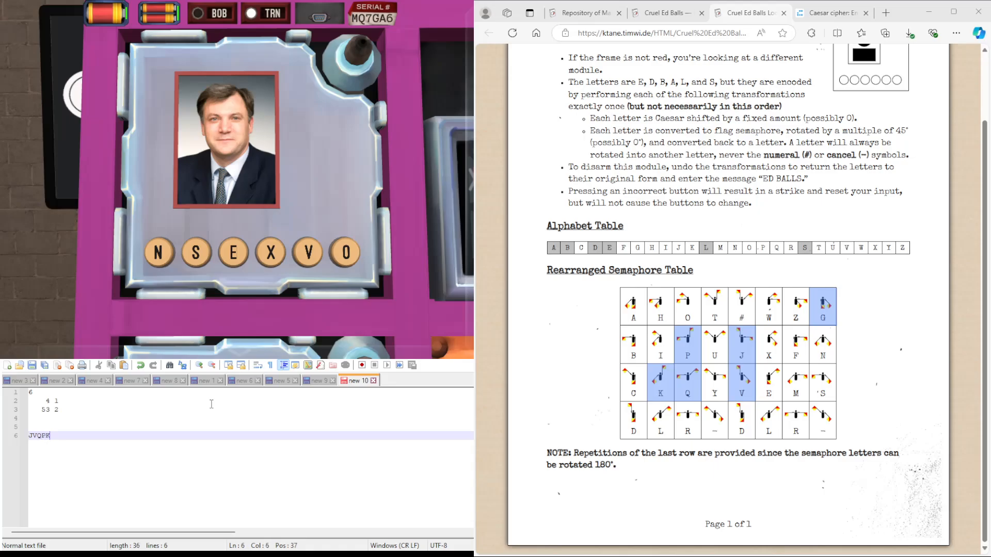
{"action": "type", "text": "G"}
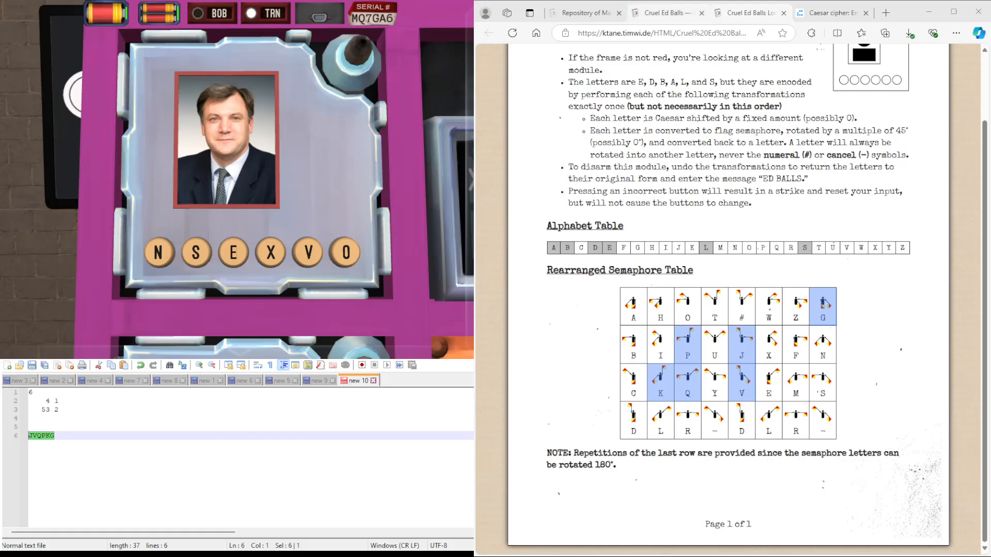
- Raise the Caesar shift on JVQPKG from 2 up to the full 26, watching each output
{"action": "left_click", "coordinate": [821, 12]}
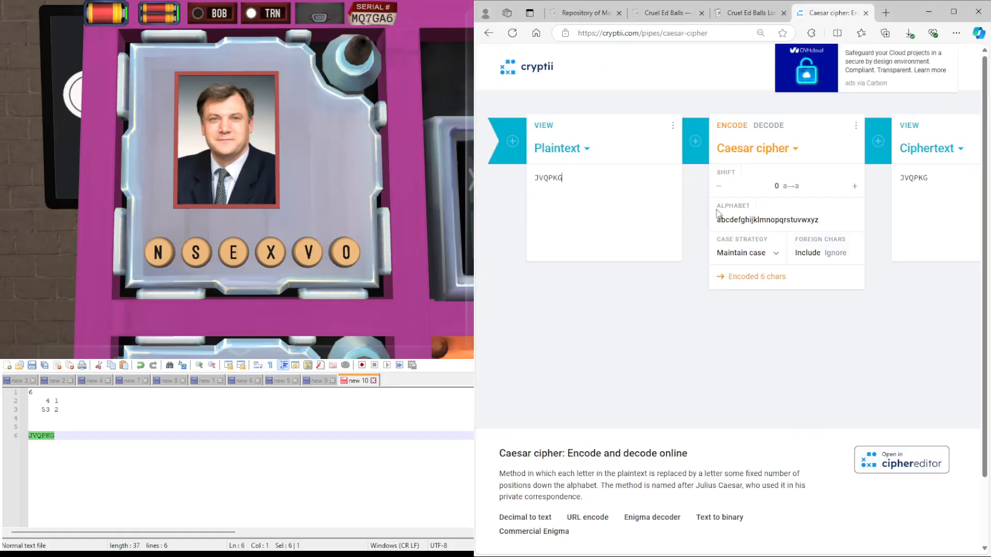
{"action": "left_click", "coordinate": [855, 186]}
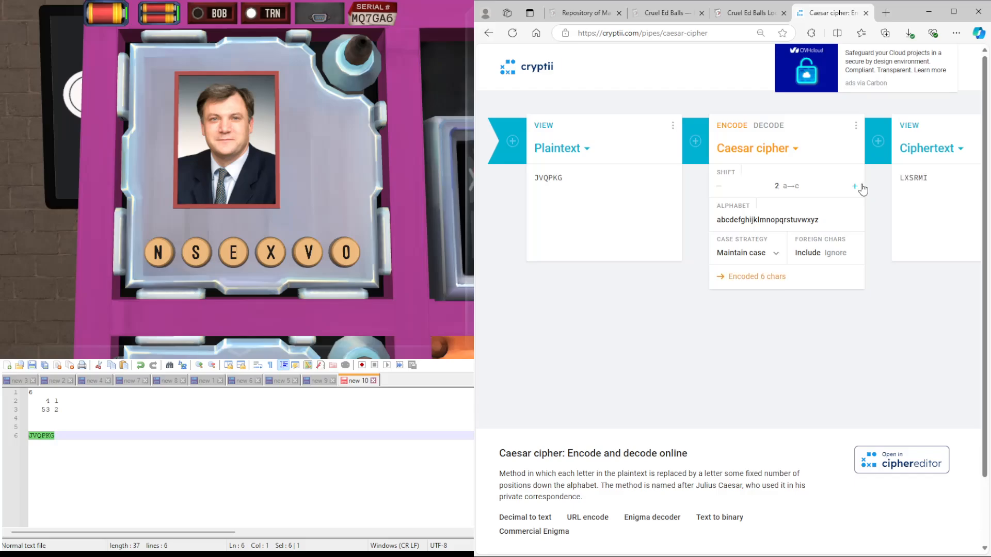
{"action": "left_click", "coordinate": [854, 187]}
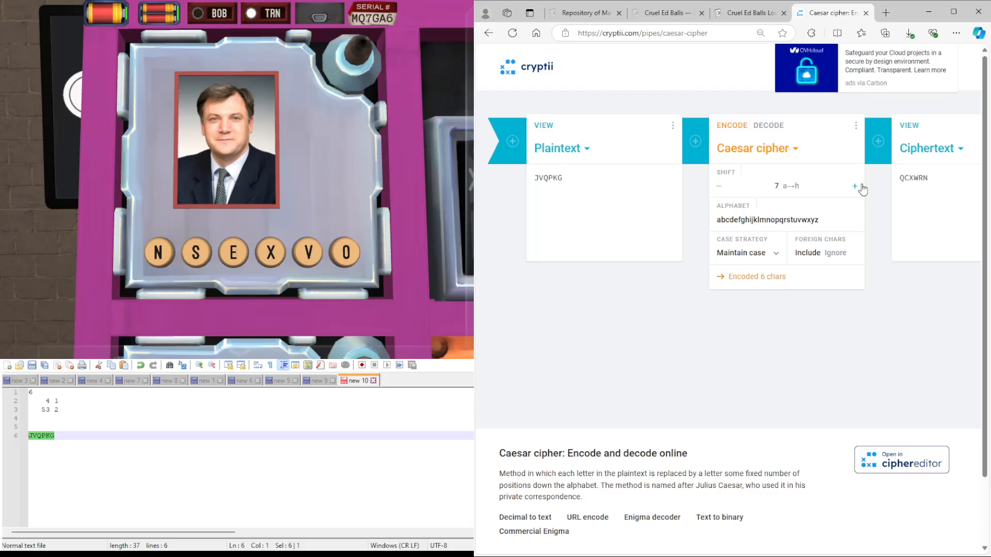
{"action": "left_click", "coordinate": [854, 187]}
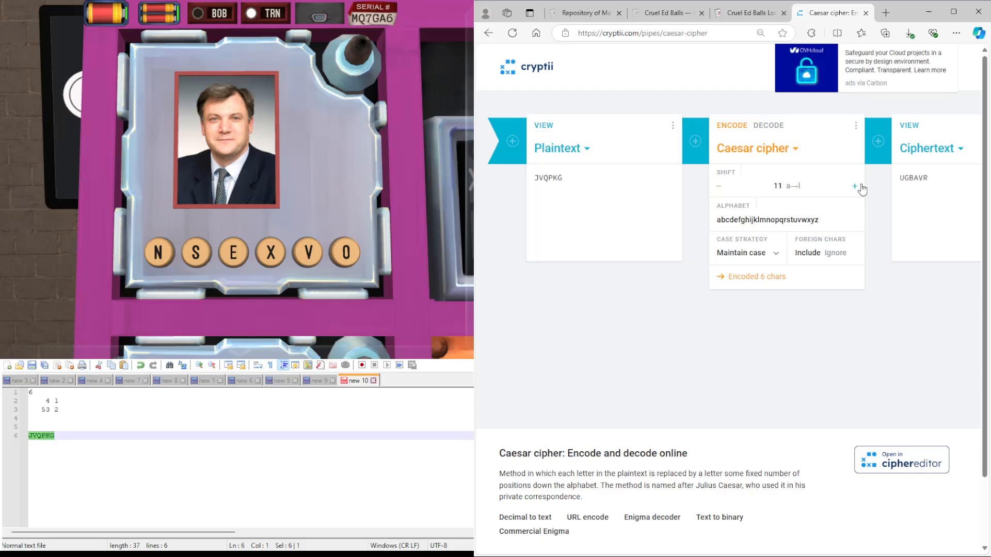
{"action": "left_click", "coordinate": [854, 186]}
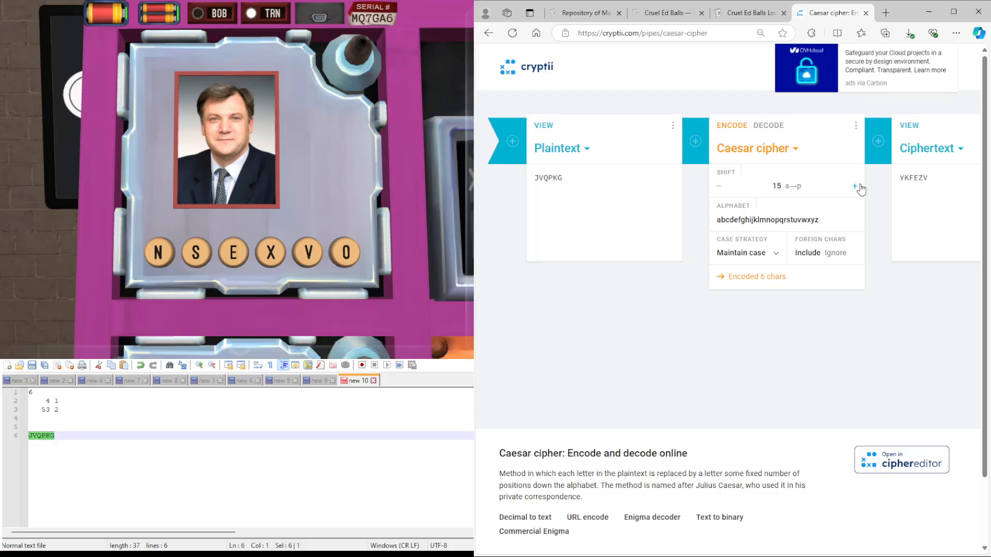
{"action": "left_click", "coordinate": [854, 187]}
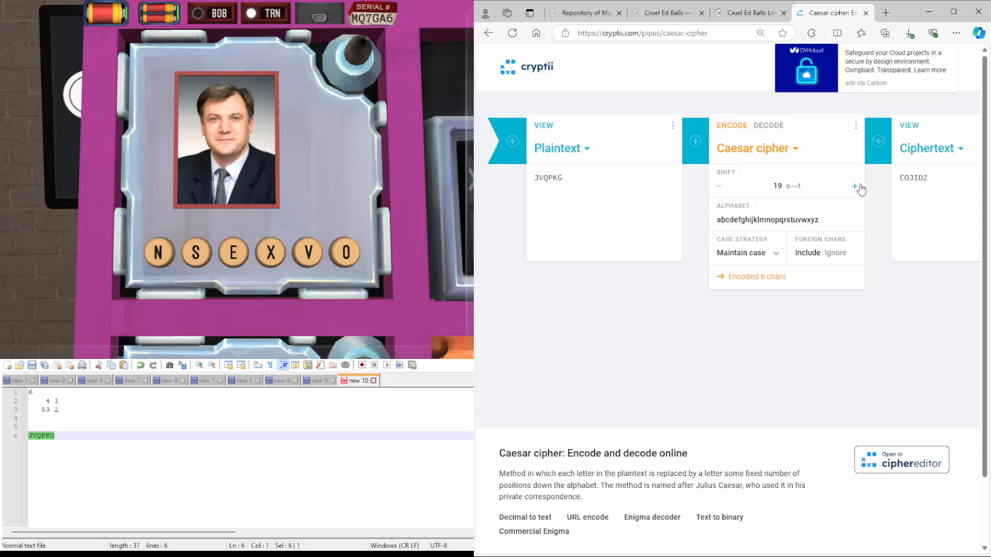
{"action": "left_click", "coordinate": [854, 187]}
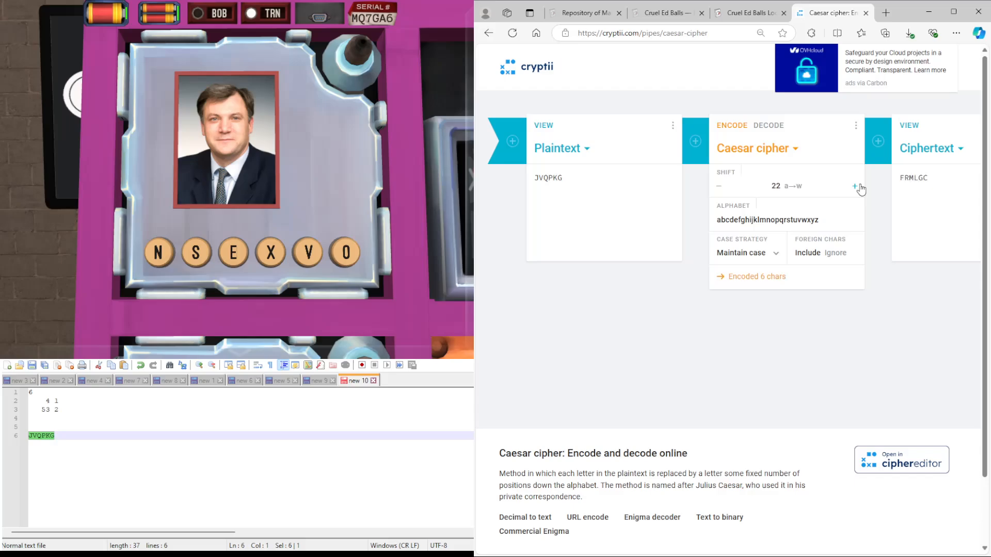
{"action": "left_click", "coordinate": [854, 188]}
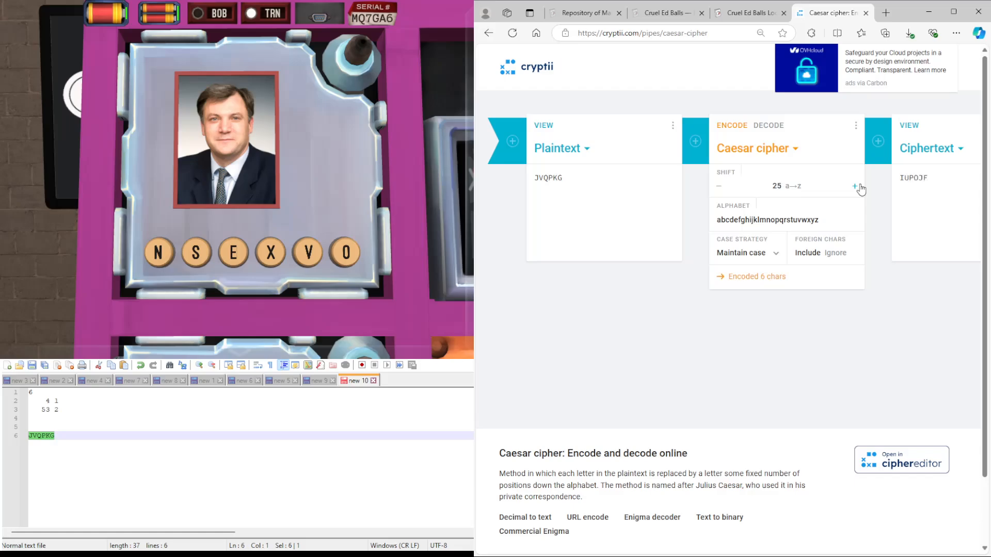
{"action": "left_click", "coordinate": [854, 186]}
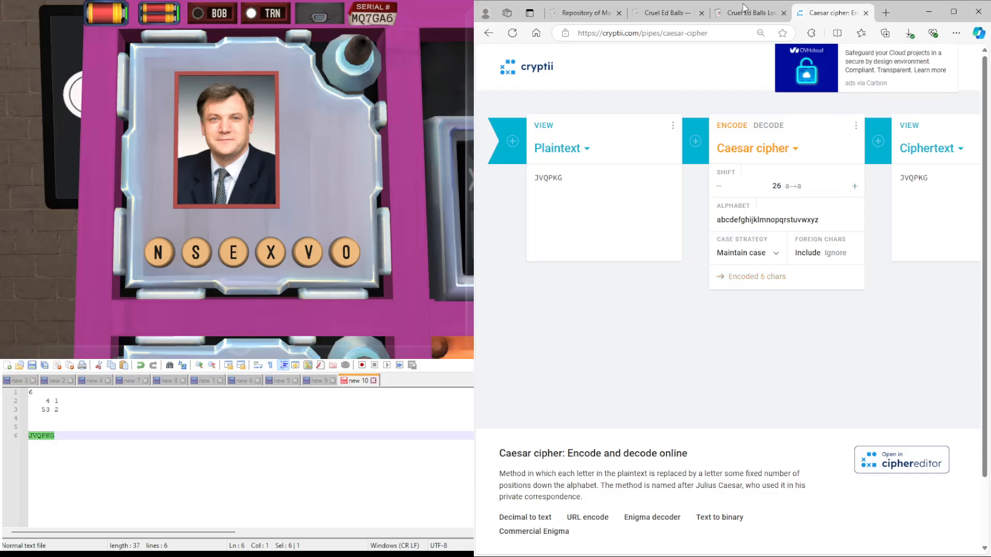
{"action": "left_click", "coordinate": [750, 13]}
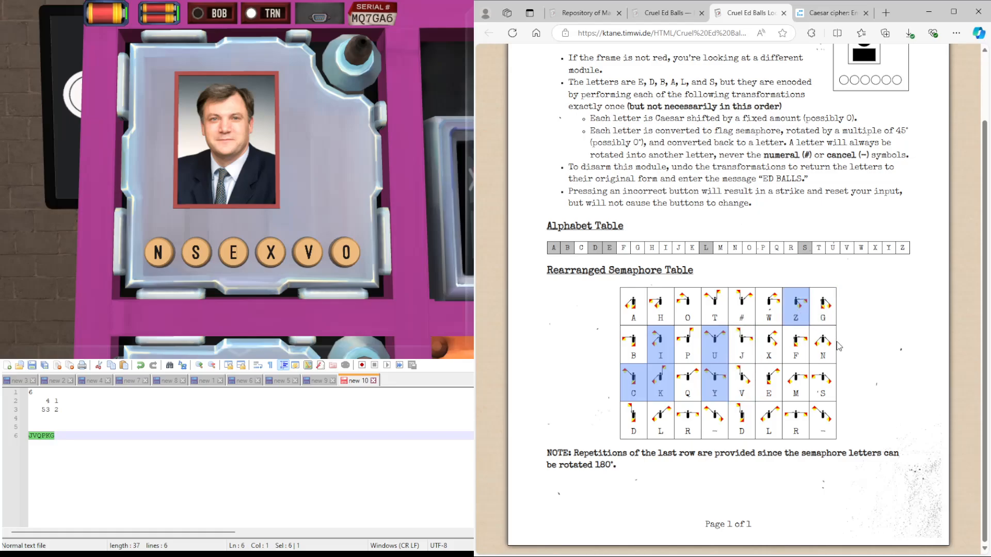
{"action": "mouse_move", "coordinate": [806, 313]}
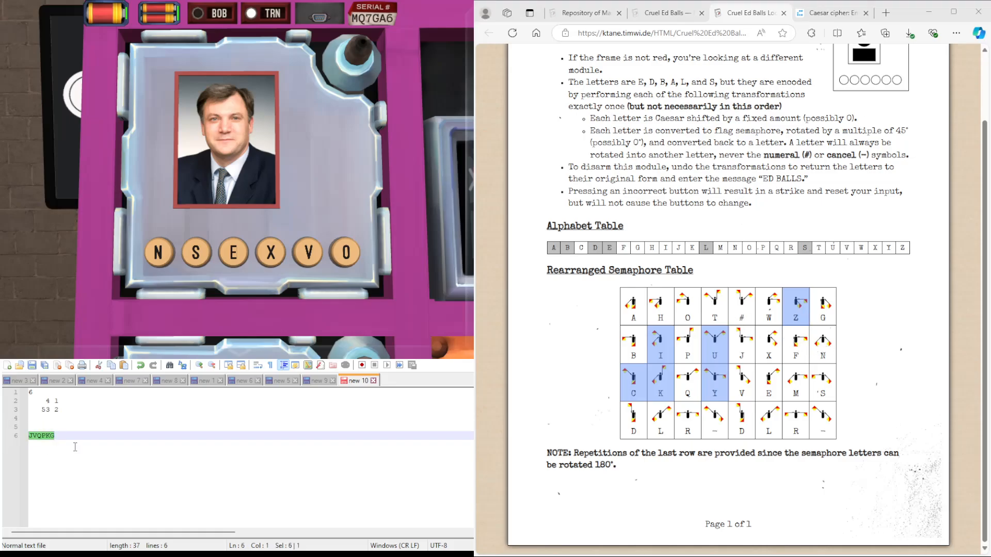
- Retype the notes line with the new letters U, Y, R, I, C, Z
{"action": "type", "text": "UY"}
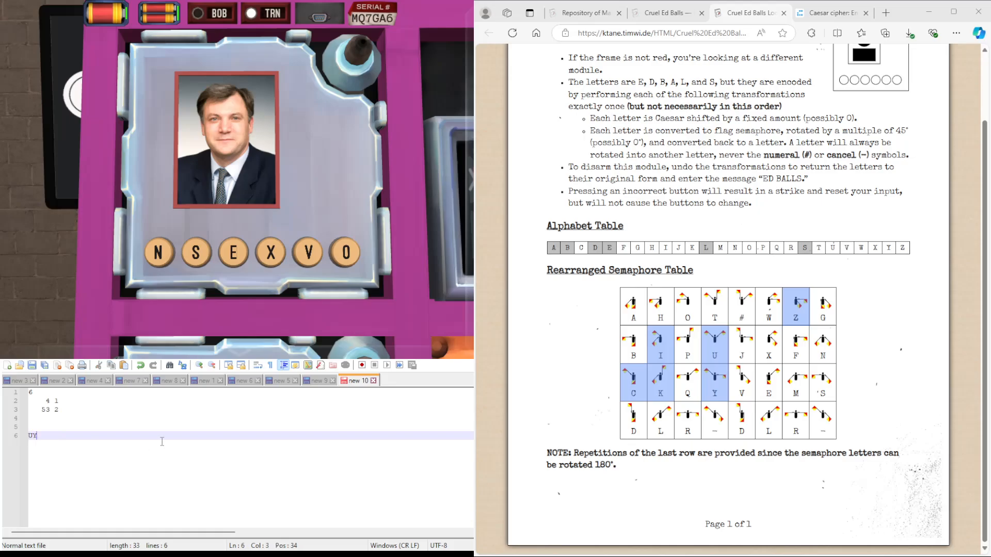
{"action": "type", "text": "R"}
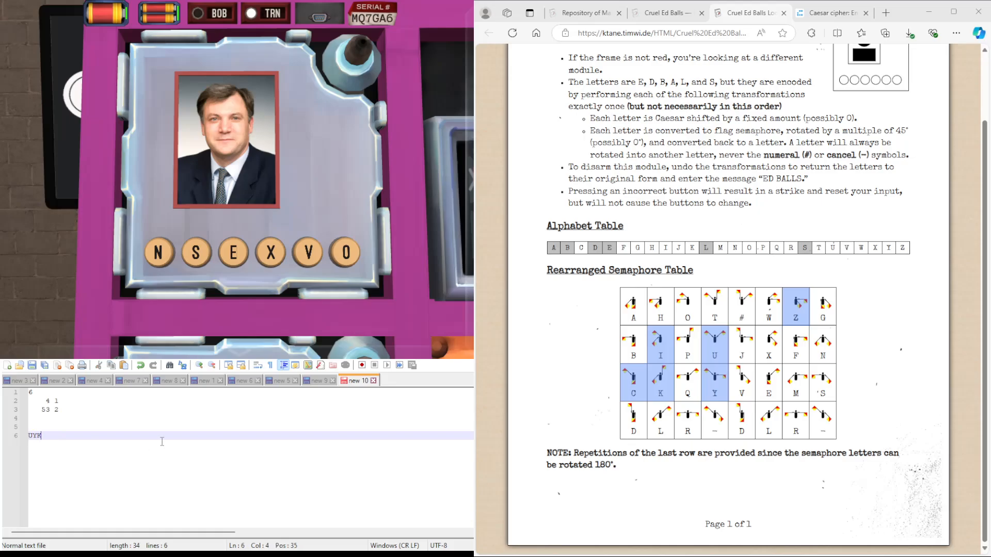
{"action": "type", "text": "ICZ"}
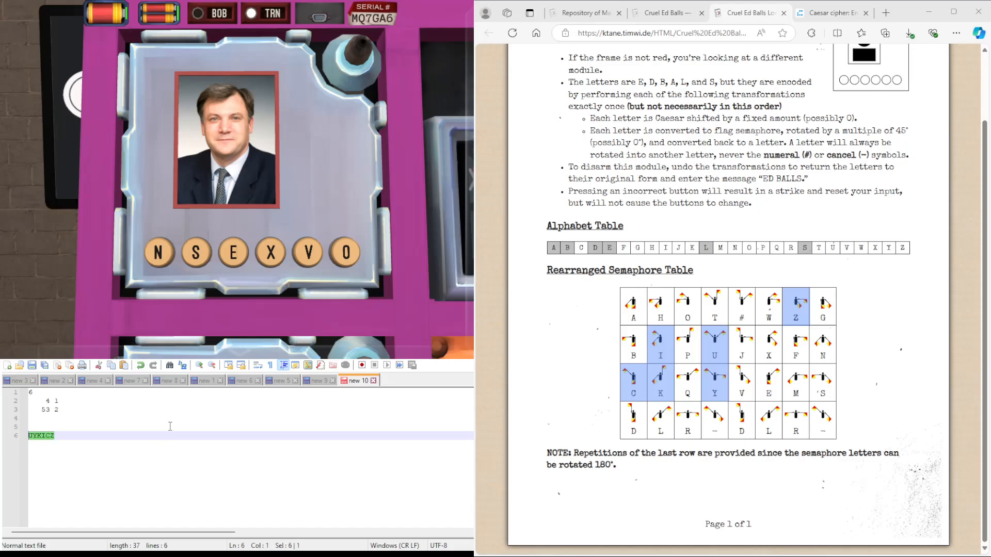
- Step UYKICZ down through the Caesar shifts to 0, checking for ED BALLS, then back to the semaphore table
{"action": "left_click", "coordinate": [828, 13]}
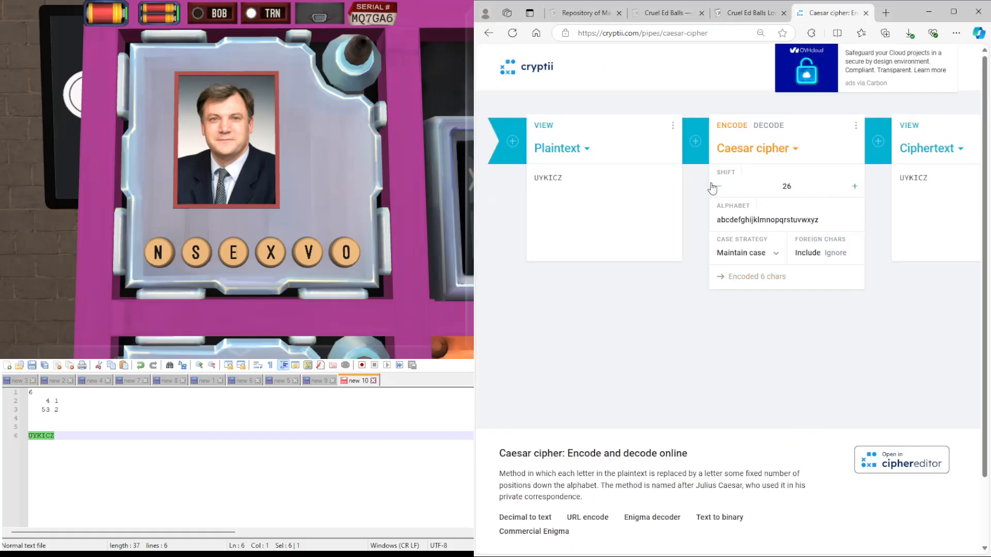
{"action": "left_click", "coordinate": [718, 186]}
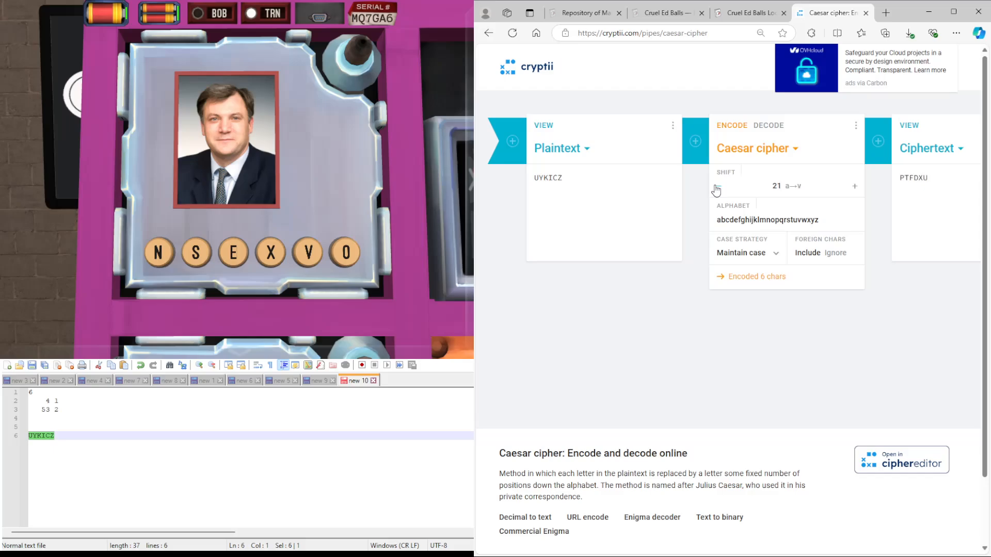
{"action": "left_click", "coordinate": [716, 185]}
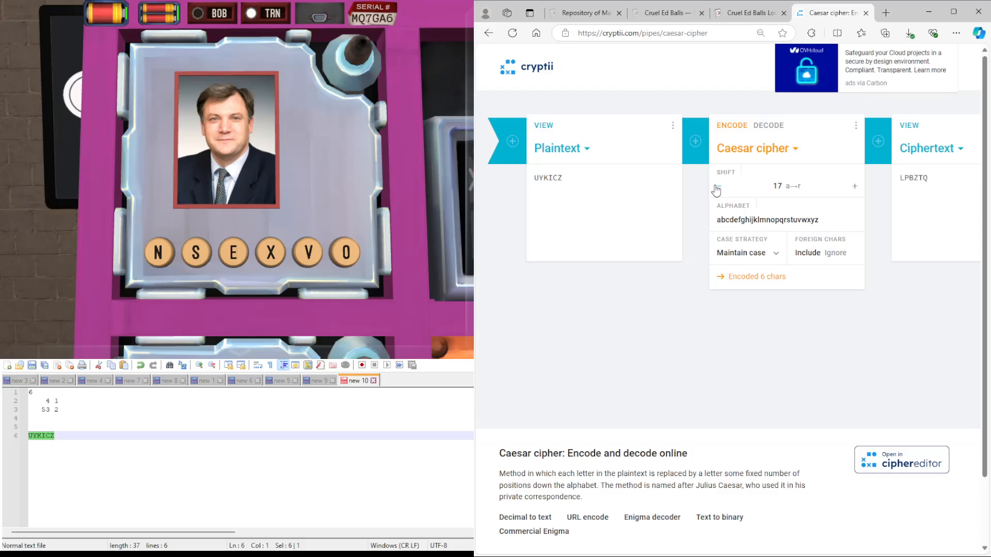
{"action": "left_click", "coordinate": [716, 186]}
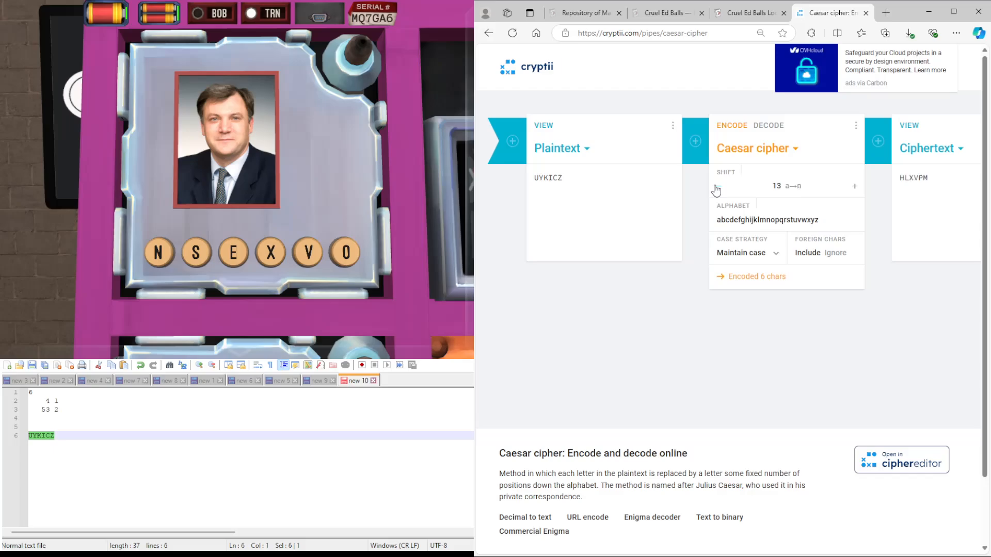
{"action": "left_click", "coordinate": [716, 189]}
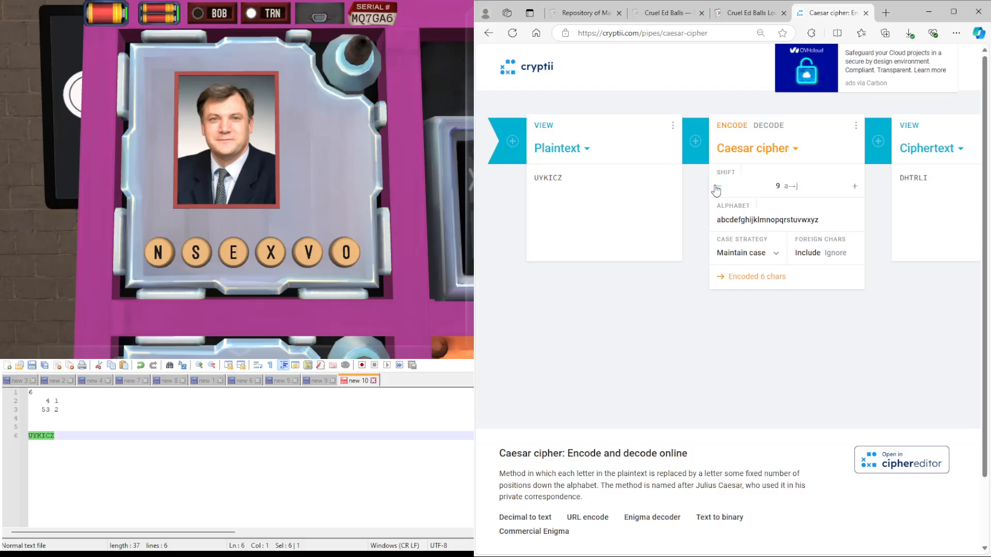
{"action": "left_click", "coordinate": [717, 190]}
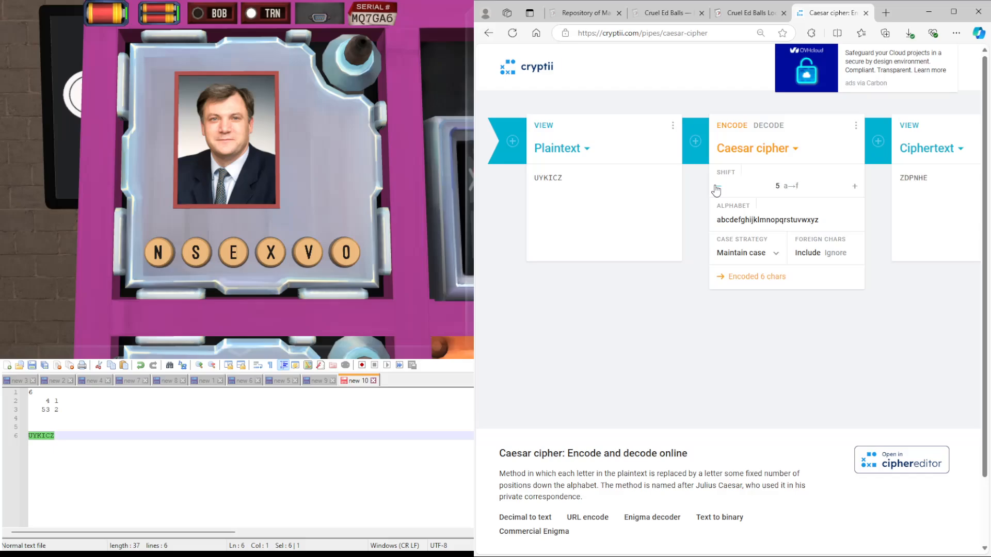
{"action": "left_click", "coordinate": [716, 186]}
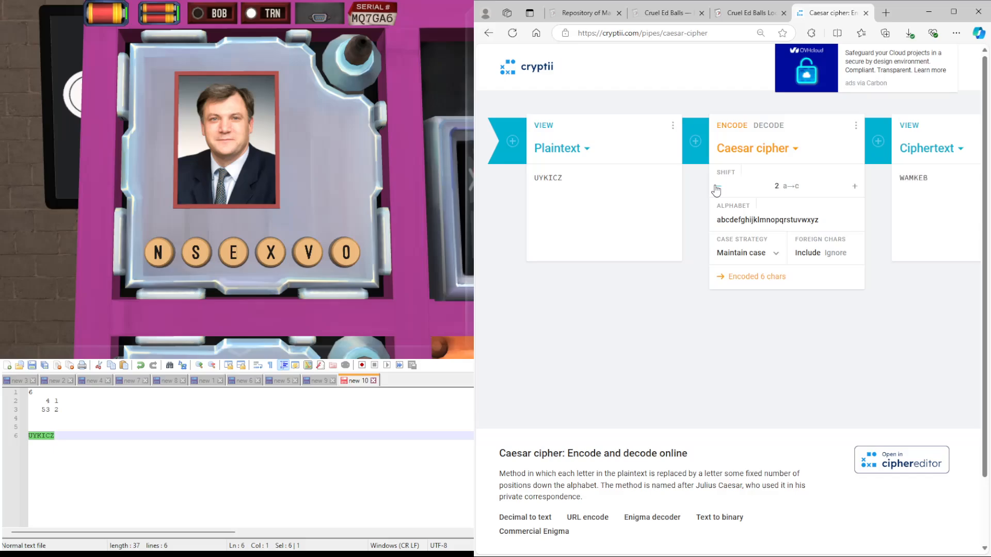
{"action": "left_click", "coordinate": [719, 186]}
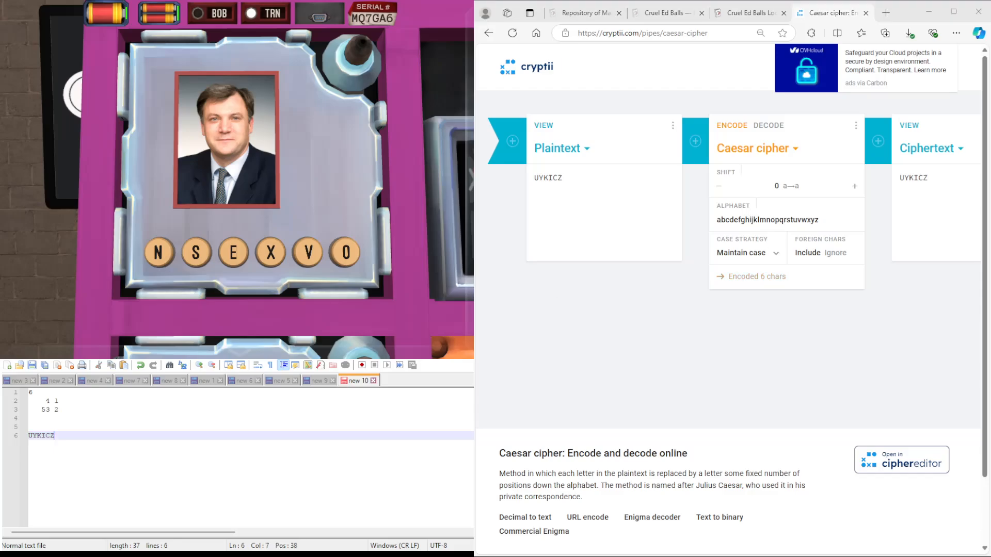
{"action": "left_click", "coordinate": [749, 12]}
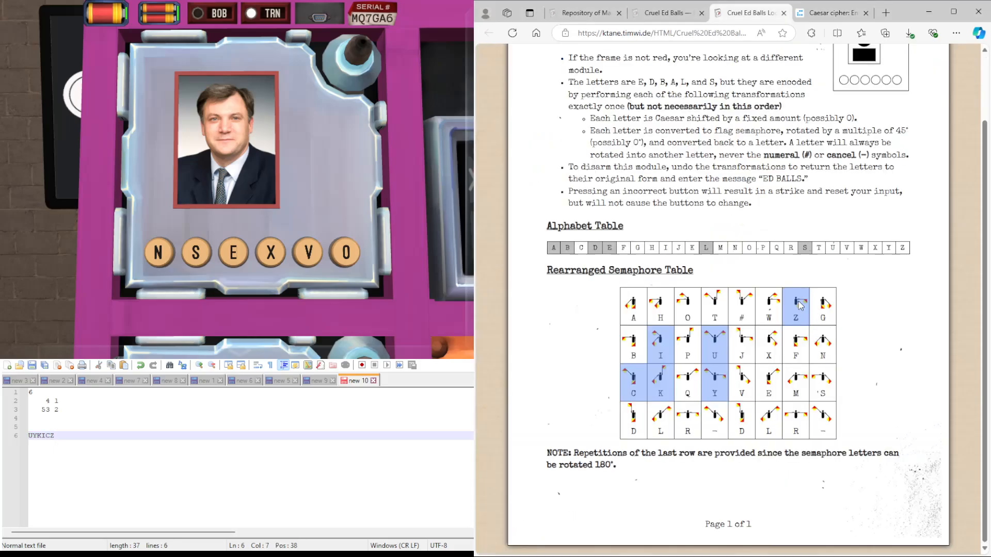
{"action": "mouse_move", "coordinate": [778, 382]}
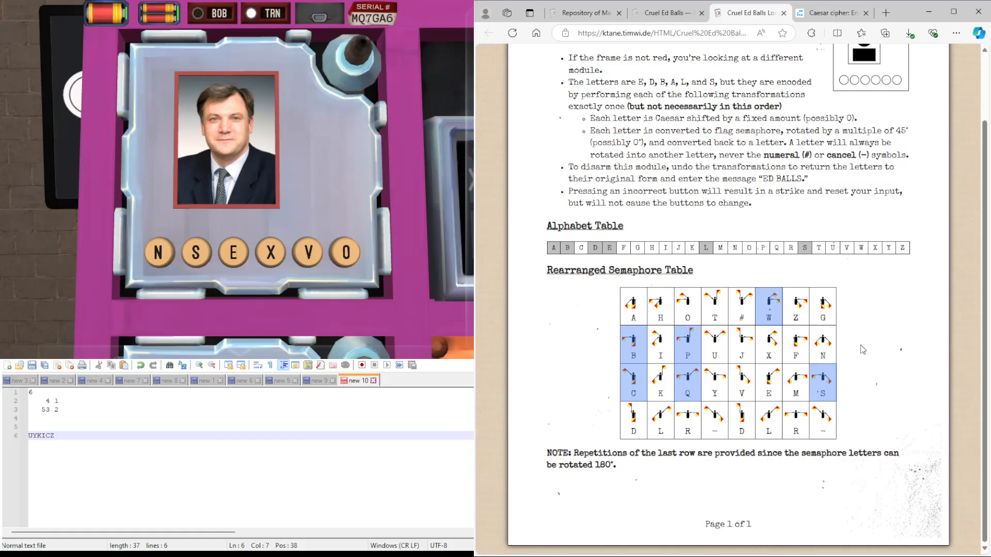
{"action": "mouse_move", "coordinate": [847, 324]}
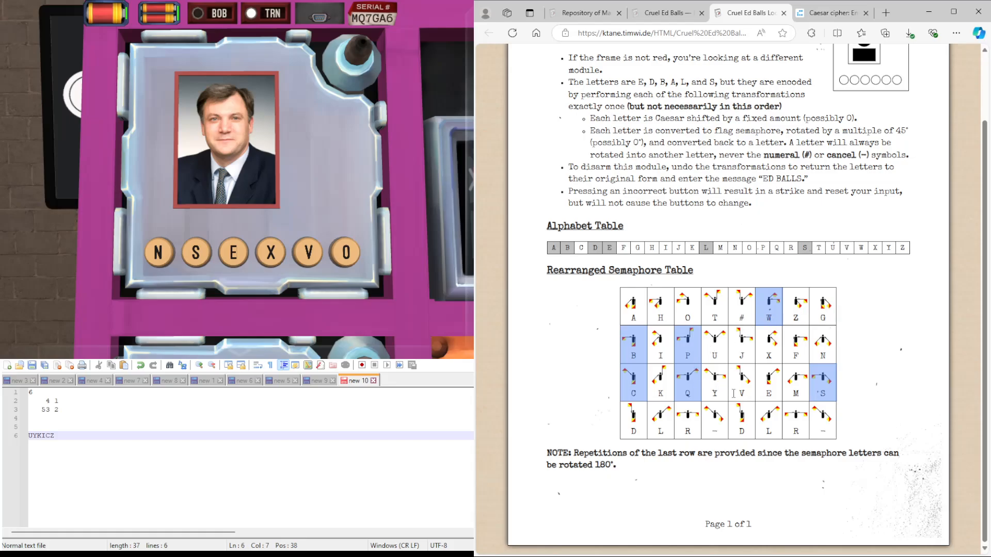
{"action": "mouse_move", "coordinate": [175, 457]}
{"action": "type", "text": "PQBCSW"}
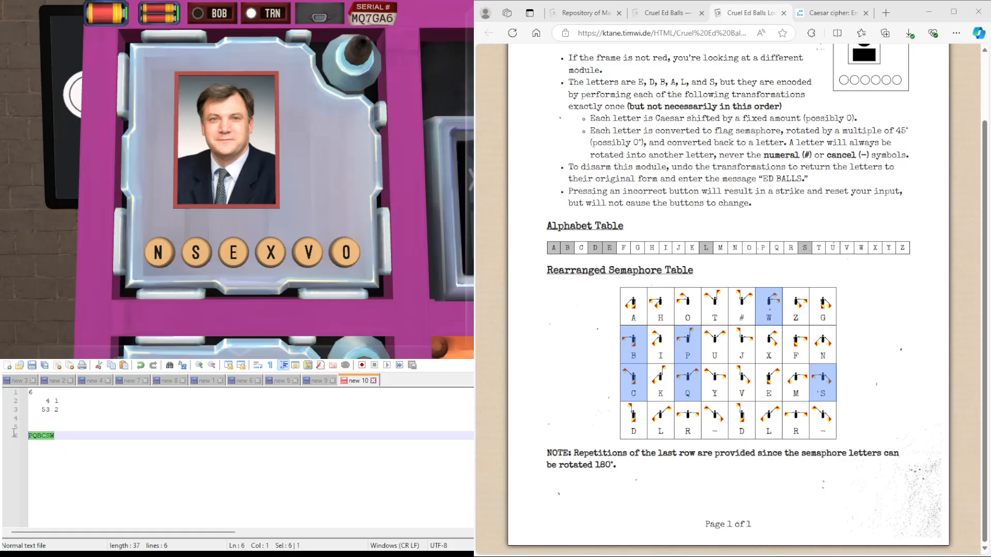
- Enter PQBCSW as plaintext and step its Caesar shift from 11 up to 26, reading each output
{"action": "left_click", "coordinate": [829, 13]}
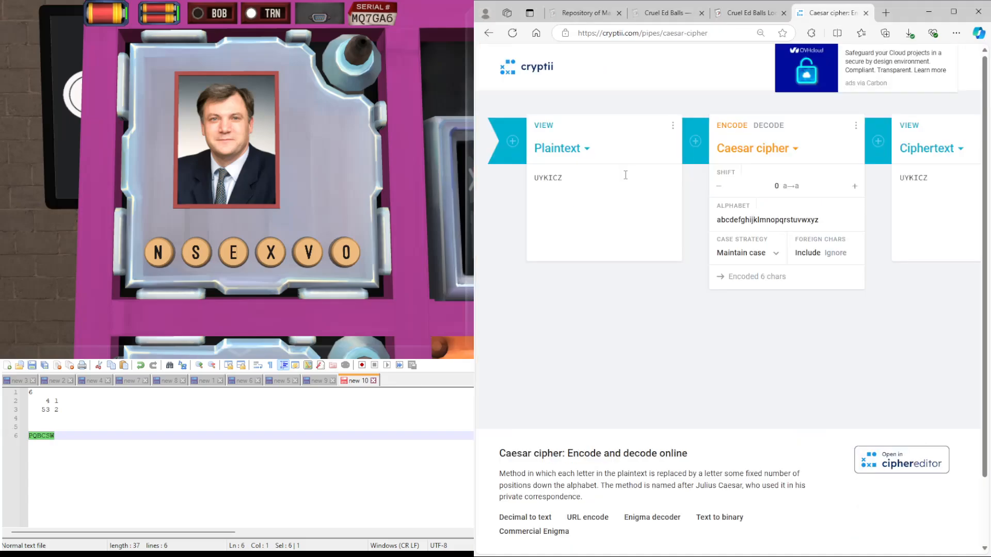
{"action": "type", "text": "PQBCSW"}
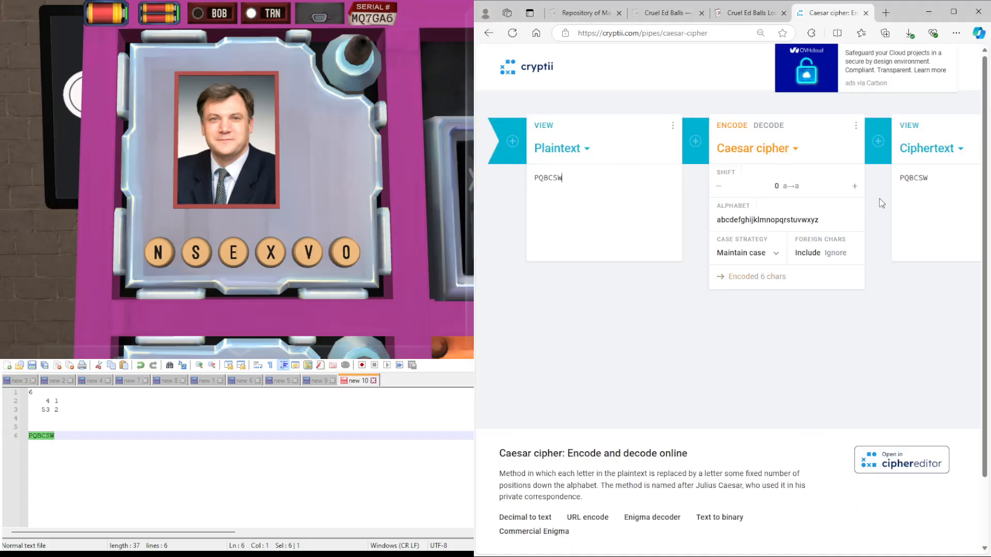
{"action": "left_click", "coordinate": [854, 186]}
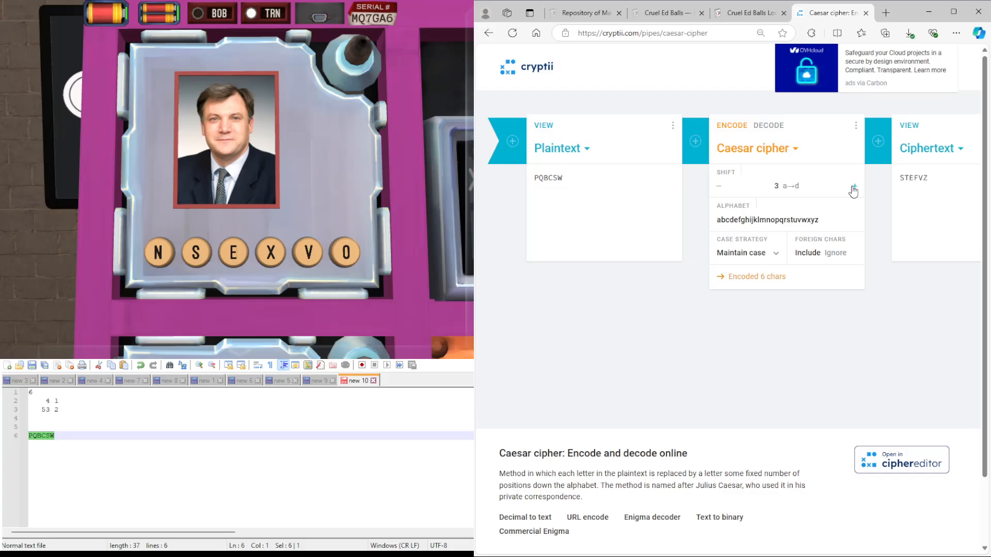
{"action": "left_click", "coordinate": [854, 187]}
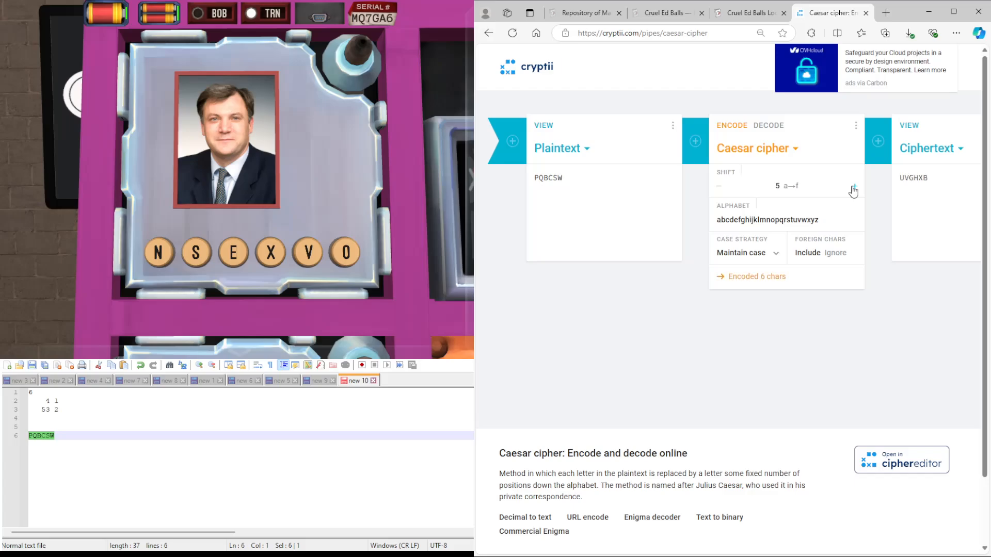
{"action": "left_click", "coordinate": [854, 190]}
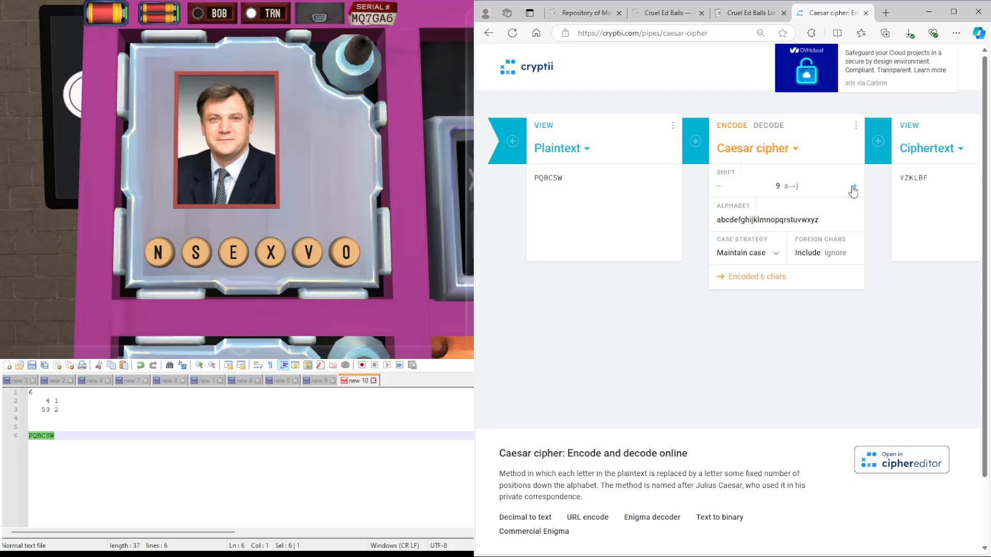
{"action": "left_click", "coordinate": [719, 185]}
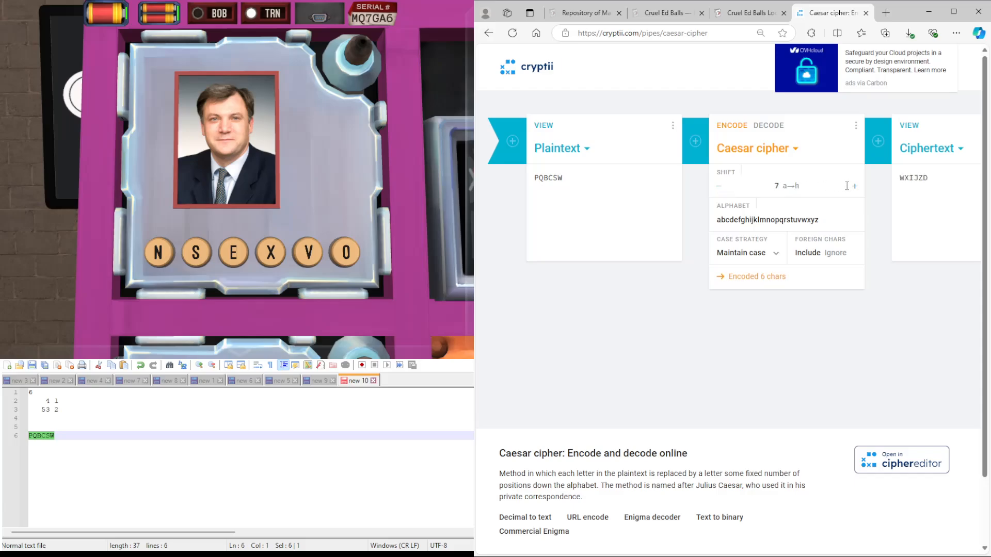
{"action": "left_click", "coordinate": [854, 186]}
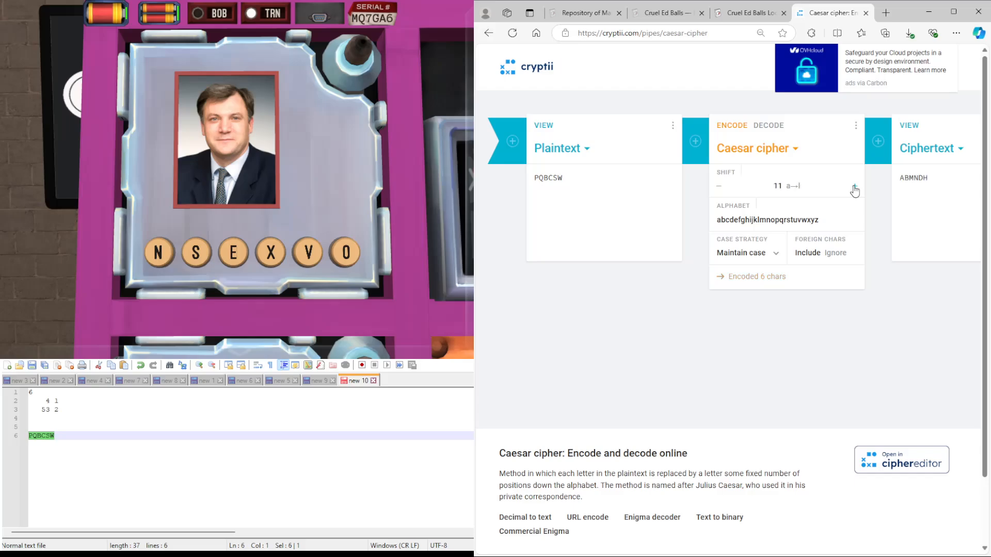
{"action": "left_click", "coordinate": [855, 184]}
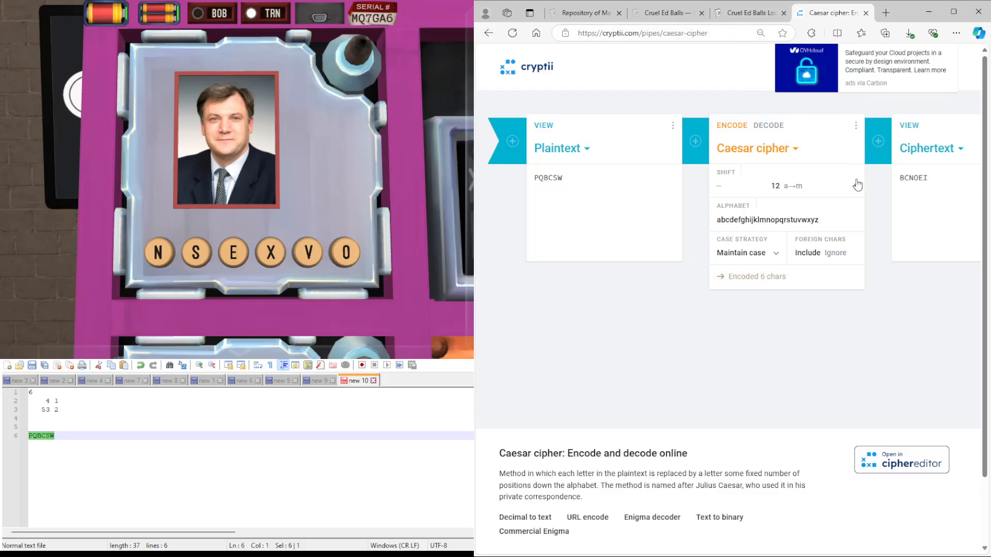
{"action": "left_click", "coordinate": [857, 185]}
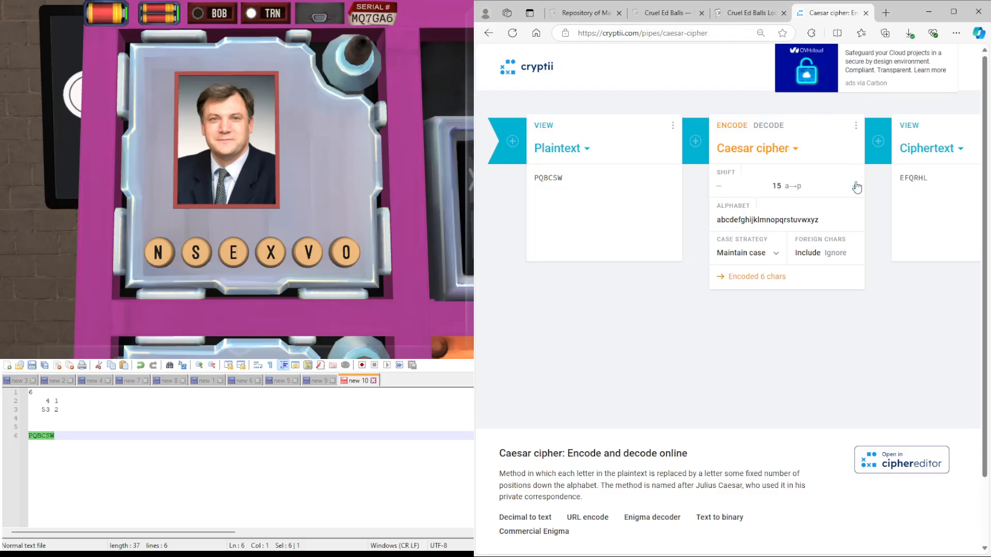
{"action": "left_click", "coordinate": [857, 184]}
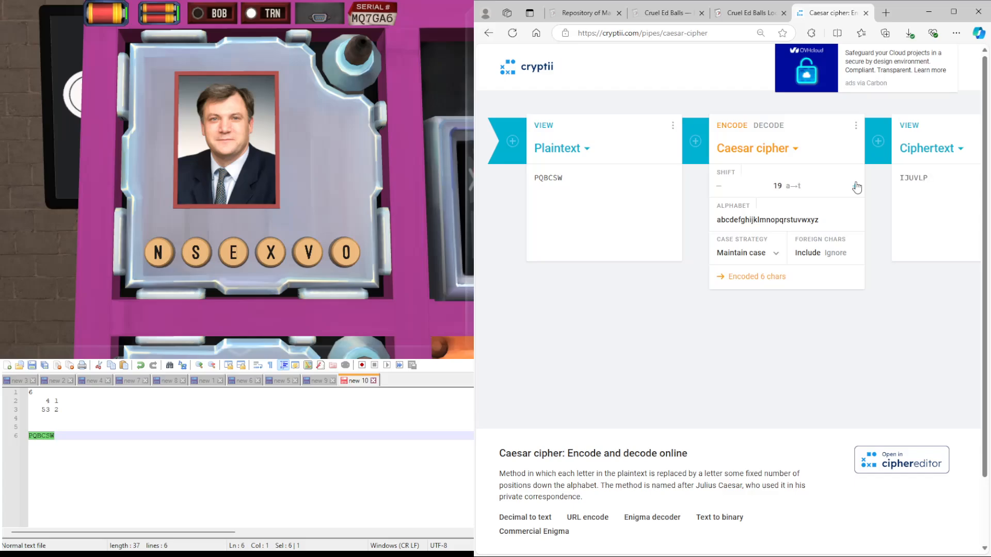
{"action": "left_click", "coordinate": [857, 187]}
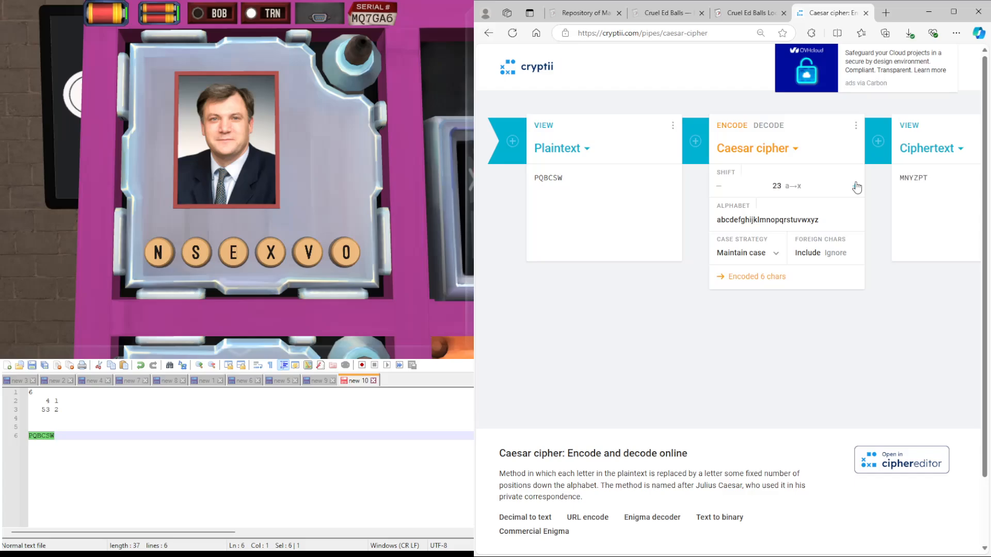
{"action": "left_click", "coordinate": [855, 186]}
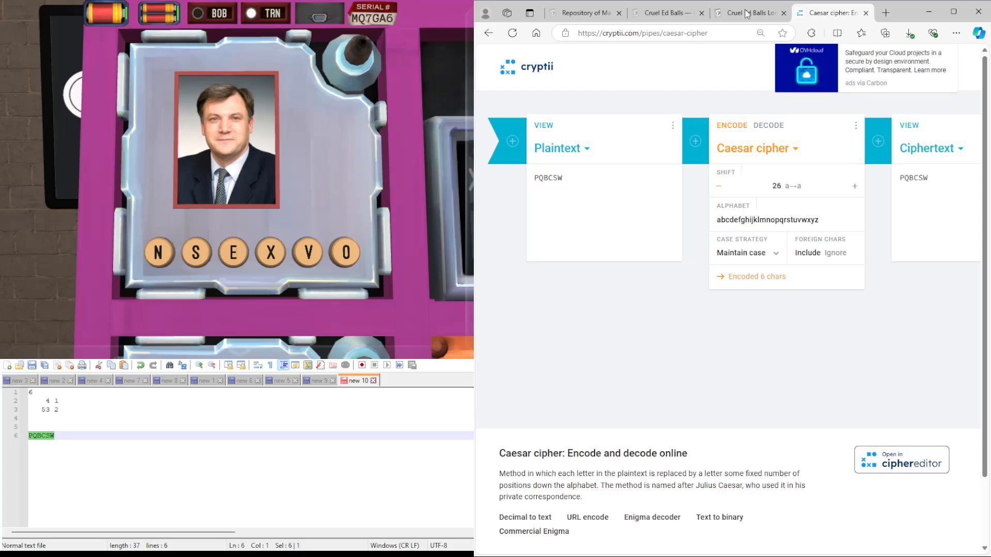
- From the rotated semaphore cells, overwrite the notes line PQBCSW with BCMFET and select it
{"action": "left_click", "coordinate": [750, 12]}
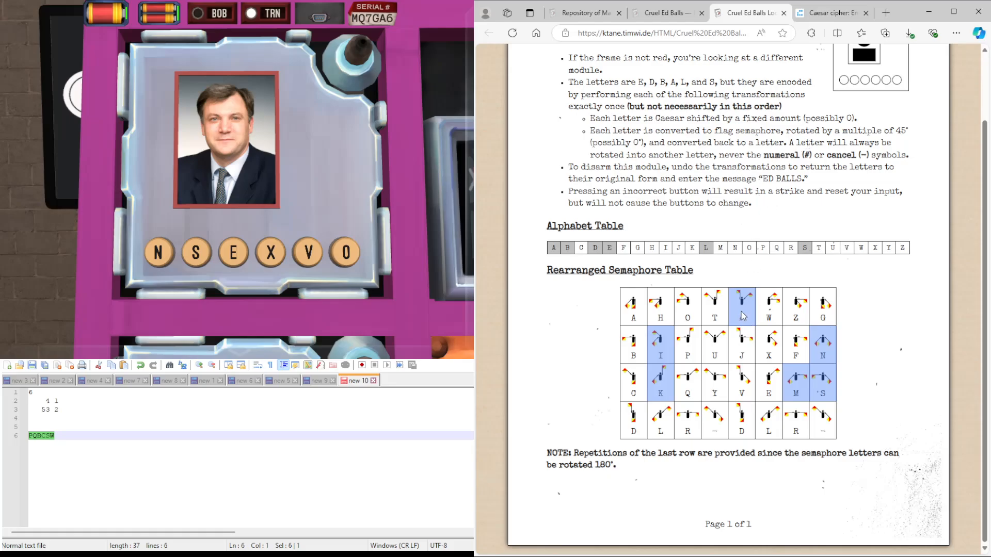
{"action": "mouse_move", "coordinate": [758, 309]}
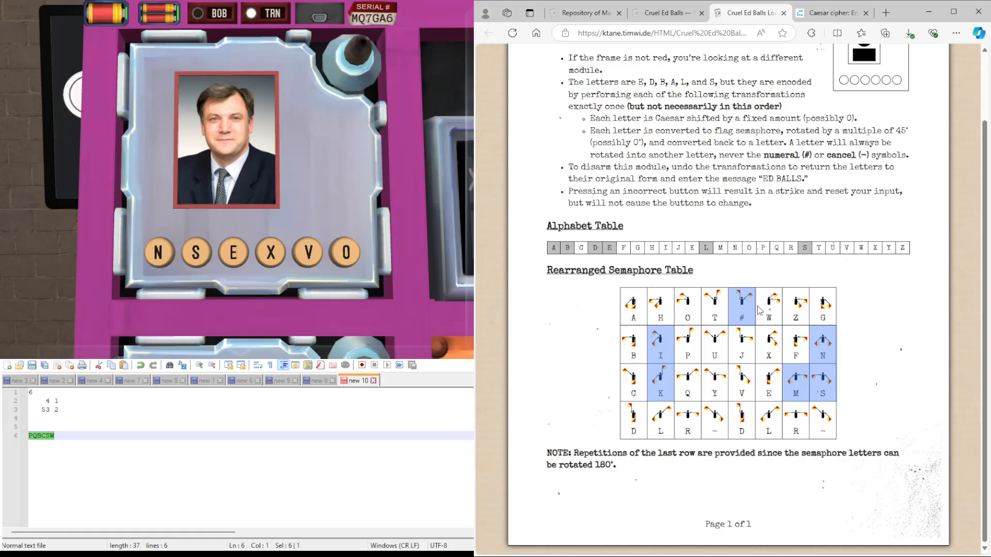
{"action": "mouse_move", "coordinate": [745, 303]}
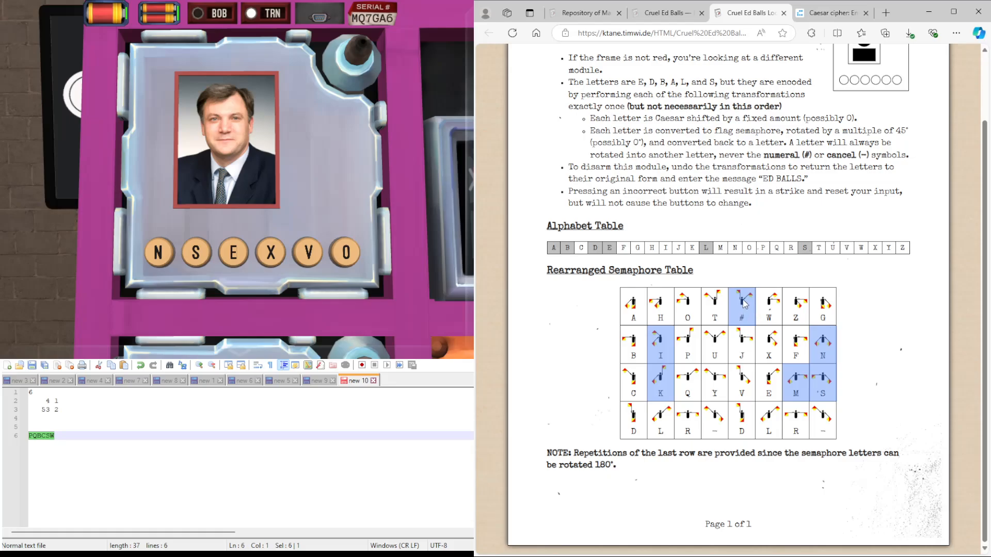
{"action": "mouse_move", "coordinate": [742, 304]}
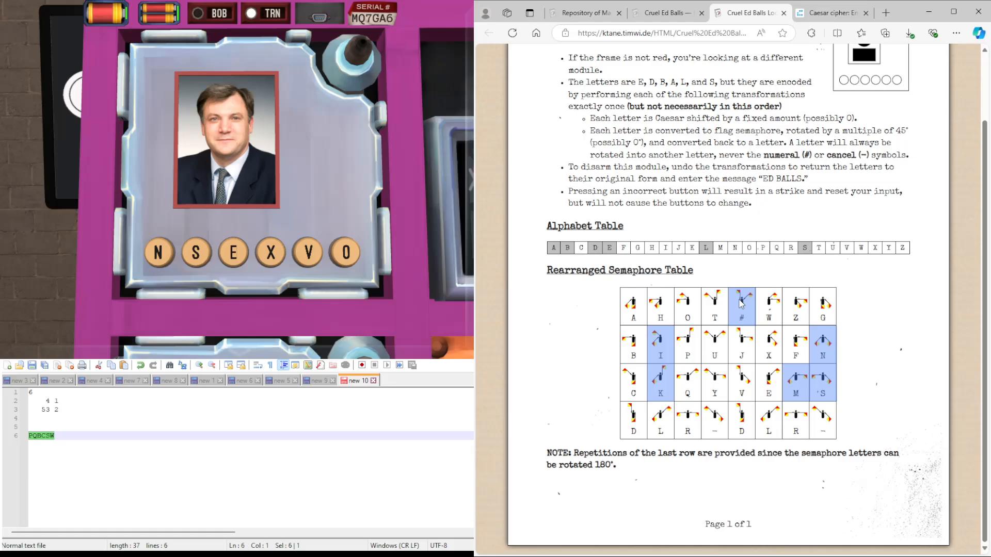
{"action": "mouse_move", "coordinate": [714, 310]}
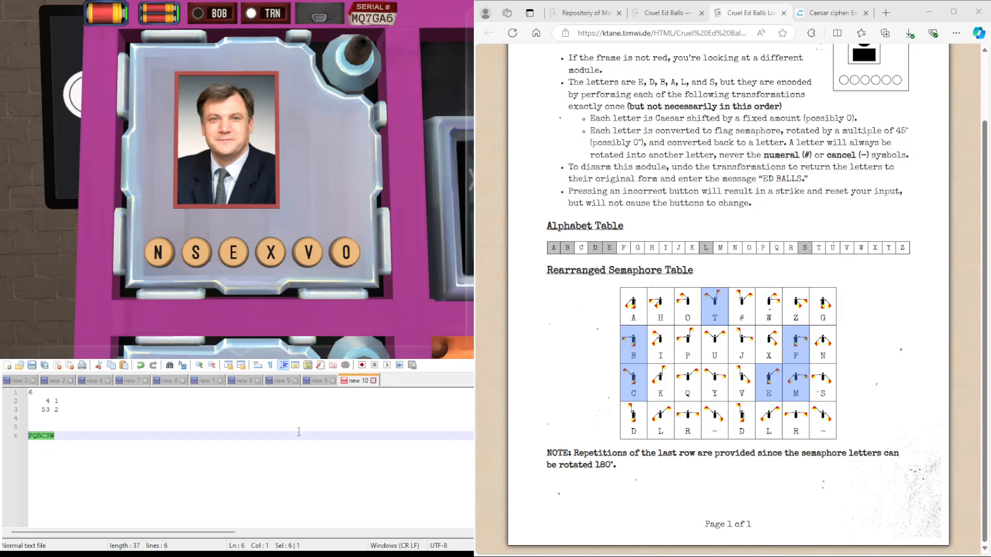
{"action": "type", "text": "F"}
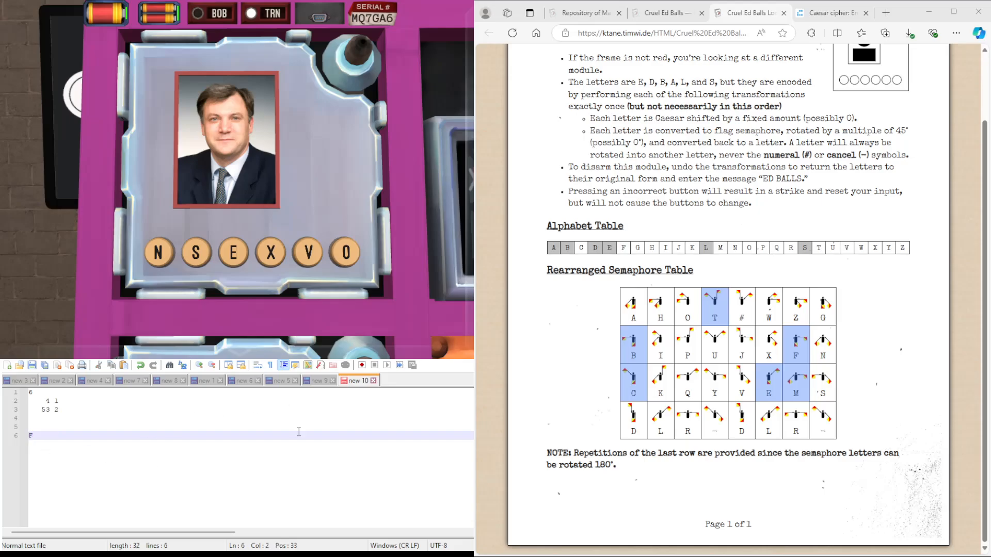
{"action": "type", "text": "M"}
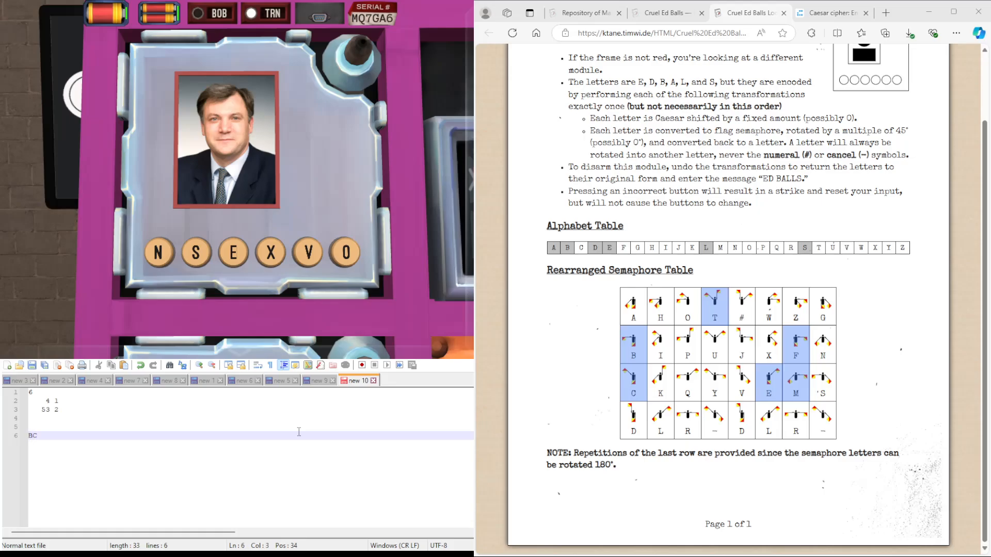
{"action": "type", "text": "M"}
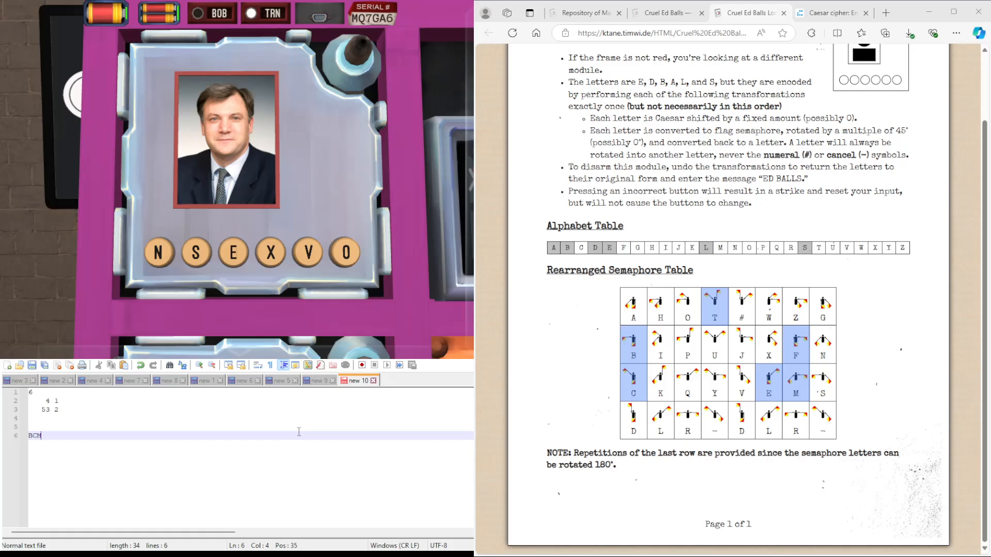
{"action": "type", "text": "FE"}
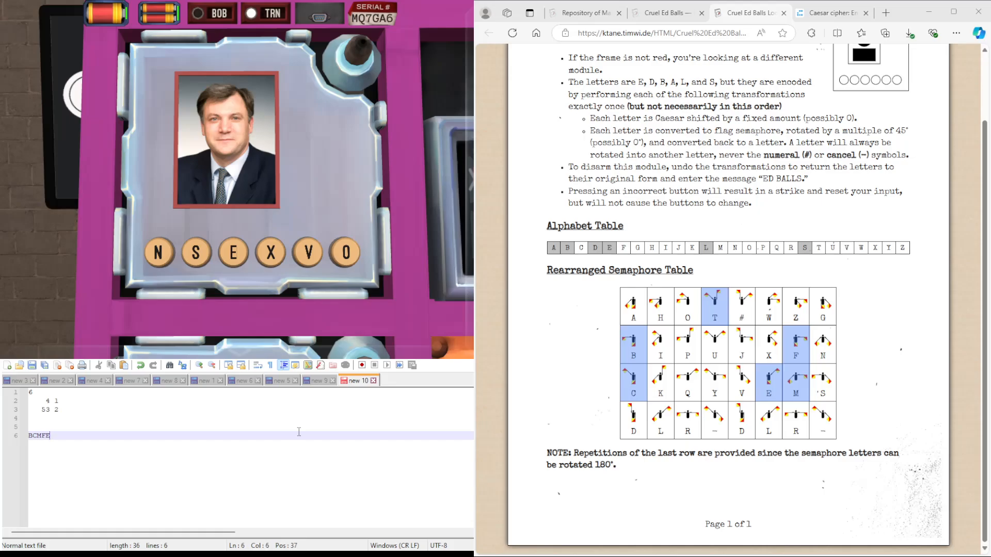
{"action": "type", "text": "T"}
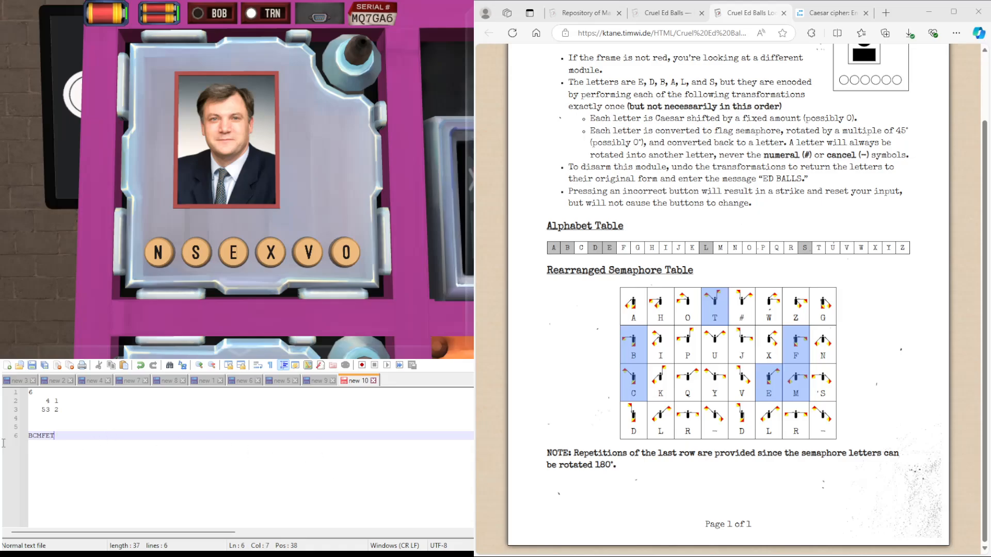
{"action": "triple_click", "coordinate": [40, 436]}
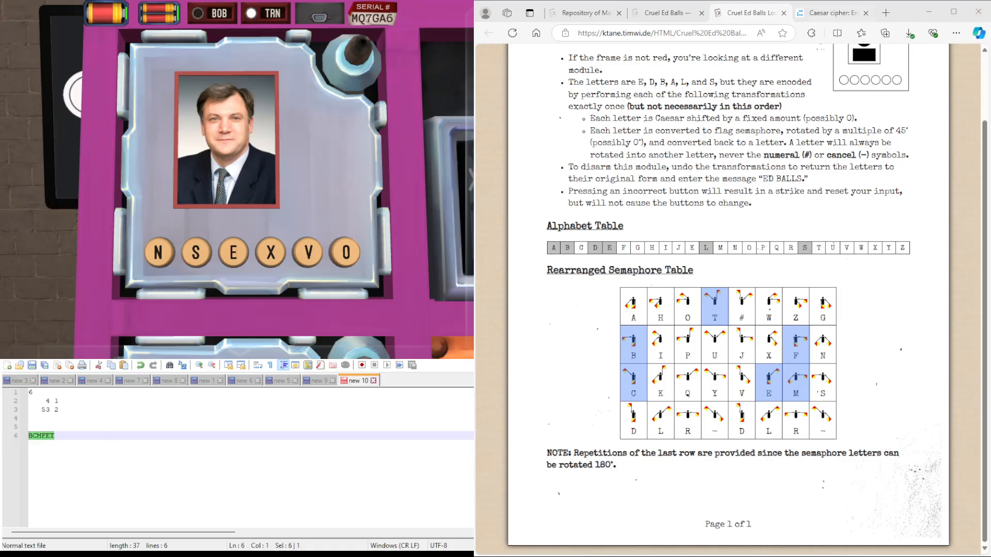
- Shift BCMFET by 25 to get ABLEDS and note ABLEDS on the line beneath it
{"action": "left_click", "coordinate": [821, 12]}
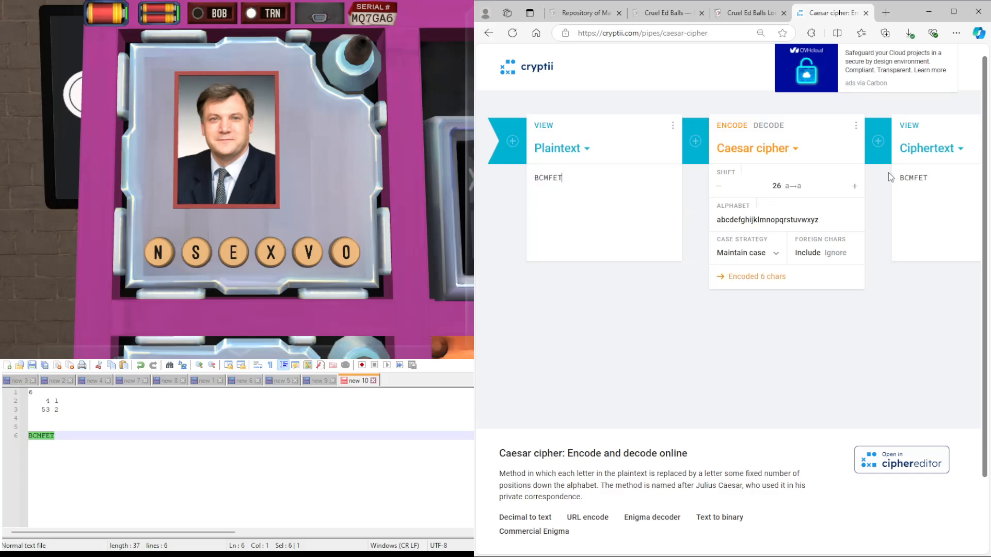
{"action": "left_click", "coordinate": [718, 186]}
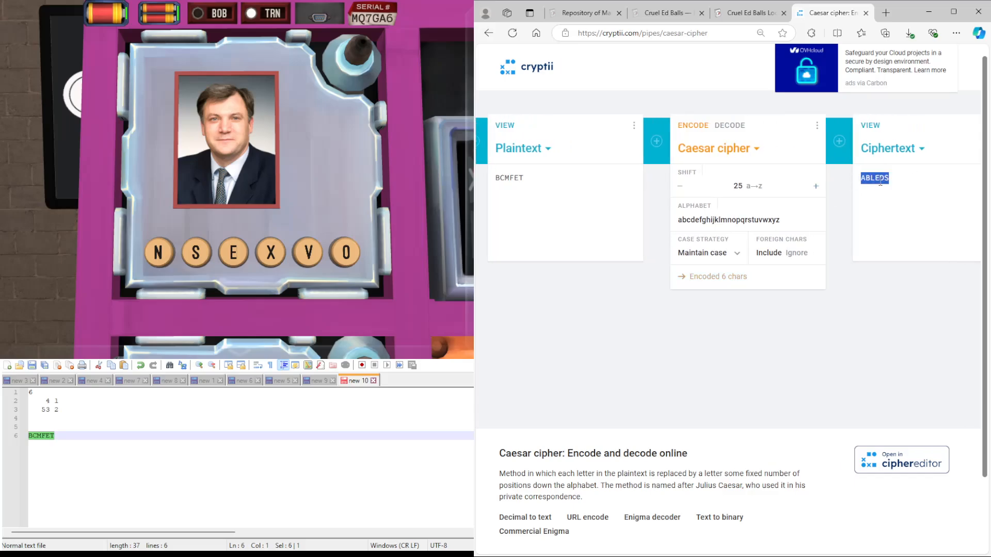
{"action": "type", "text": "ABLEDS"}
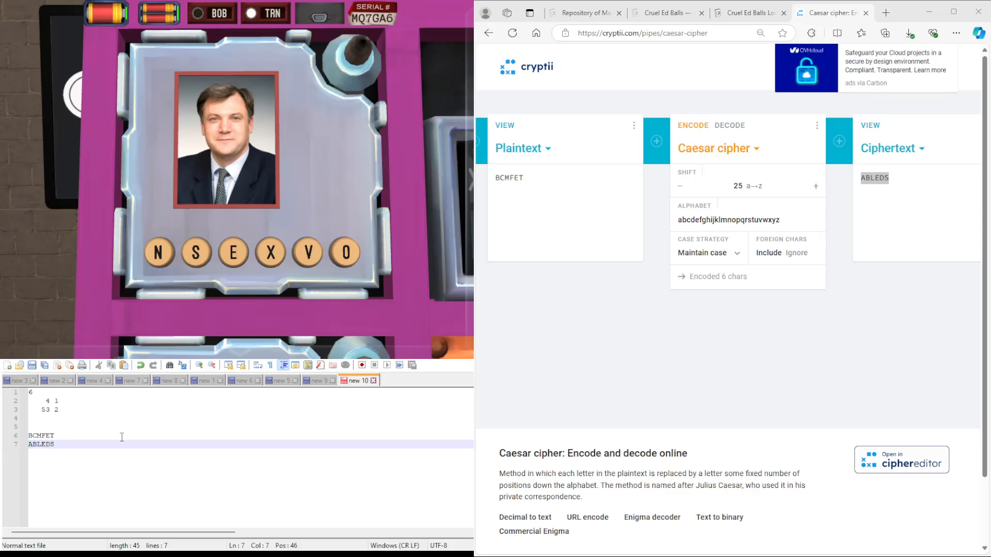
{"action": "left_click", "coordinate": [750, 12]}
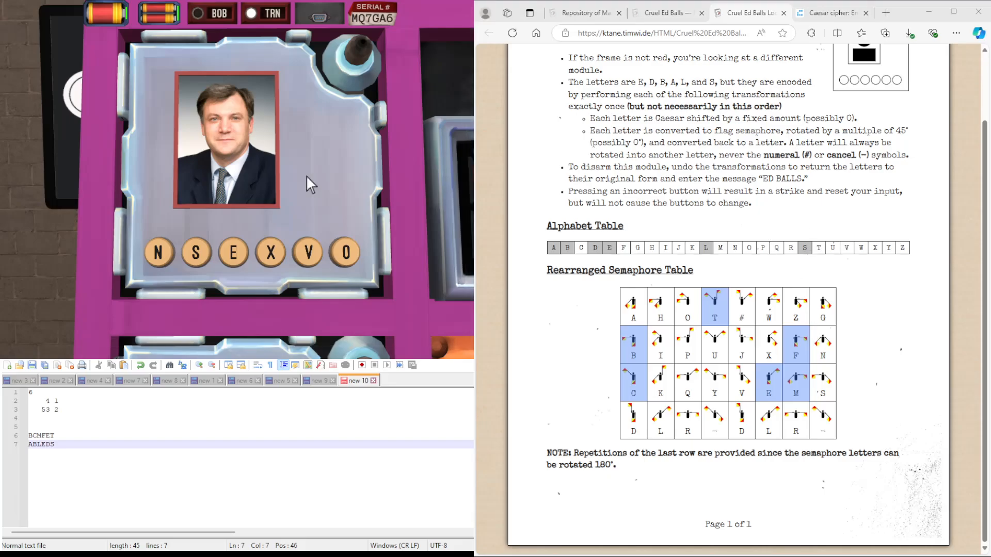
{"action": "mouse_move", "coordinate": [756, 358]}
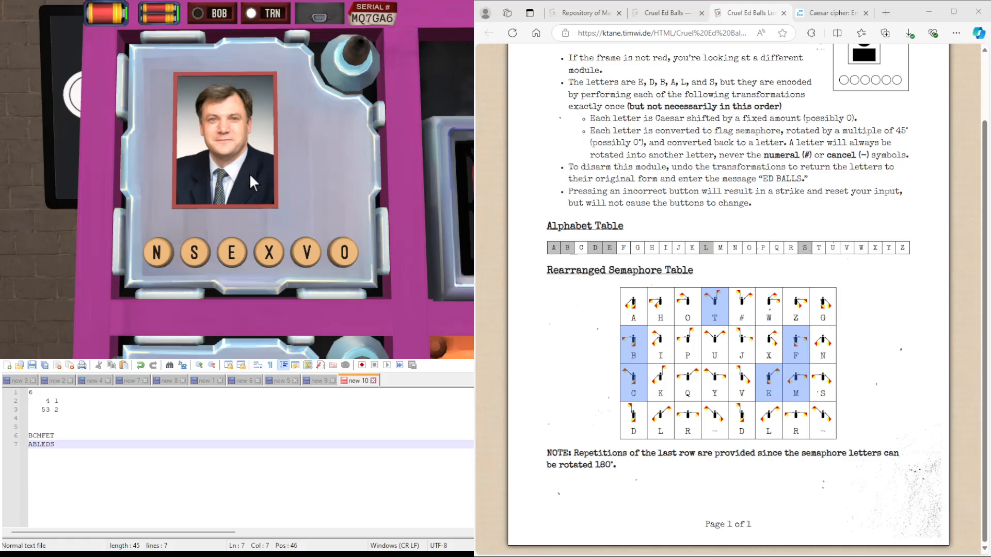
{"action": "mouse_move", "coordinate": [640, 336]}
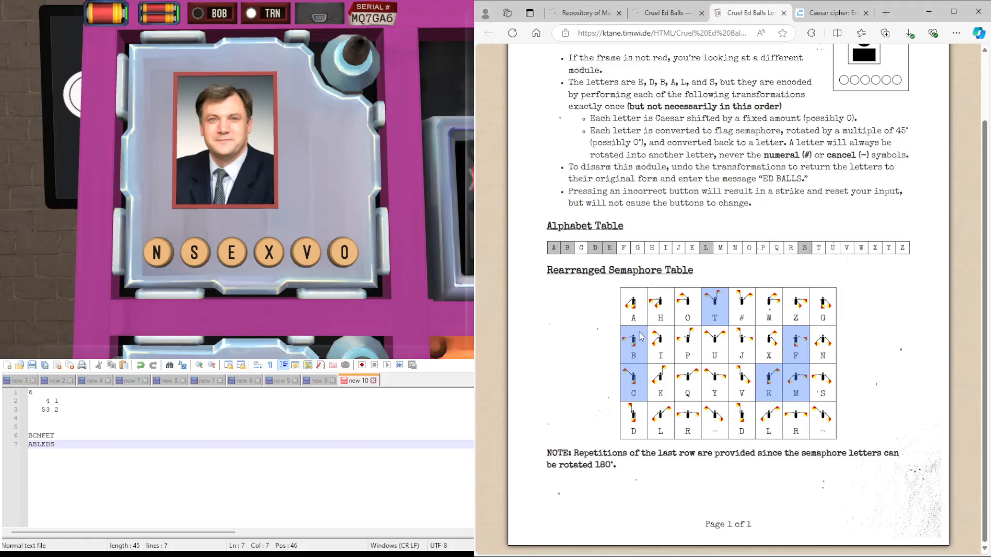
{"action": "mouse_move", "coordinate": [793, 390]}
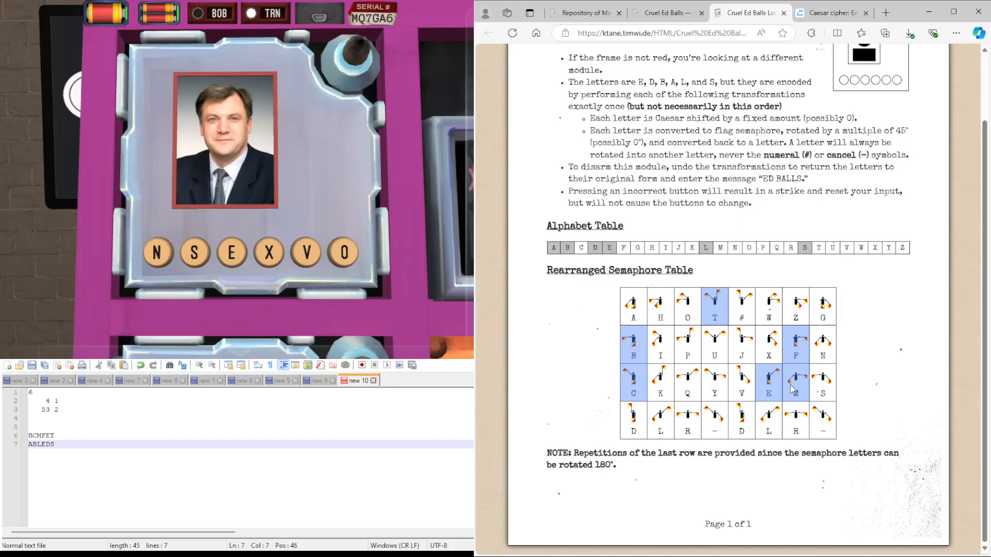
{"action": "mouse_move", "coordinate": [770, 388]}
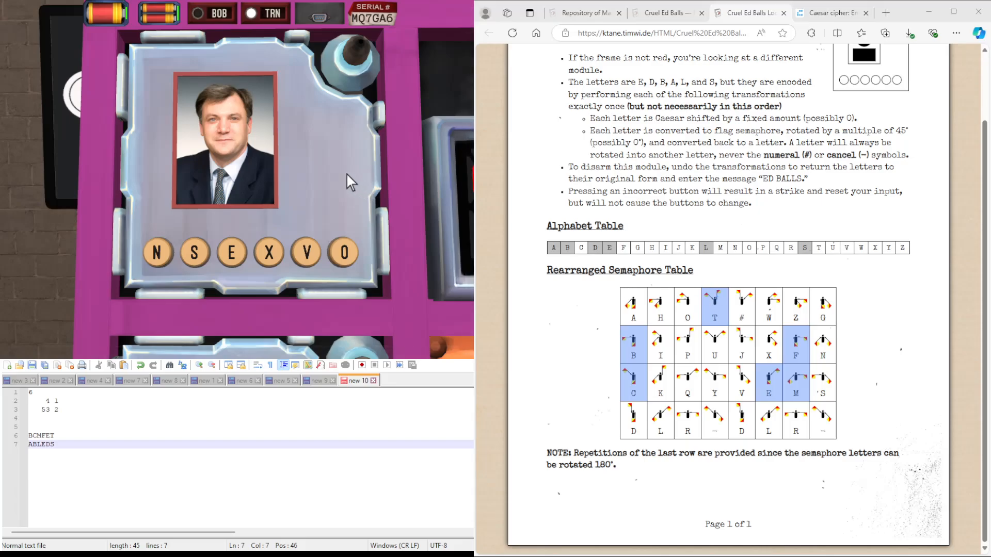
{"action": "mouse_move", "coordinate": [288, 173]}
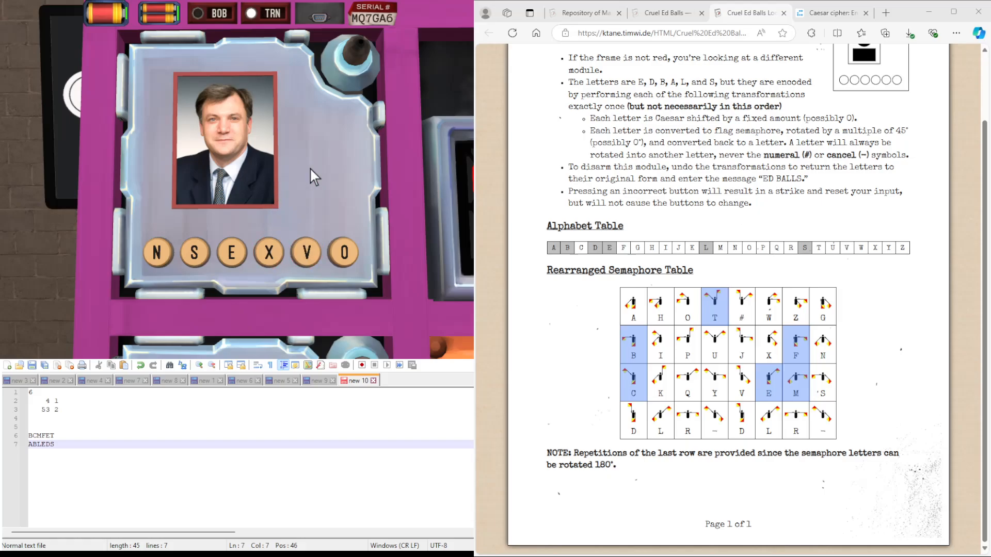
{"action": "mouse_move", "coordinate": [190, 201]}
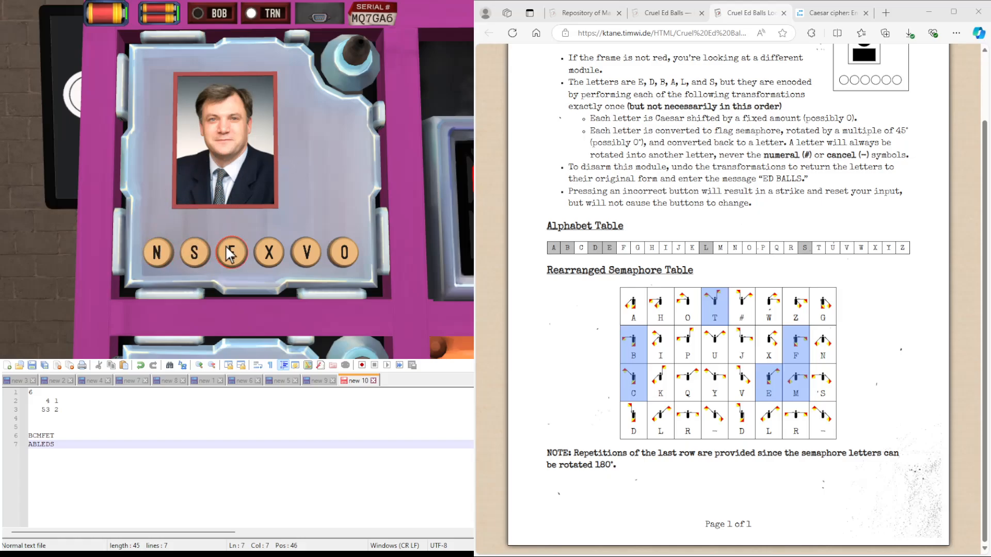
- Enter E on the Cruel Ed Balls module, which then shows T O U I S N
{"action": "left_click", "coordinate": [230, 253]}
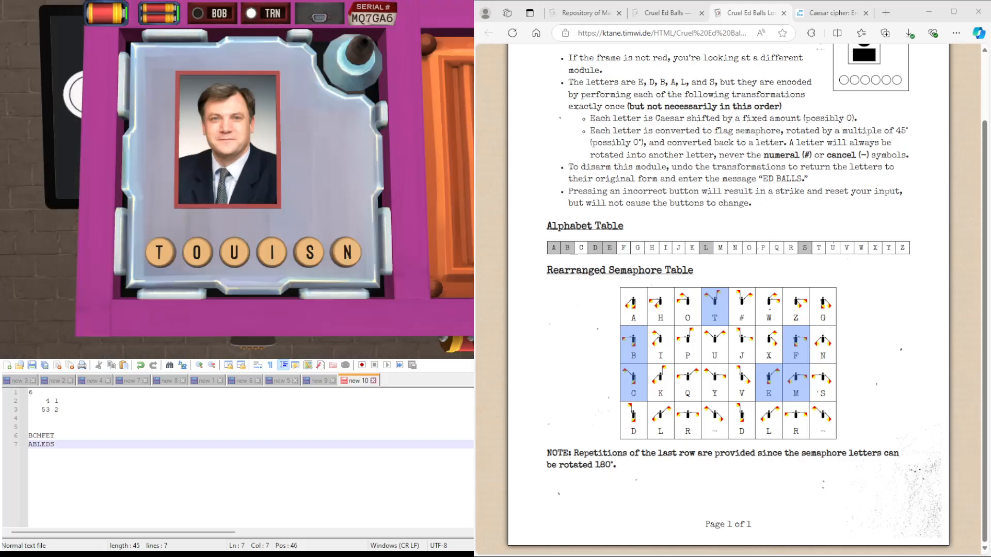
{"action": "key", "text": "ctrl+a"}
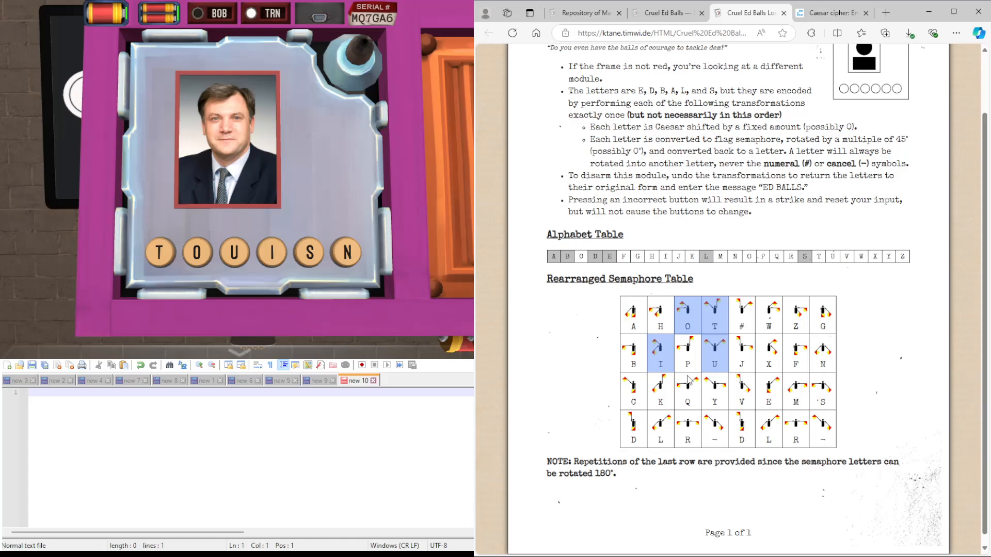
{"action": "mouse_move", "coordinate": [860, 440]}
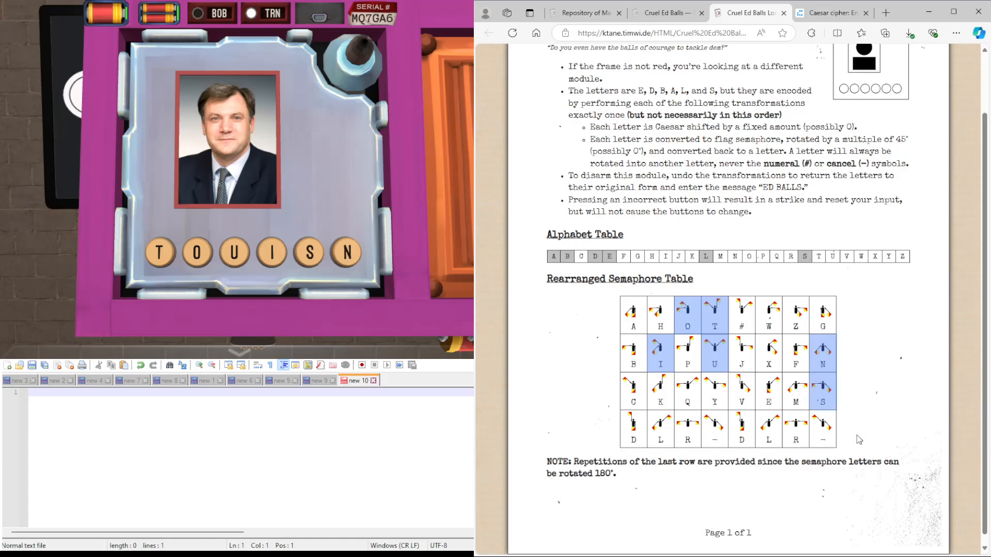
{"action": "mouse_move", "coordinate": [666, 486]}
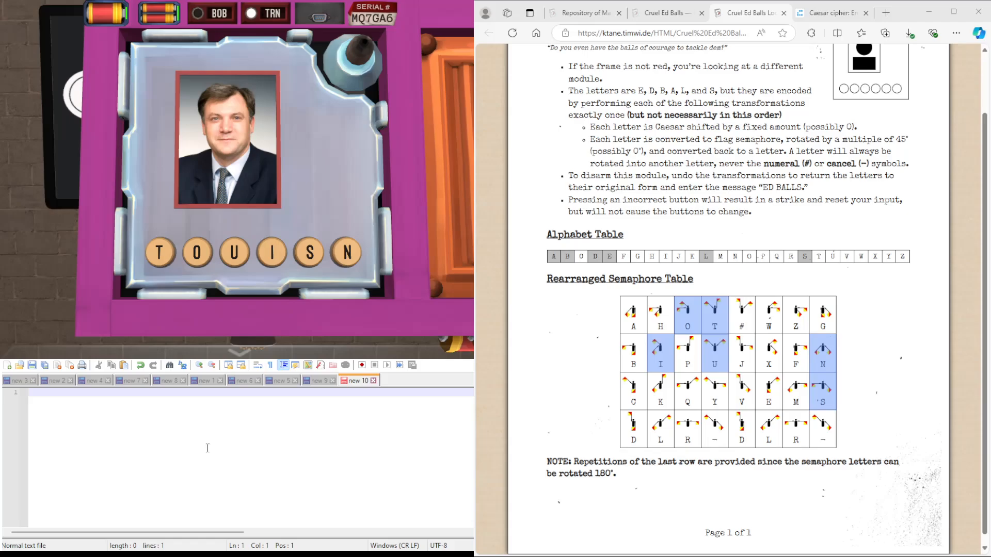
{"action": "mouse_move", "coordinate": [222, 453]}
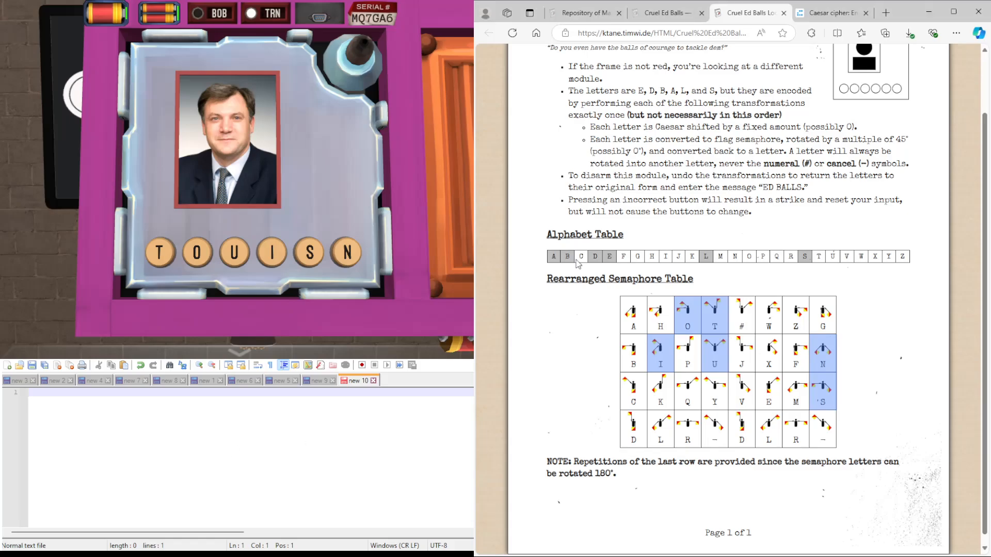
{"action": "mouse_move", "coordinate": [658, 264]}
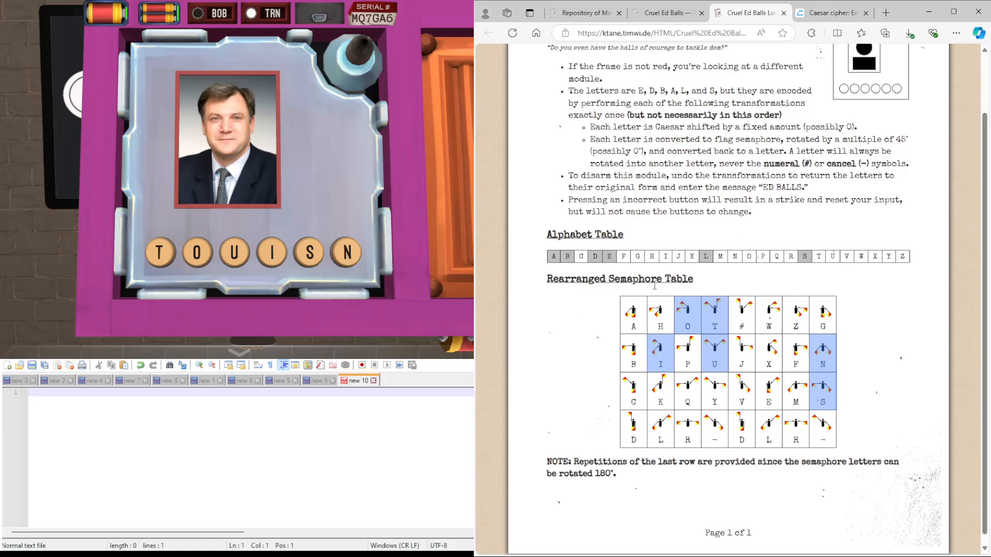
{"action": "mouse_move", "coordinate": [857, 356]}
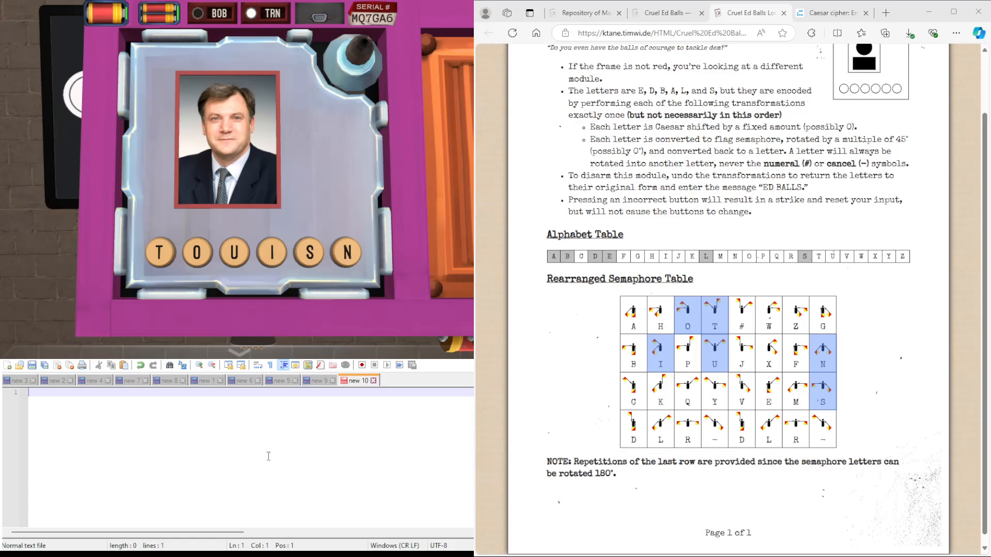
{"action": "mouse_move", "coordinate": [262, 418]}
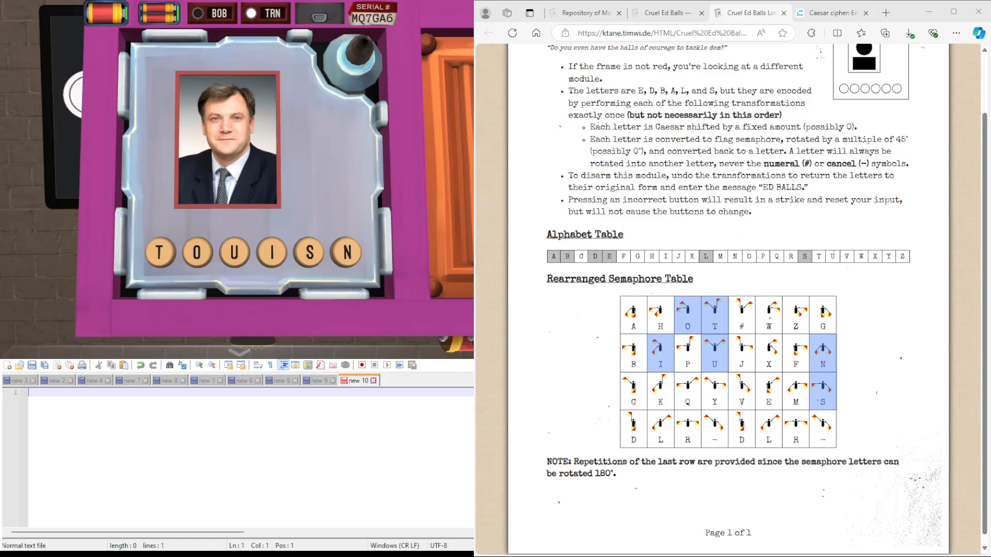
- Enter TOUISN as plaintext and step its Caesar shift from 25 down to 0, then back to the semaphore table
{"action": "left_click", "coordinate": [831, 12]}
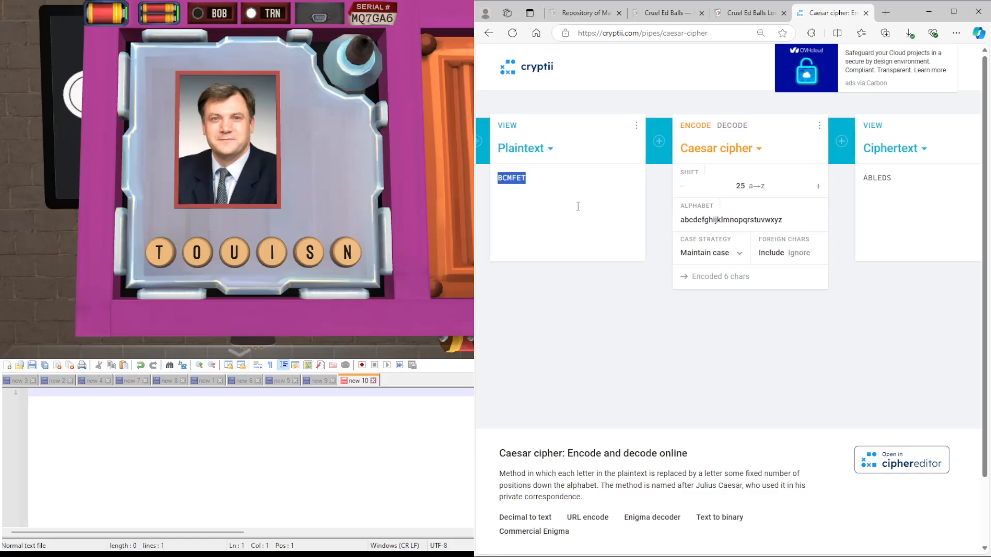
{"action": "type", "text": "TOUISN"}
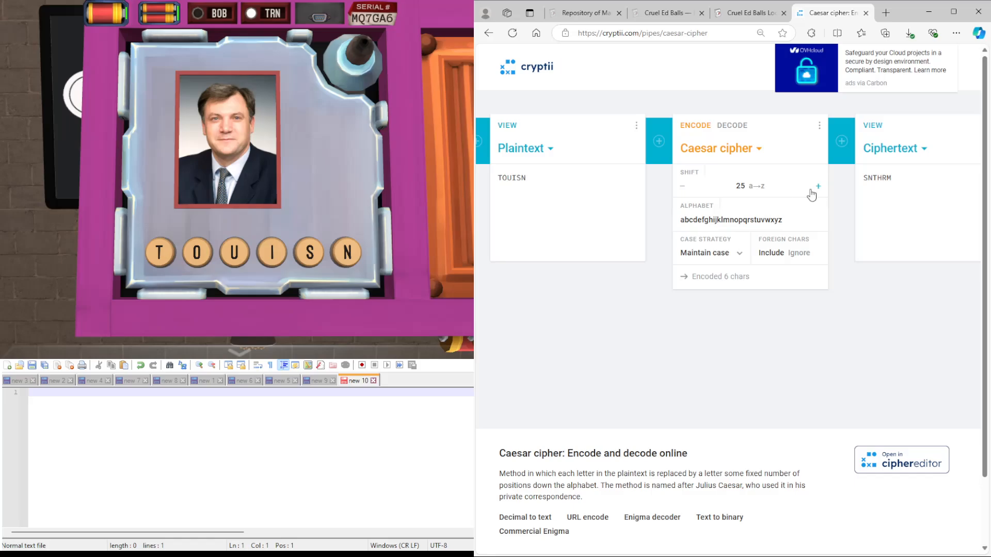
{"action": "mouse_move", "coordinate": [685, 192]}
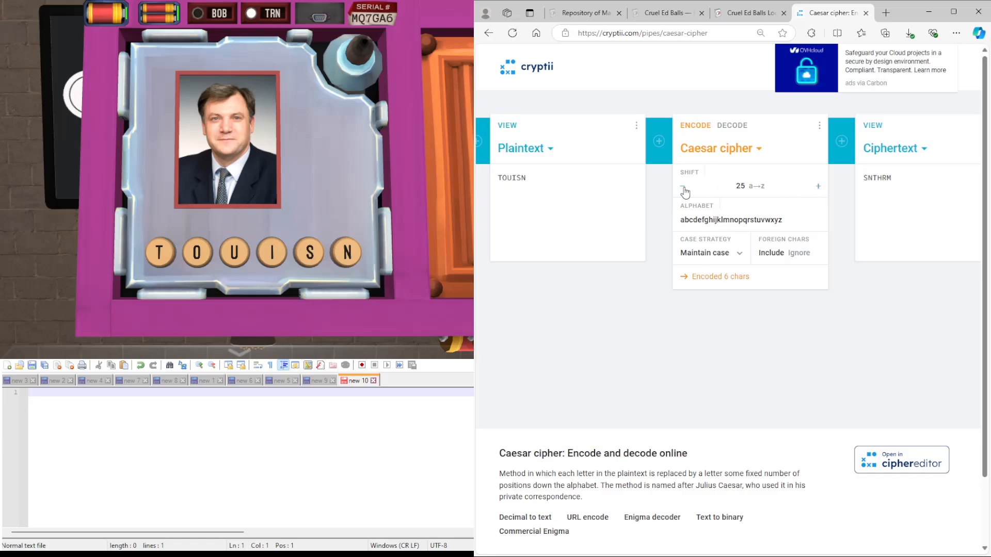
{"action": "left_click", "coordinate": [686, 186]}
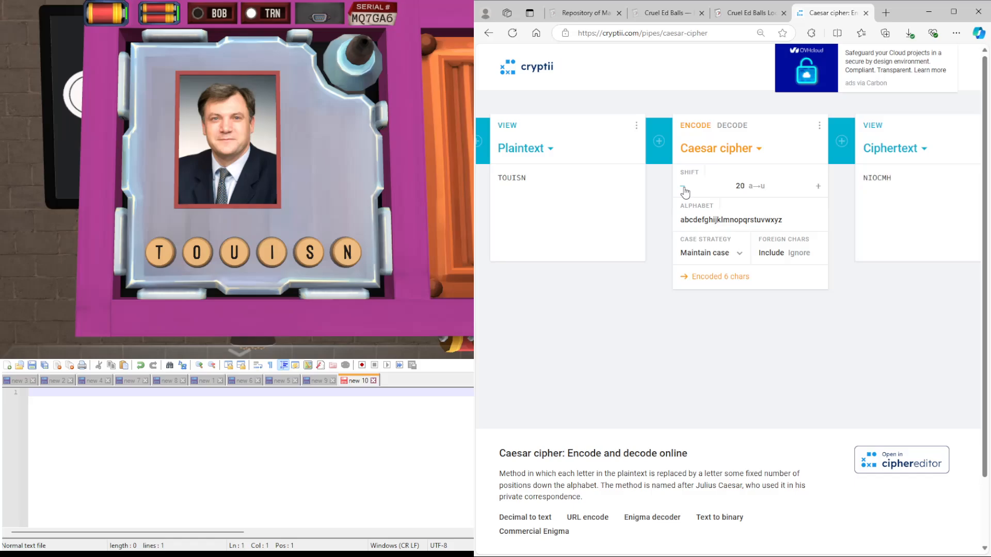
{"action": "left_click", "coordinate": [686, 192]}
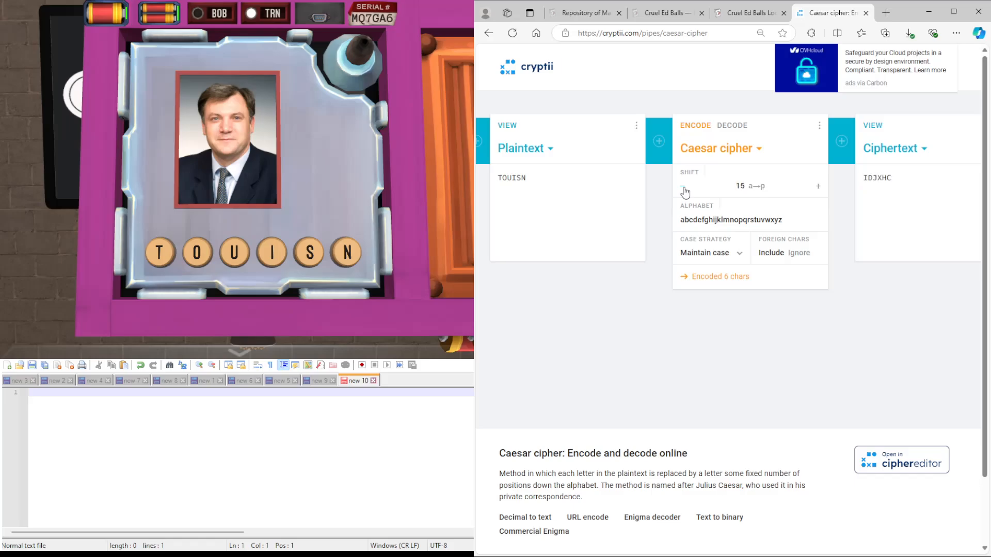
{"action": "left_click", "coordinate": [683, 186]}
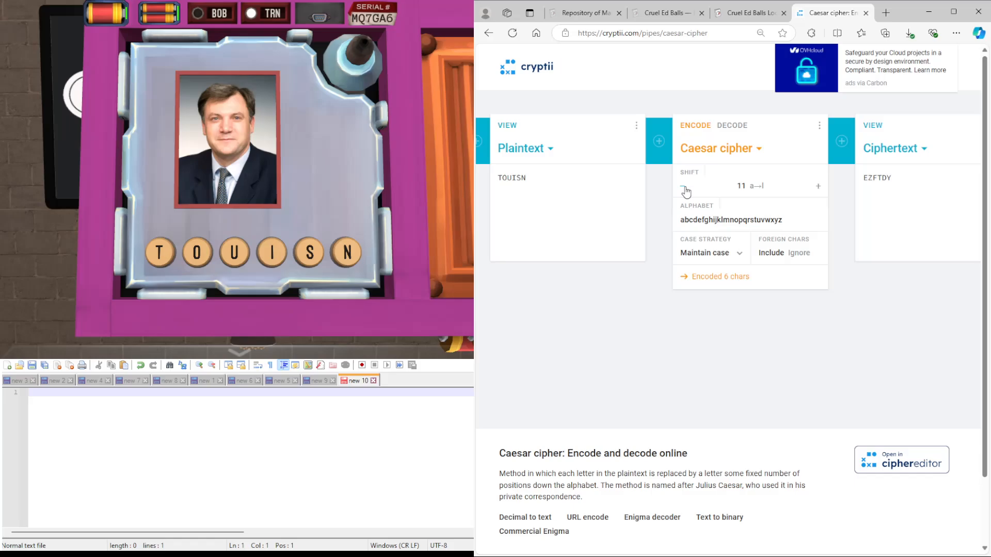
{"action": "left_click", "coordinate": [685, 191]}
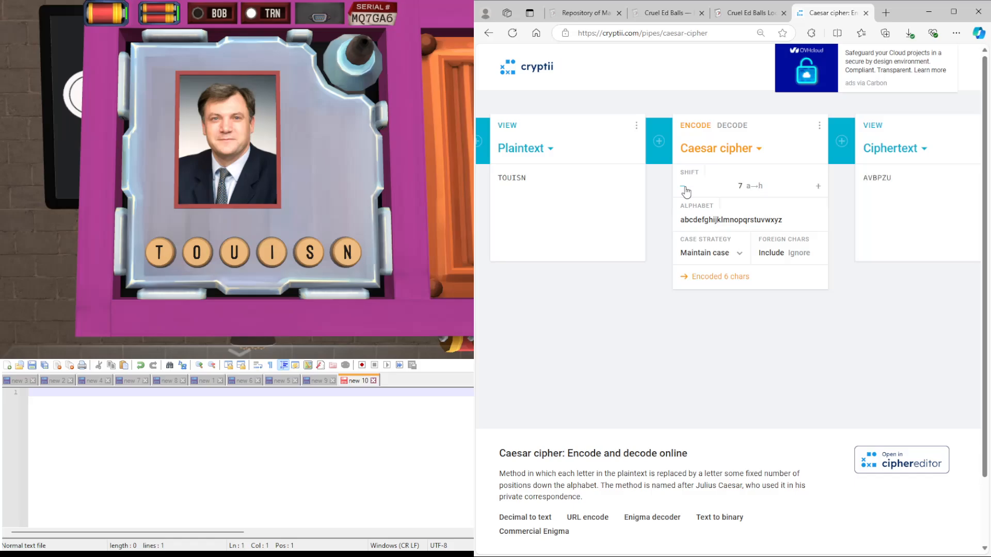
{"action": "left_click", "coordinate": [685, 186]}
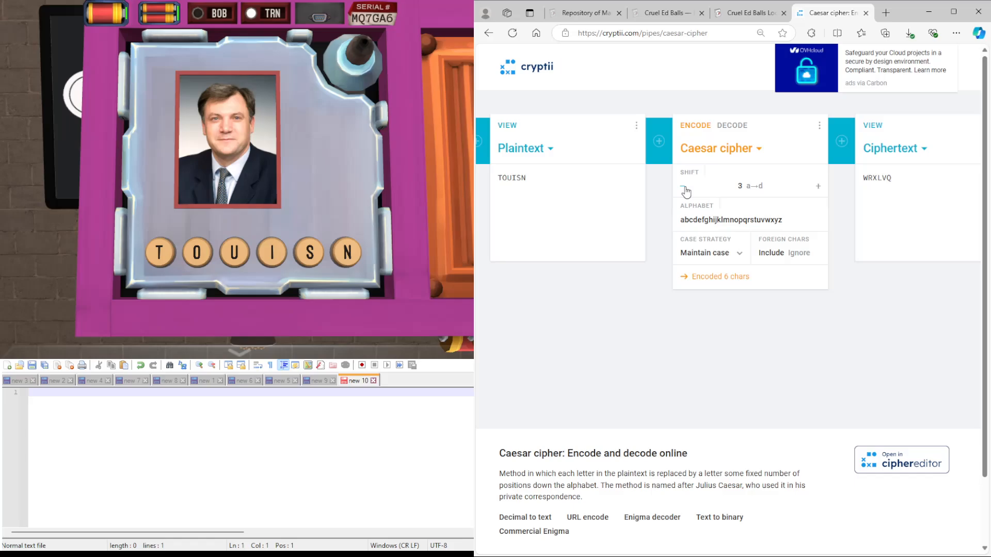
{"action": "left_click", "coordinate": [684, 186]}
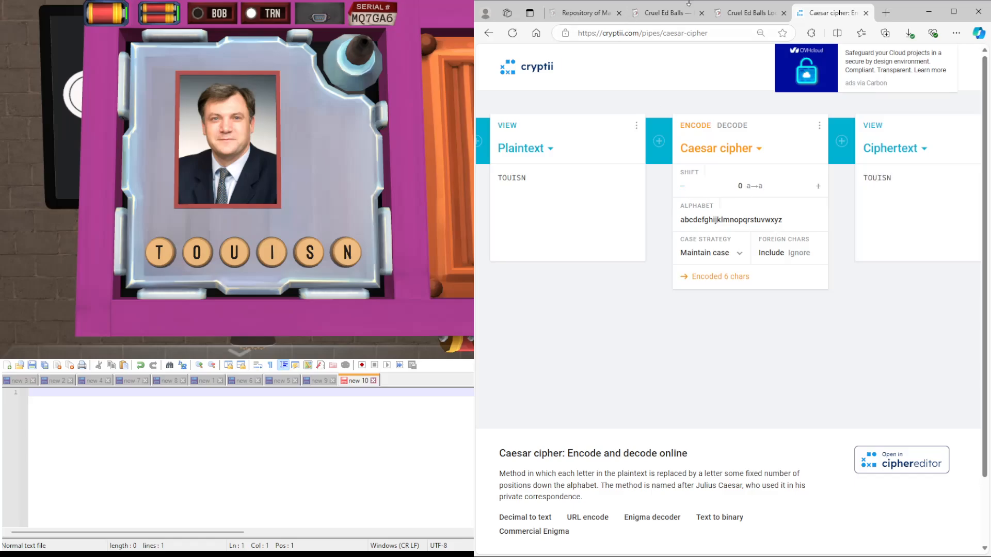
{"action": "left_click", "coordinate": [749, 13]}
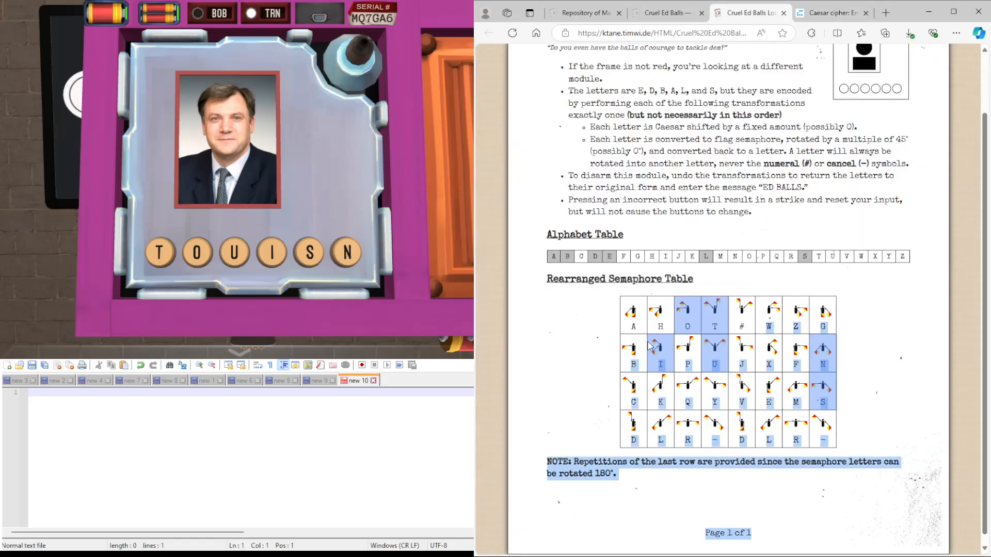
- Mark the semaphore table cell and note the rotation numbers 4 and 65 on a new line
{"action": "left_click", "coordinate": [714, 354]}
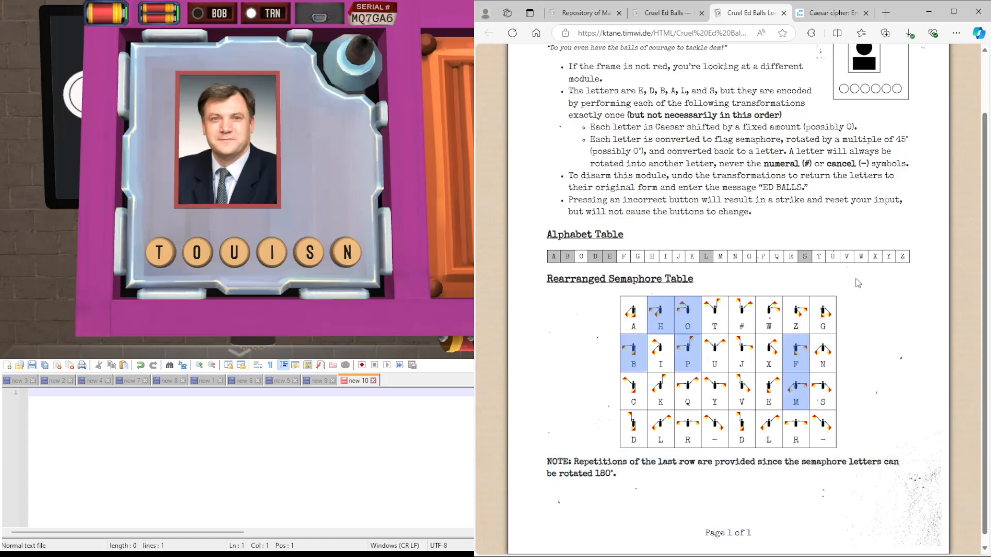
{"action": "mouse_move", "coordinate": [778, 352]}
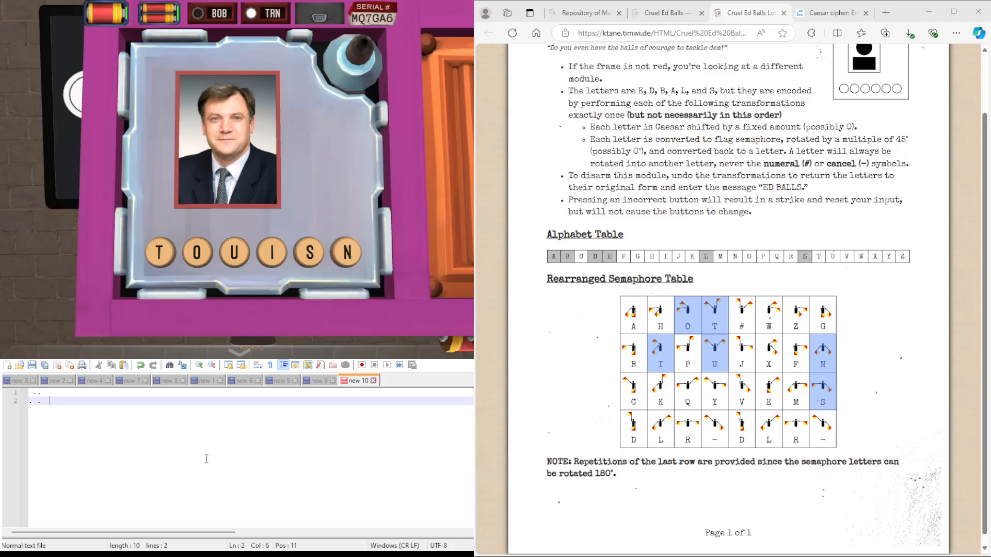
{"action": "key", "text": "enter"}
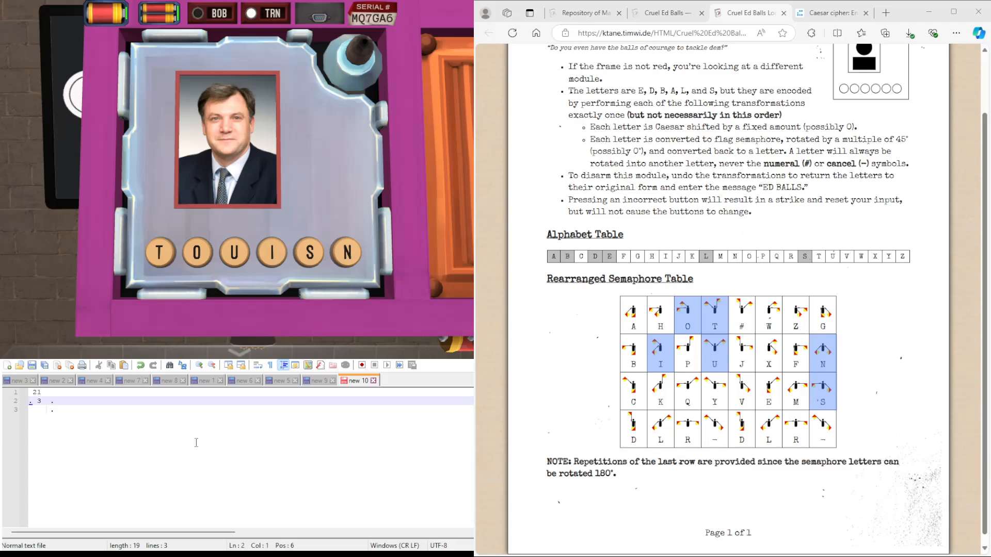
{"action": "type", "text": "4"}
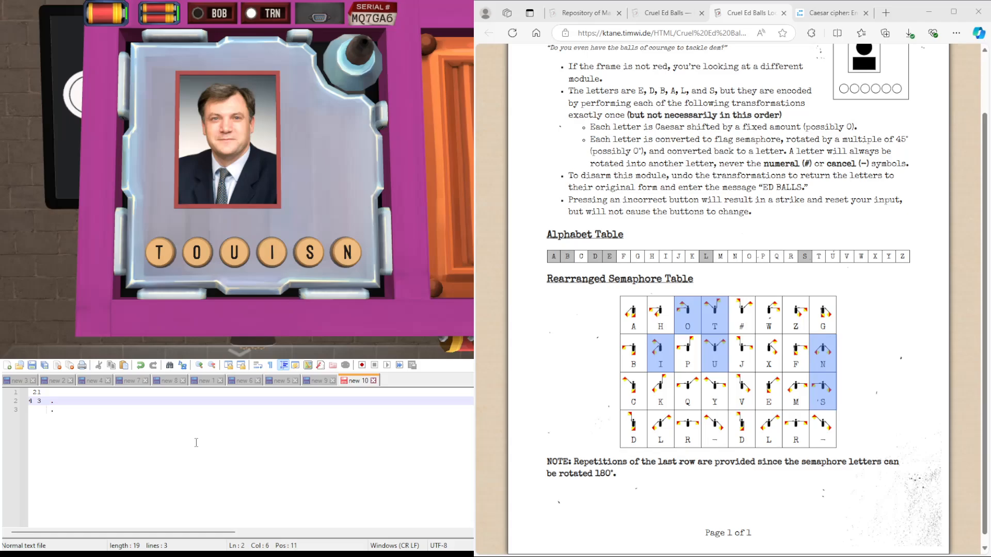
{"action": "type", "text": "65"}
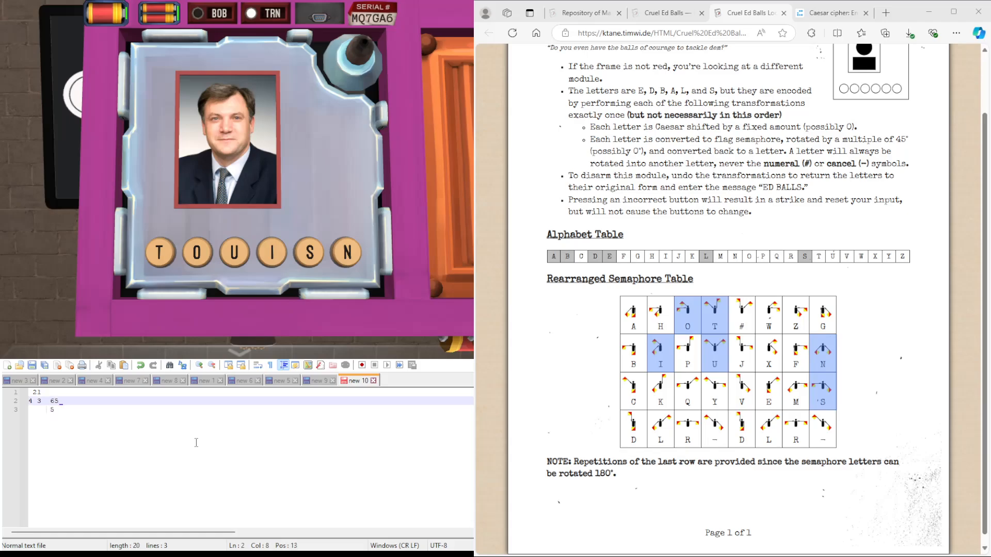
{"action": "key", "text": "Backspace"}
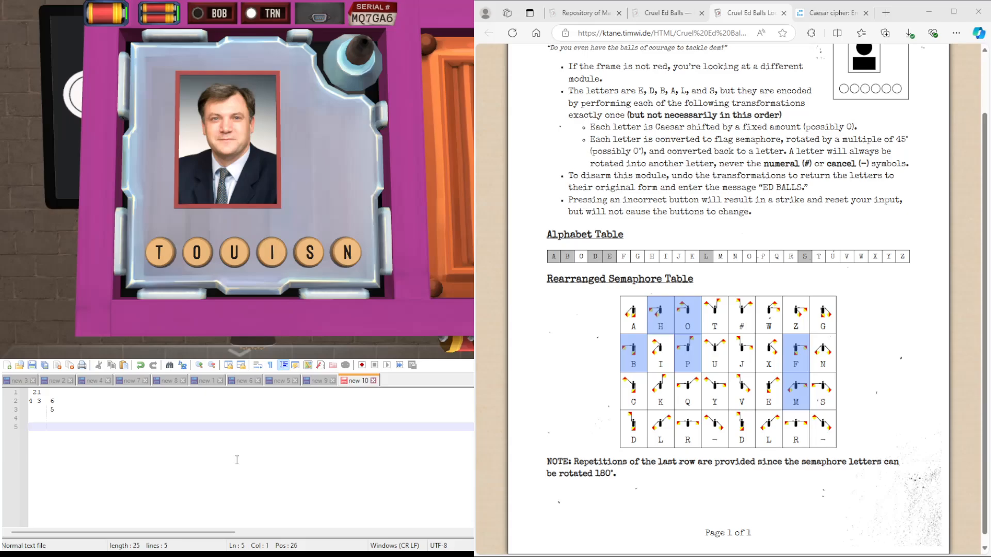
- Write the rotated letters OHPBMF in the notes
{"action": "type", "text": "B"}
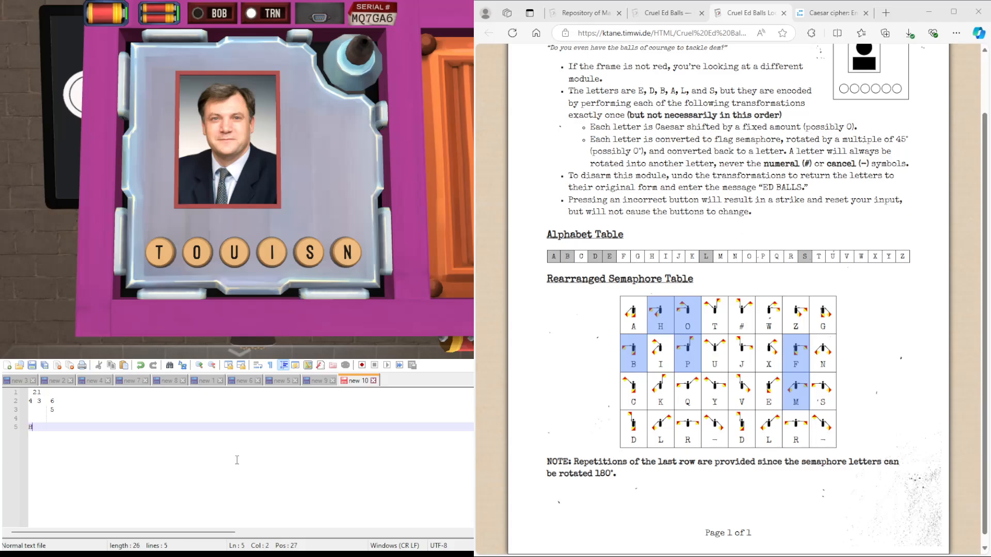
{"action": "type", "text": "H"}
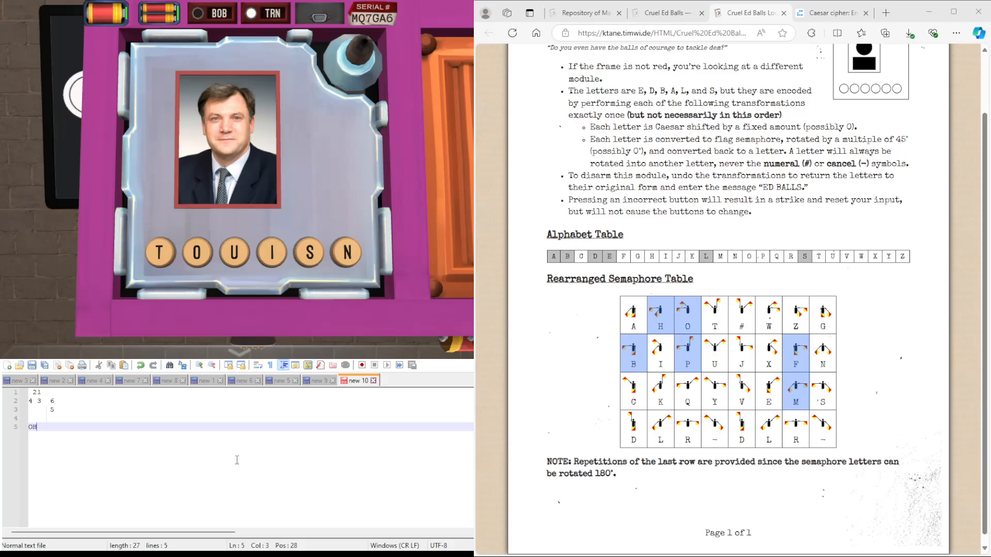
{"action": "type", "text": "H"}
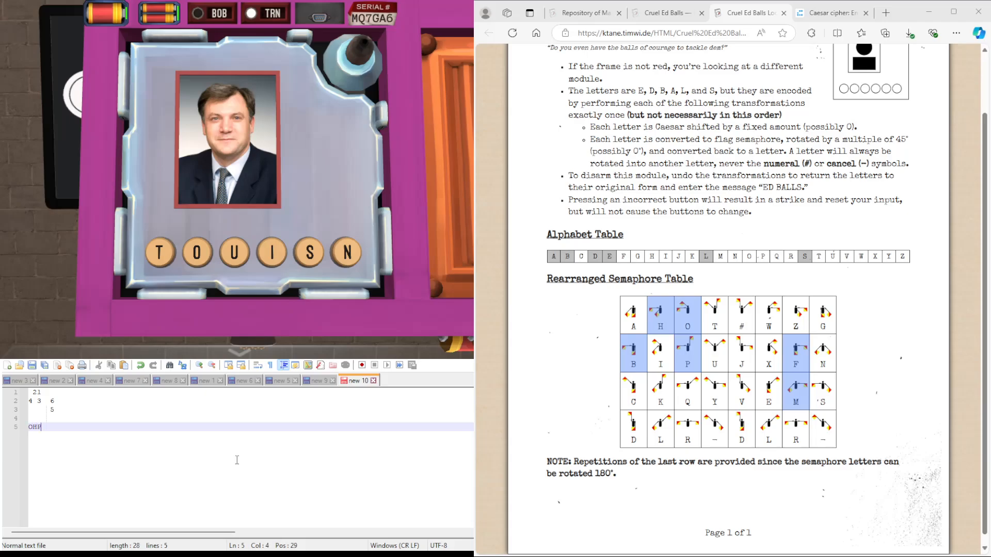
{"action": "type", "text": "H"}
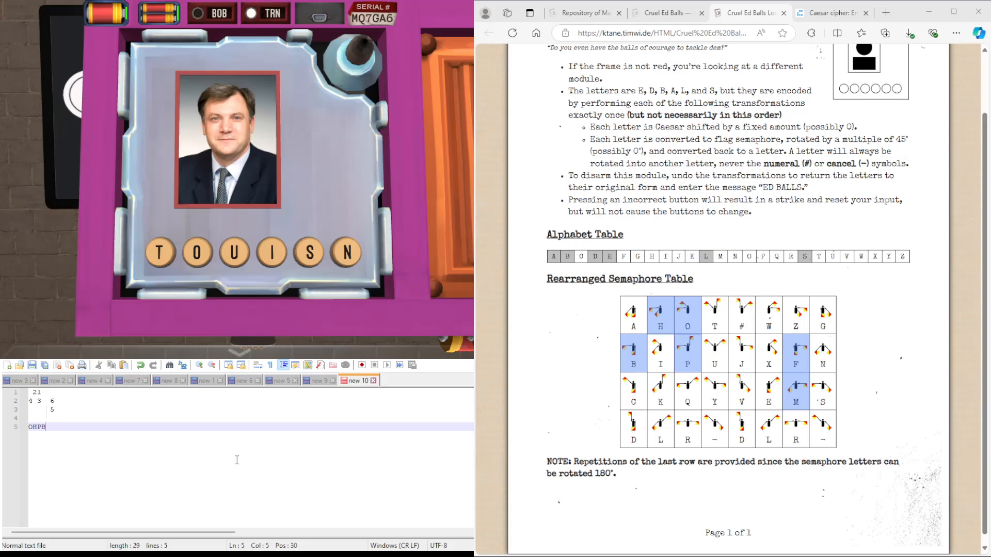
{"action": "type", "text": "MF"}
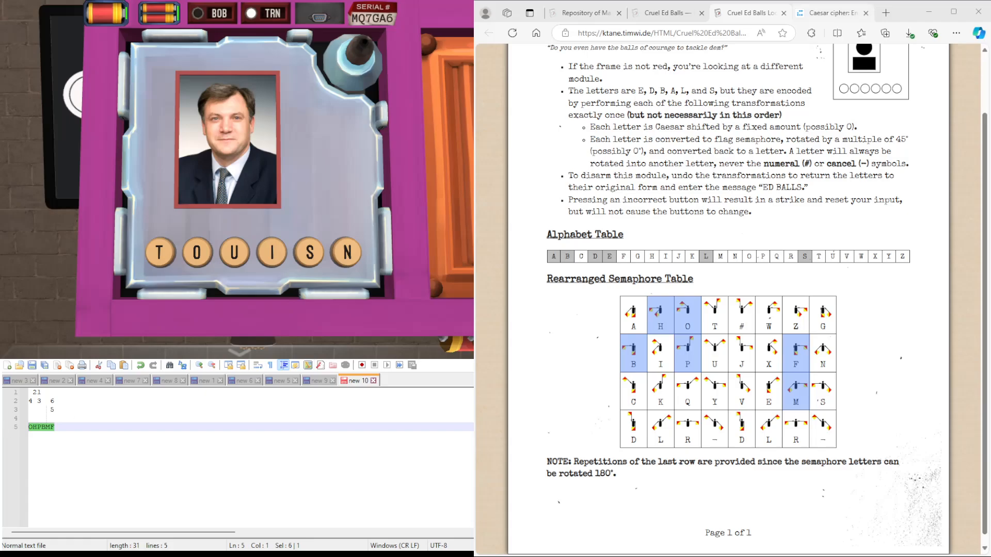
- Test OHPBMF through Caesar shifts up to 26, then back to the manual page
{"action": "left_click", "coordinate": [815, 12]}
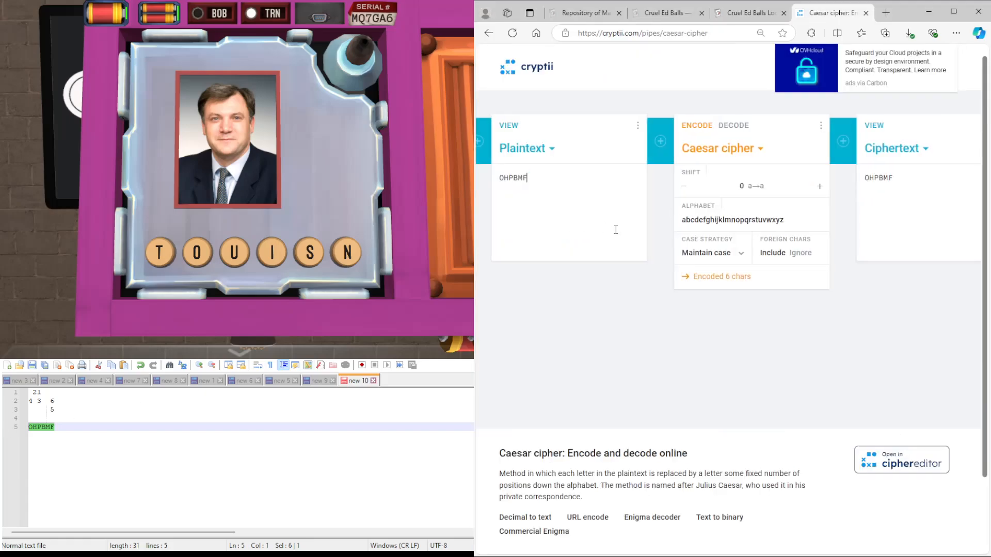
{"action": "left_click", "coordinate": [820, 186]}
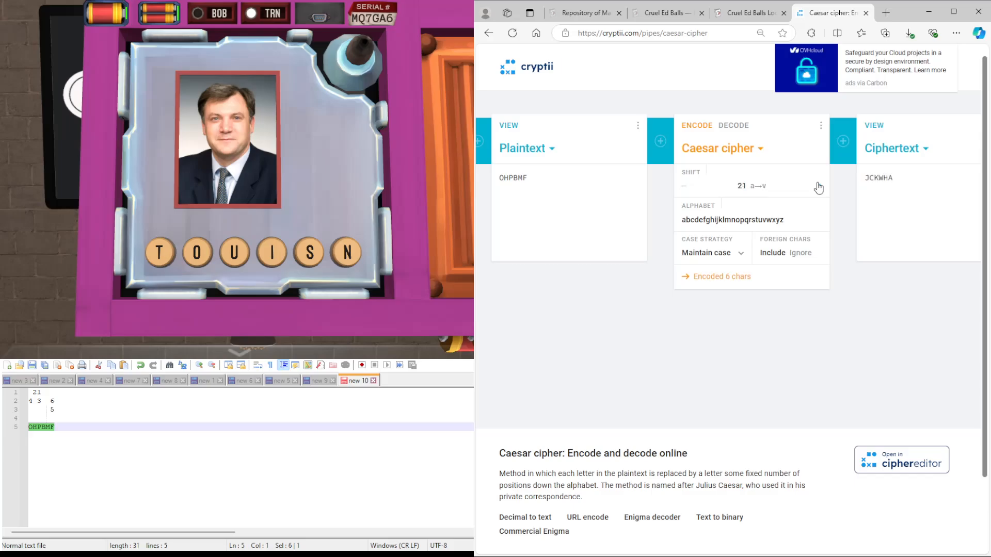
{"action": "left_click", "coordinate": [762, 186]}
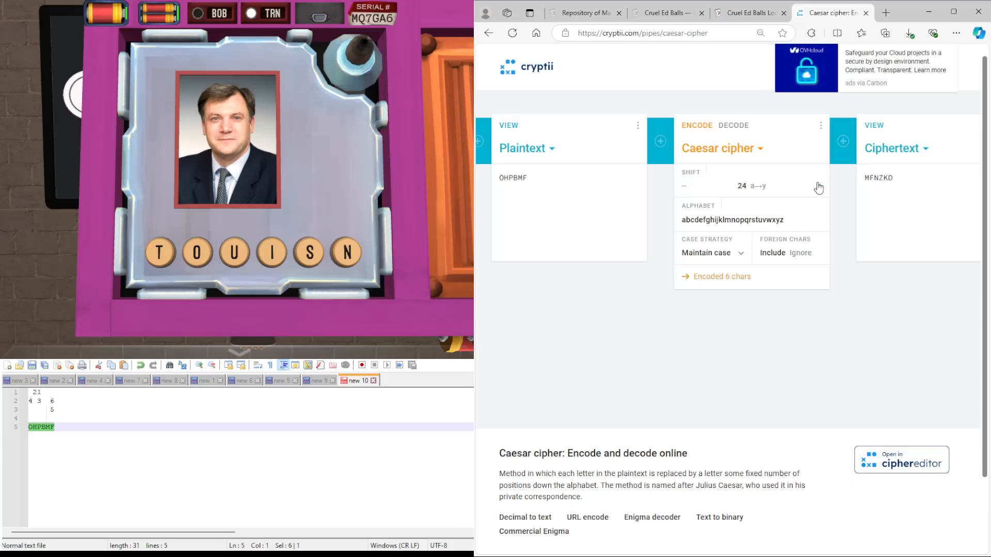
{"action": "left_click", "coordinate": [820, 186]}
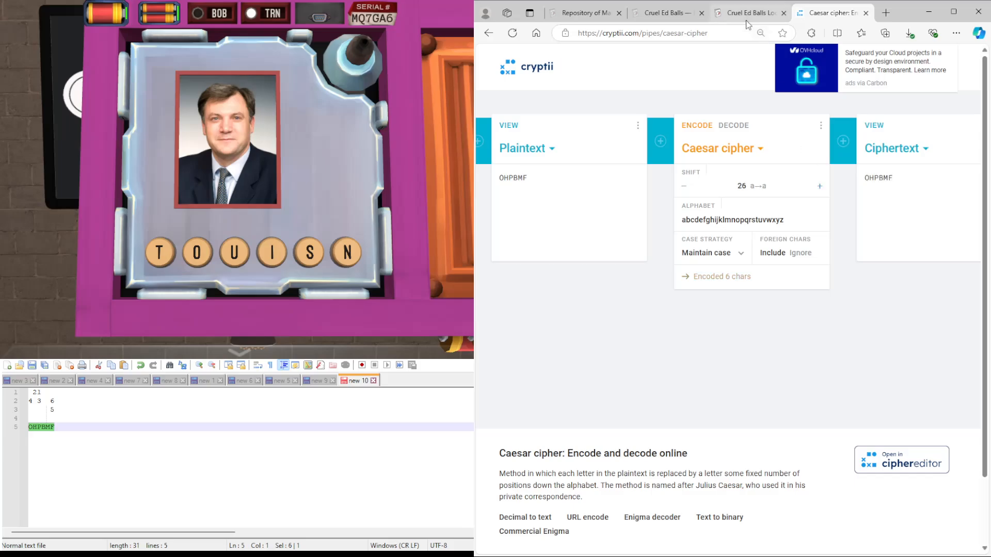
{"action": "left_click", "coordinate": [749, 12]}
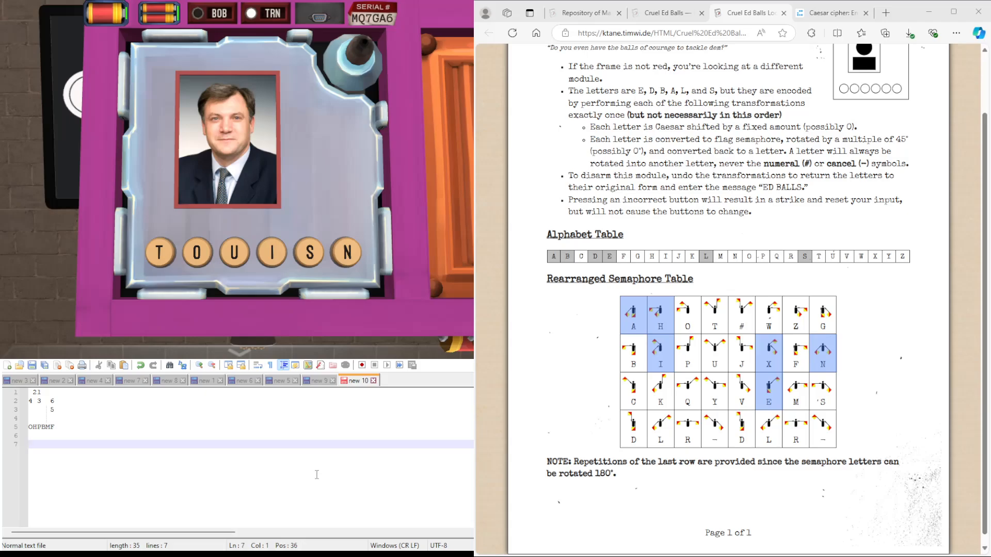
- Write the letters HAINEX in the notes
{"action": "type", "text": "HA1"}
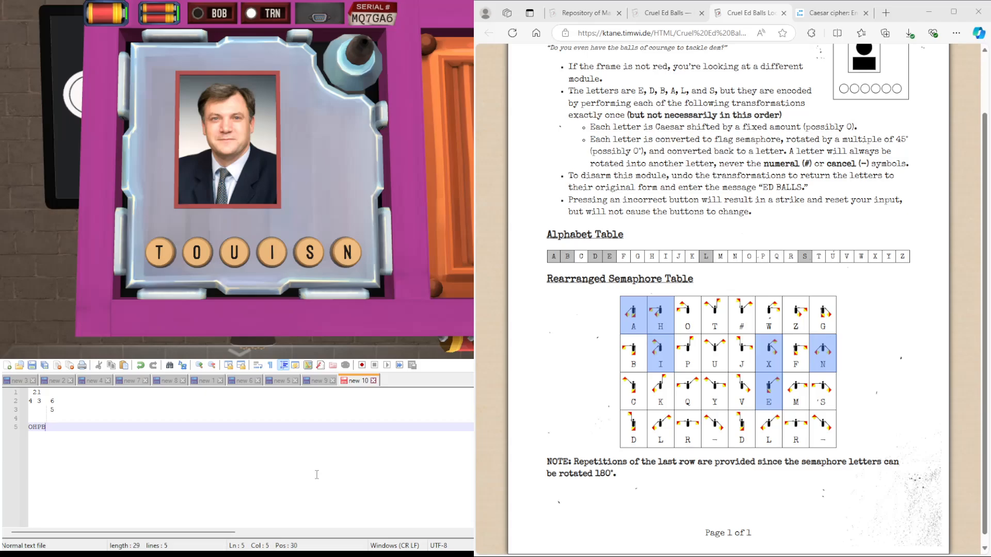
{"action": "type", "text": "HAI"}
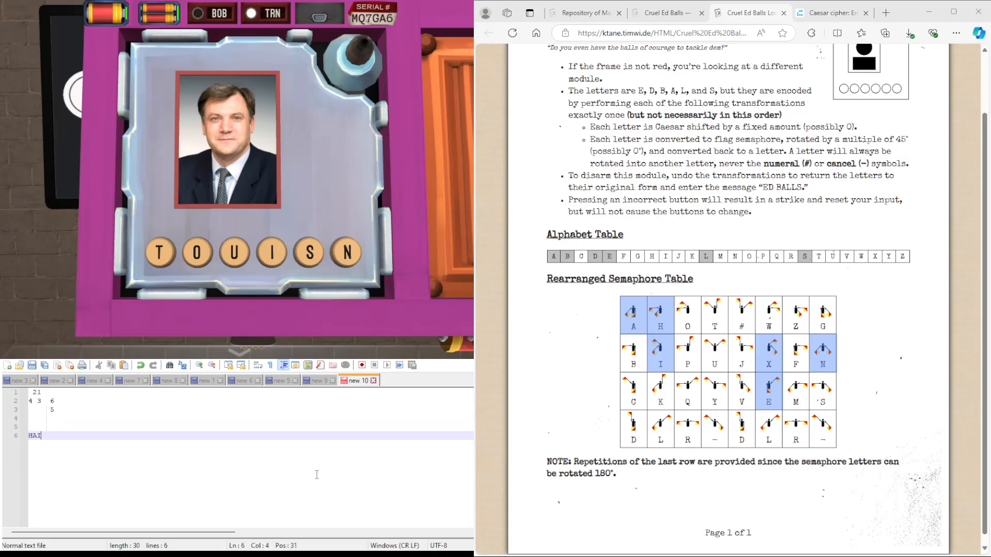
{"action": "type", "text": "NEX"}
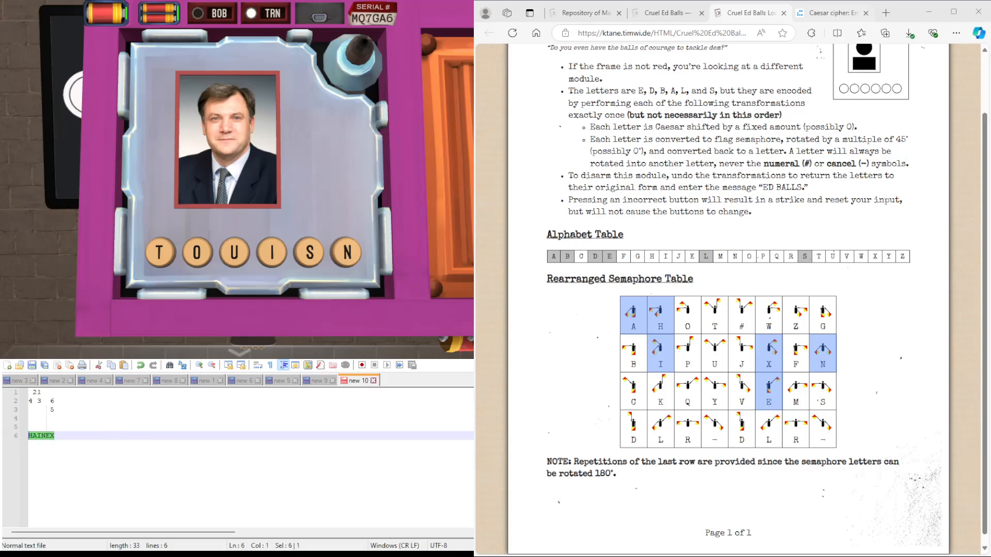
- Step HAINEX through the Caesar shifts down to 1, checking each decoding, then back to the manual
{"action": "left_click", "coordinate": [829, 12]}
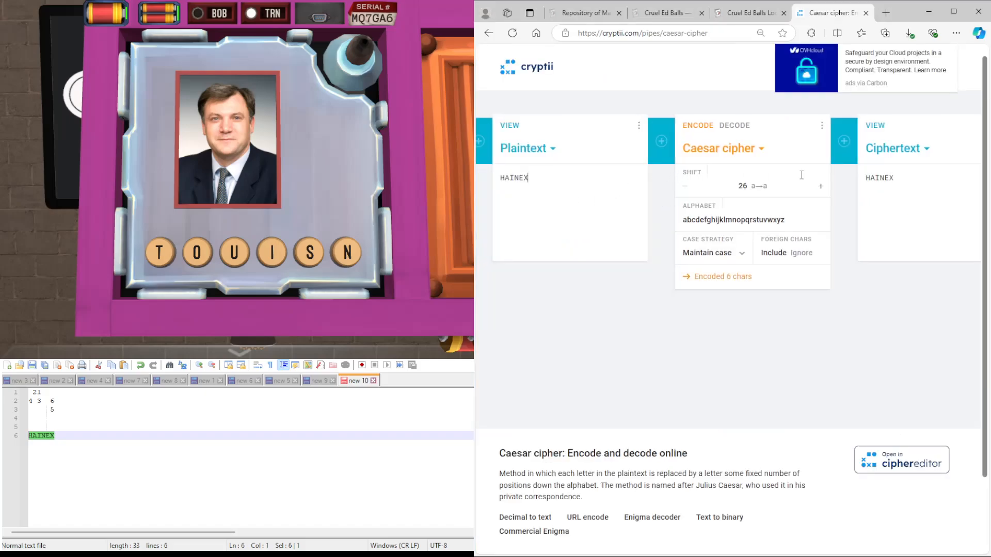
{"action": "left_click", "coordinate": [683, 185]}
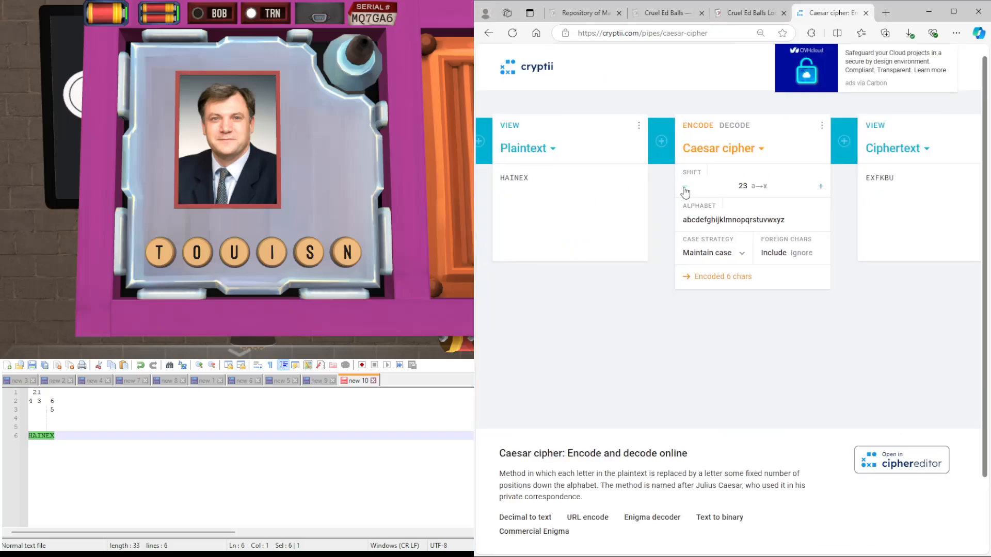
{"action": "left_click", "coordinate": [686, 186]}
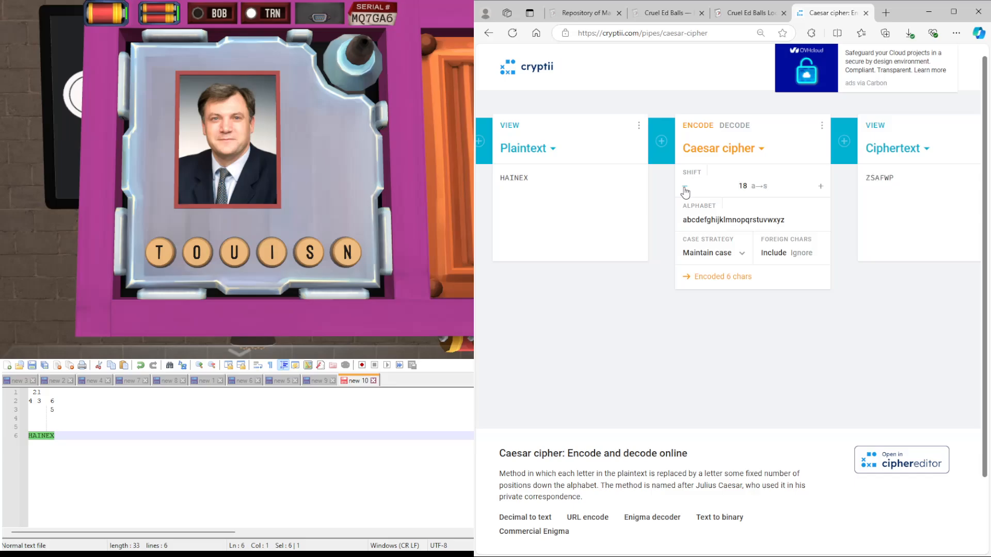
{"action": "left_click", "coordinate": [685, 186]}
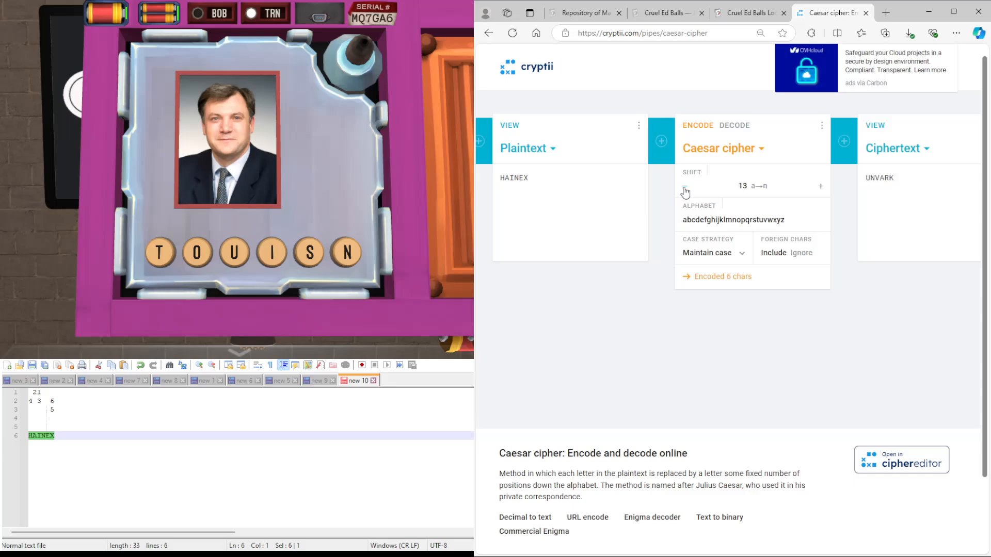
{"action": "left_click", "coordinate": [685, 191]}
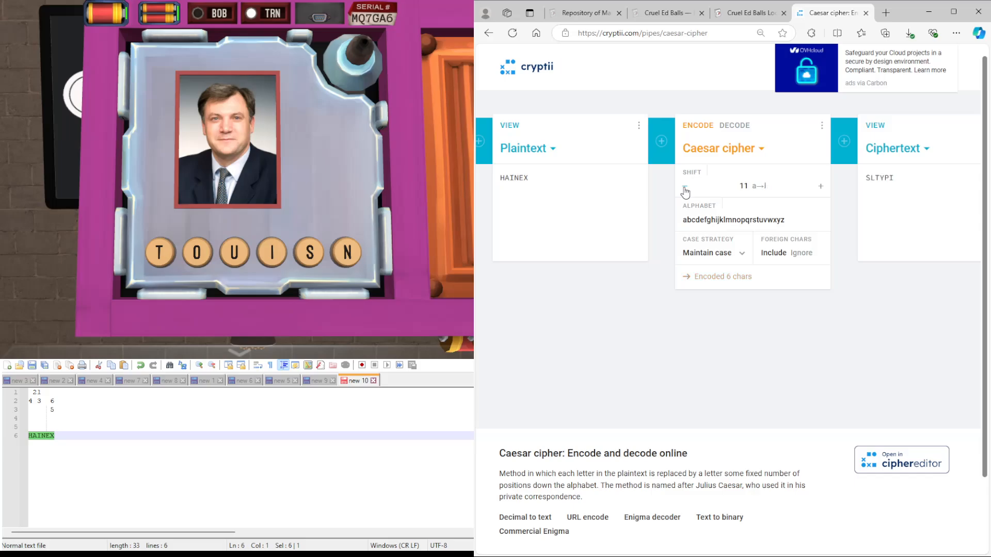
{"action": "left_click", "coordinate": [684, 186]}
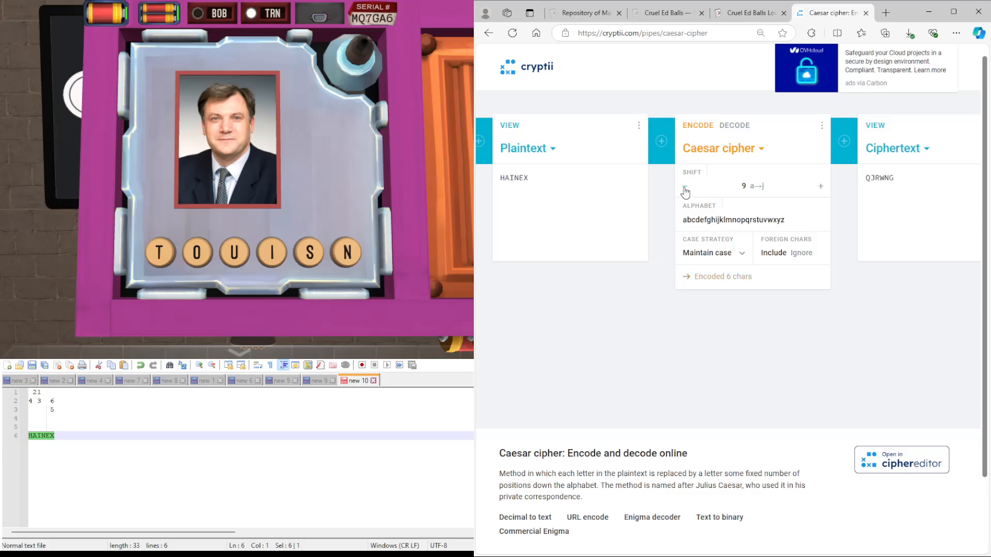
{"action": "left_click", "coordinate": [685, 185]}
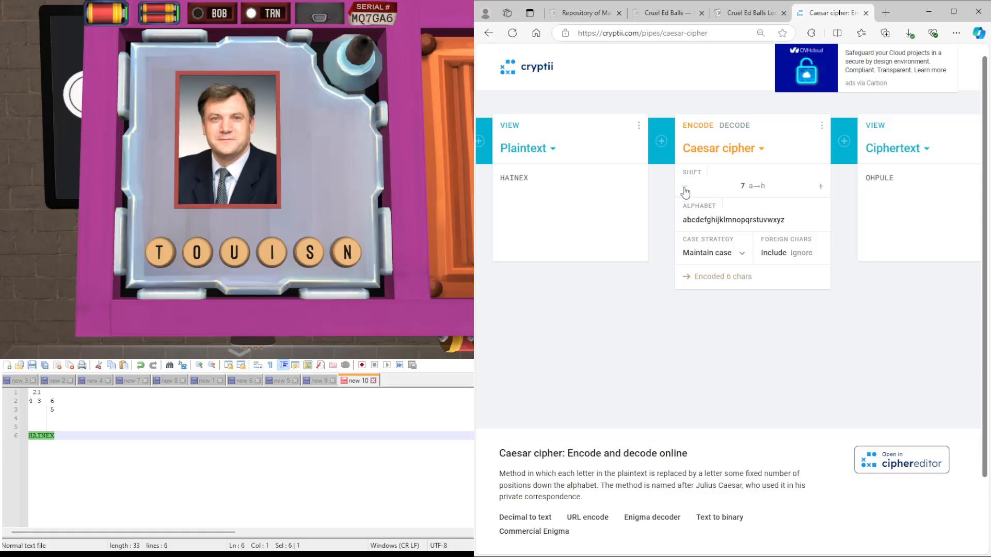
{"action": "left_click", "coordinate": [686, 186]}
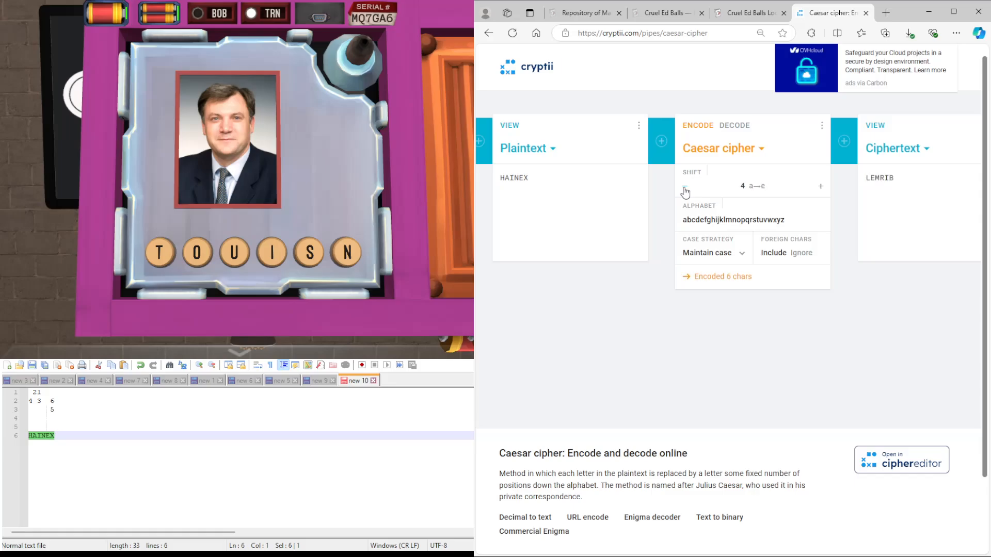
{"action": "left_click", "coordinate": [685, 185]}
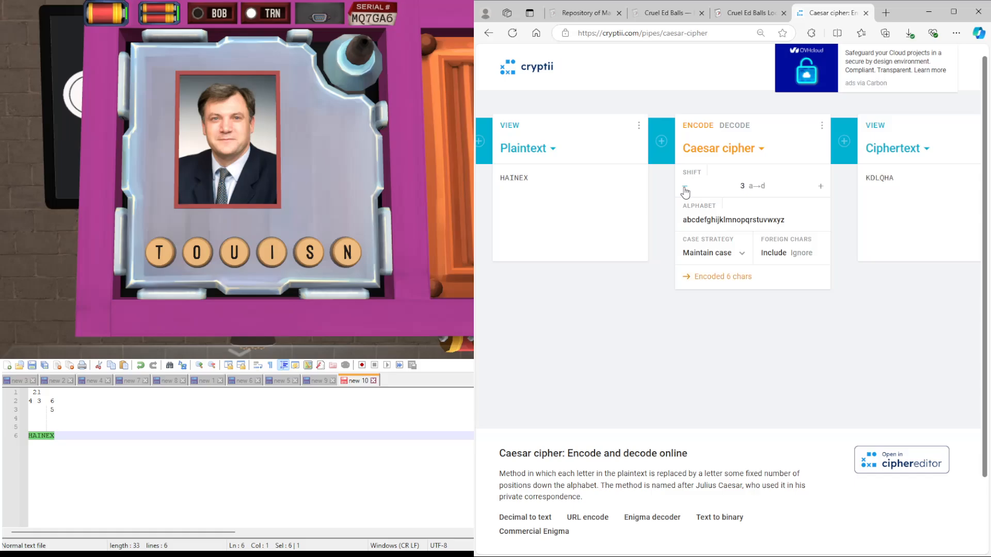
{"action": "left_click", "coordinate": [686, 186]}
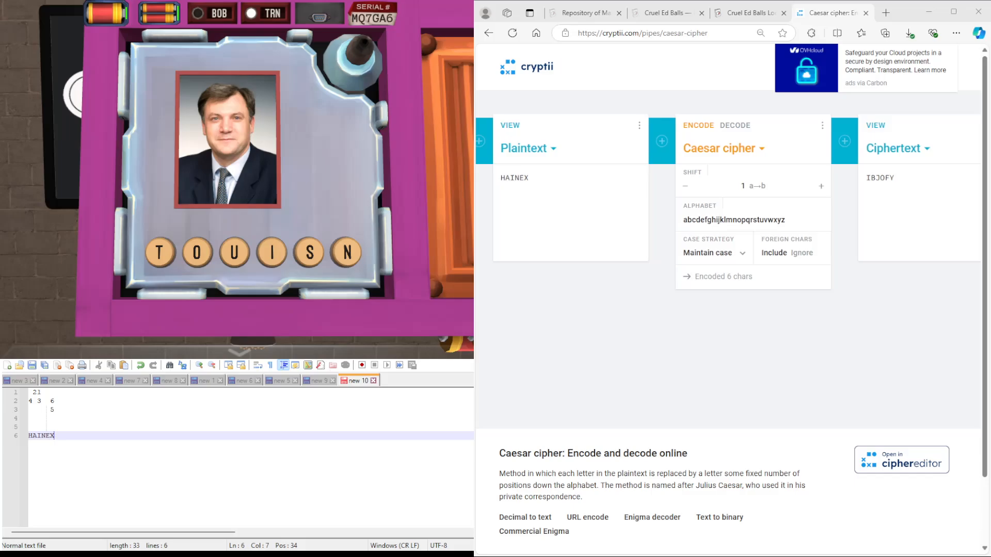
{"action": "left_click", "coordinate": [749, 12]}
{"action": "type", "text": "AG"}
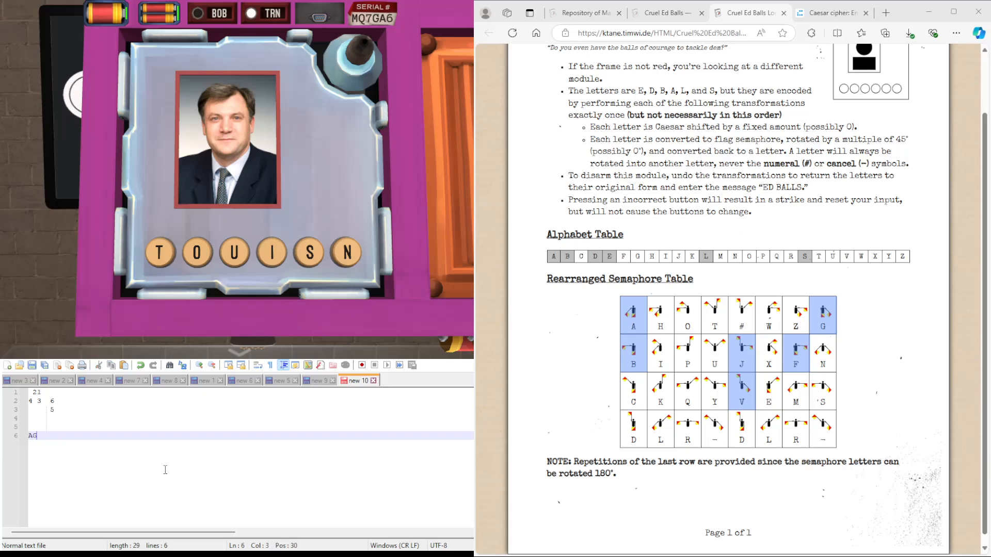
- Write the letters AGBFVJ in the notes and select the line
{"action": "type", "text": "E"}
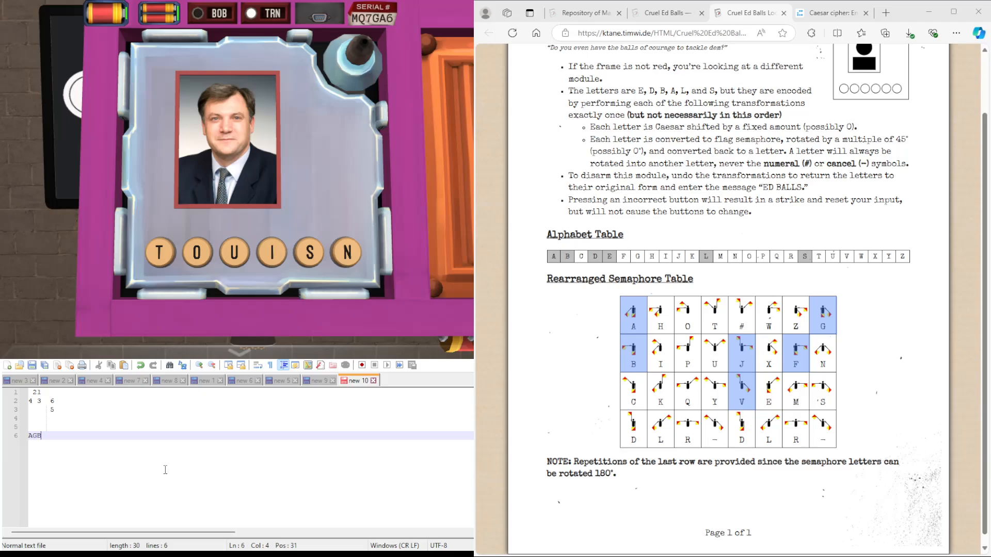
{"action": "type", "text": "F"}
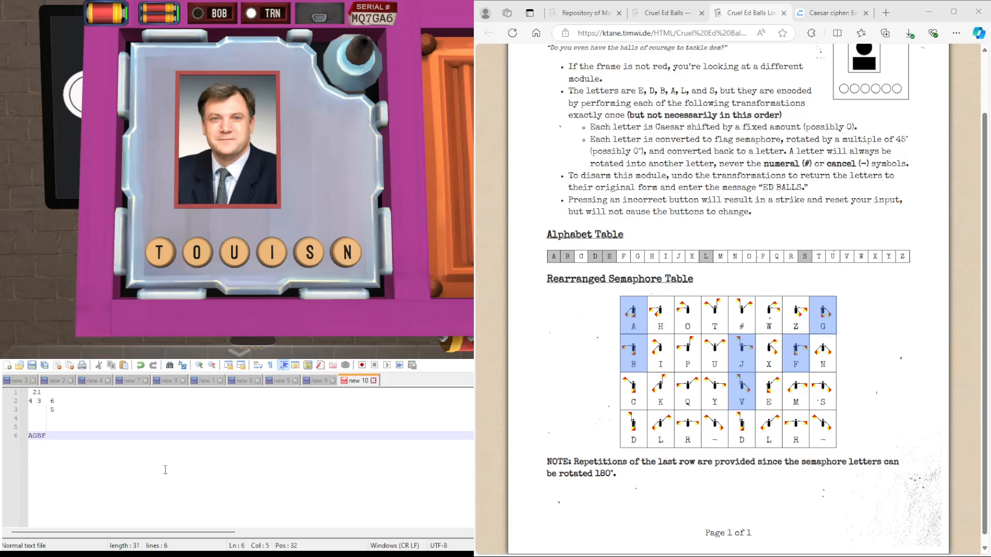
{"action": "type", "text": "VJ"}
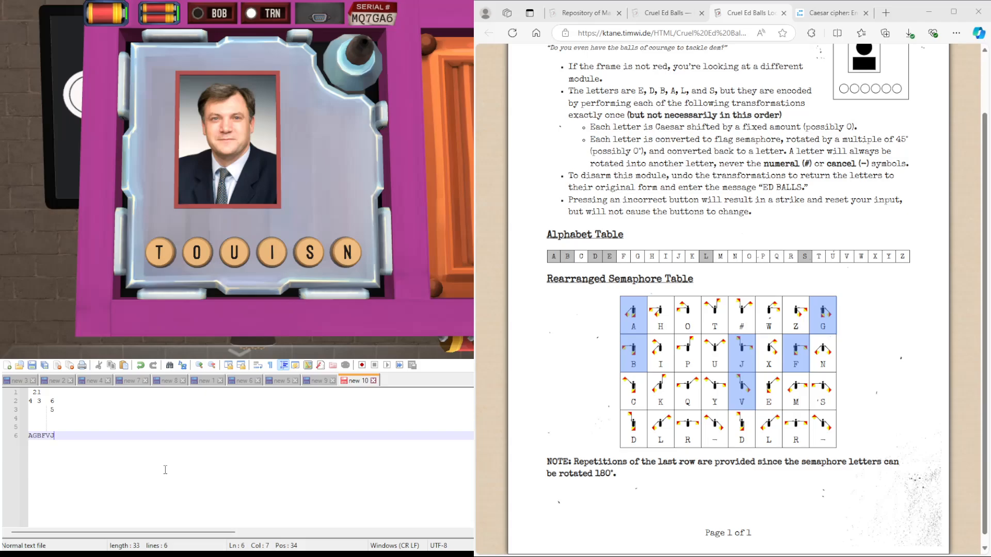
{"action": "triple_click", "coordinate": [40, 436]}
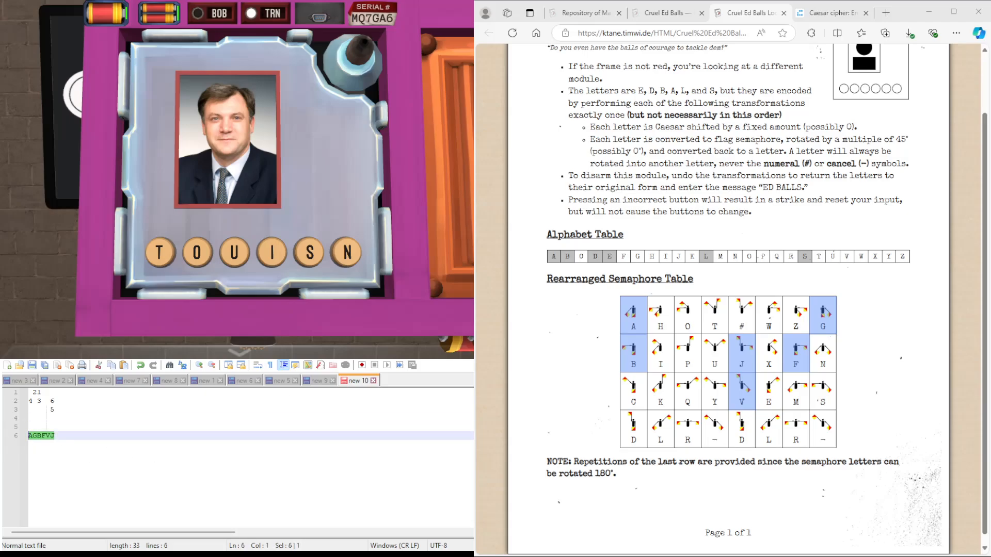
- Cycle AGBFVJ through the Caesar shifts up to 25, then back to the semaphore table
{"action": "left_click", "coordinate": [828, 13]}
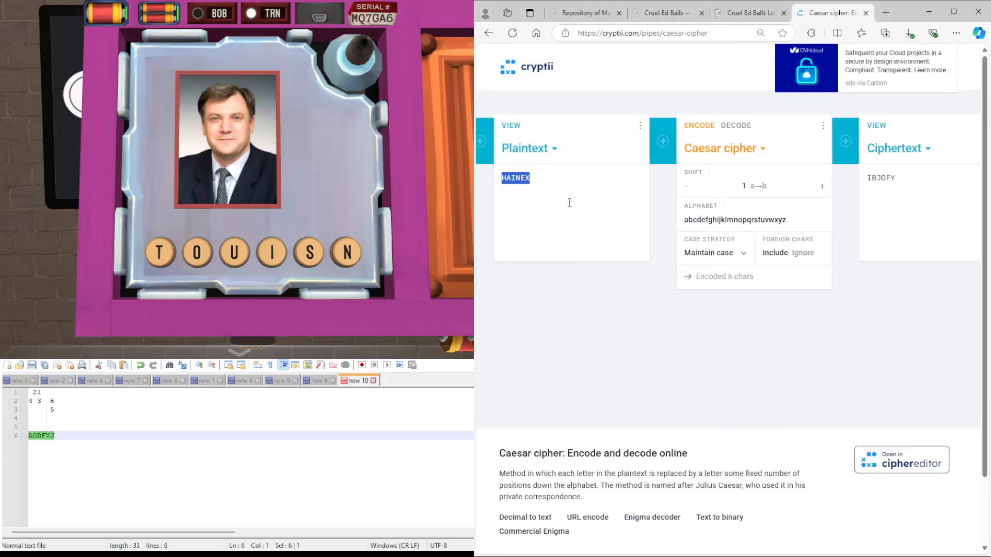
{"action": "left_click", "coordinate": [821, 185]}
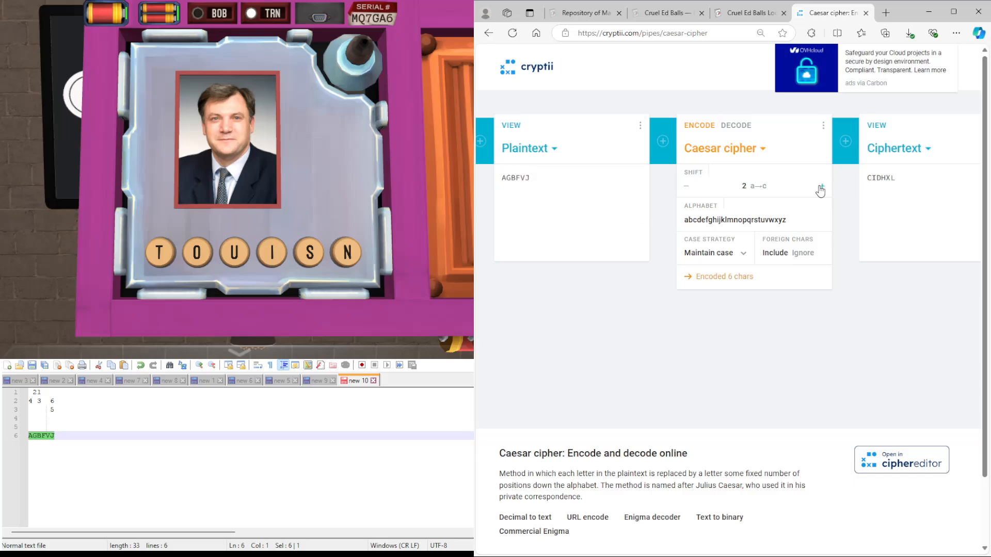
{"action": "left_click", "coordinate": [820, 185]}
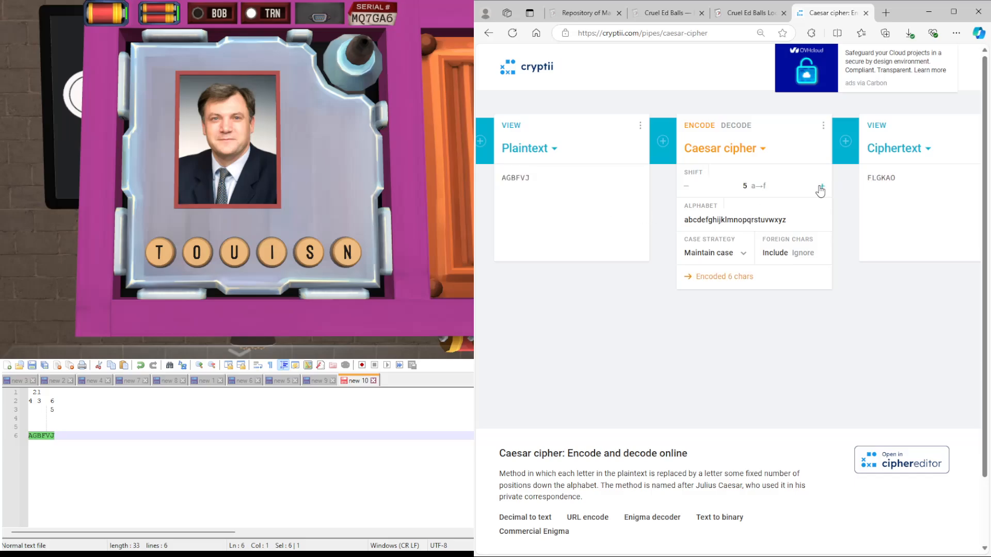
{"action": "left_click", "coordinate": [822, 186]}
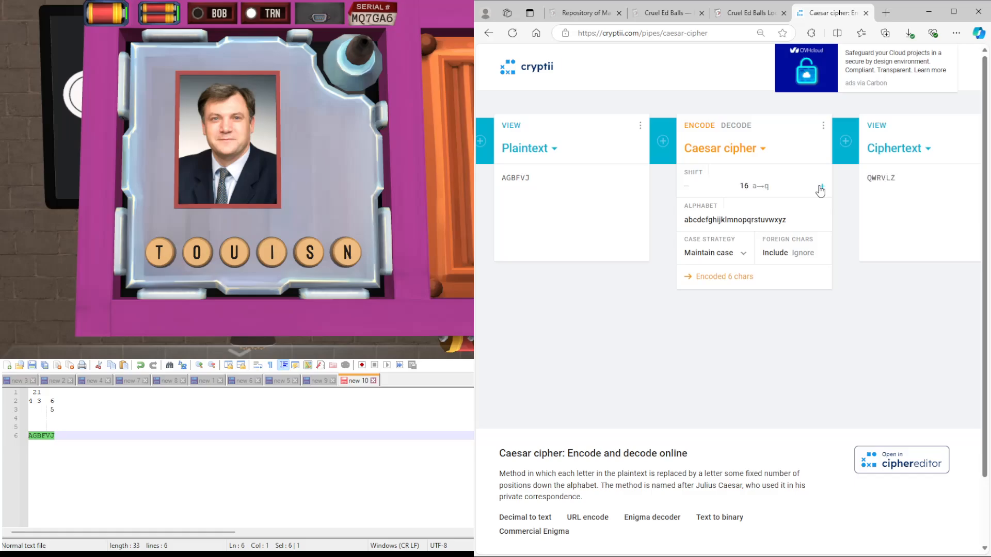
{"action": "left_click", "coordinate": [821, 186]}
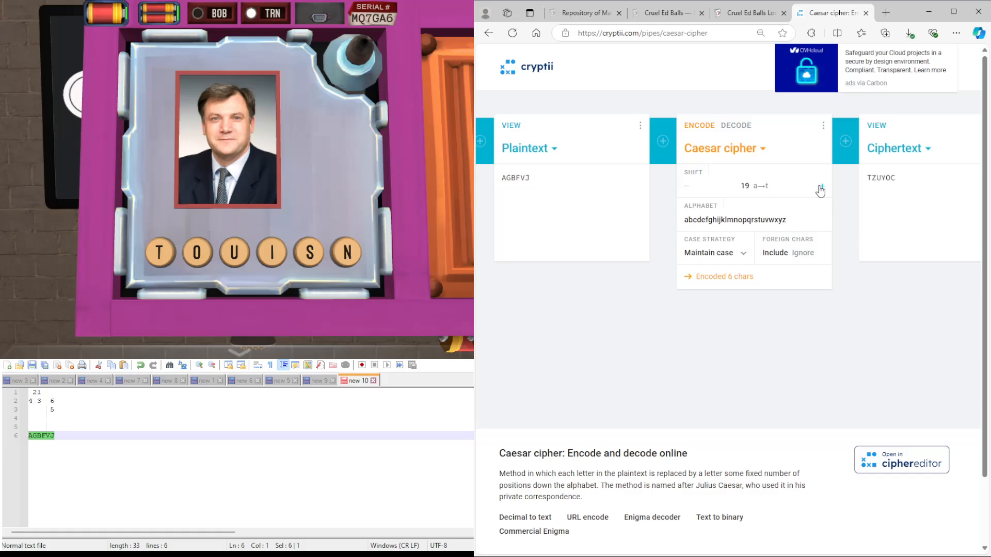
{"action": "left_click", "coordinate": [820, 186]}
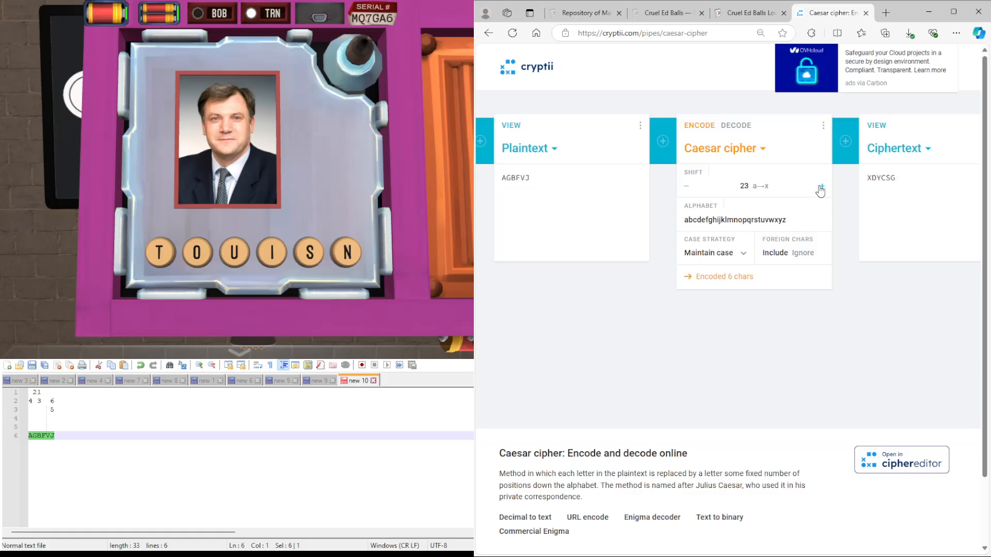
{"action": "left_click", "coordinate": [821, 186]}
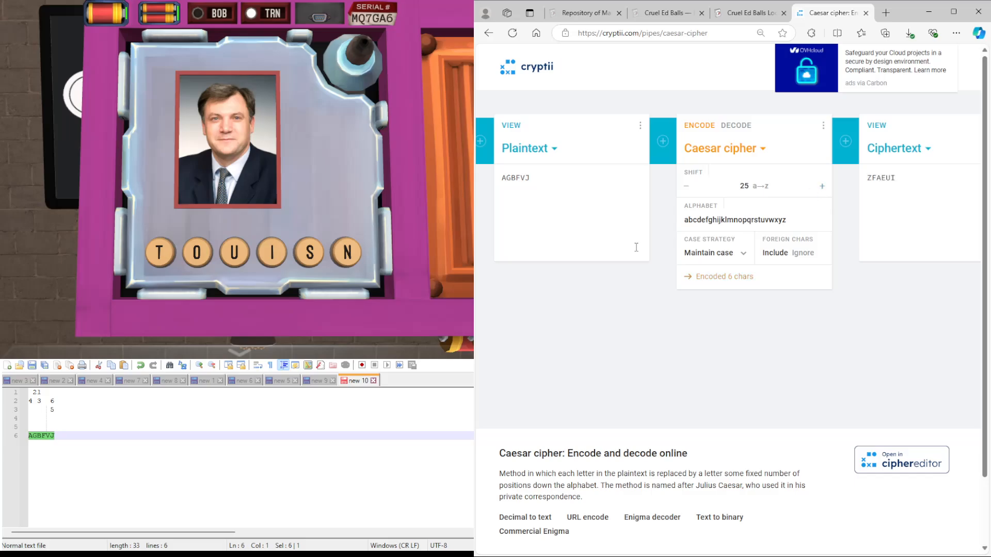
{"action": "left_click", "coordinate": [749, 12]}
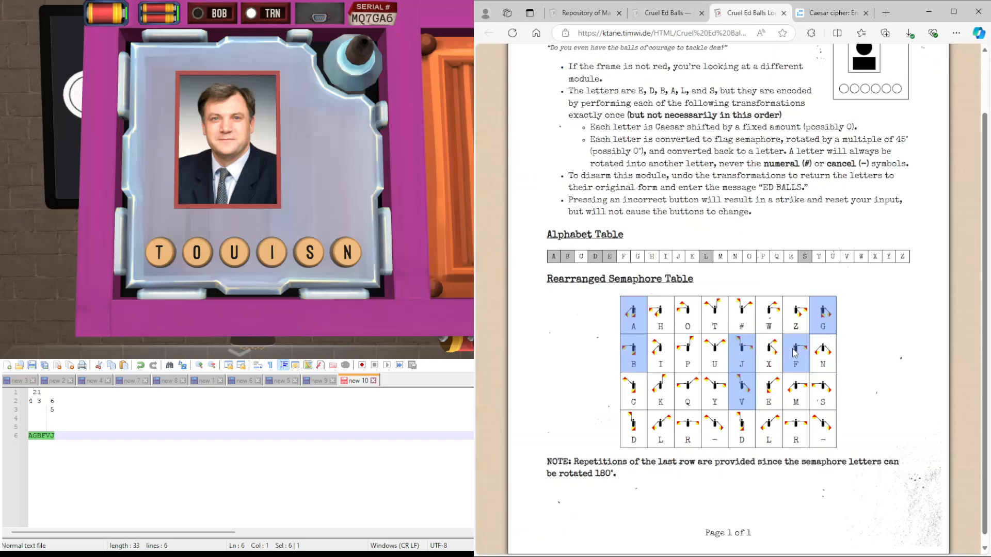
{"action": "mouse_move", "coordinate": [750, 373]}
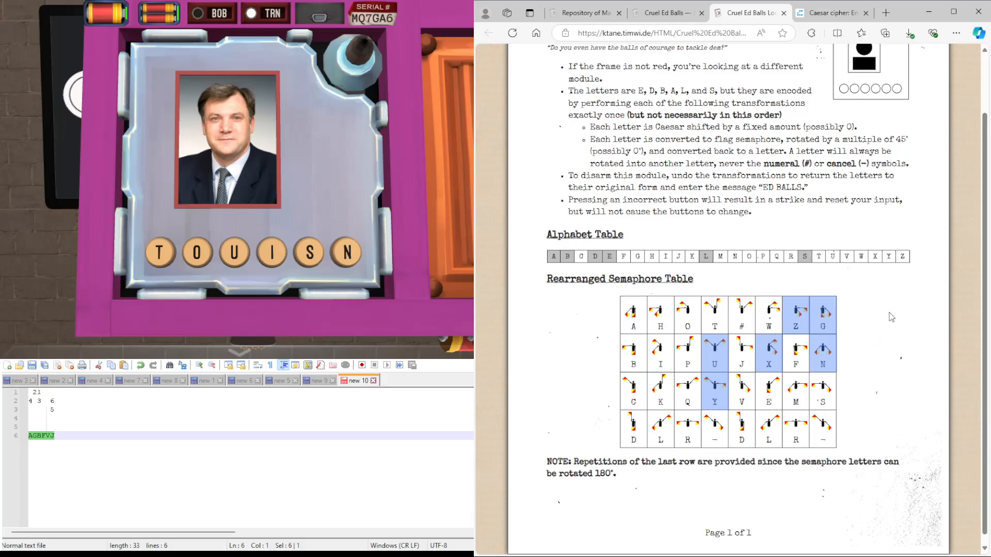
{"action": "mouse_move", "coordinate": [793, 277]}
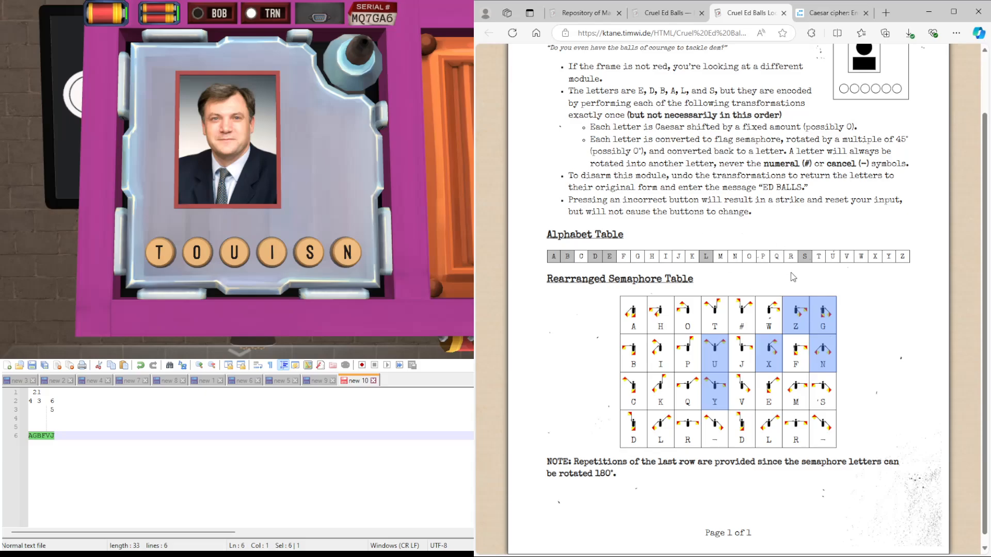
{"action": "mouse_move", "coordinate": [655, 253]}
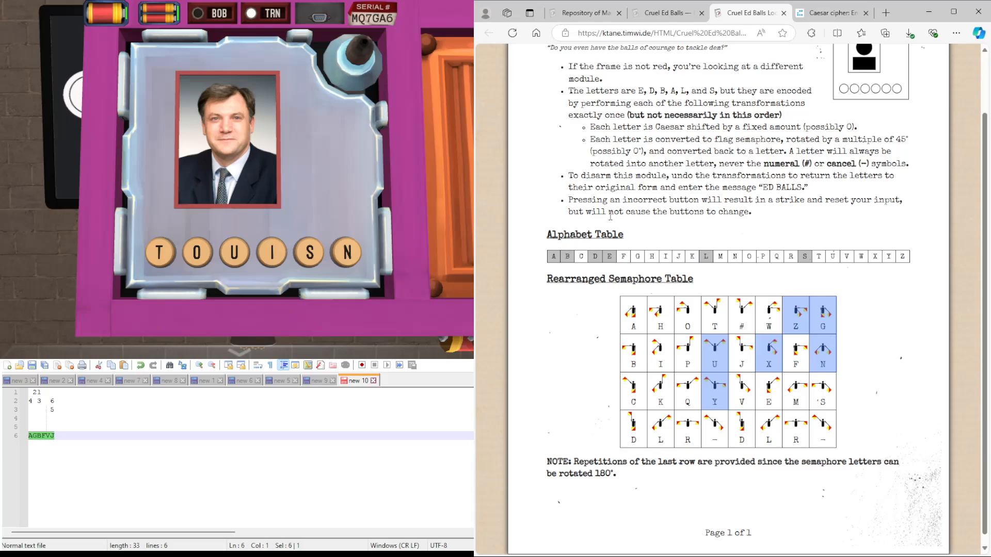
{"action": "mouse_move", "coordinate": [871, 367]}
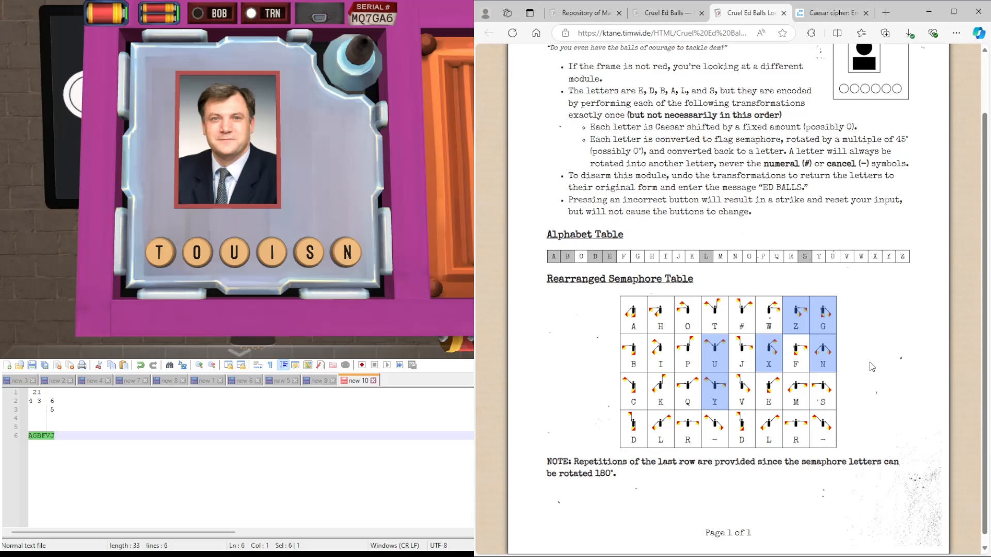
{"action": "mouse_move", "coordinate": [817, 329]}
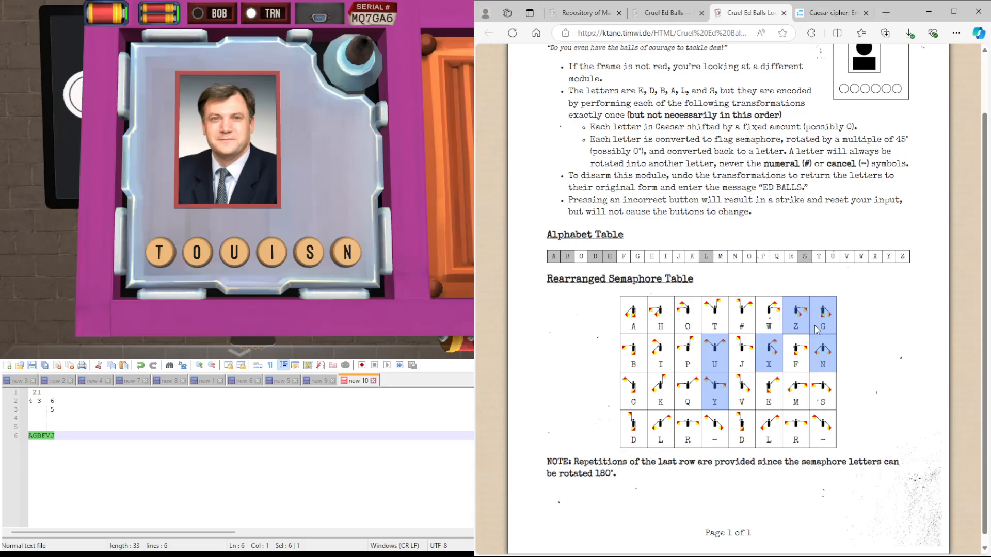
{"action": "mouse_move", "coordinate": [787, 314]}
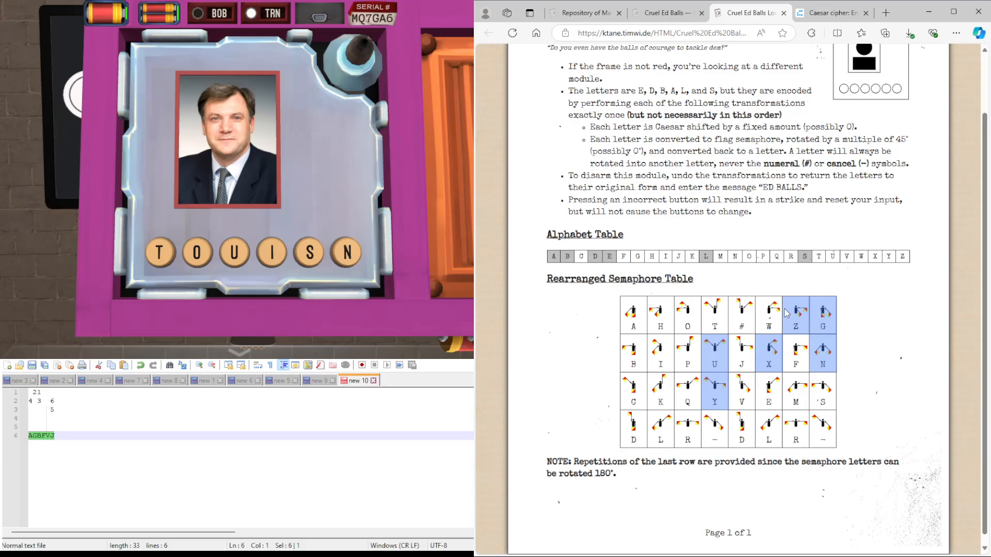
{"action": "mouse_move", "coordinate": [787, 229]}
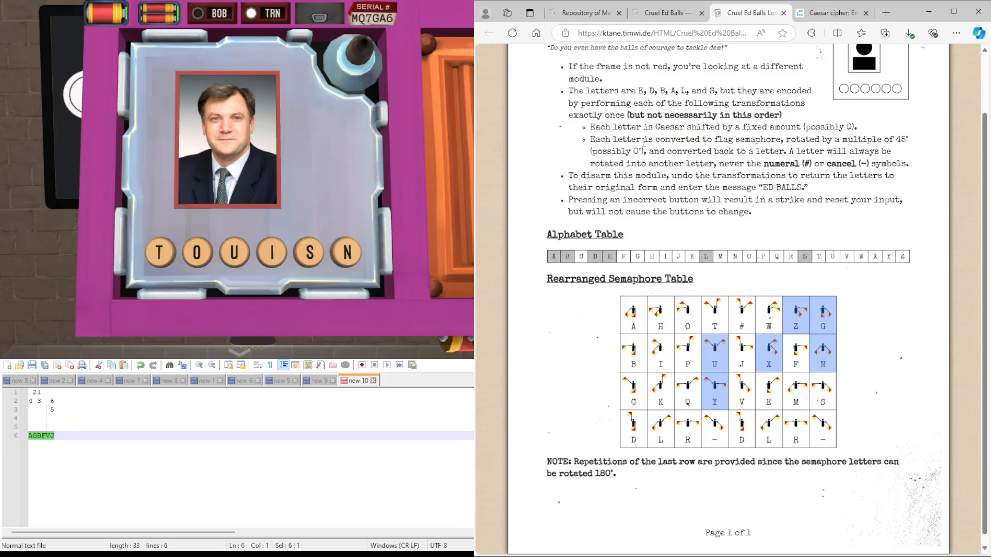
{"action": "mouse_move", "coordinate": [805, 268]}
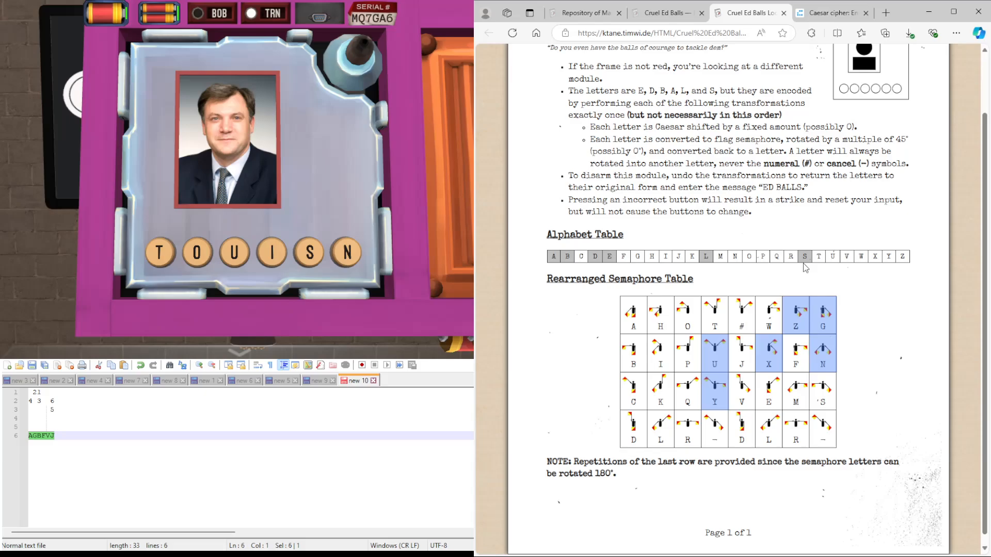
{"action": "mouse_move", "coordinate": [533, 241]}
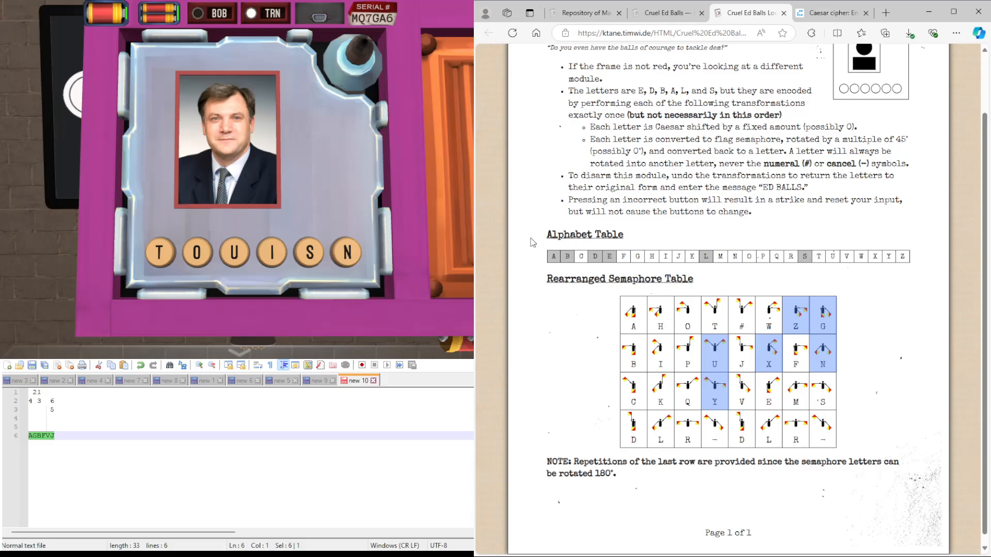
{"action": "mouse_move", "coordinate": [681, 270]}
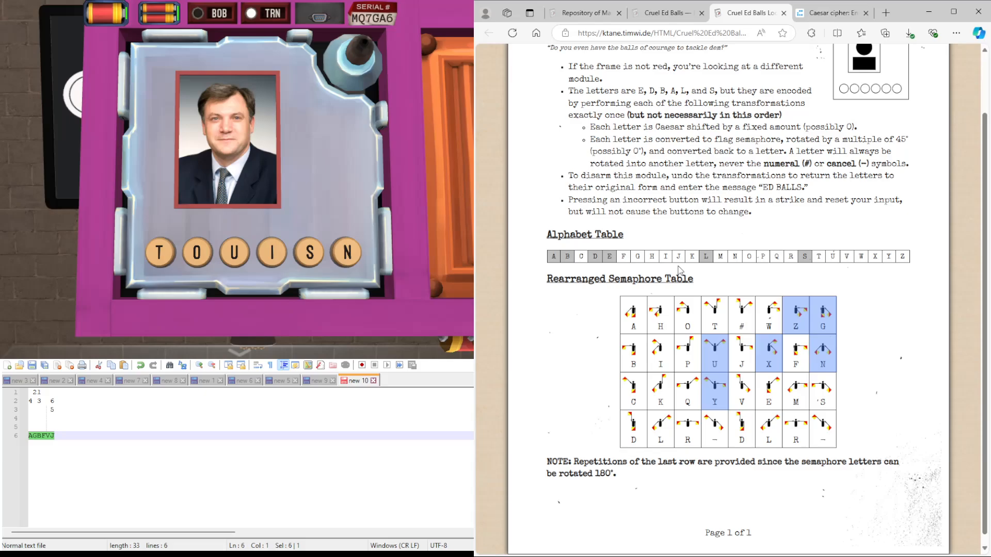
{"action": "mouse_move", "coordinate": [863, 340]}
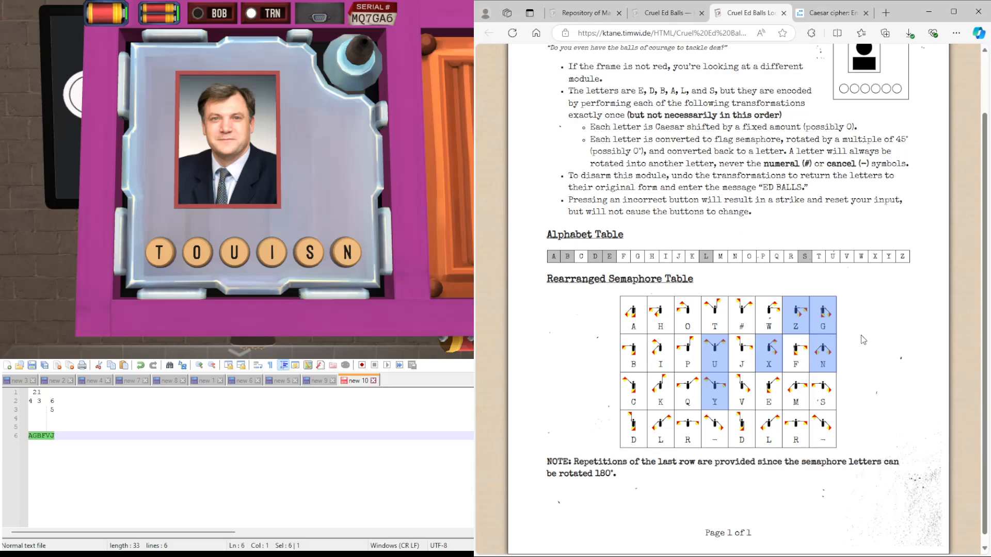
{"action": "mouse_move", "coordinate": [745, 365]}
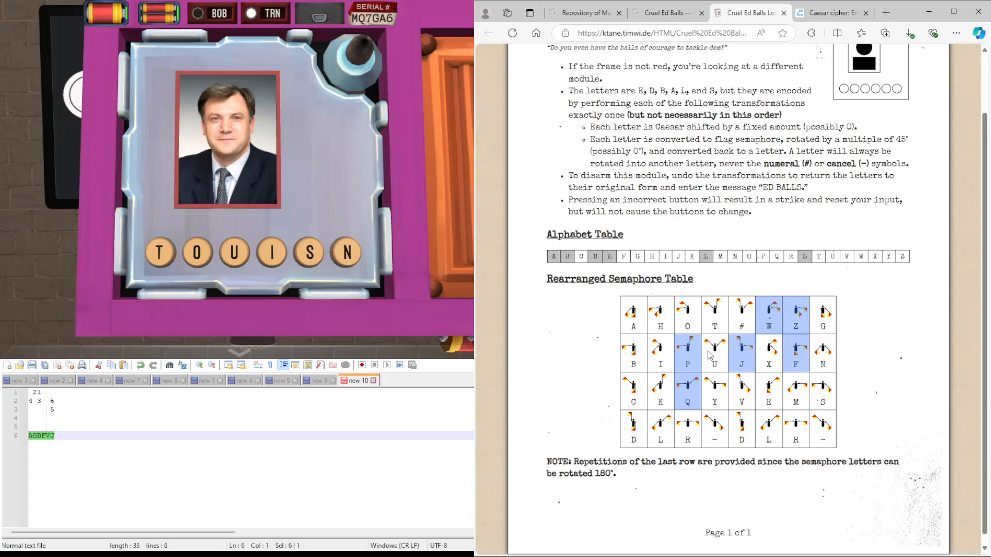
{"action": "mouse_move", "coordinate": [711, 334]}
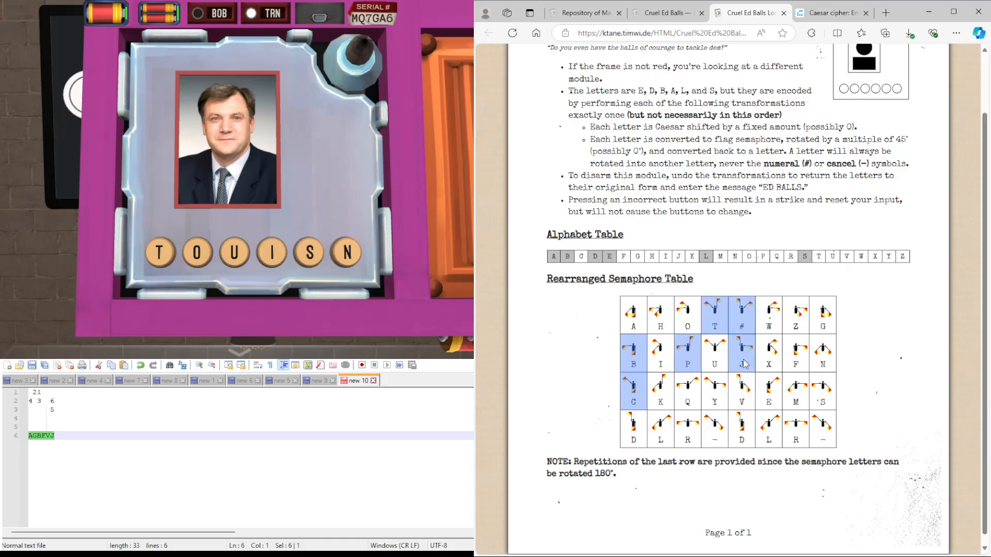
{"action": "mouse_move", "coordinate": [637, 360]}
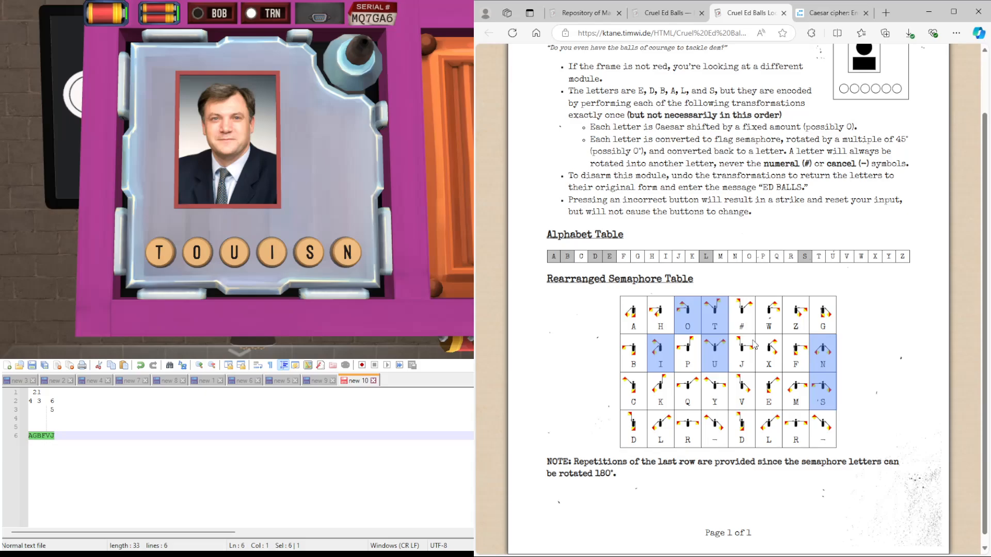
{"action": "mouse_move", "coordinate": [748, 258]}
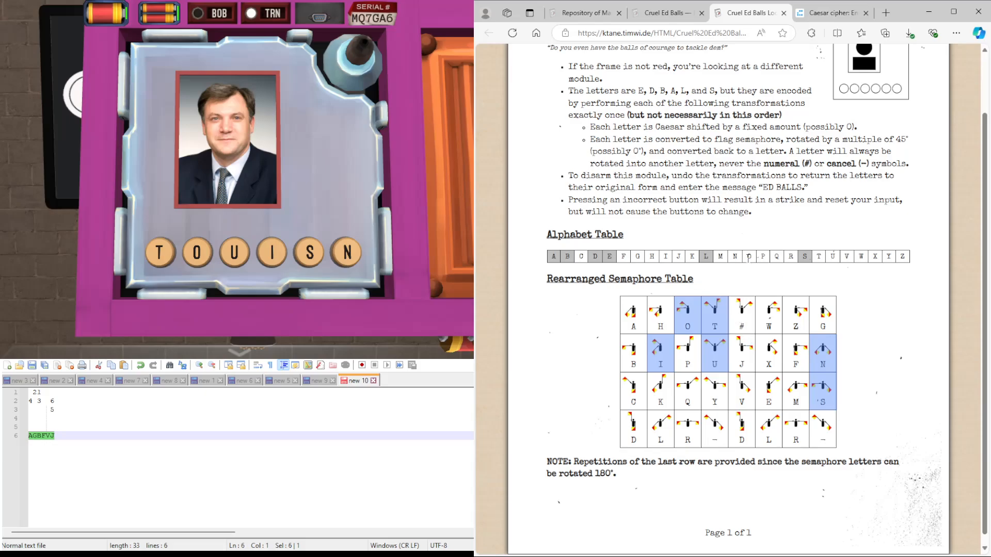
{"action": "mouse_move", "coordinate": [832, 338]}
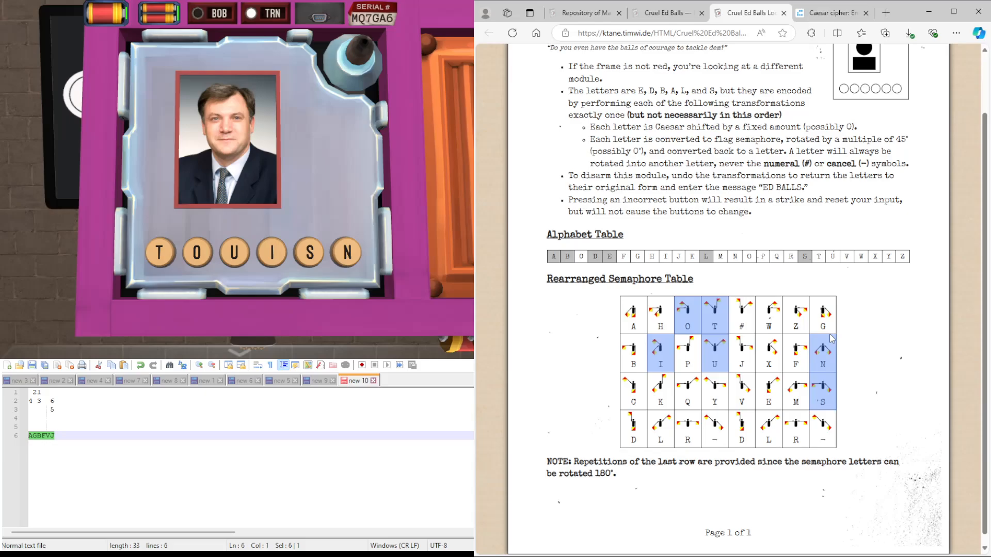
{"action": "mouse_move", "coordinate": [828, 361]}
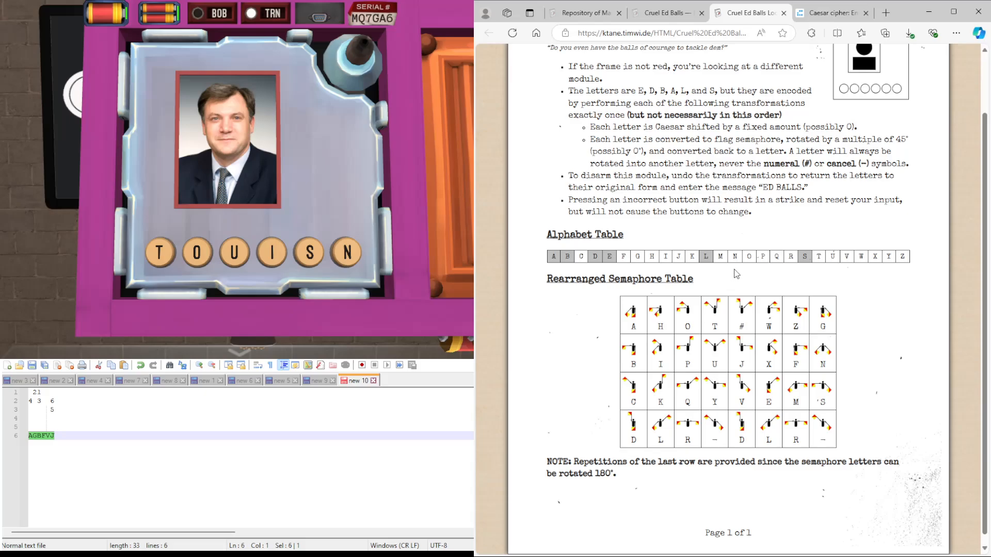
{"action": "mouse_move", "coordinate": [655, 371]}
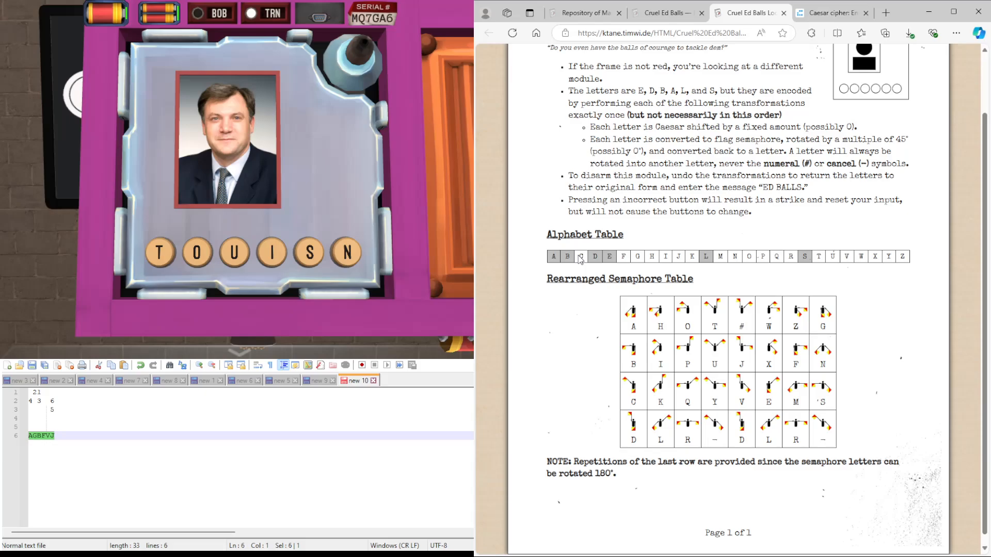
{"action": "mouse_move", "coordinate": [777, 403]}
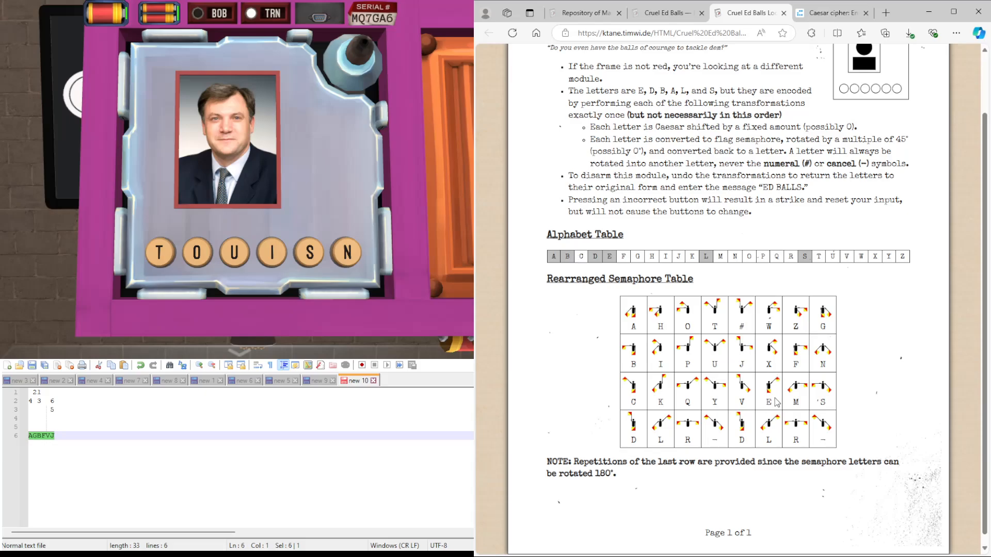
{"action": "mouse_move", "coordinate": [775, 399]}
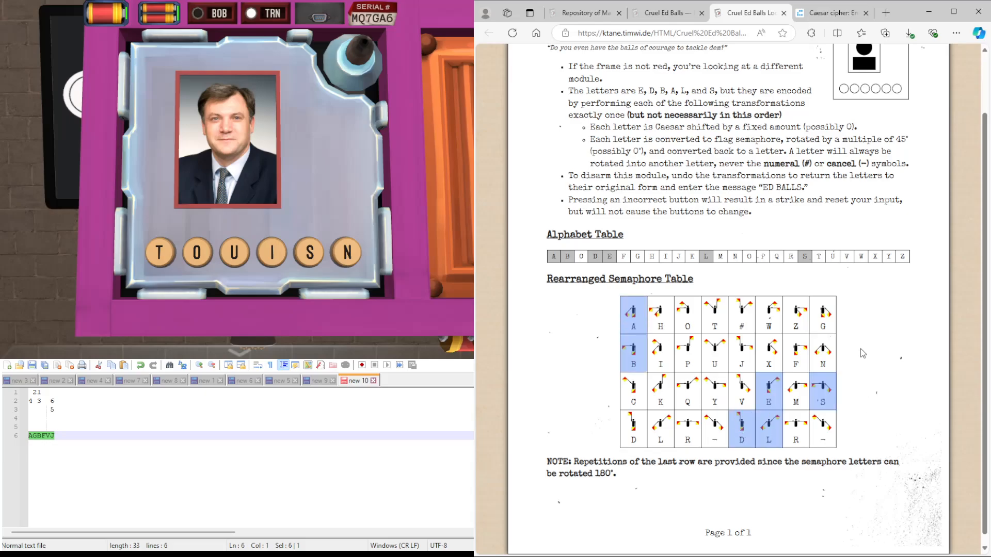
{"action": "mouse_move", "coordinate": [576, 247]}
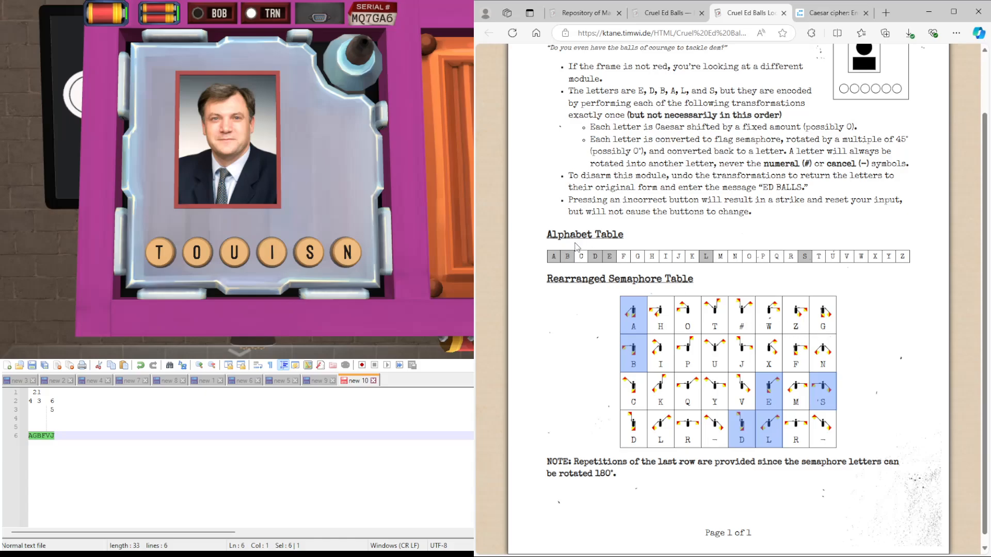
{"action": "mouse_move", "coordinate": [589, 223]}
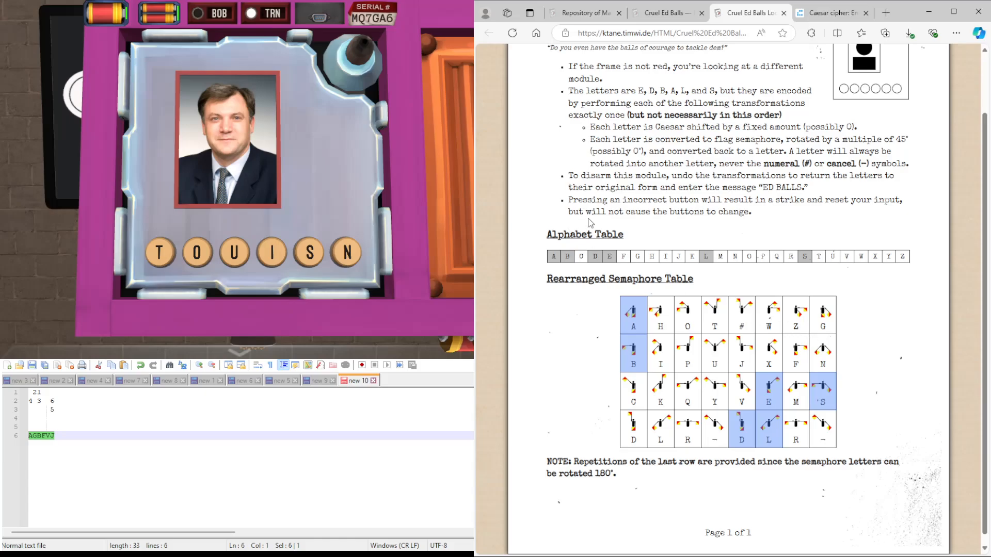
{"action": "mouse_move", "coordinate": [637, 316]}
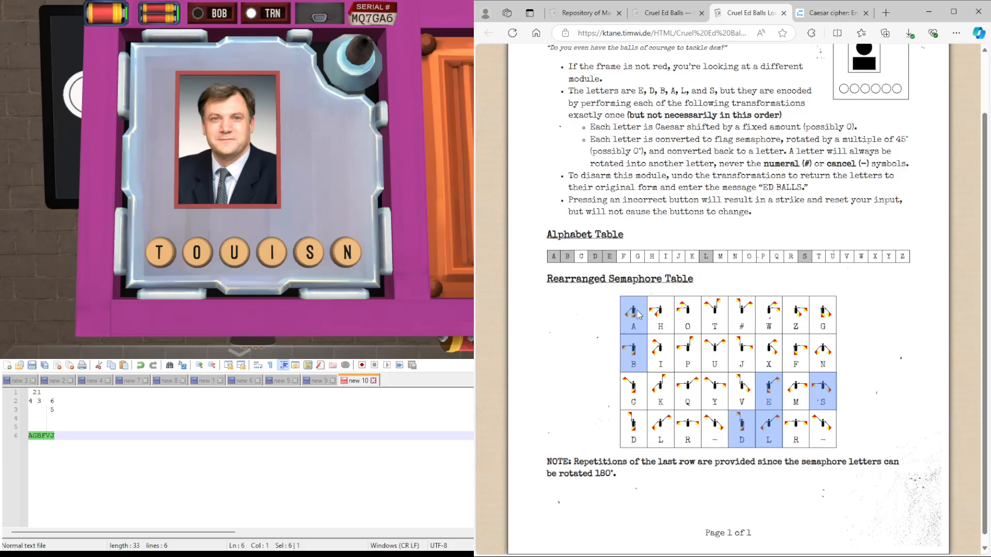
{"action": "mouse_move", "coordinate": [619, 255]}
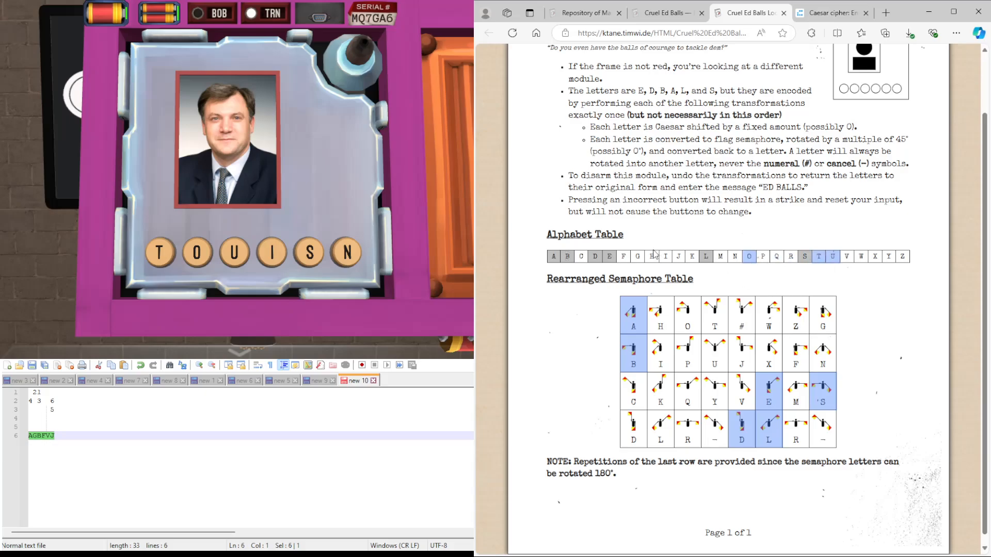
{"action": "mouse_move", "coordinate": [867, 275]}
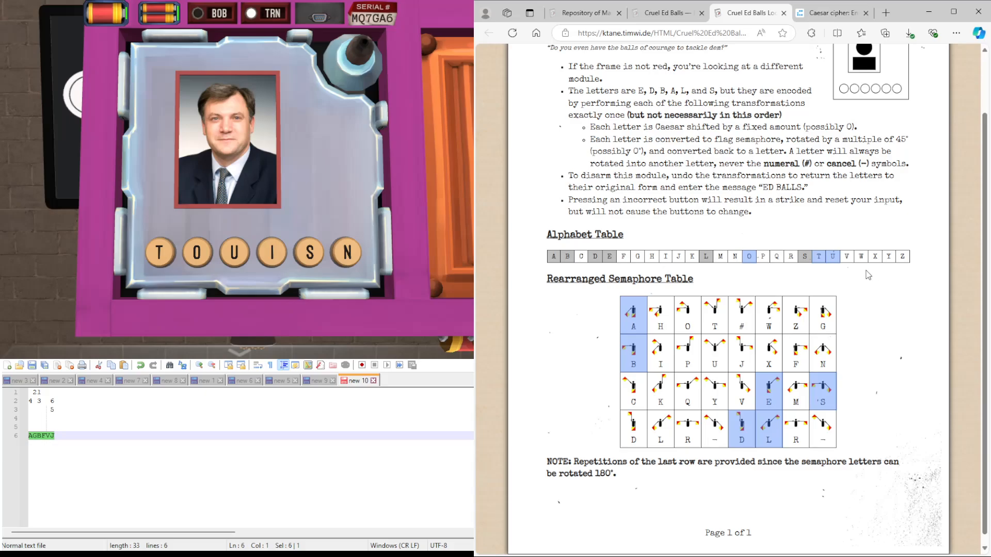
{"action": "mouse_move", "coordinate": [849, 264]}
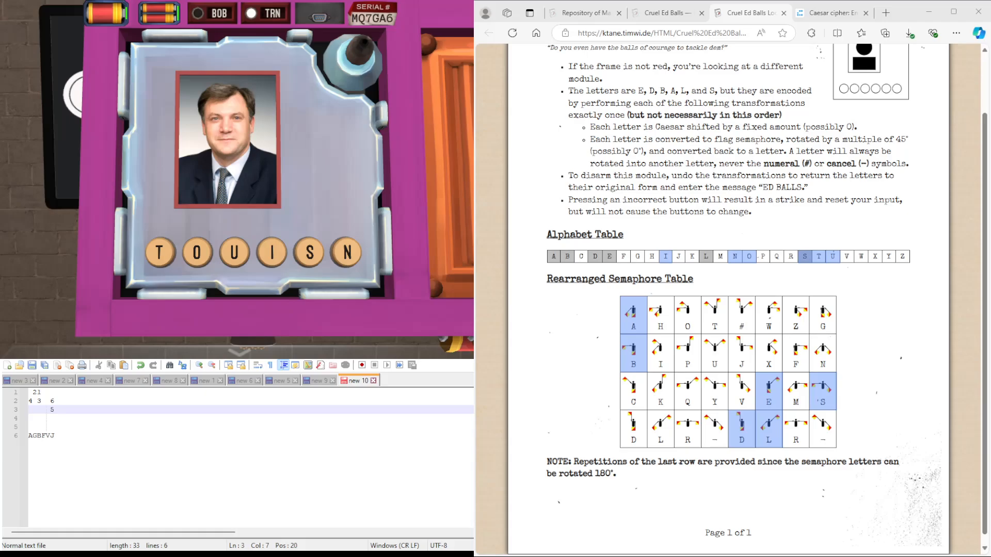
{"action": "mouse_move", "coordinate": [832, 258]}
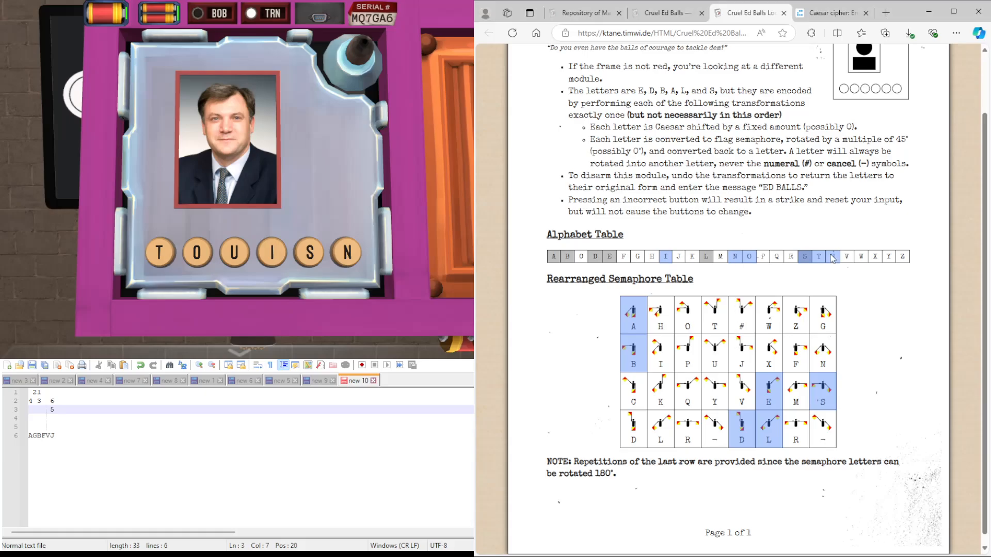
{"action": "mouse_move", "coordinate": [847, 256]}
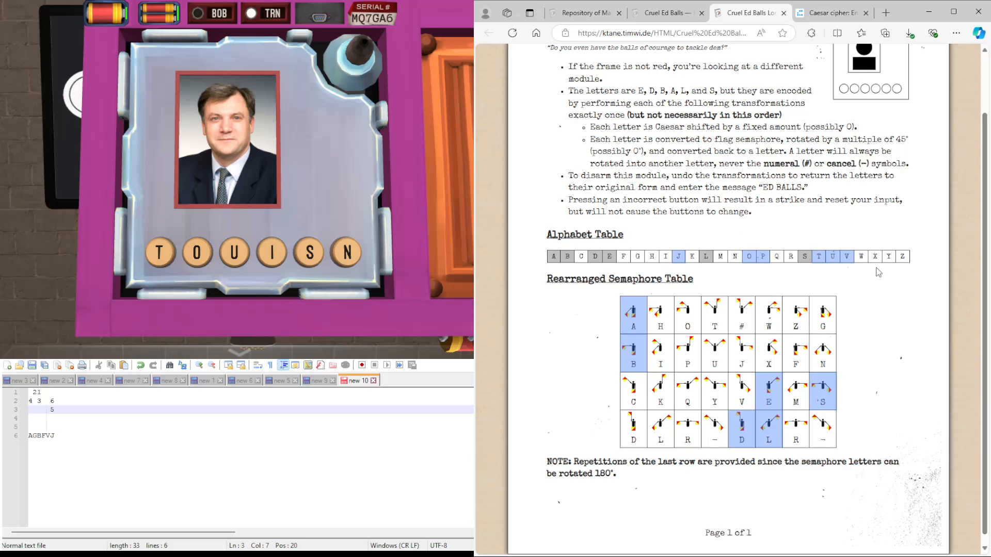
{"action": "mouse_move", "coordinate": [875, 273]}
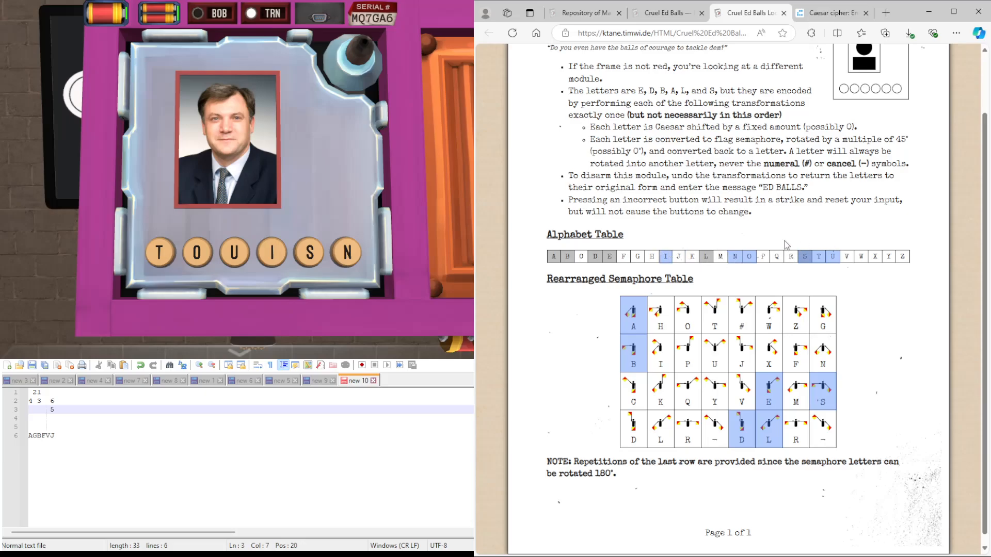
{"action": "mouse_move", "coordinate": [769, 259]}
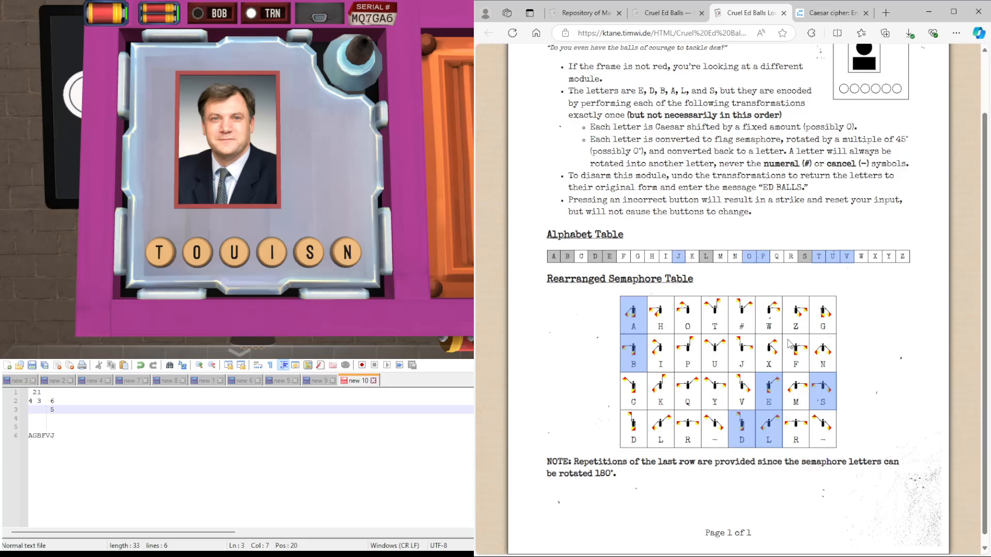
{"action": "mouse_move", "coordinate": [744, 365]}
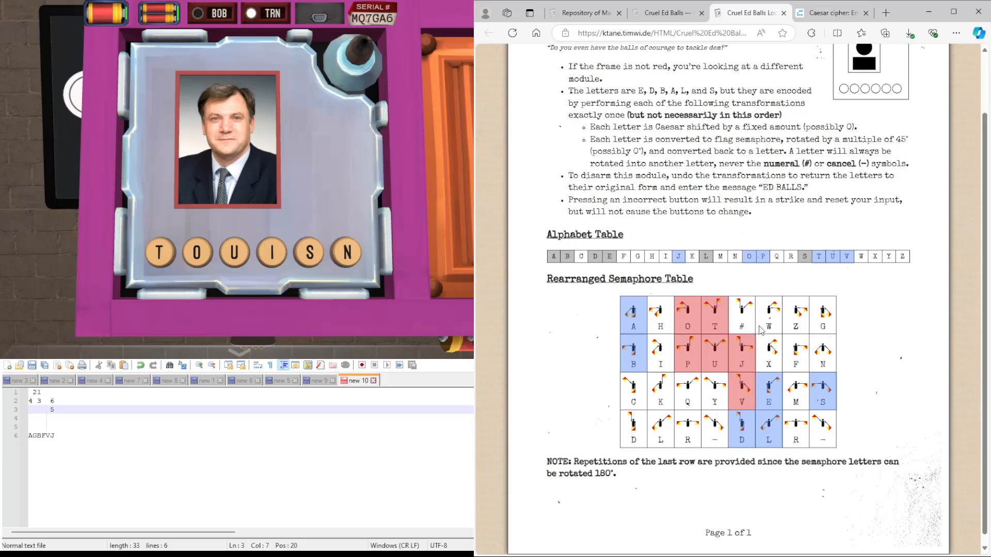
{"action": "mouse_move", "coordinate": [739, 392]}
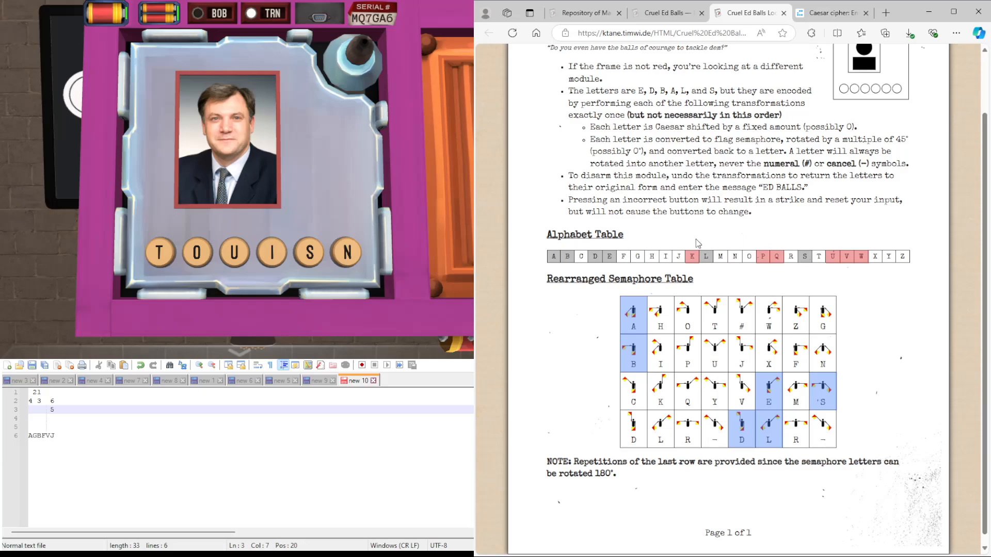
{"action": "mouse_move", "coordinate": [758, 284]}
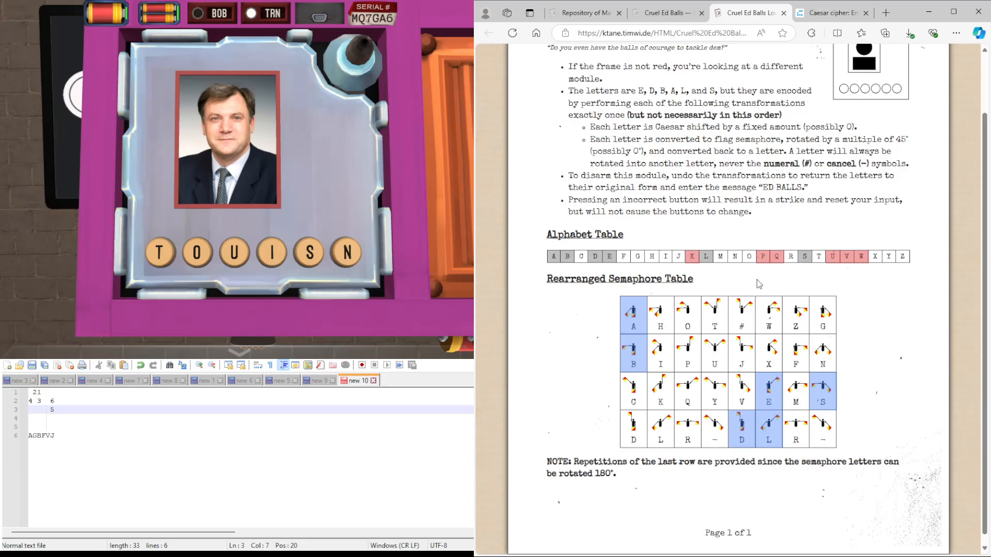
{"action": "mouse_move", "coordinate": [669, 399]}
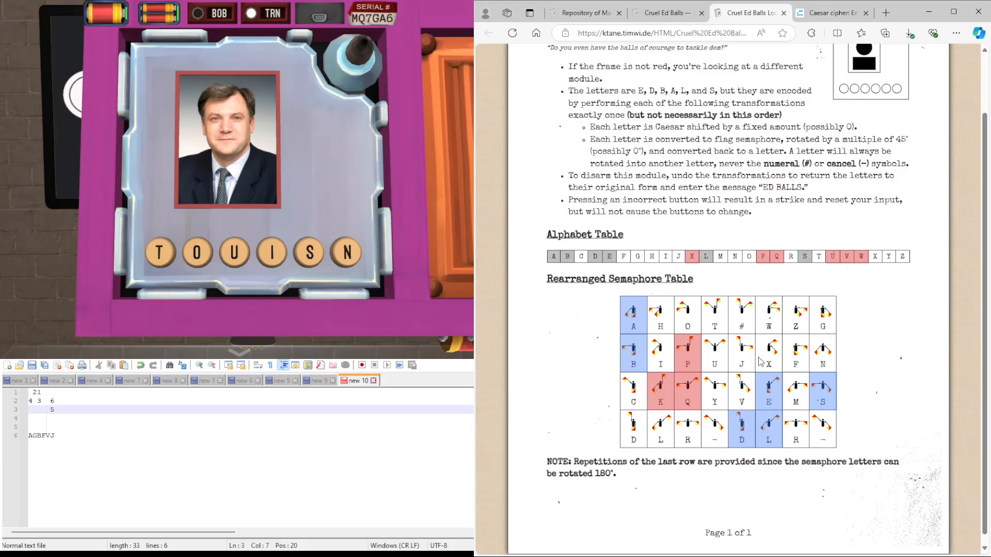
{"action": "mouse_move", "coordinate": [769, 321]}
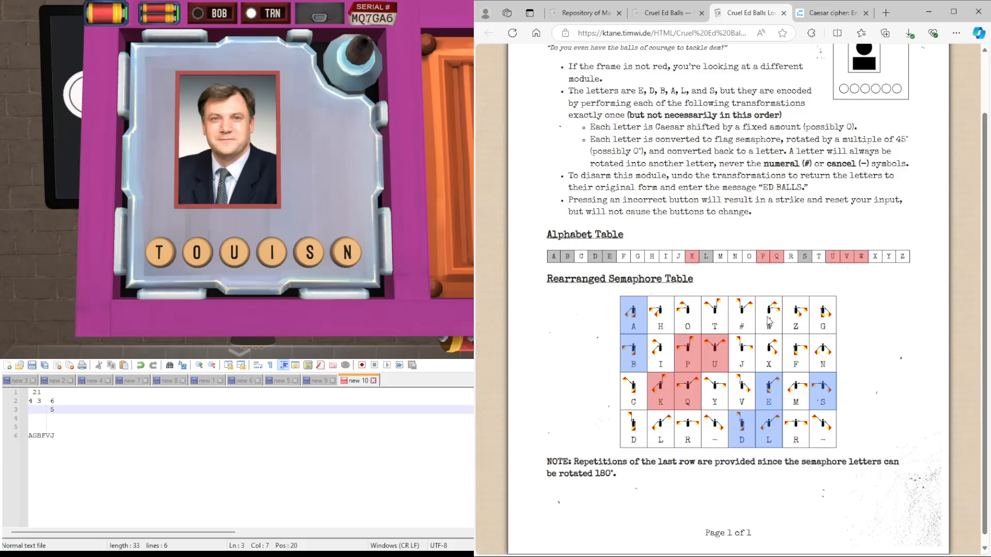
{"action": "mouse_move", "coordinate": [742, 390]}
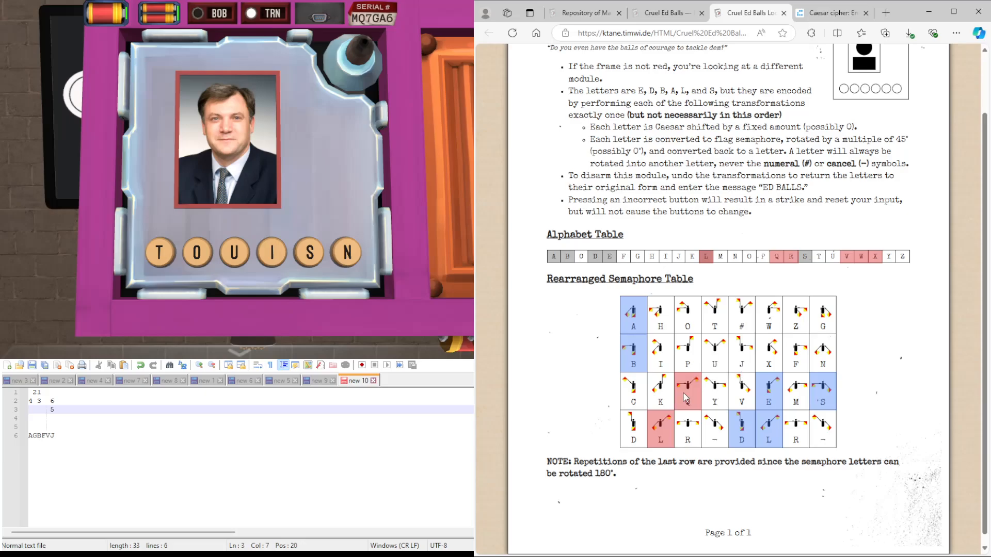
{"action": "mouse_move", "coordinate": [796, 435]}
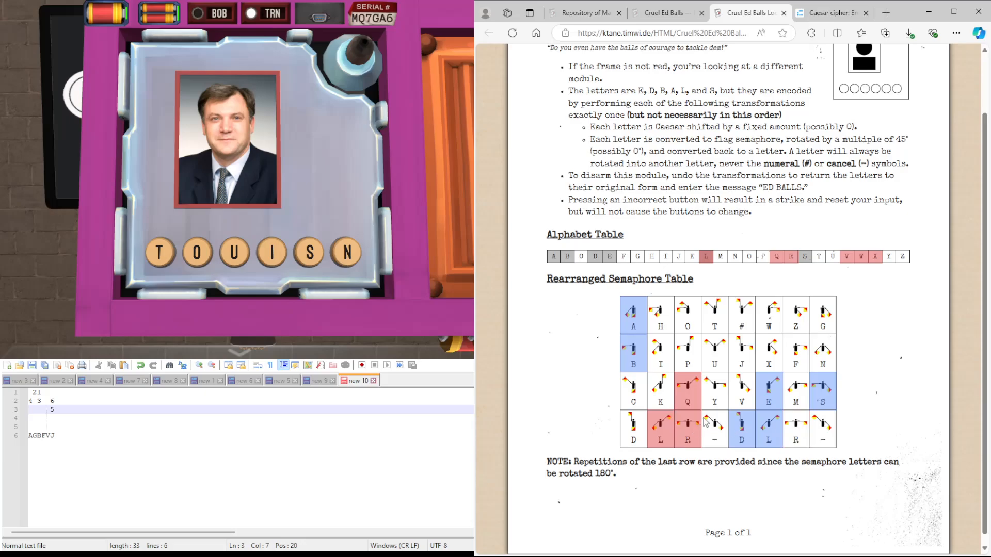
{"action": "mouse_move", "coordinate": [723, 385]}
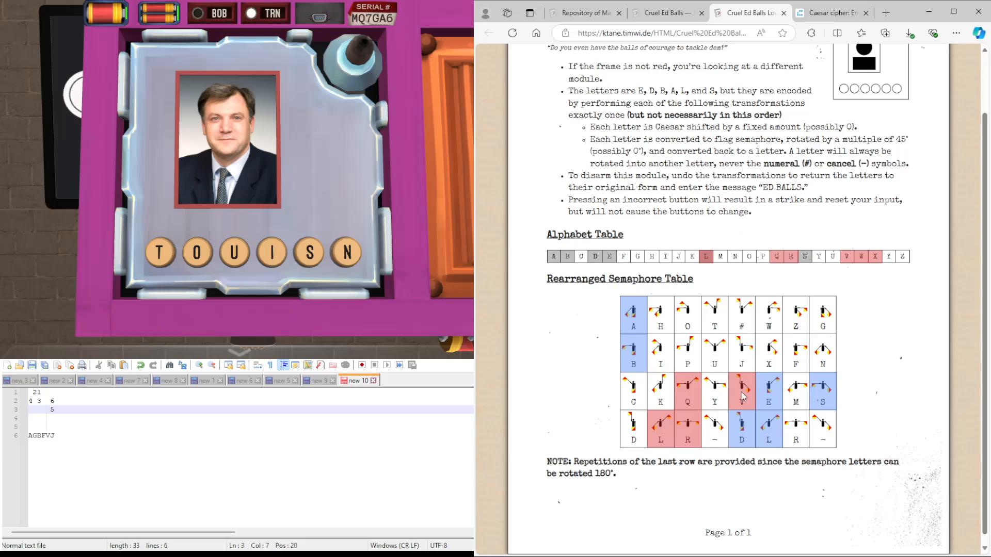
{"action": "mouse_move", "coordinate": [741, 396]}
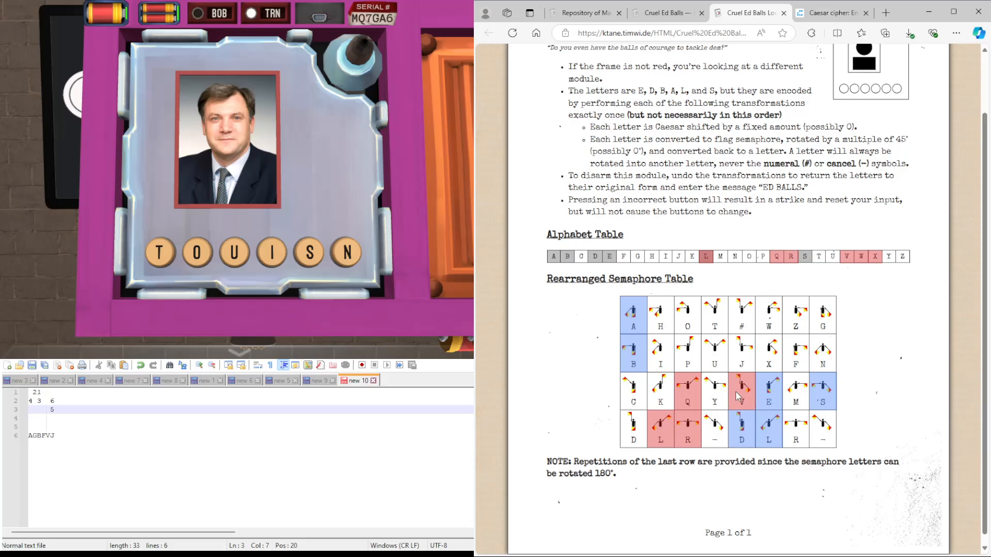
{"action": "mouse_move", "coordinate": [768, 361]}
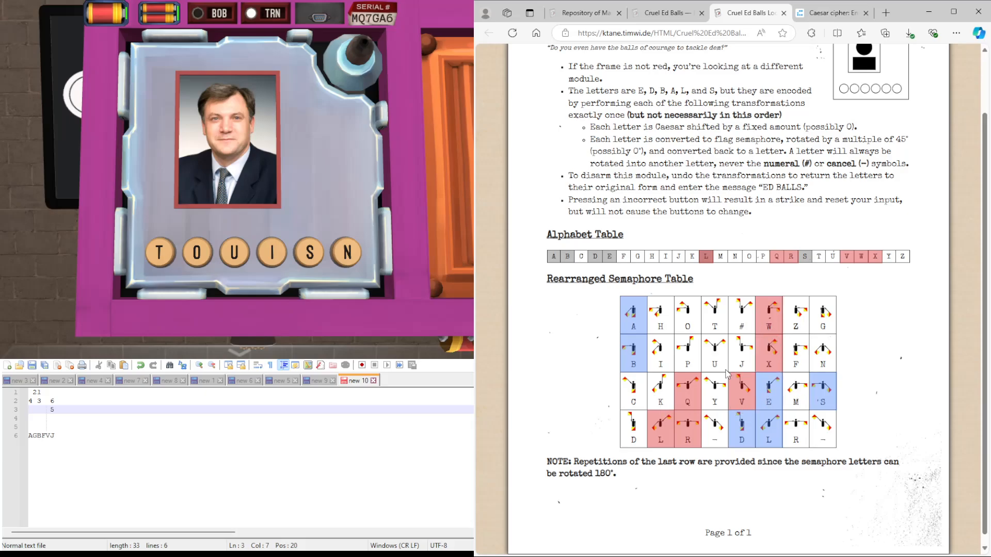
{"action": "mouse_move", "coordinate": [695, 350]}
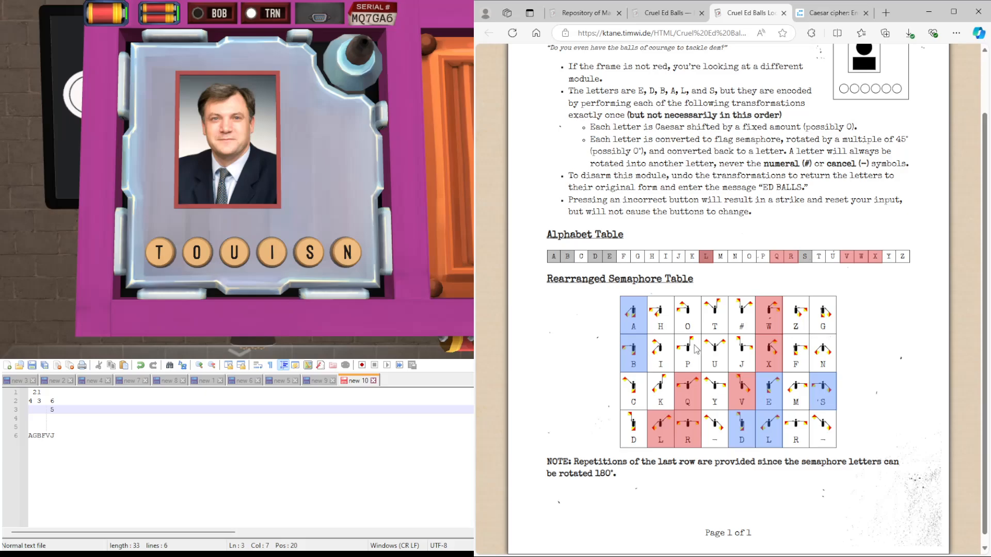
{"action": "mouse_move", "coordinate": [807, 421]}
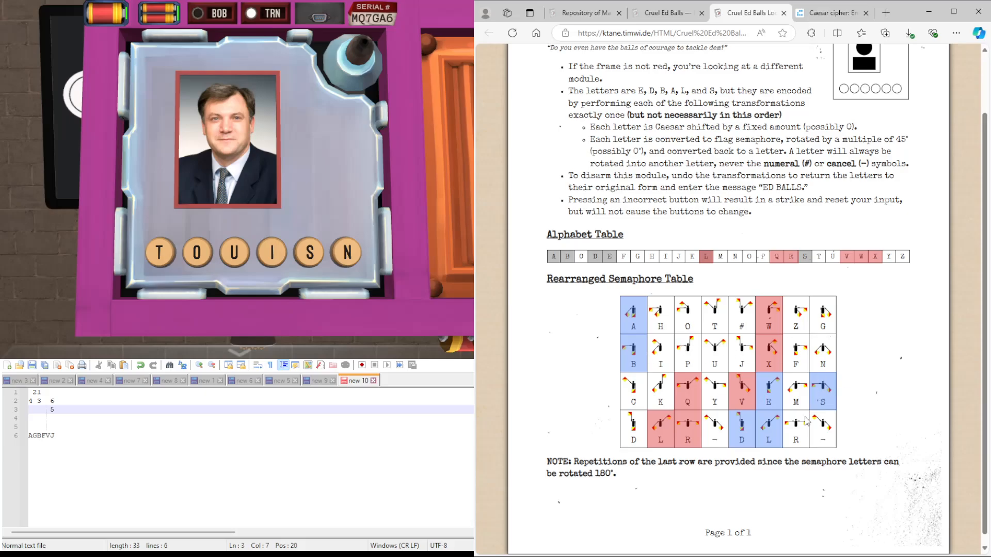
{"action": "mouse_move", "coordinate": [663, 462]}
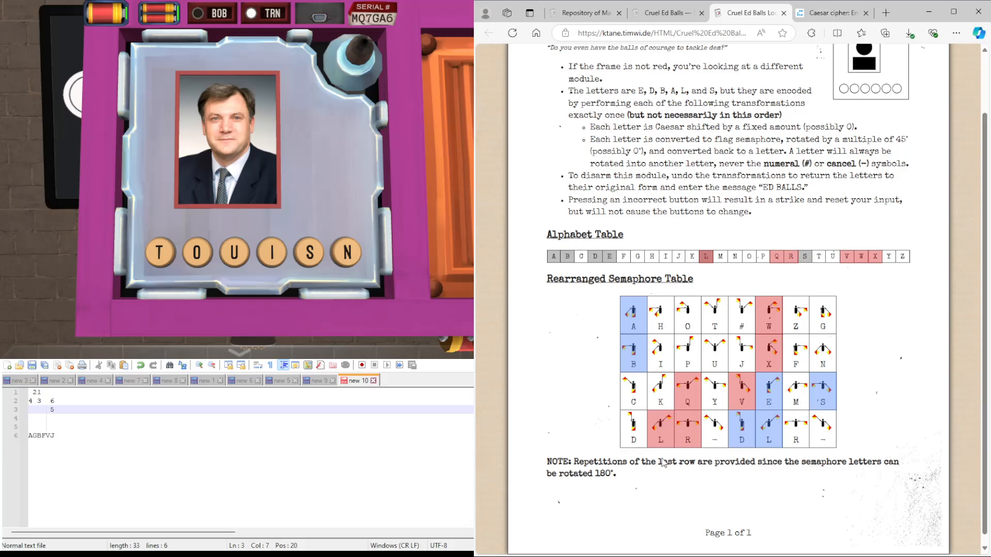
{"action": "mouse_move", "coordinate": [721, 275]}
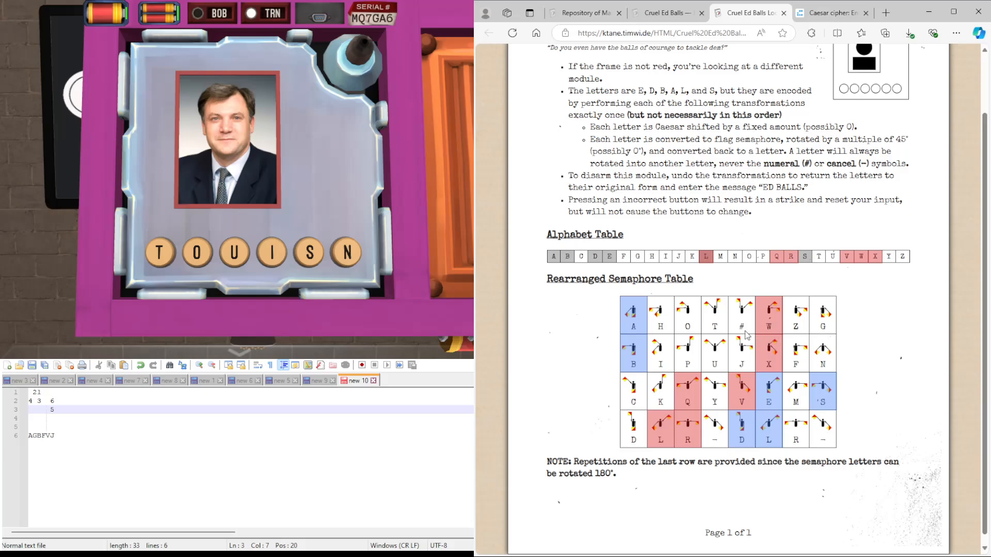
{"action": "mouse_move", "coordinate": [739, 403]}
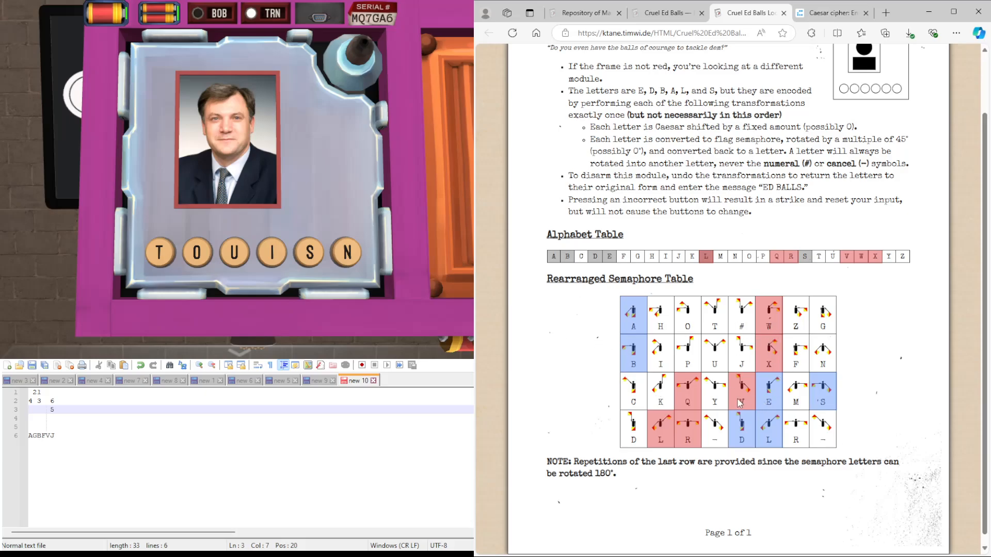
{"action": "mouse_move", "coordinate": [694, 390]}
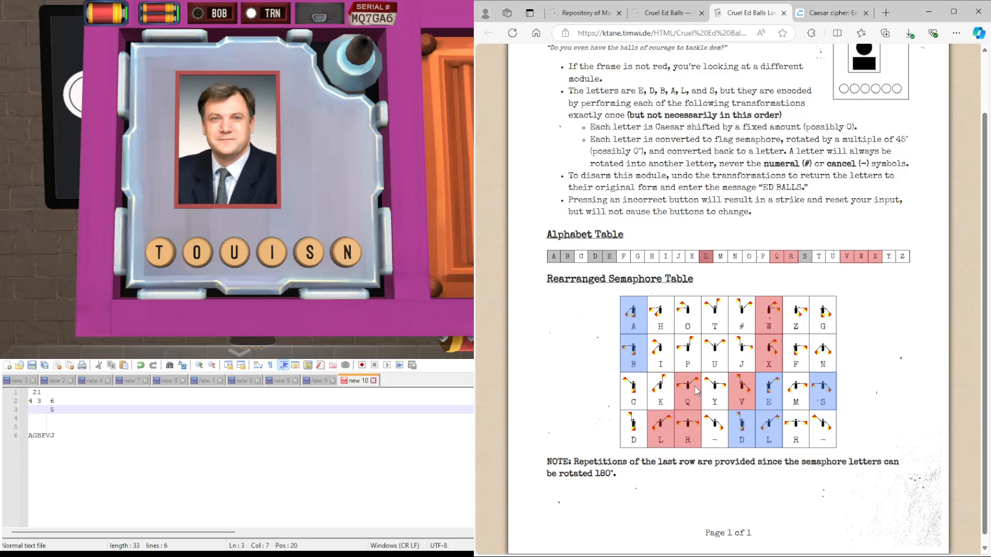
{"action": "mouse_move", "coordinate": [694, 391]}
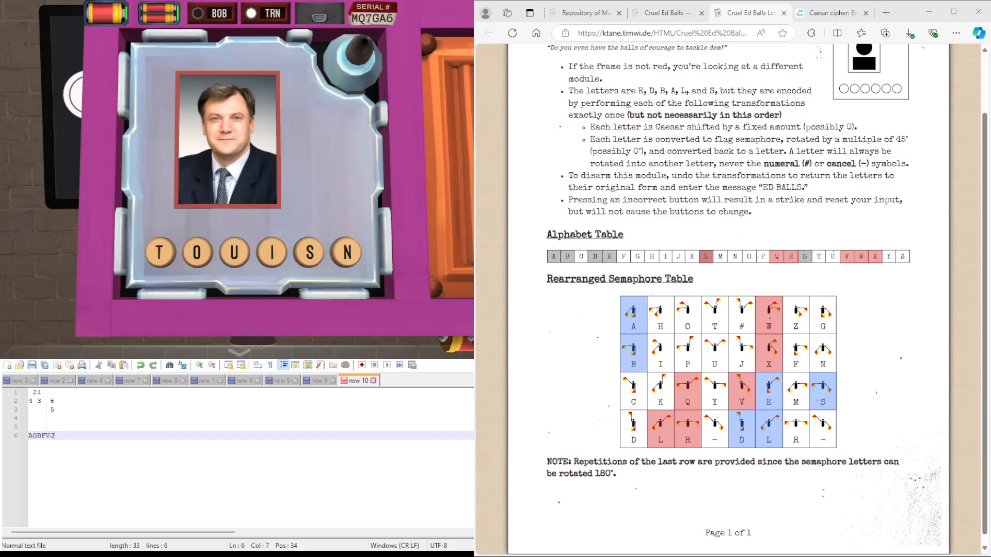
{"action": "mouse_move", "coordinate": [725, 239]}
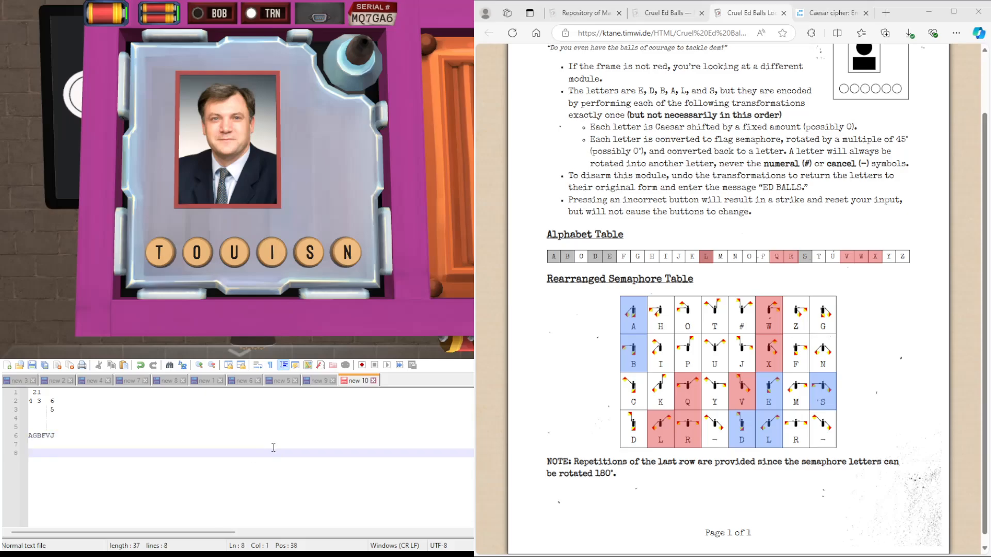
- Note the letters LQRVWX on line 8
{"action": "type", "text": "LC"}
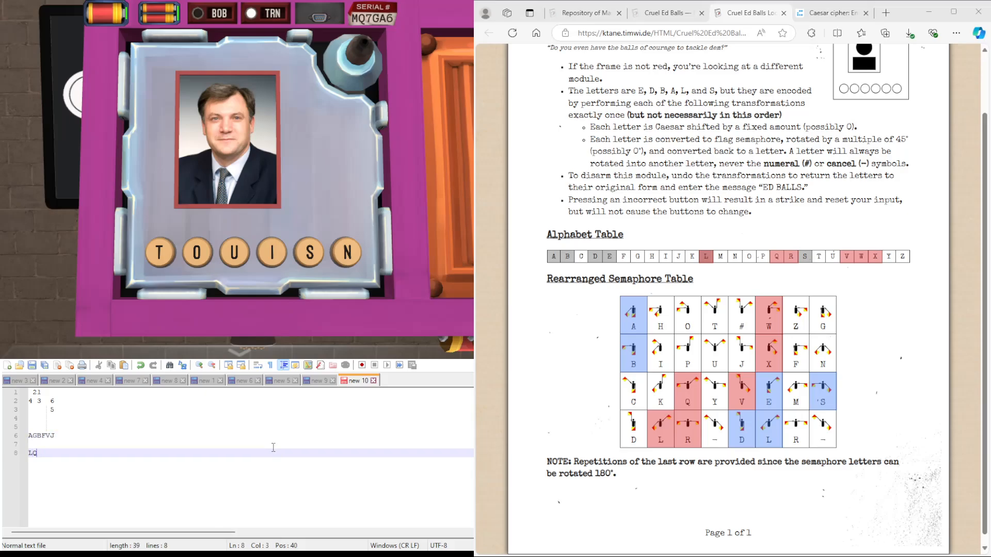
{"action": "type", "text": "RVWX"}
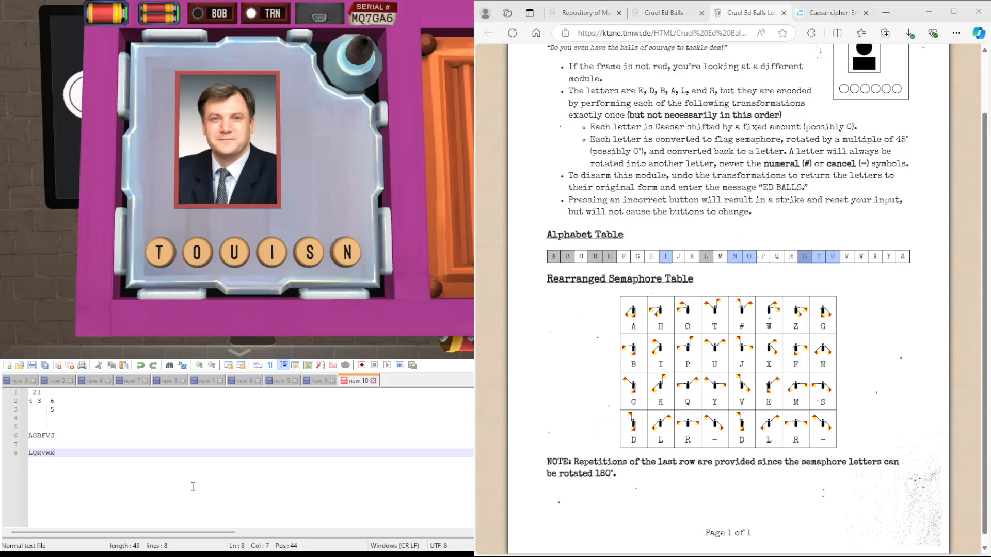
{"action": "key", "text": "Enter"}
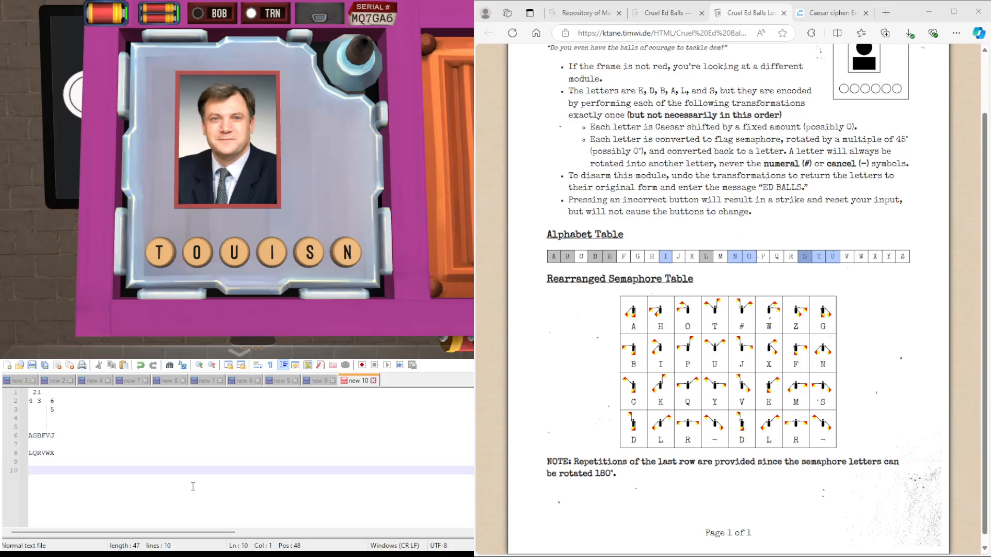
- Add the rotation notes line M3 R2 R3 1 L3 L2 below
{"action": "type", "text": "M"}
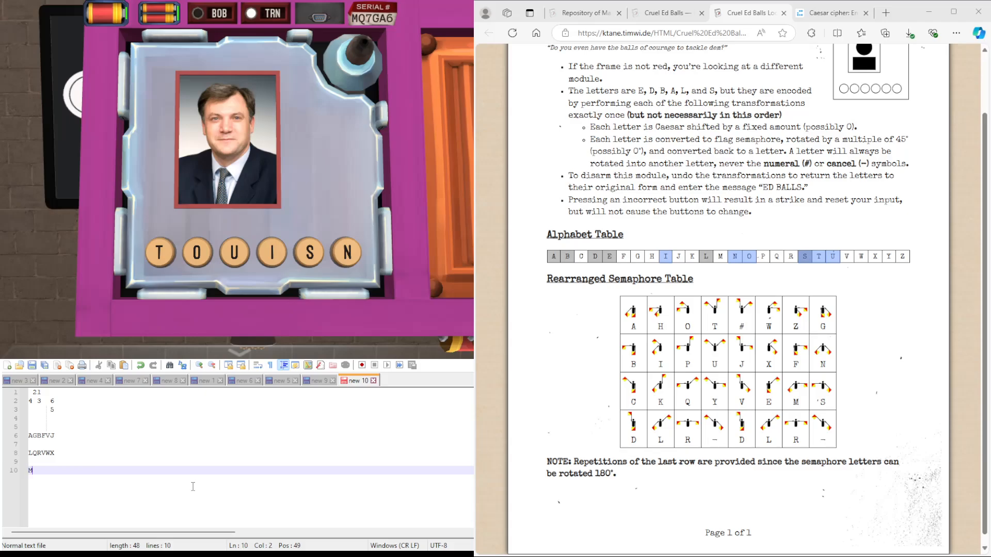
{"action": "type", "text": "3"}
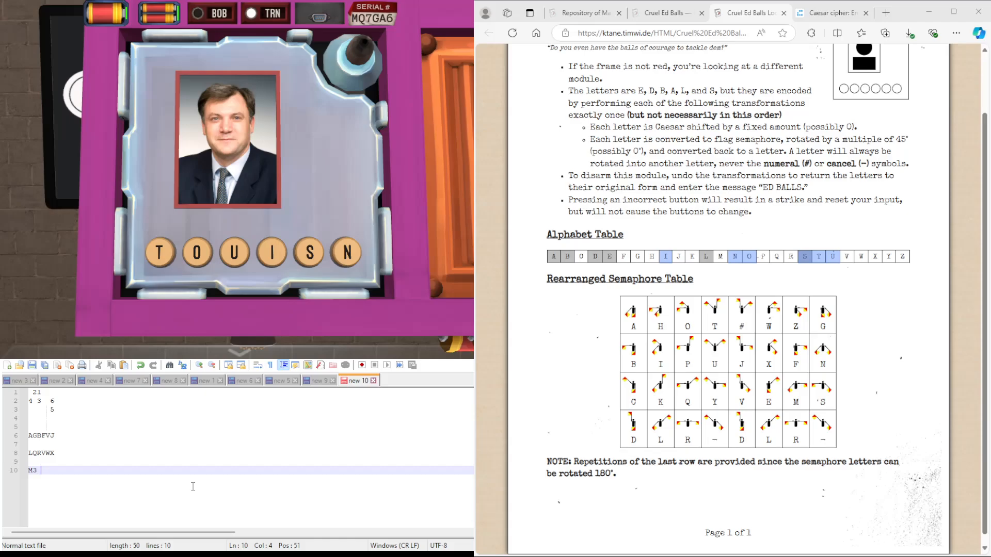
{"action": "type", "text": "R2"}
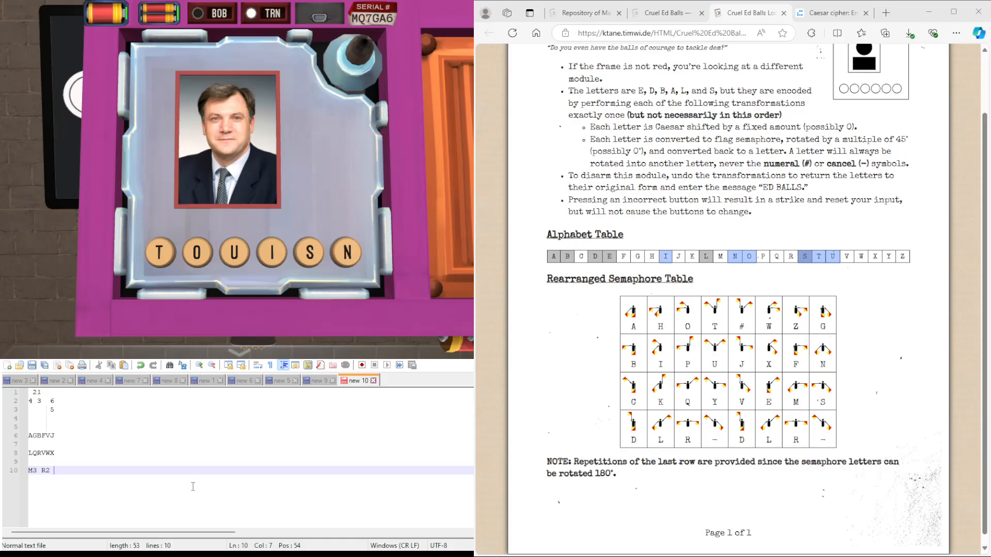
{"action": "type", "text": "R3"}
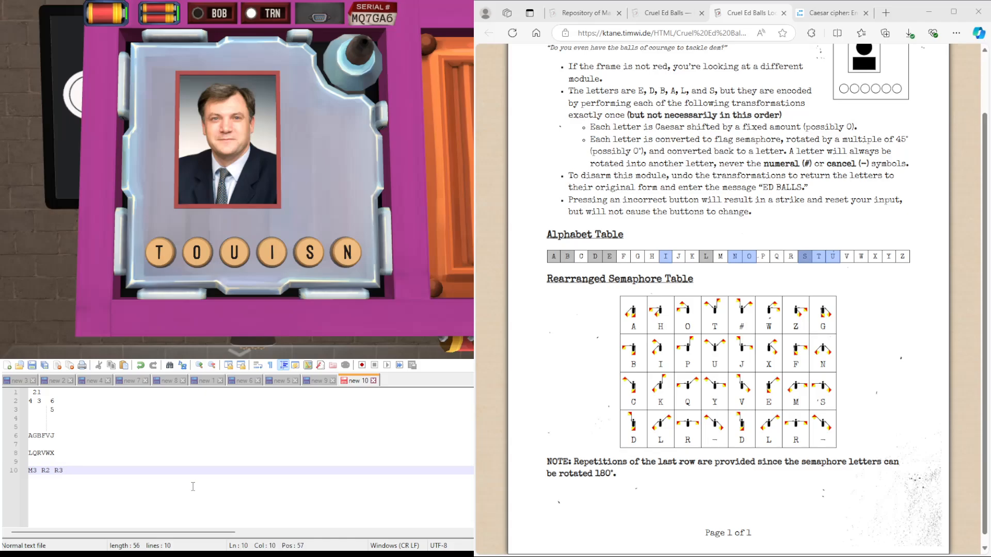
{"action": "left_click", "coordinate": [67, 470]}
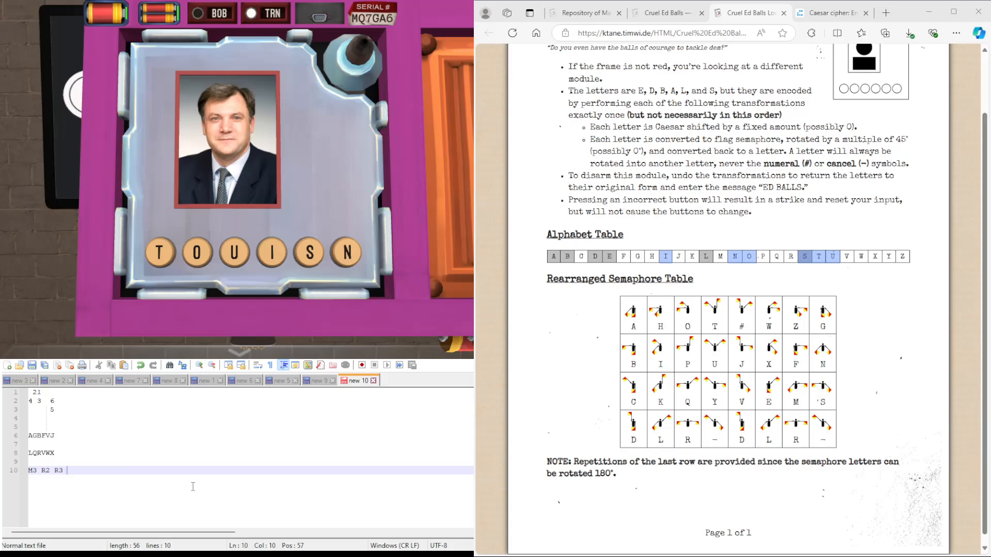
{"action": "type", "text": "1"}
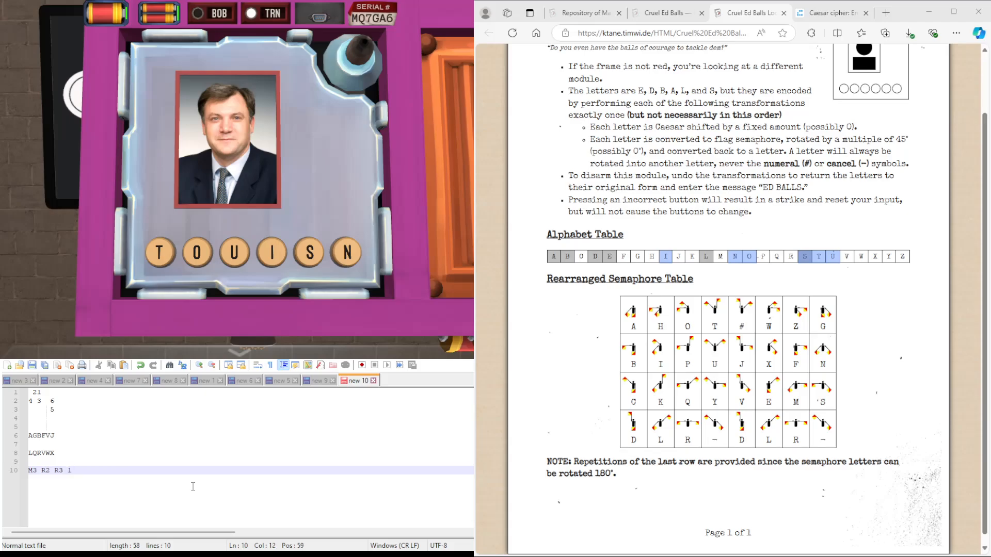
{"action": "type", "text": "L3"}
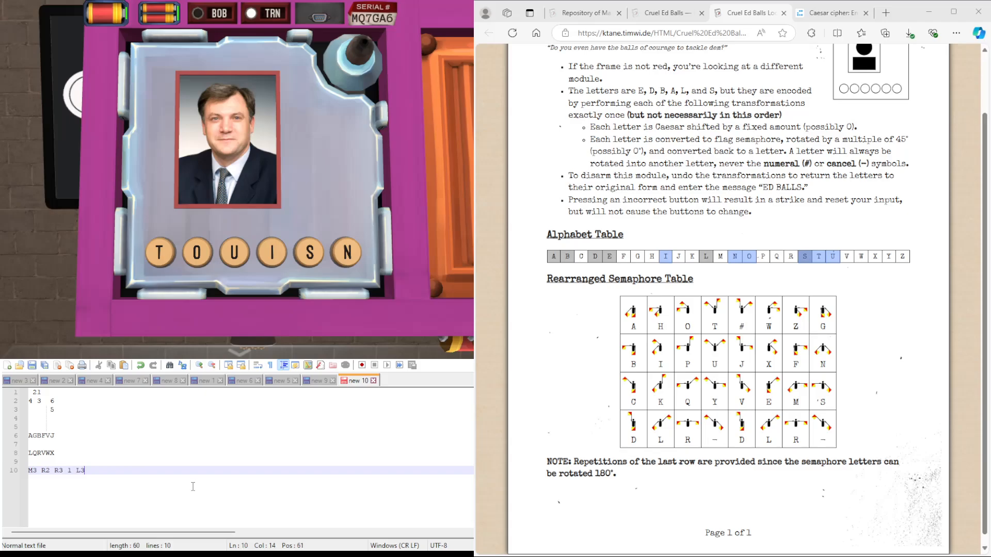
{"action": "type", "text": "L2"}
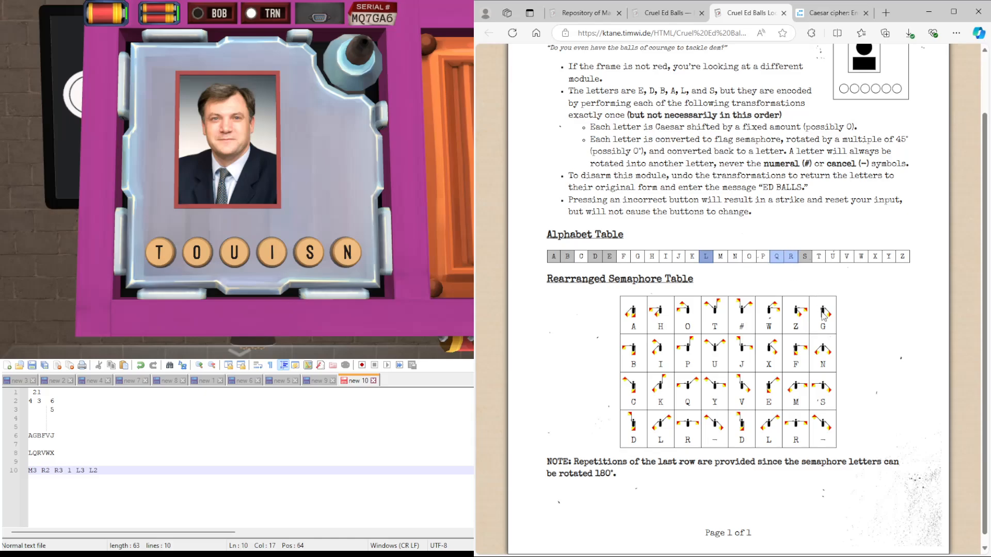
{"action": "mouse_move", "coordinate": [843, 260]}
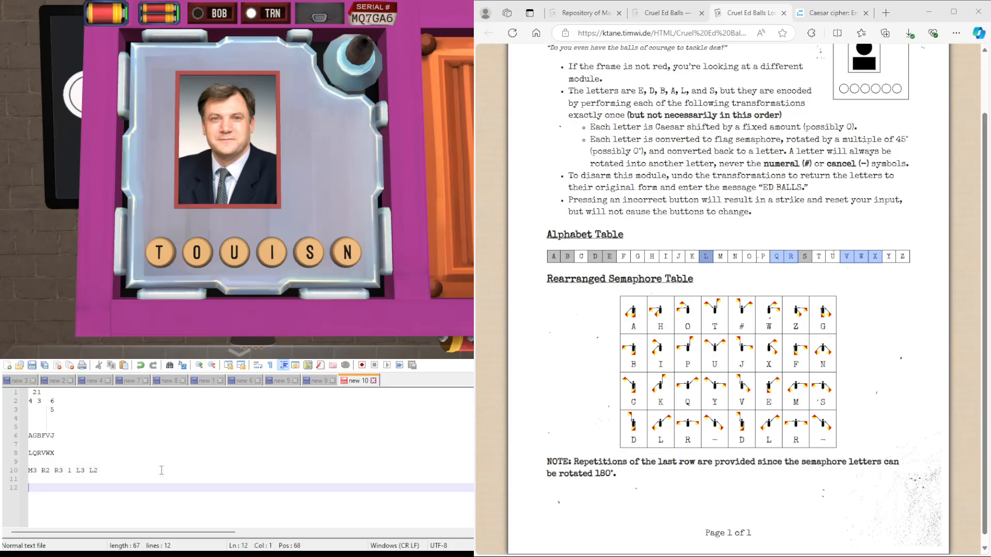
- Record the rotated letters W, R, X, I, V, Q in Notepad++ while marking their cells in the semaphore table
{"action": "type", "text": "W"}
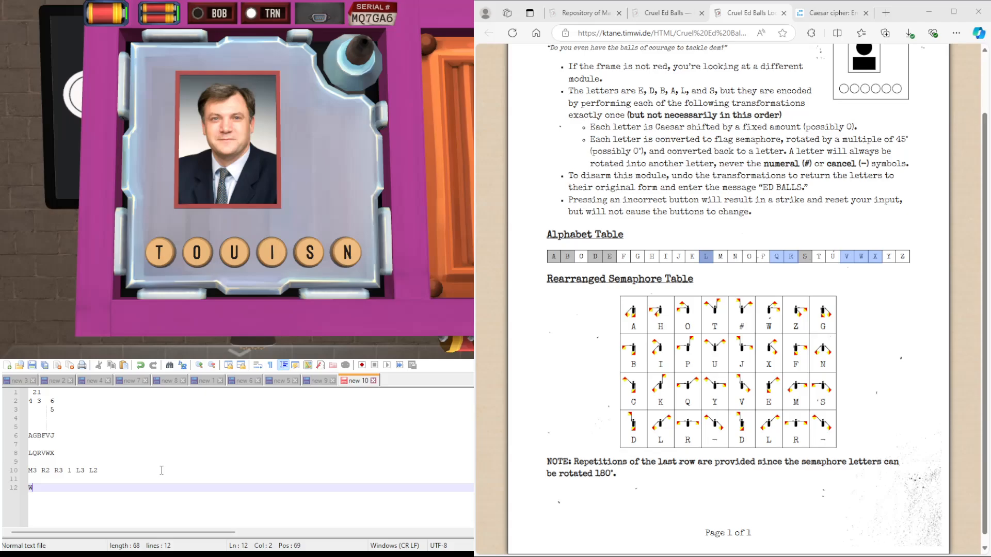
{"action": "type", "text": "R"}
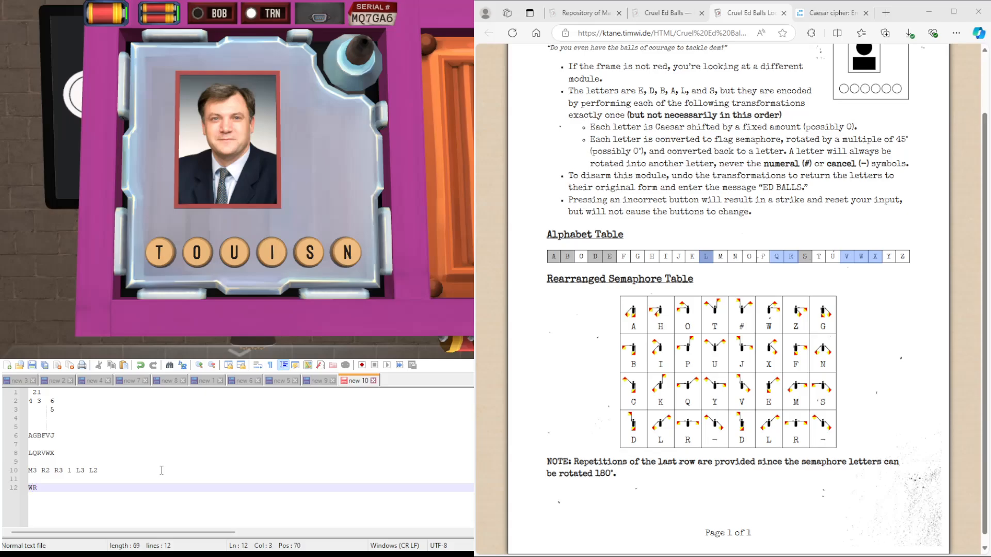
{"action": "type", "text": "X"}
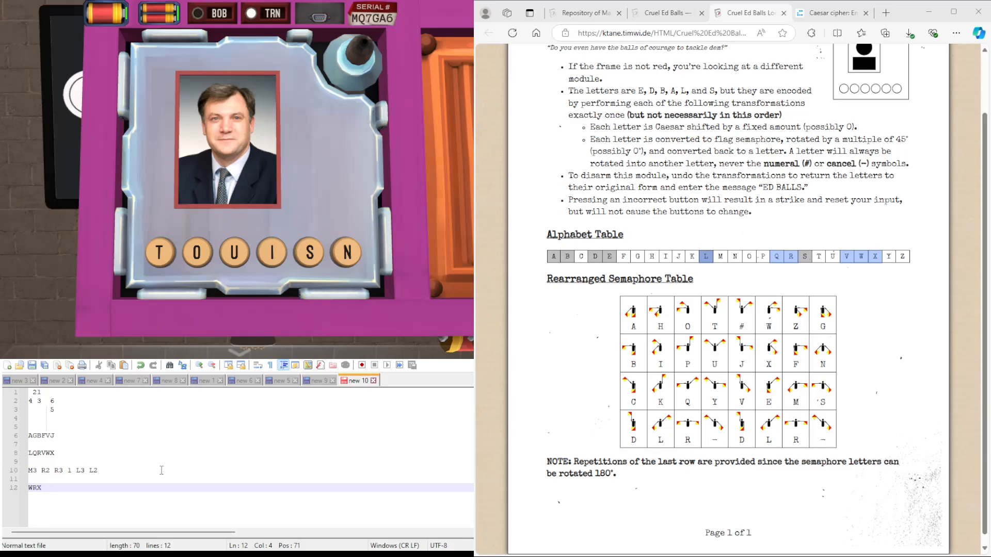
{"action": "type", "text": "I"}
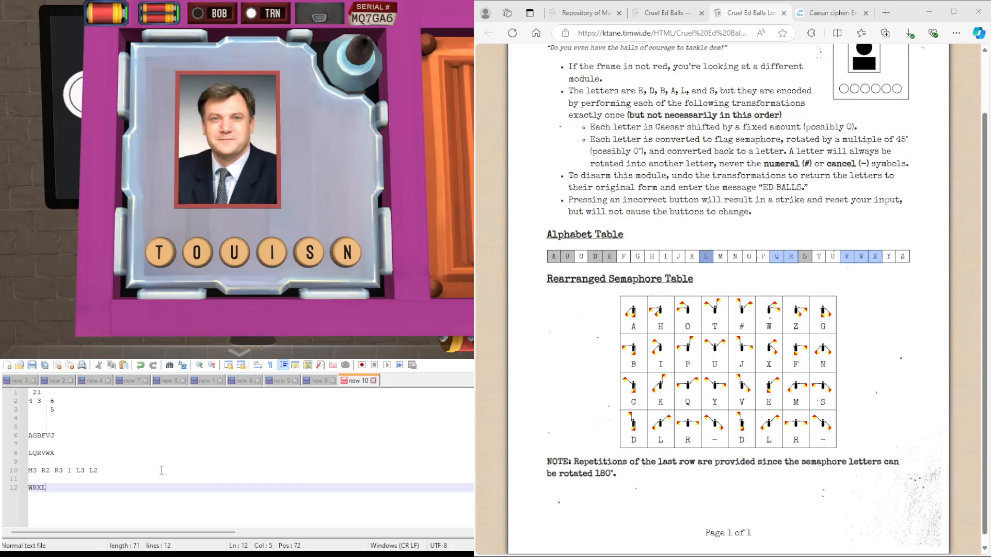
{"action": "type", "text": "V"}
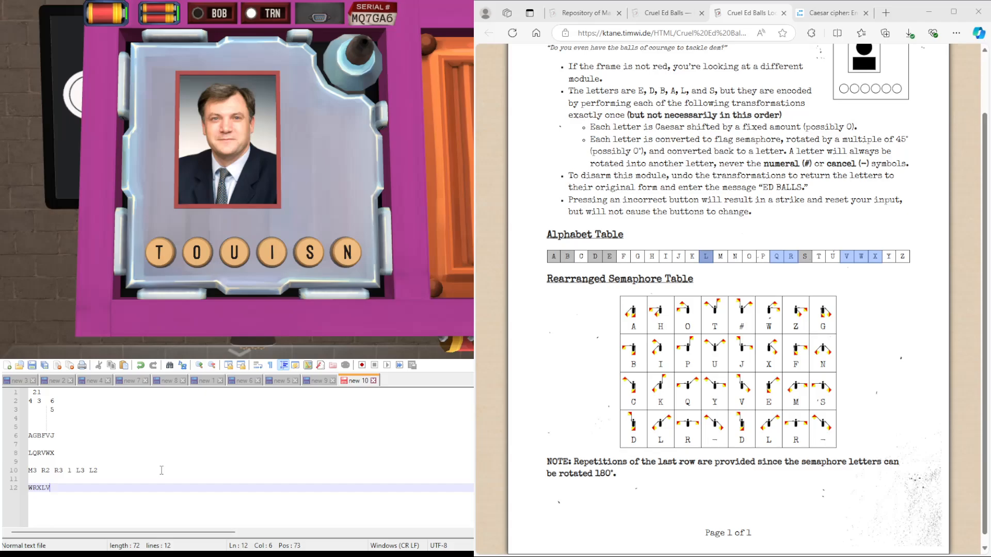
{"action": "type", "text": "Q"}
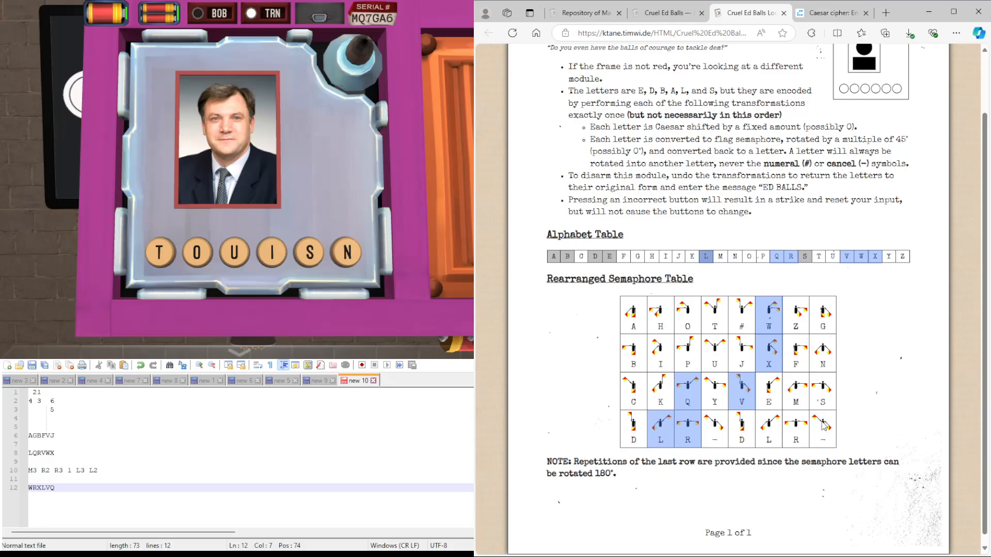
{"action": "mouse_move", "coordinate": [848, 367]}
{"action": "type", "text": "......"}
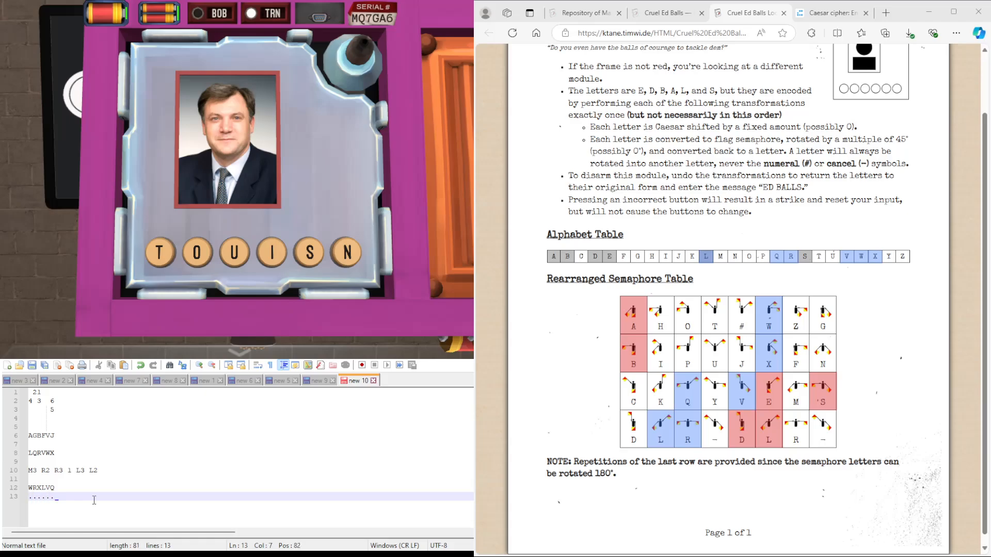
- Add E, then insert the missing A and S earlier in the line to complete ALBDSE
{"action": "type", "text": "E"}
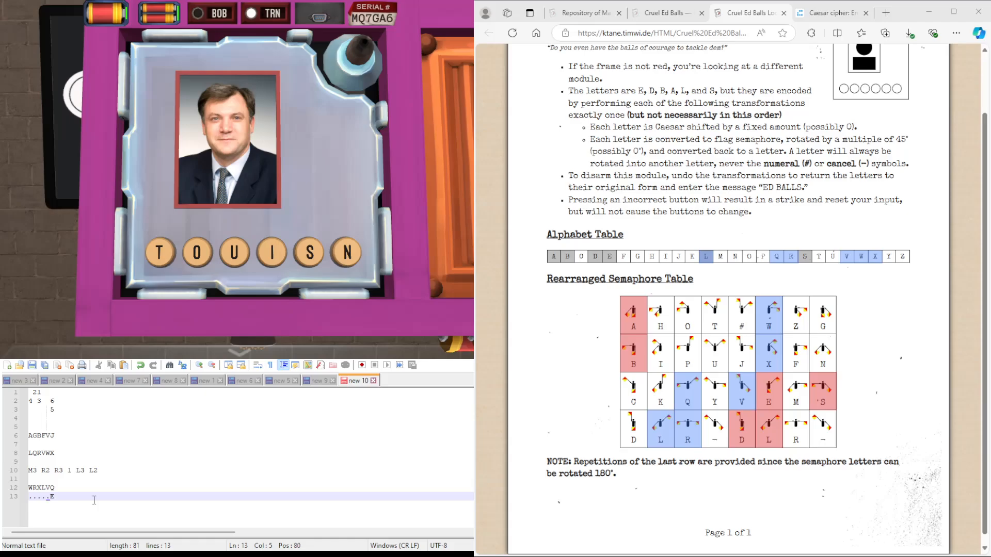
{"action": "key", "text": "Left"}
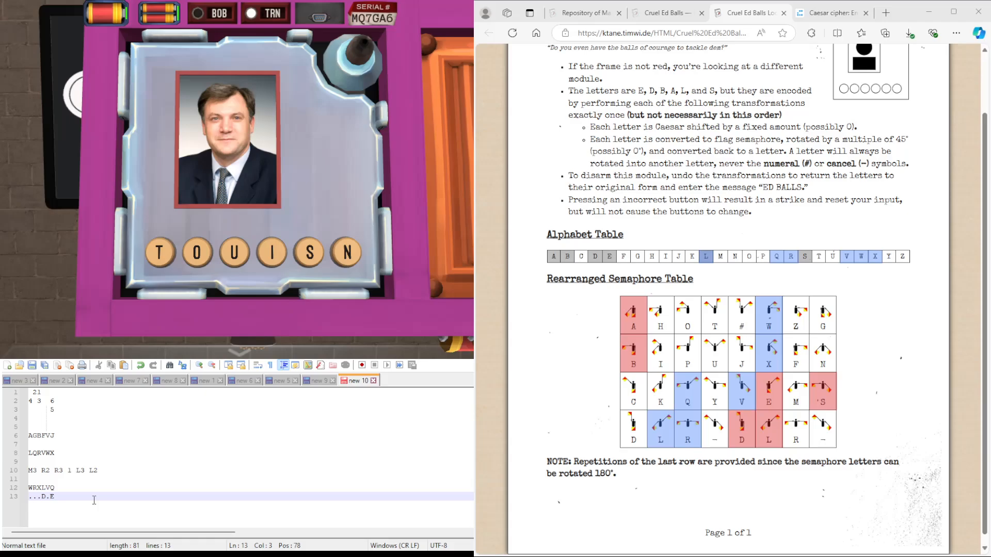
{"action": "key", "text": "Left"}
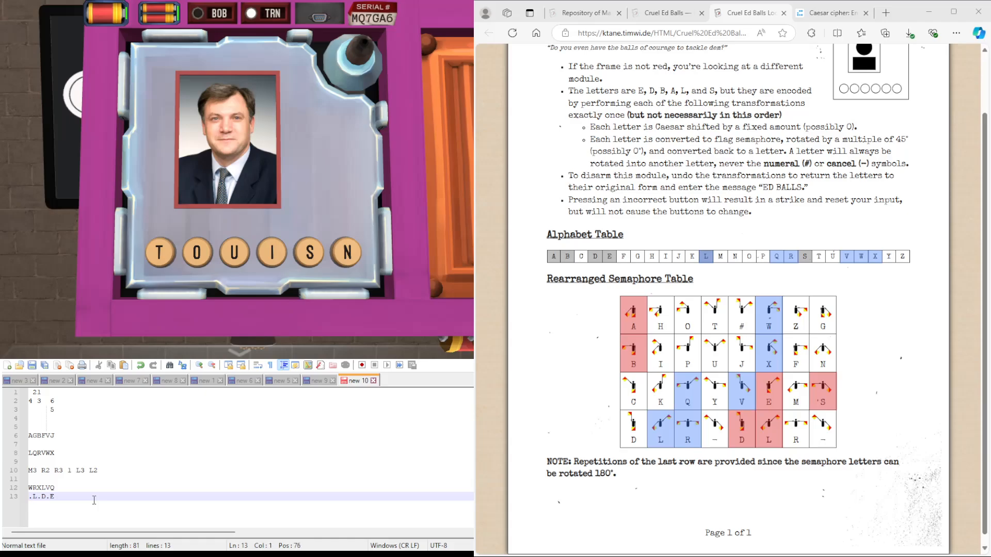
{"action": "type", "text": "ALB"}
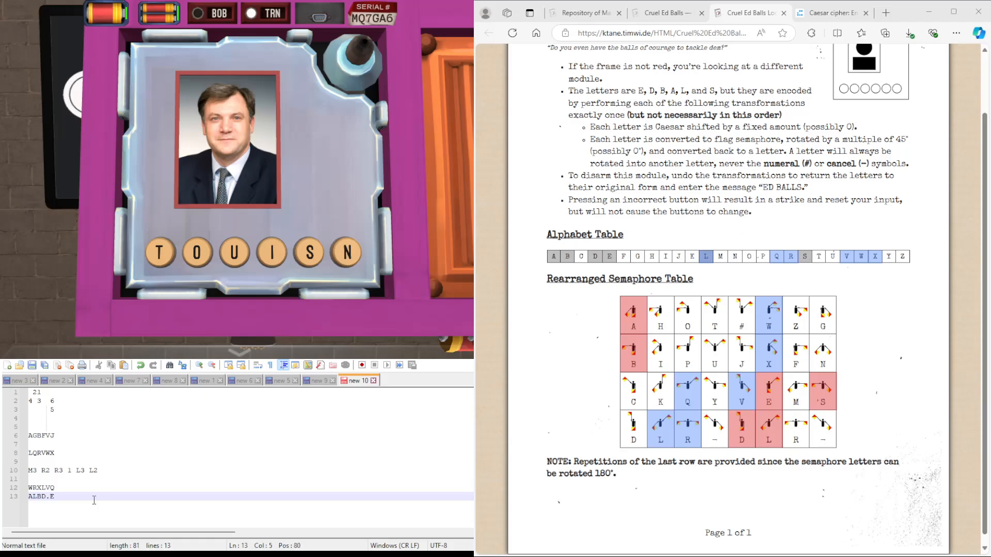
{"action": "type", "text": "S"}
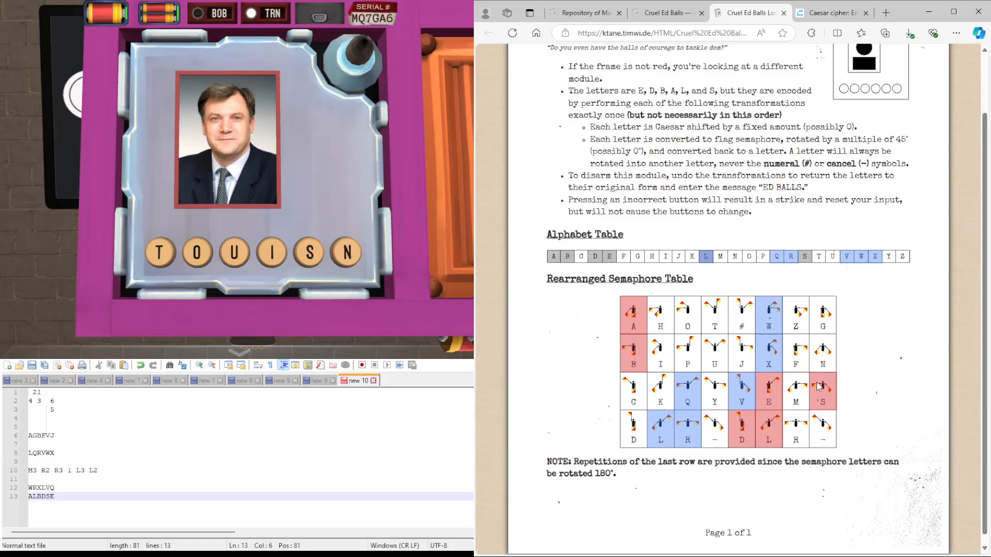
{"action": "mouse_move", "coordinate": [769, 389]}
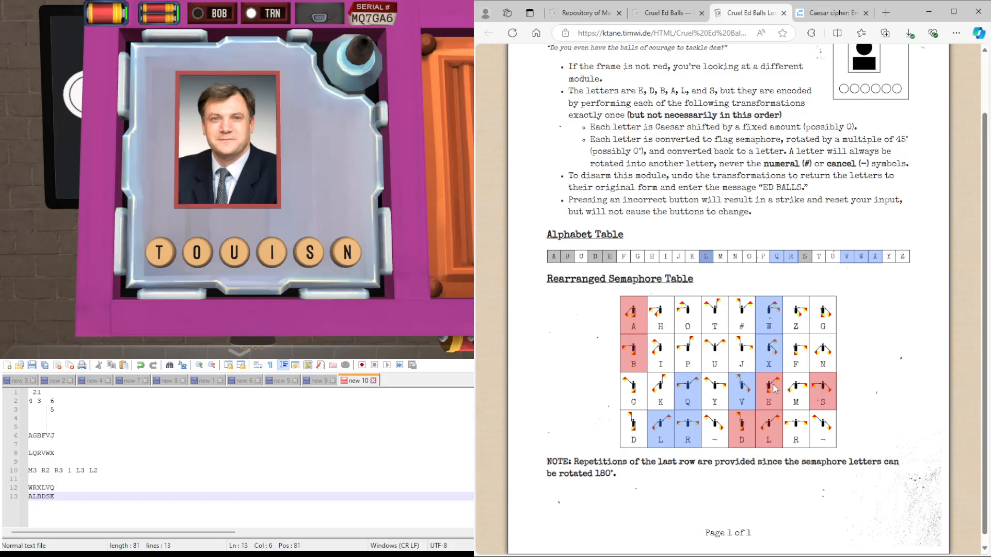
{"action": "mouse_move", "coordinate": [772, 396]}
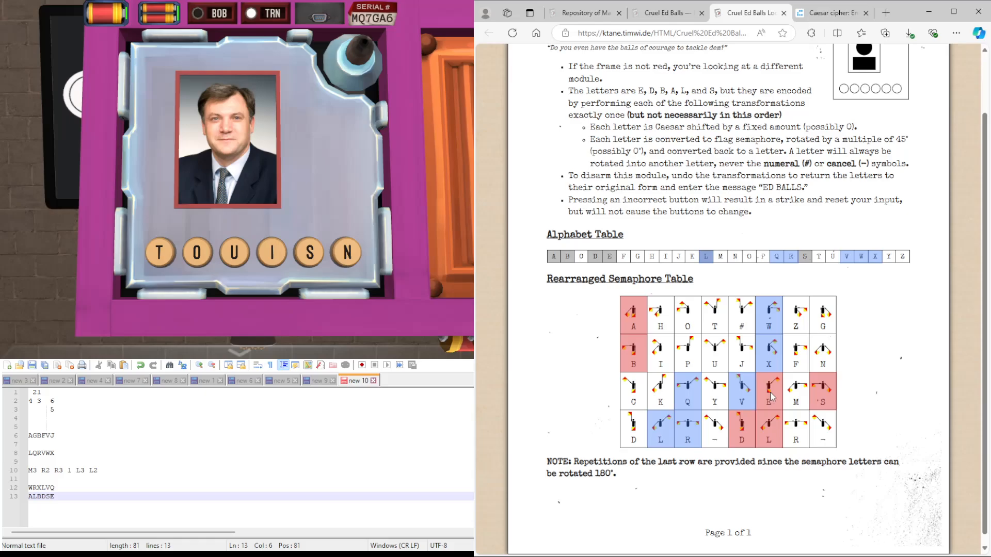
{"action": "mouse_move", "coordinate": [676, 385]}
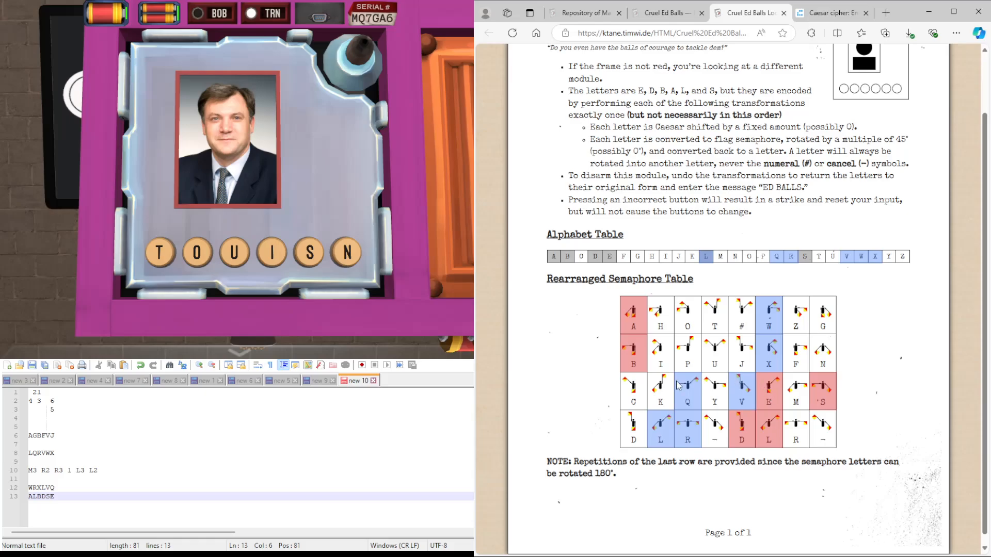
{"action": "mouse_move", "coordinate": [701, 378]}
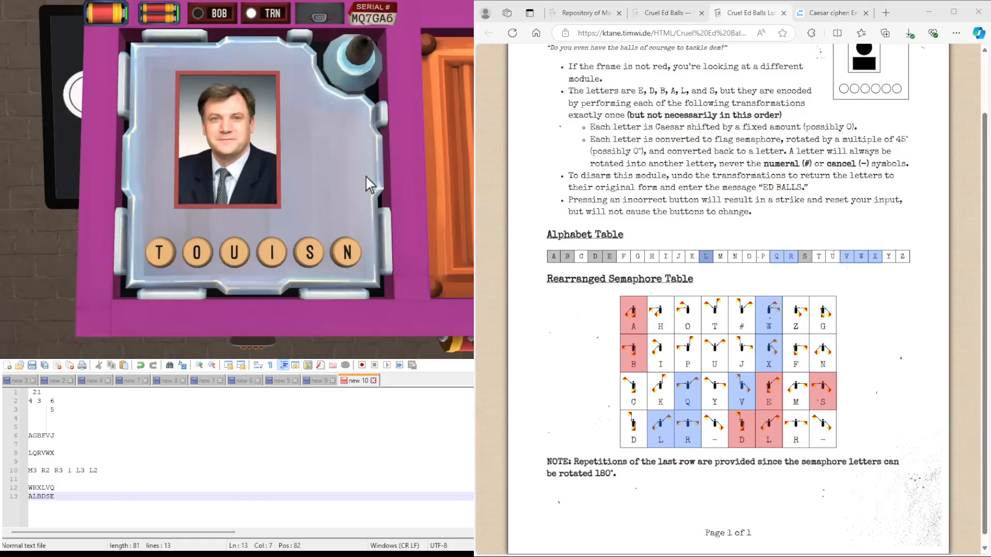
{"action": "mouse_move", "coordinate": [303, 199]}
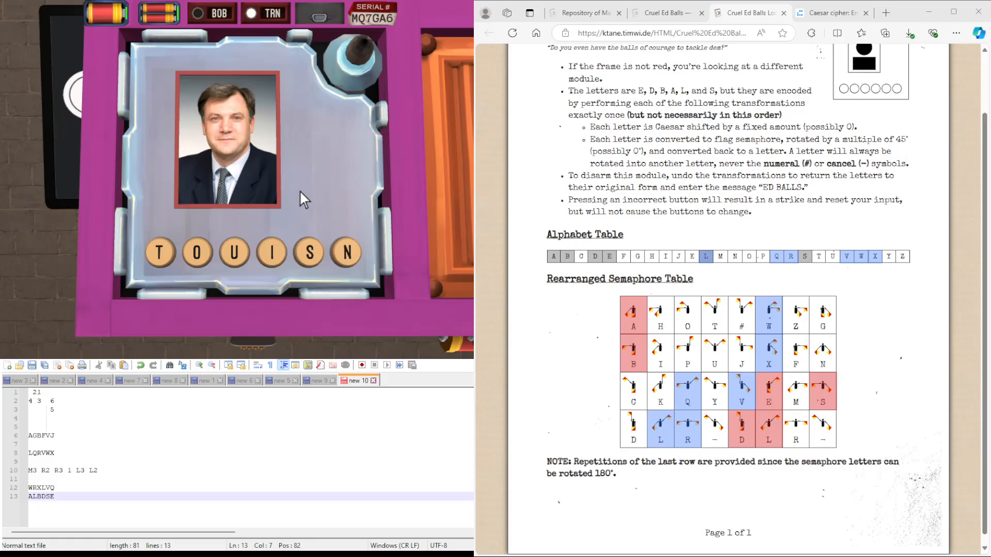
{"action": "mouse_move", "coordinate": [251, 195]}
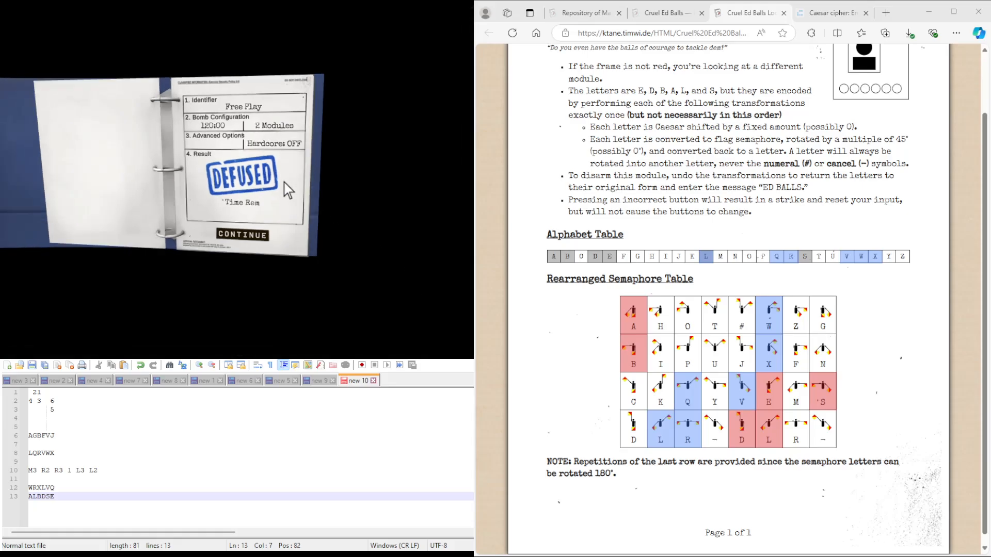
{"action": "scroll", "scroll_direction": "up", "scroll_amount": 3}
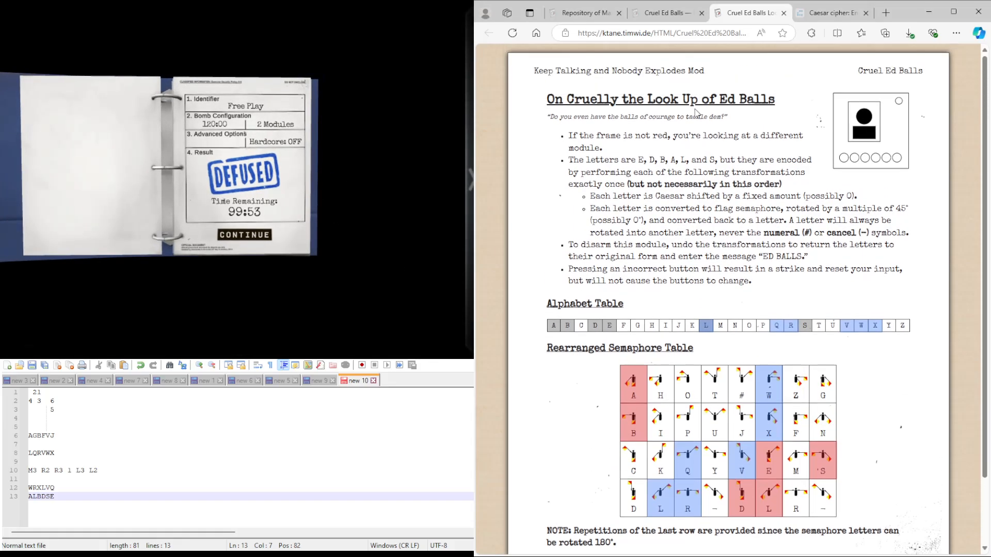
{"action": "left_click", "coordinate": [664, 12]}
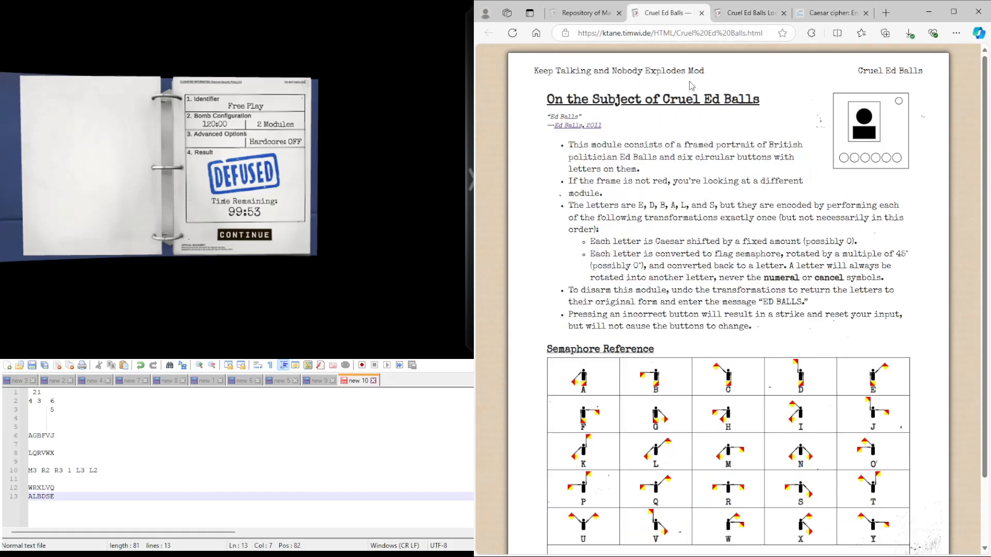
{"action": "mouse_move", "coordinate": [651, 543]}
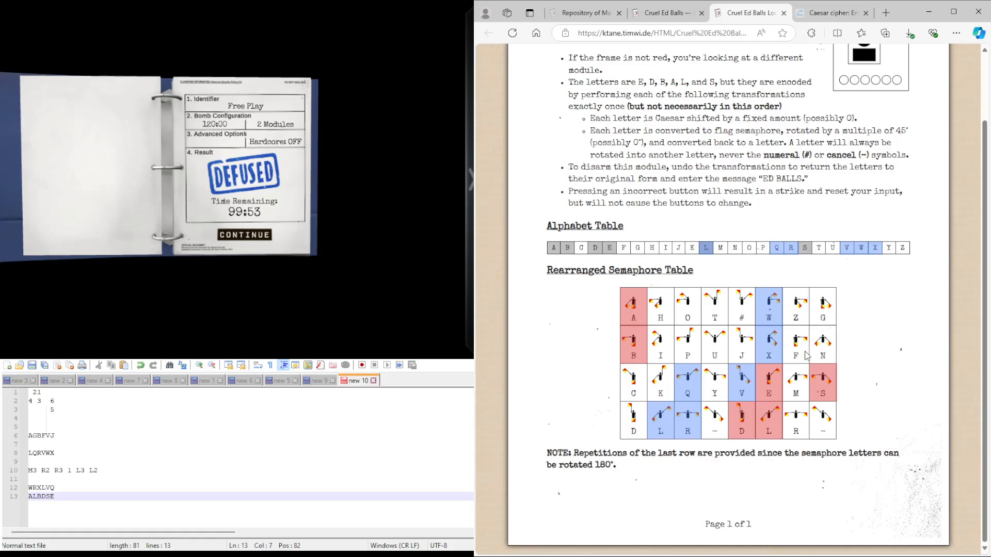
{"action": "mouse_move", "coordinate": [605, 448]}
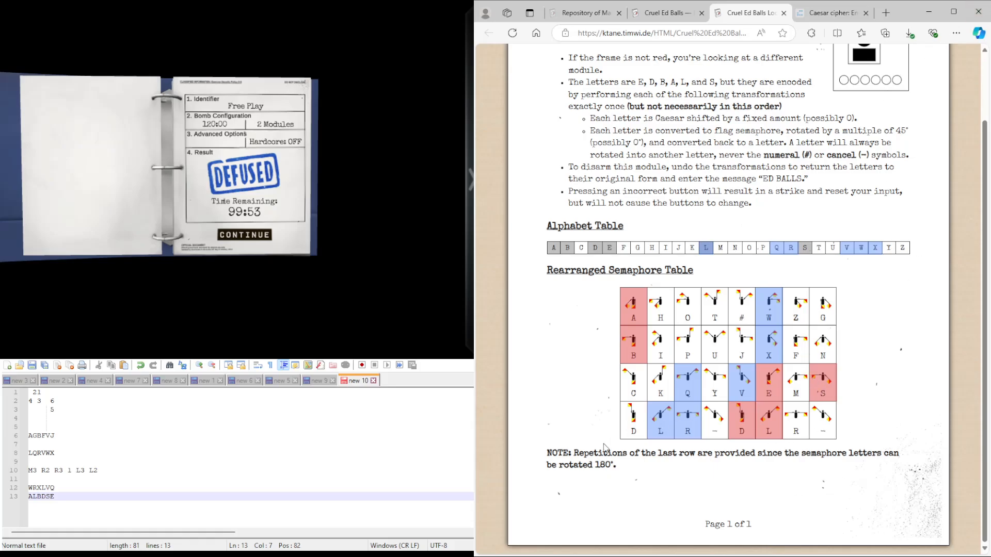
{"action": "mouse_move", "coordinate": [752, 417]}
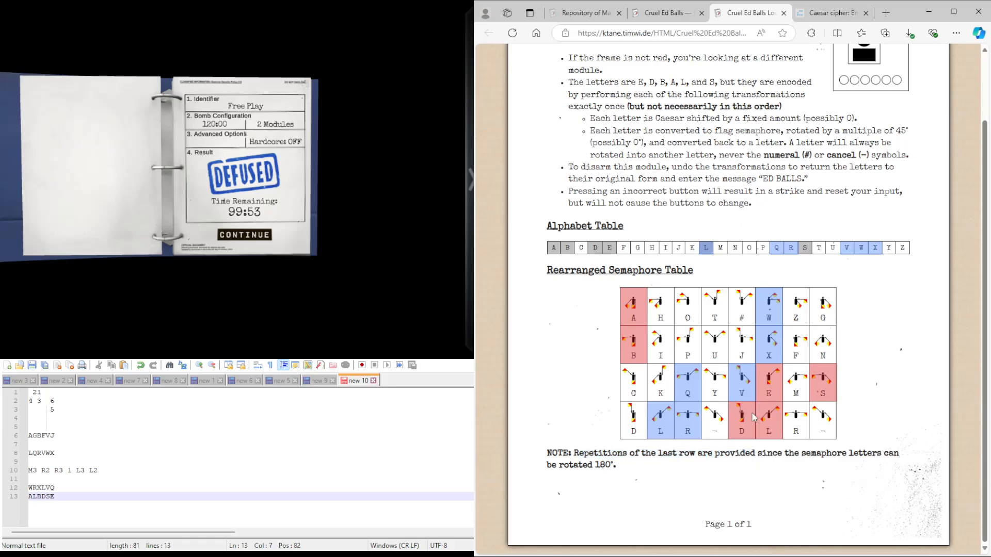
{"action": "mouse_move", "coordinate": [843, 345]}
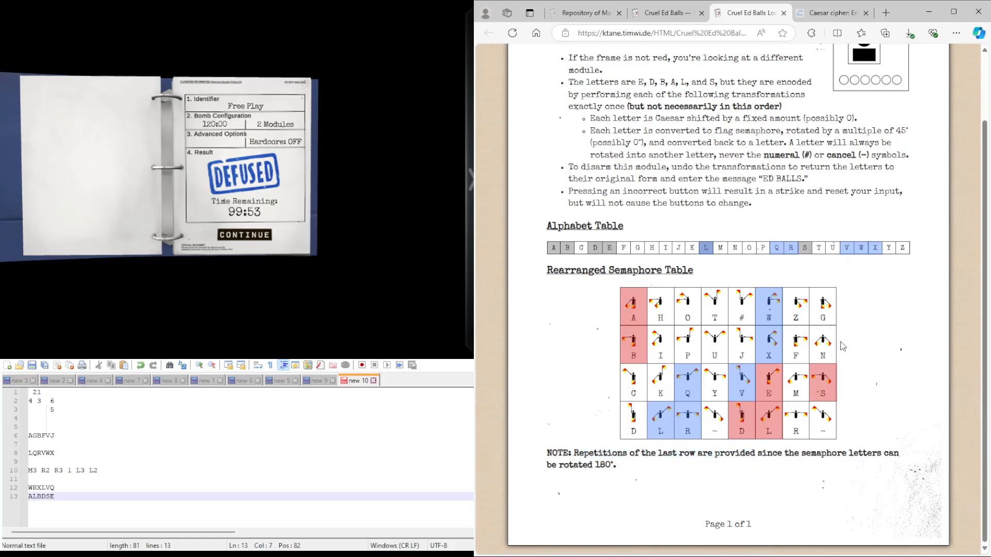
{"action": "mouse_move", "coordinate": [674, 391]}
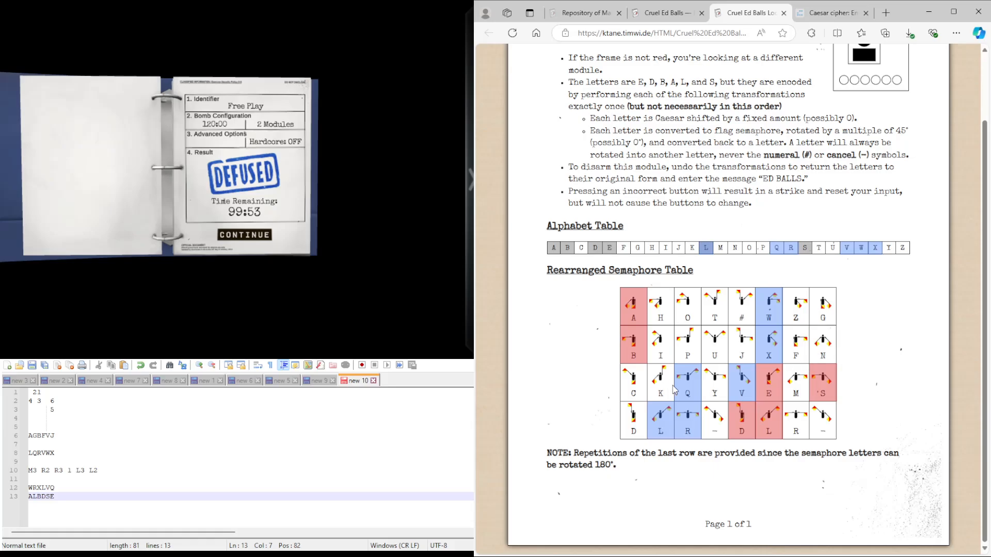
{"action": "mouse_move", "coordinate": [705, 405]}
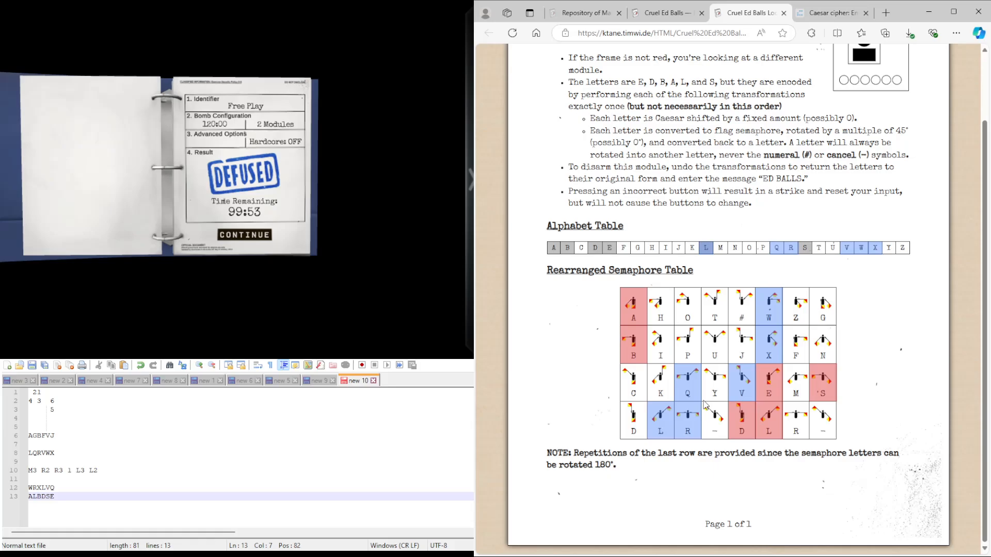
{"action": "mouse_move", "coordinate": [767, 313]}
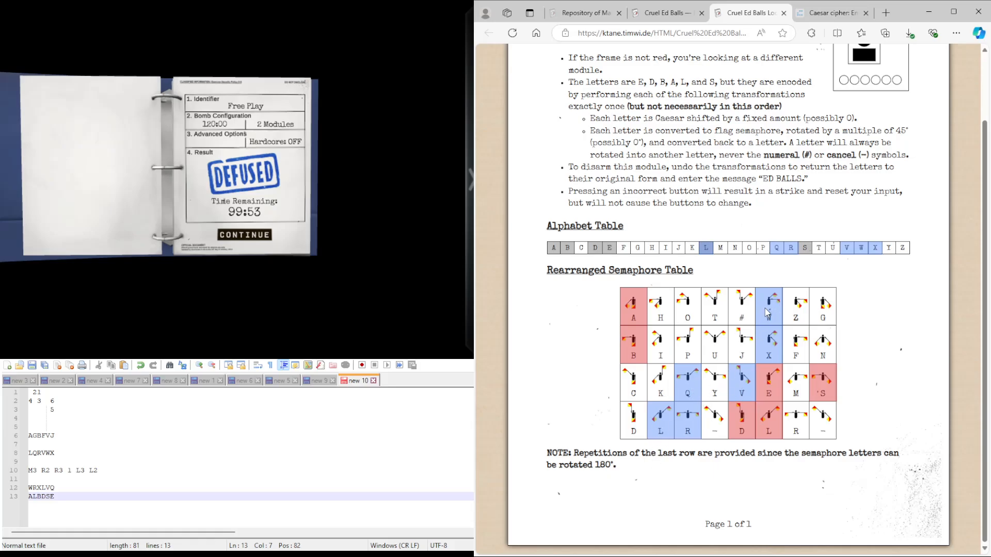
{"action": "mouse_move", "coordinate": [778, 424]}
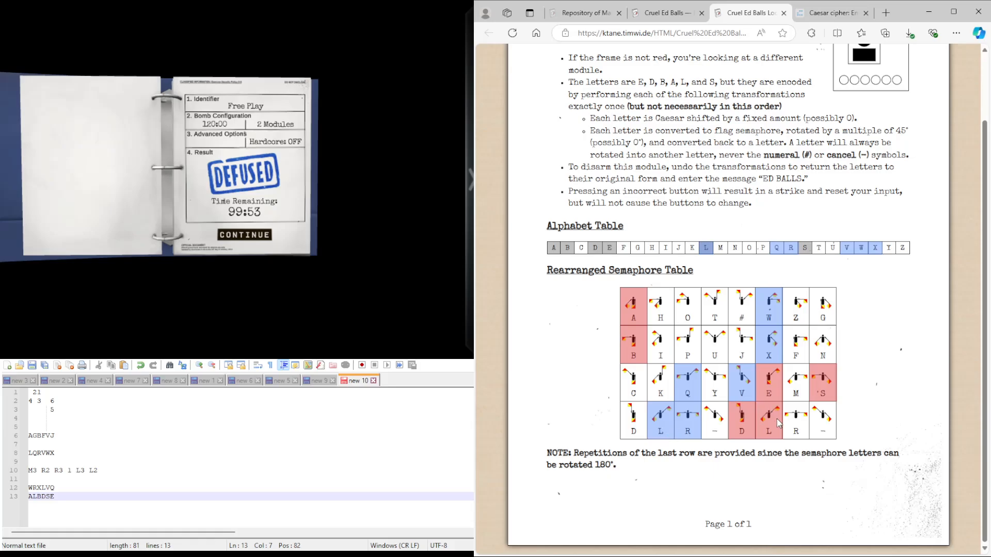
{"action": "mouse_move", "coordinate": [798, 422]}
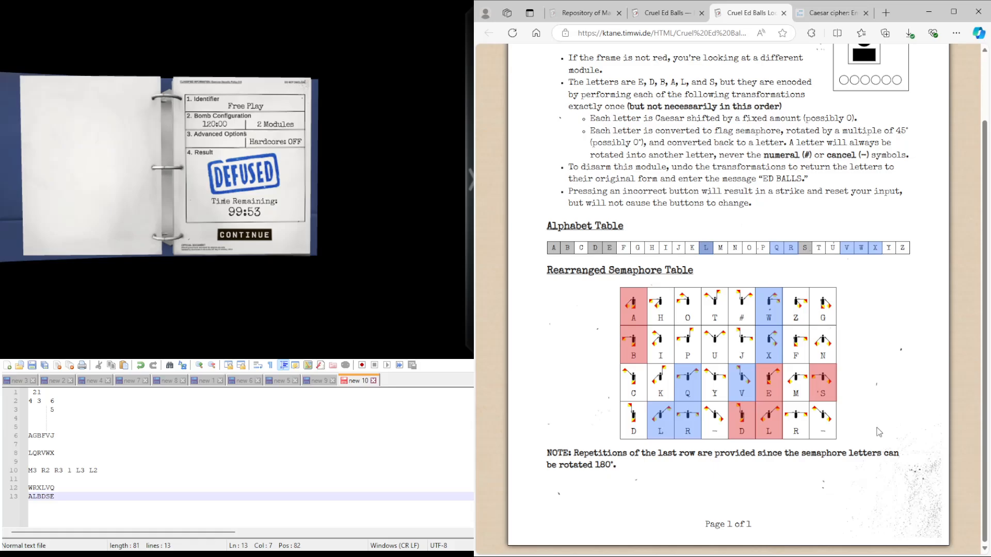
{"action": "mouse_move", "coordinate": [876, 433]}
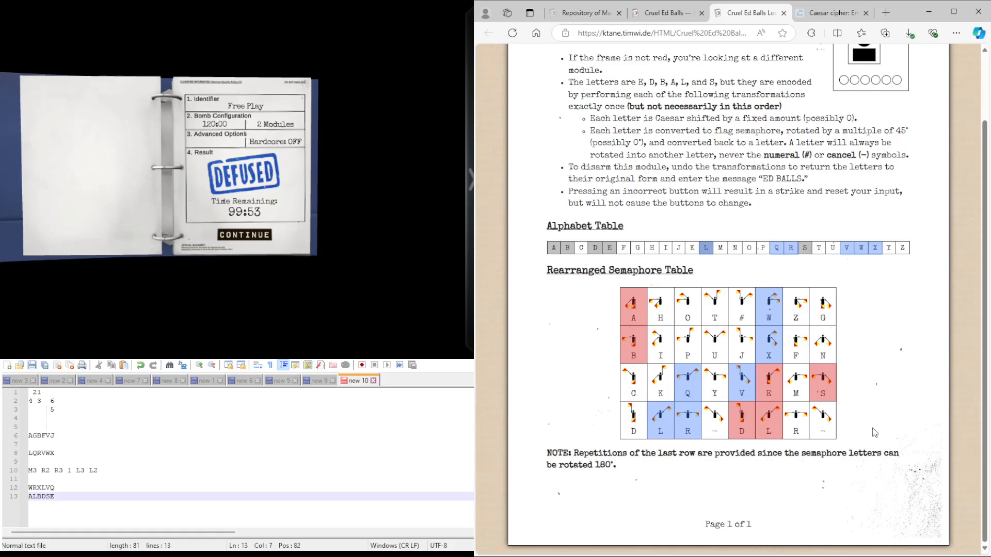
{"action": "mouse_move", "coordinate": [873, 433]}
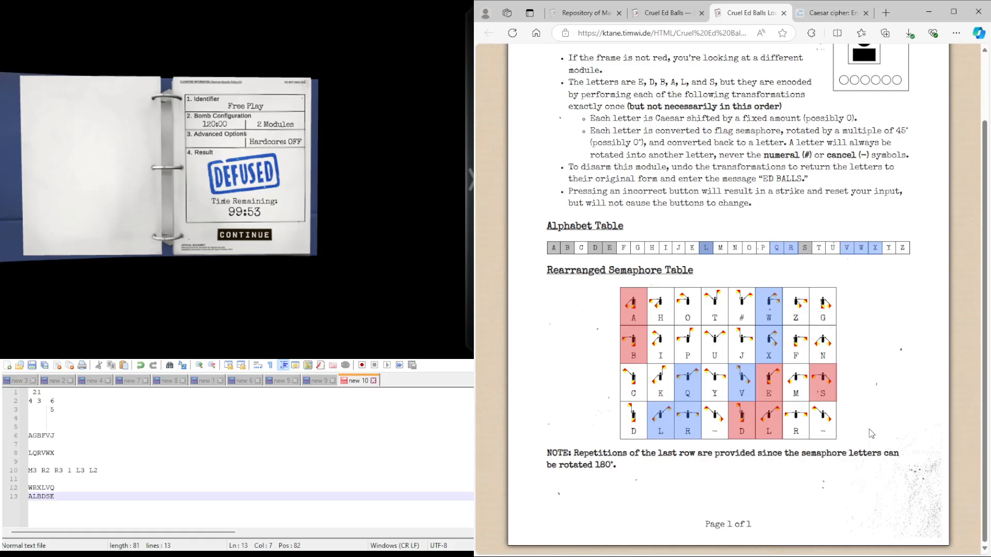
{"action": "mouse_move", "coordinate": [867, 432]}
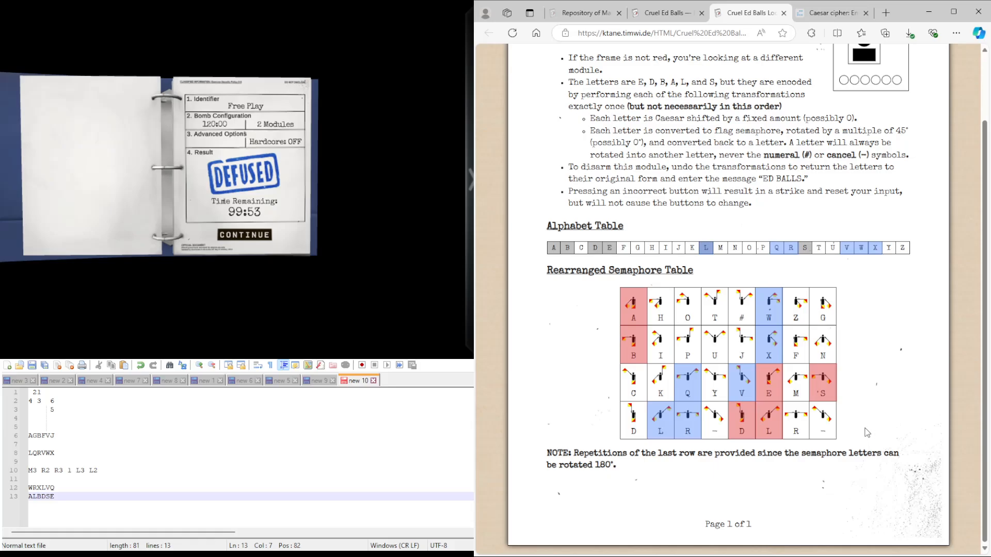
- Return from the Look Up page to the original Cruel Ed Balls manual tab
{"action": "scroll", "scroll_direction": "up", "scroll_amount": 3}
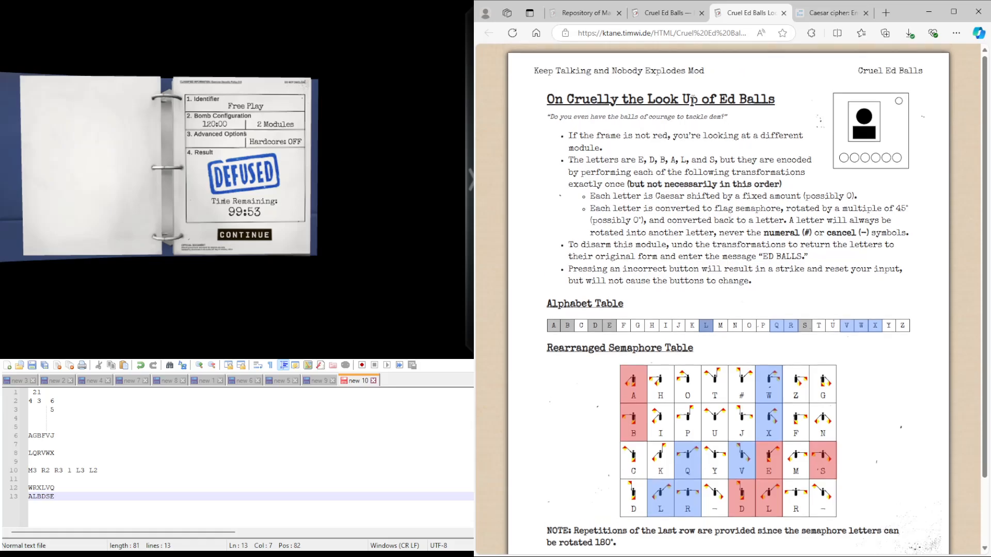
{"action": "left_click", "coordinate": [663, 12]}
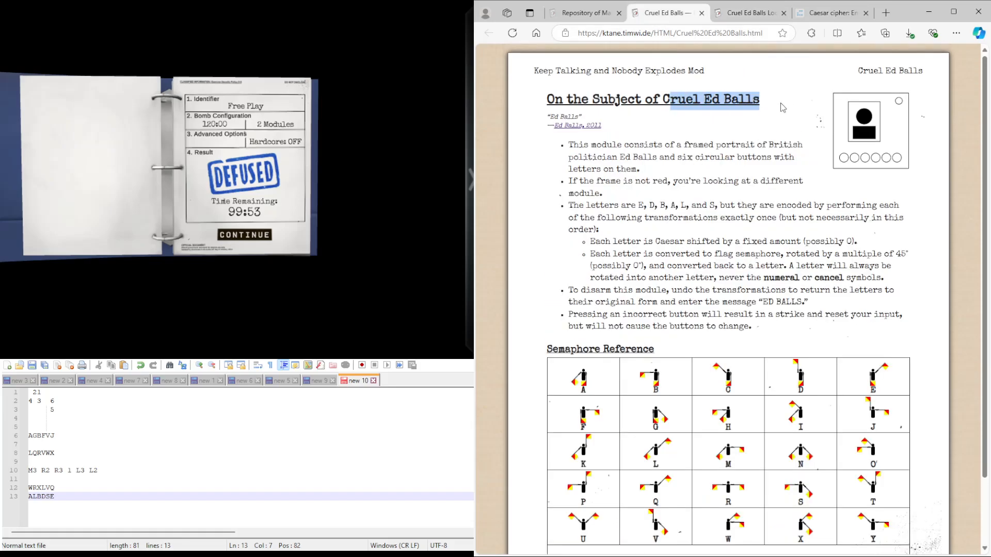